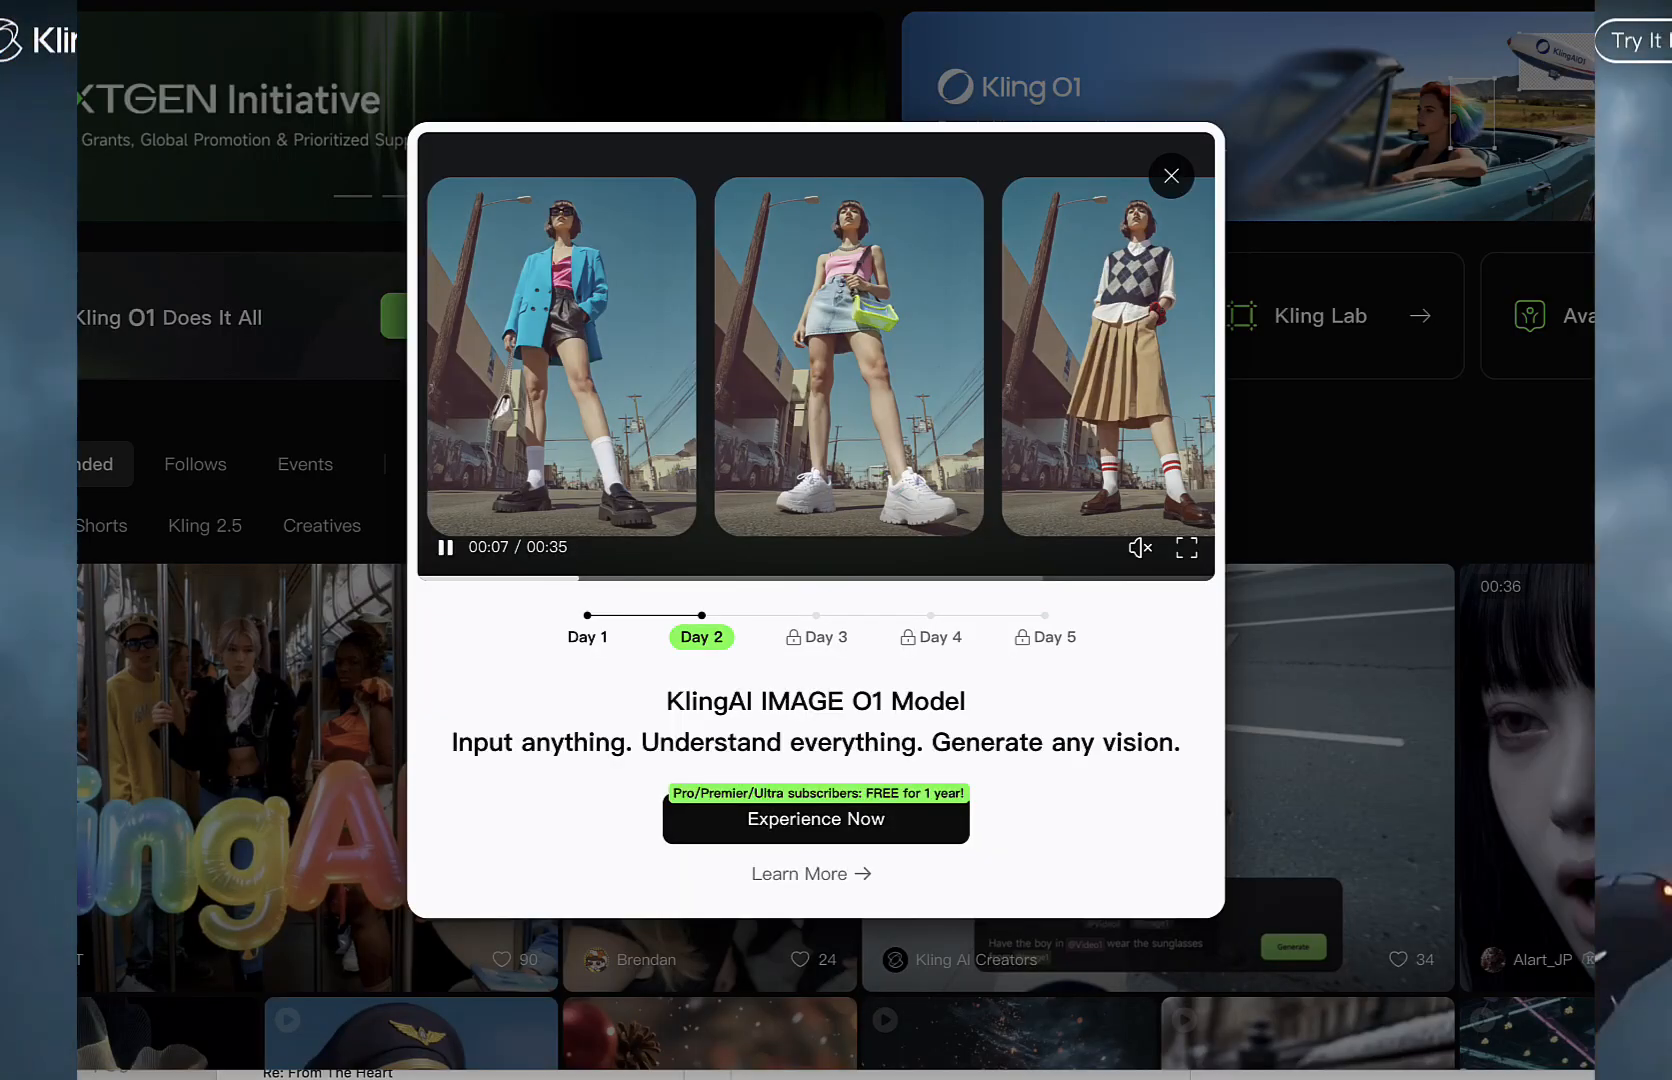
# Step: View the Day 1 announcement, dismiss the Kling O1 popup and scroll the Explore feed
pyautogui.click(588, 636)
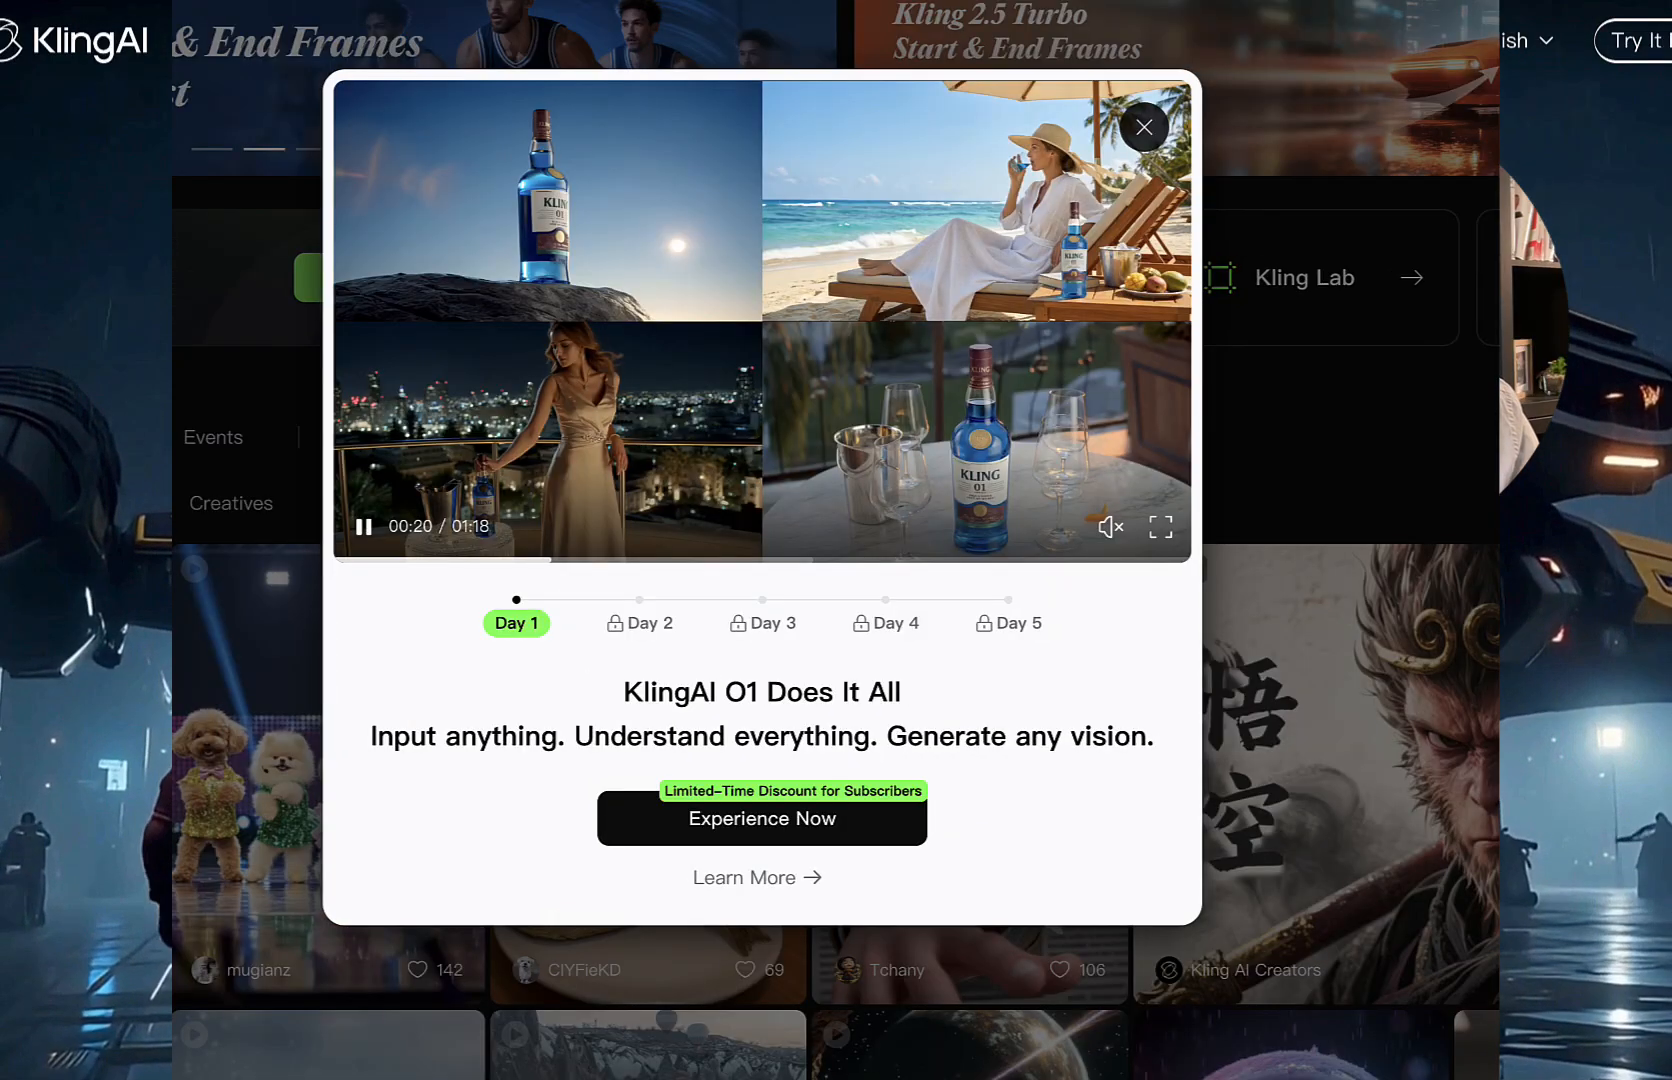
pyautogui.click(1144, 126)
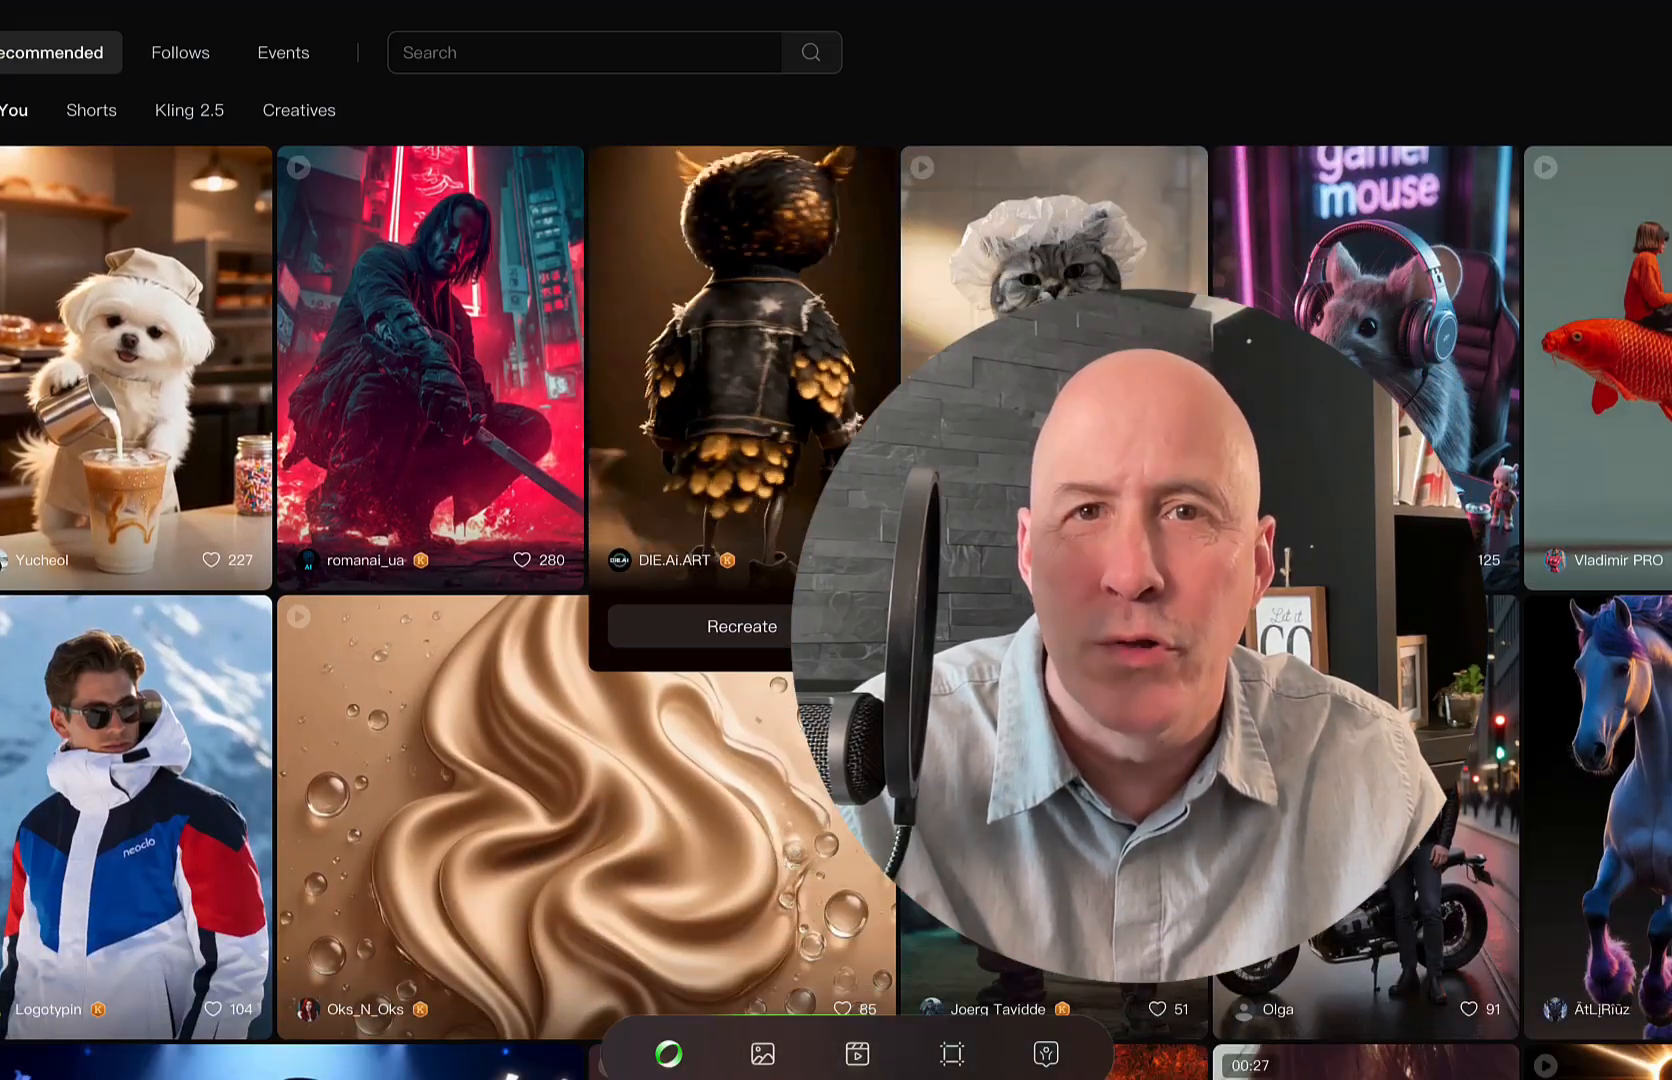
pyautogui.scroll(-3)
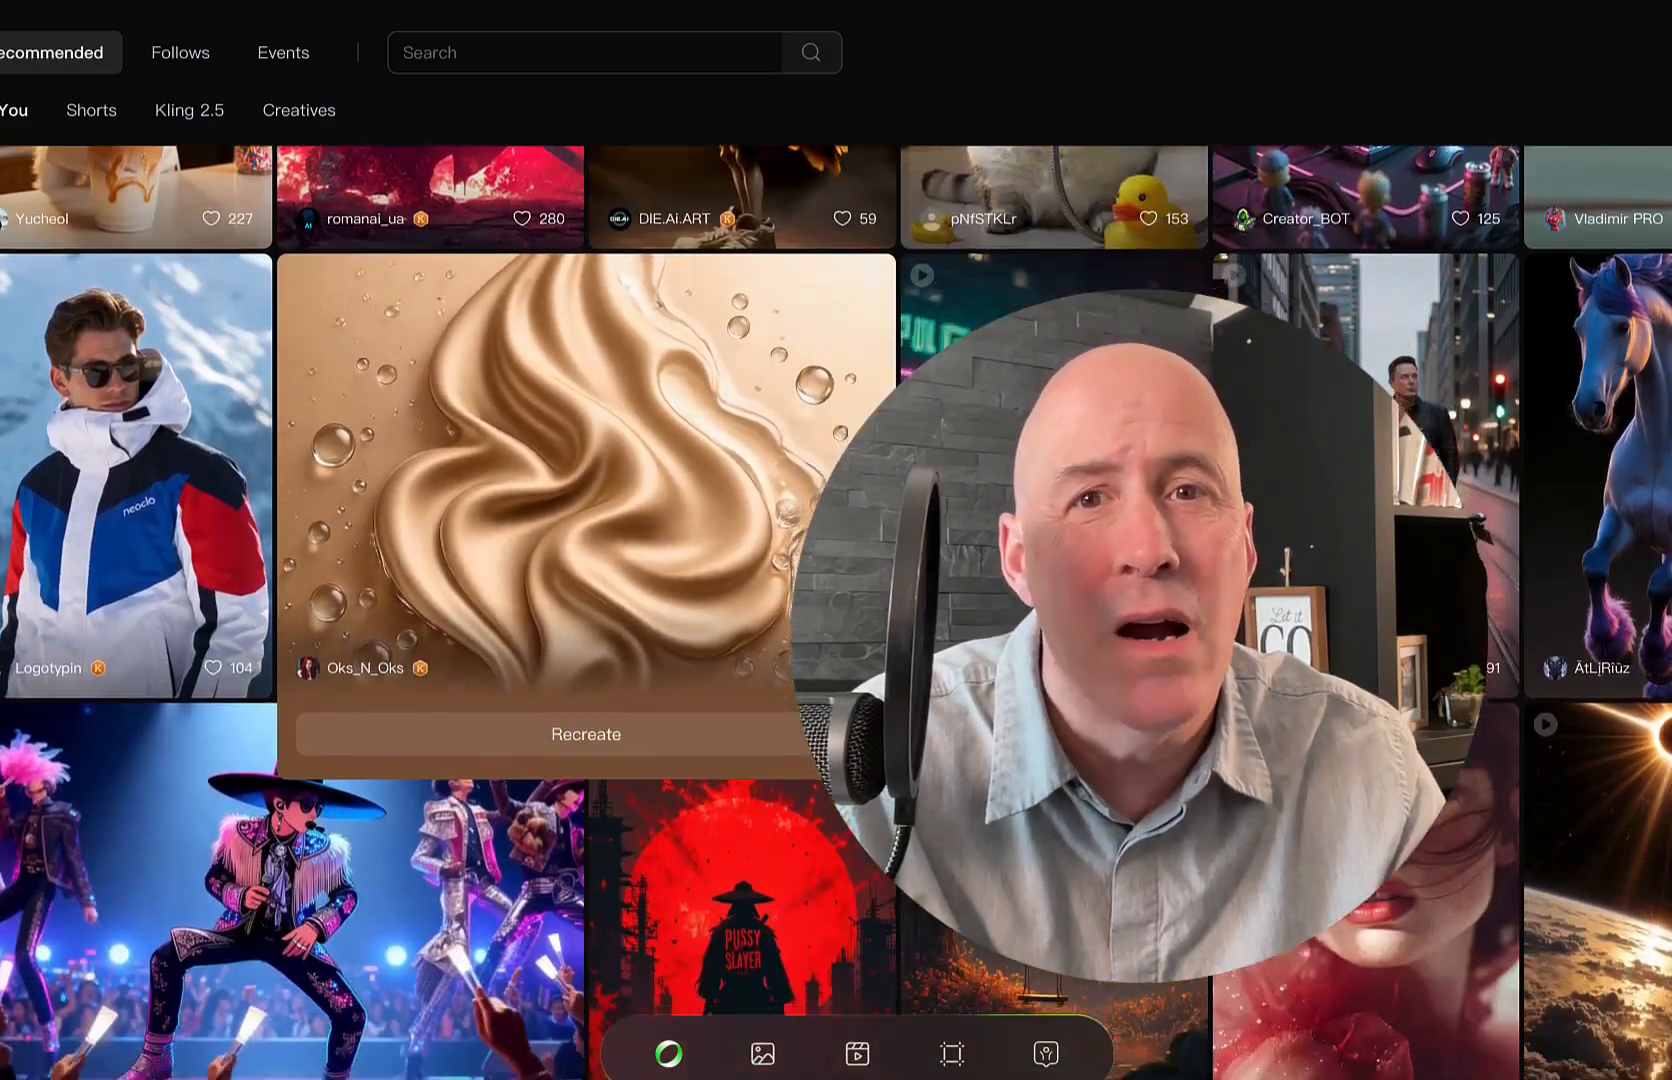
pyautogui.scroll(-3)
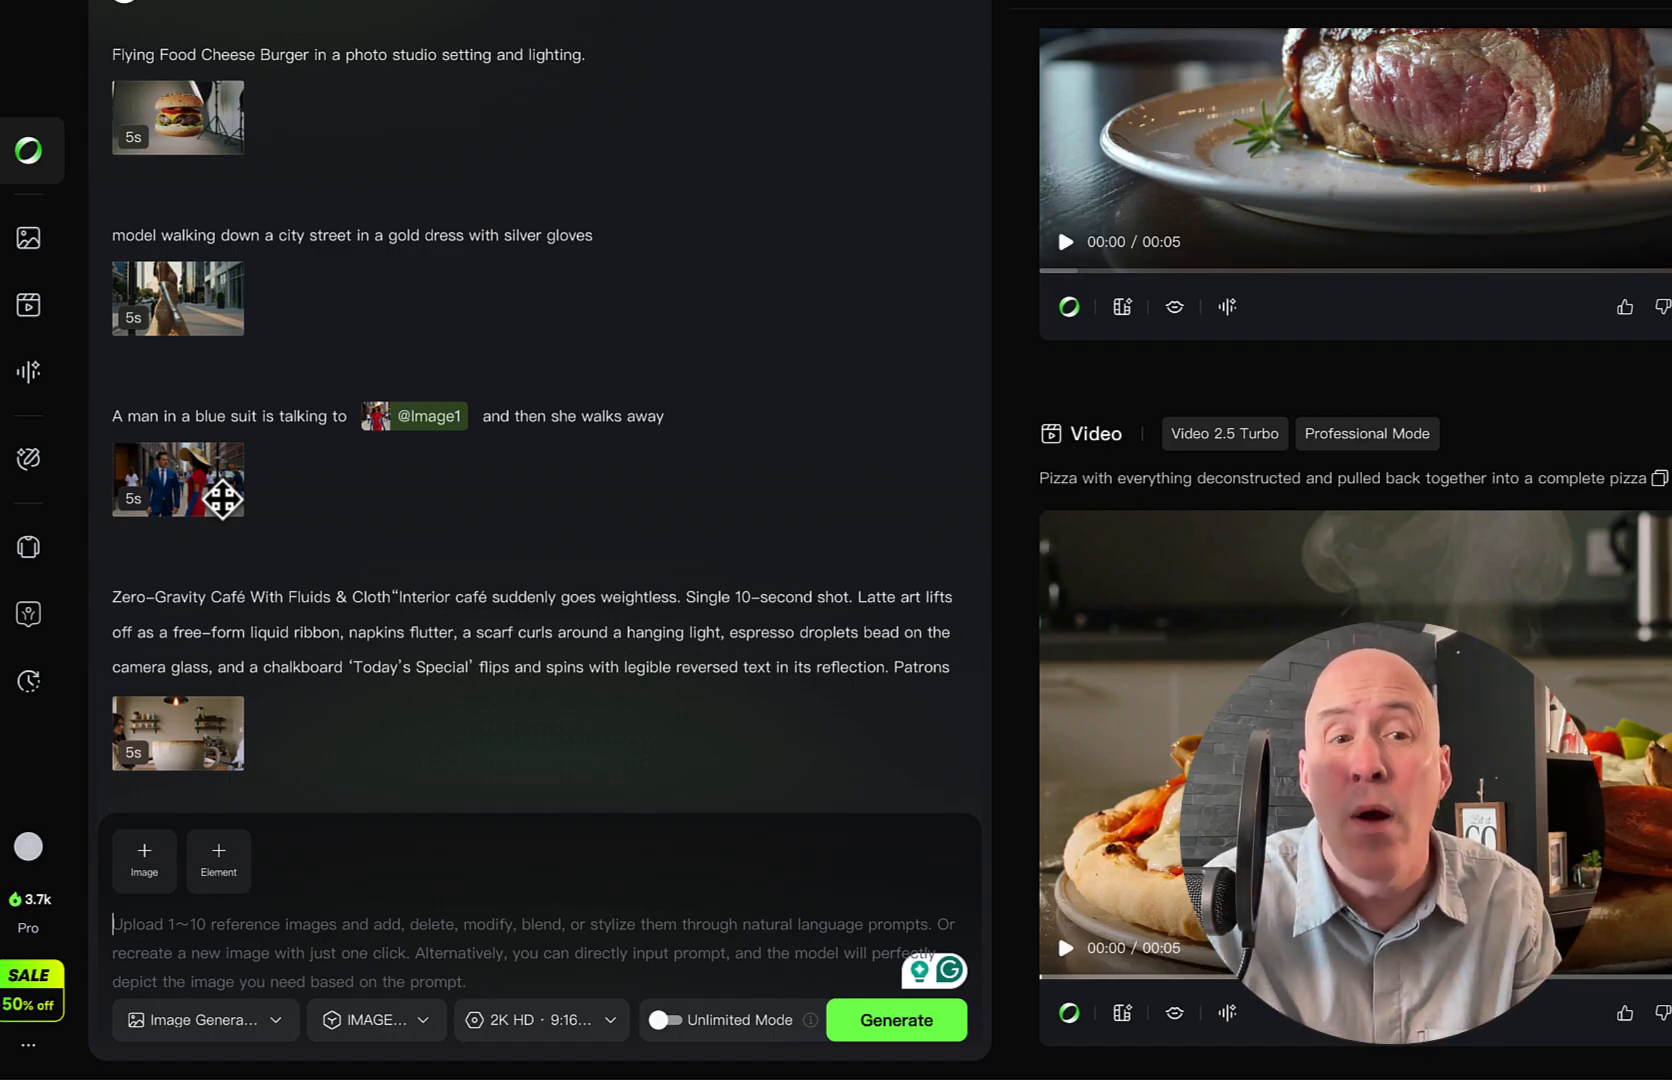
pyautogui.moveTo(414, 518)
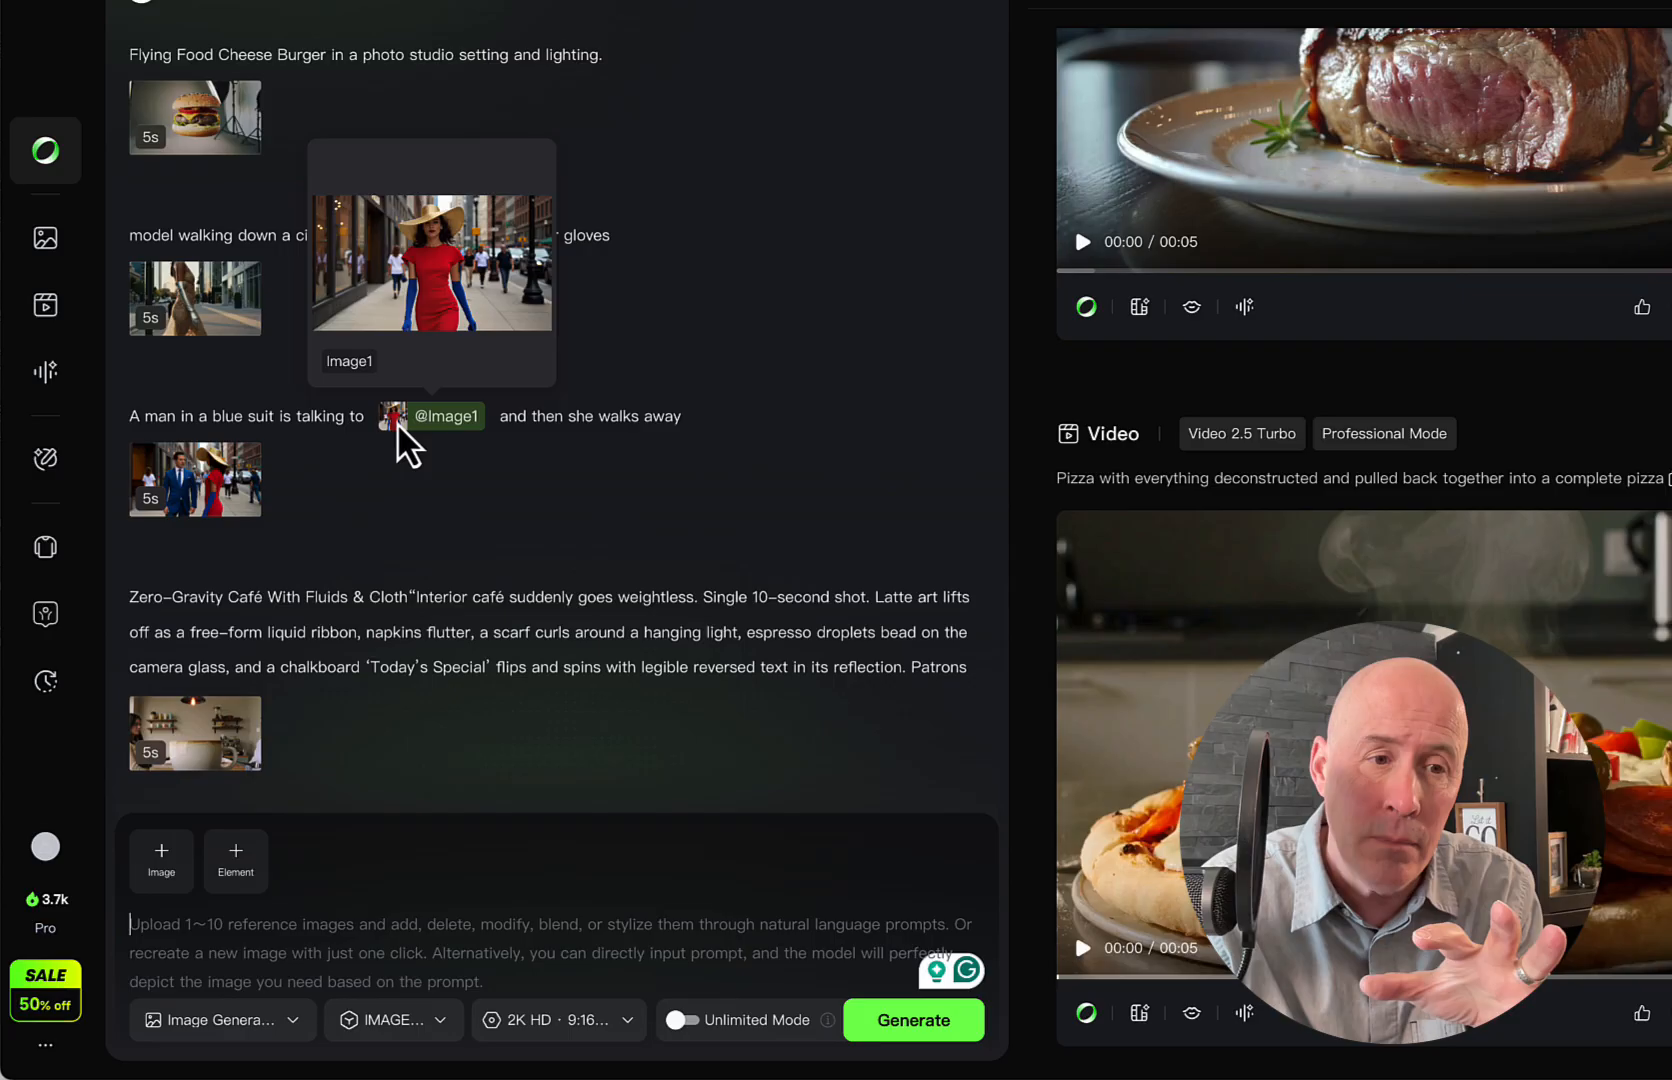
pyautogui.moveTo(426, 512)
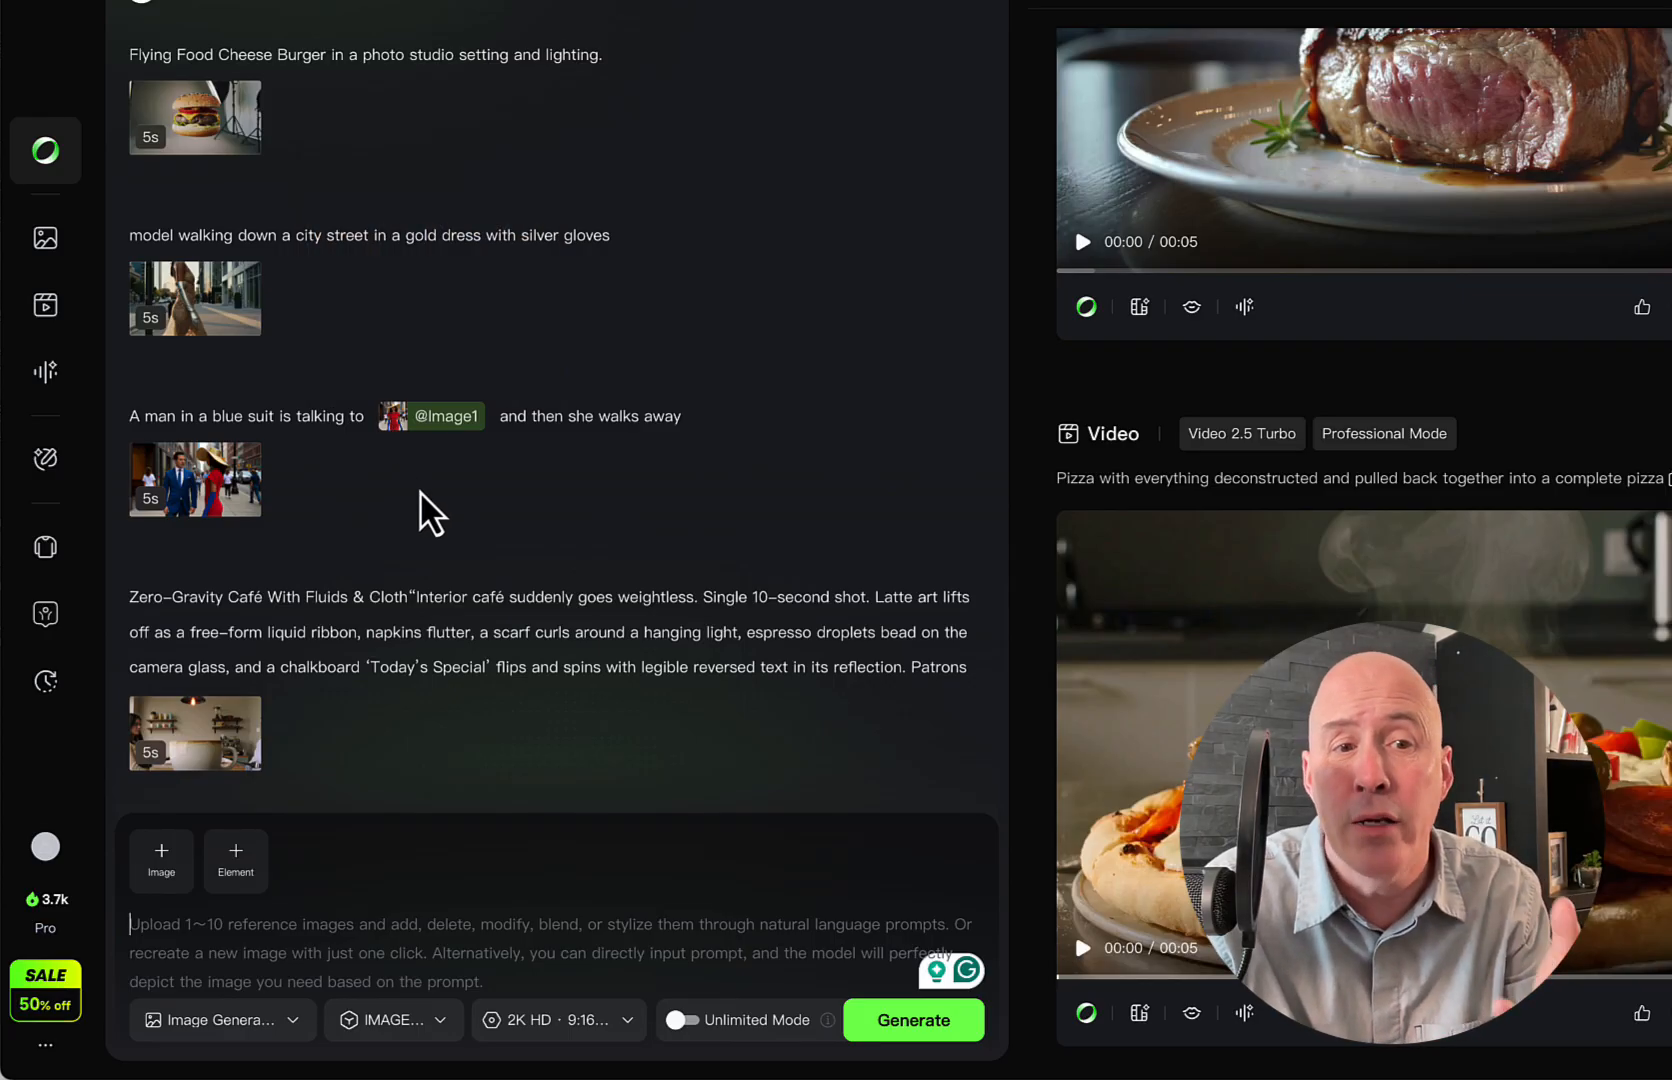
pyautogui.moveTo(672, 480)
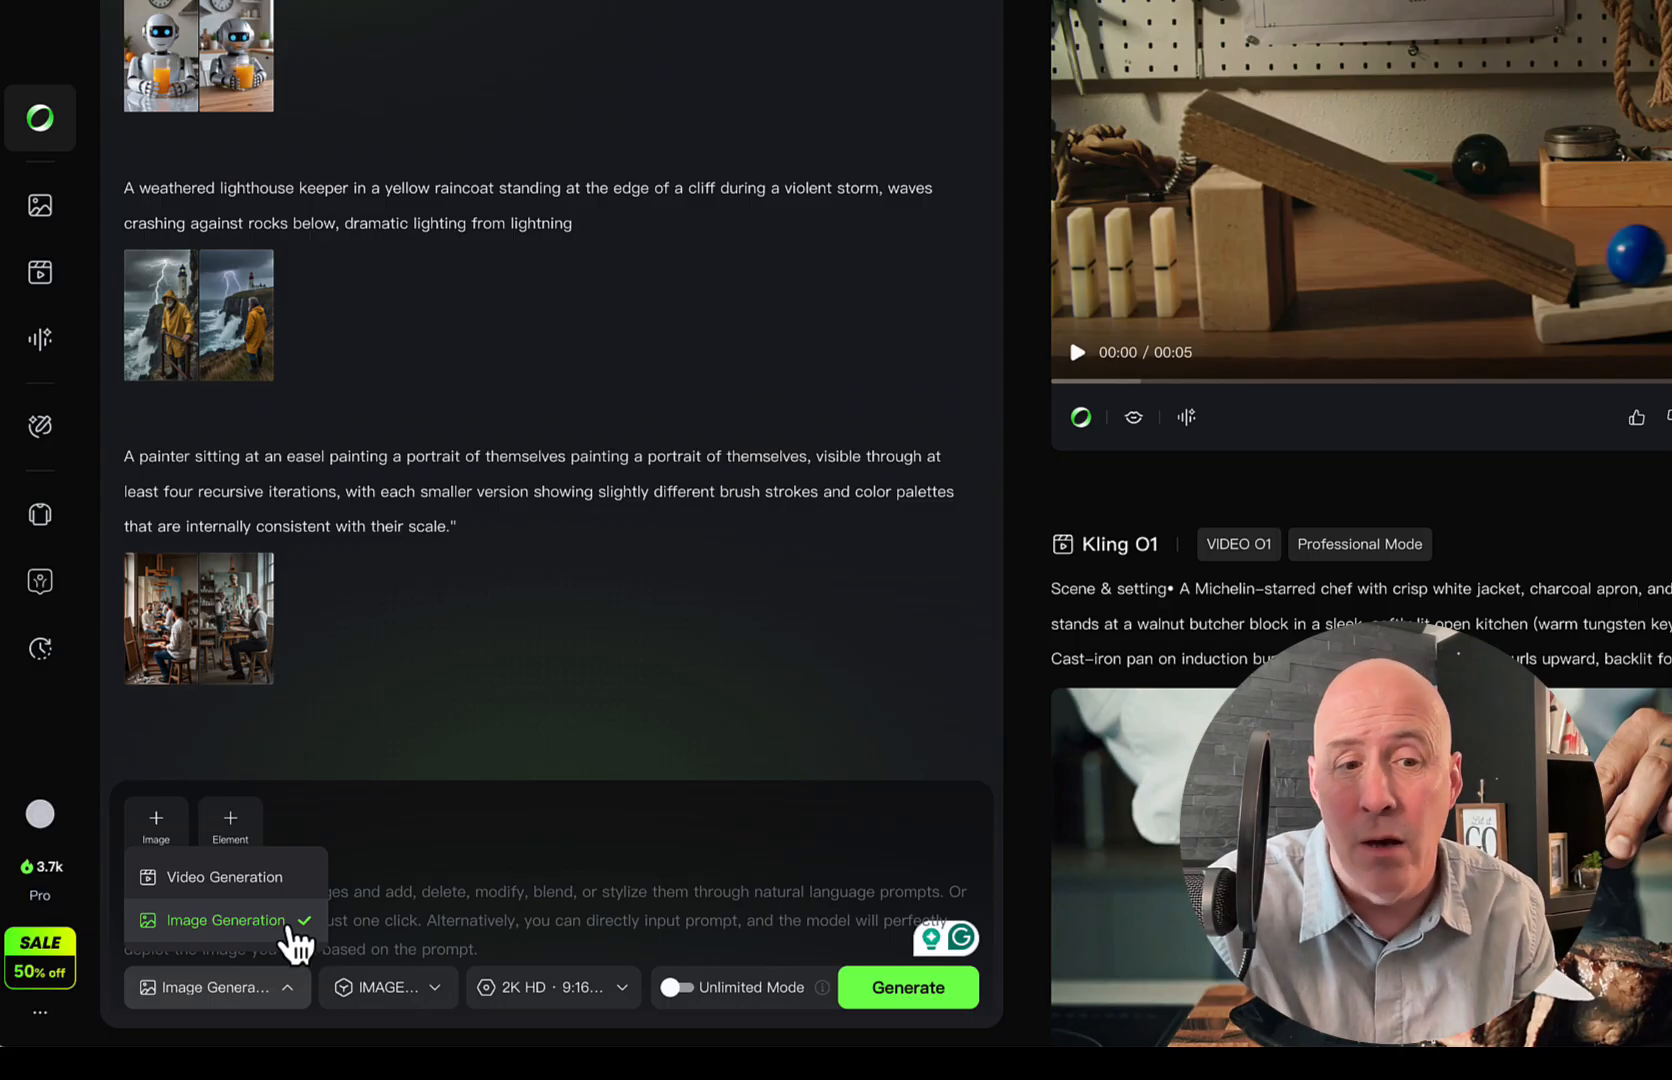
# Step: Keep Image Generation and set 2K HD quality, 9:16 ratio, output of two images
pyautogui.click(546, 1018)
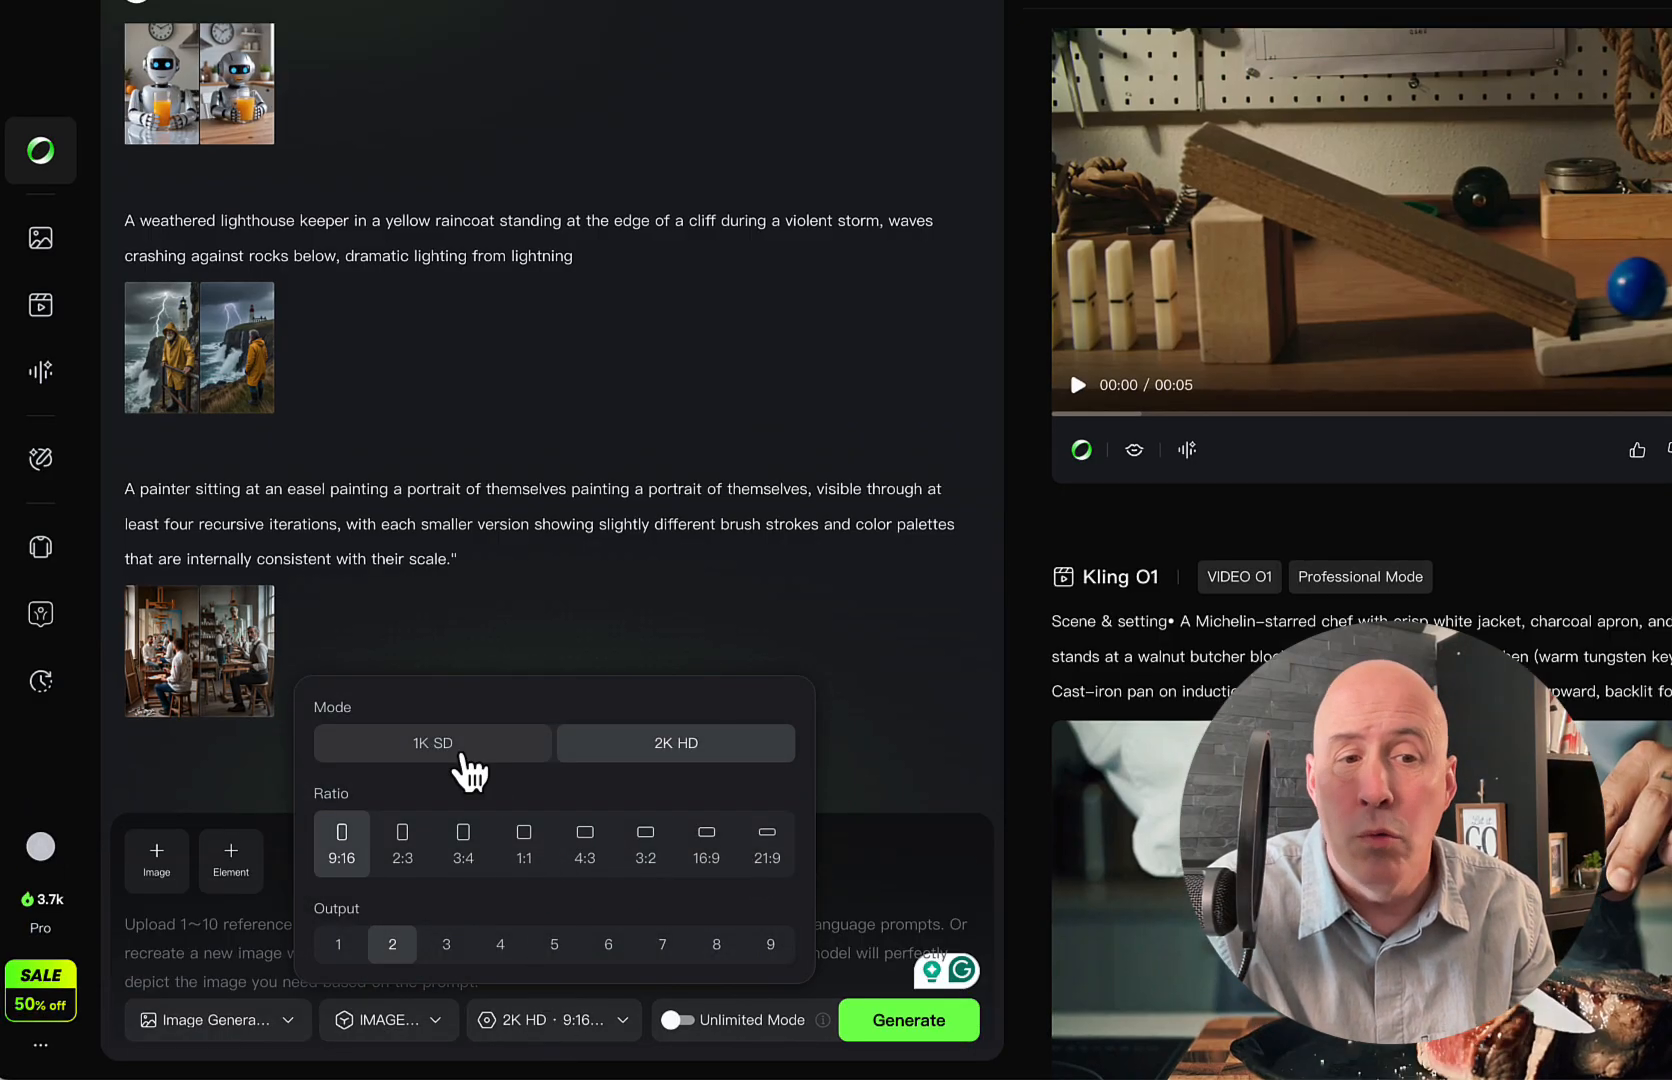
pyautogui.click(674, 744)
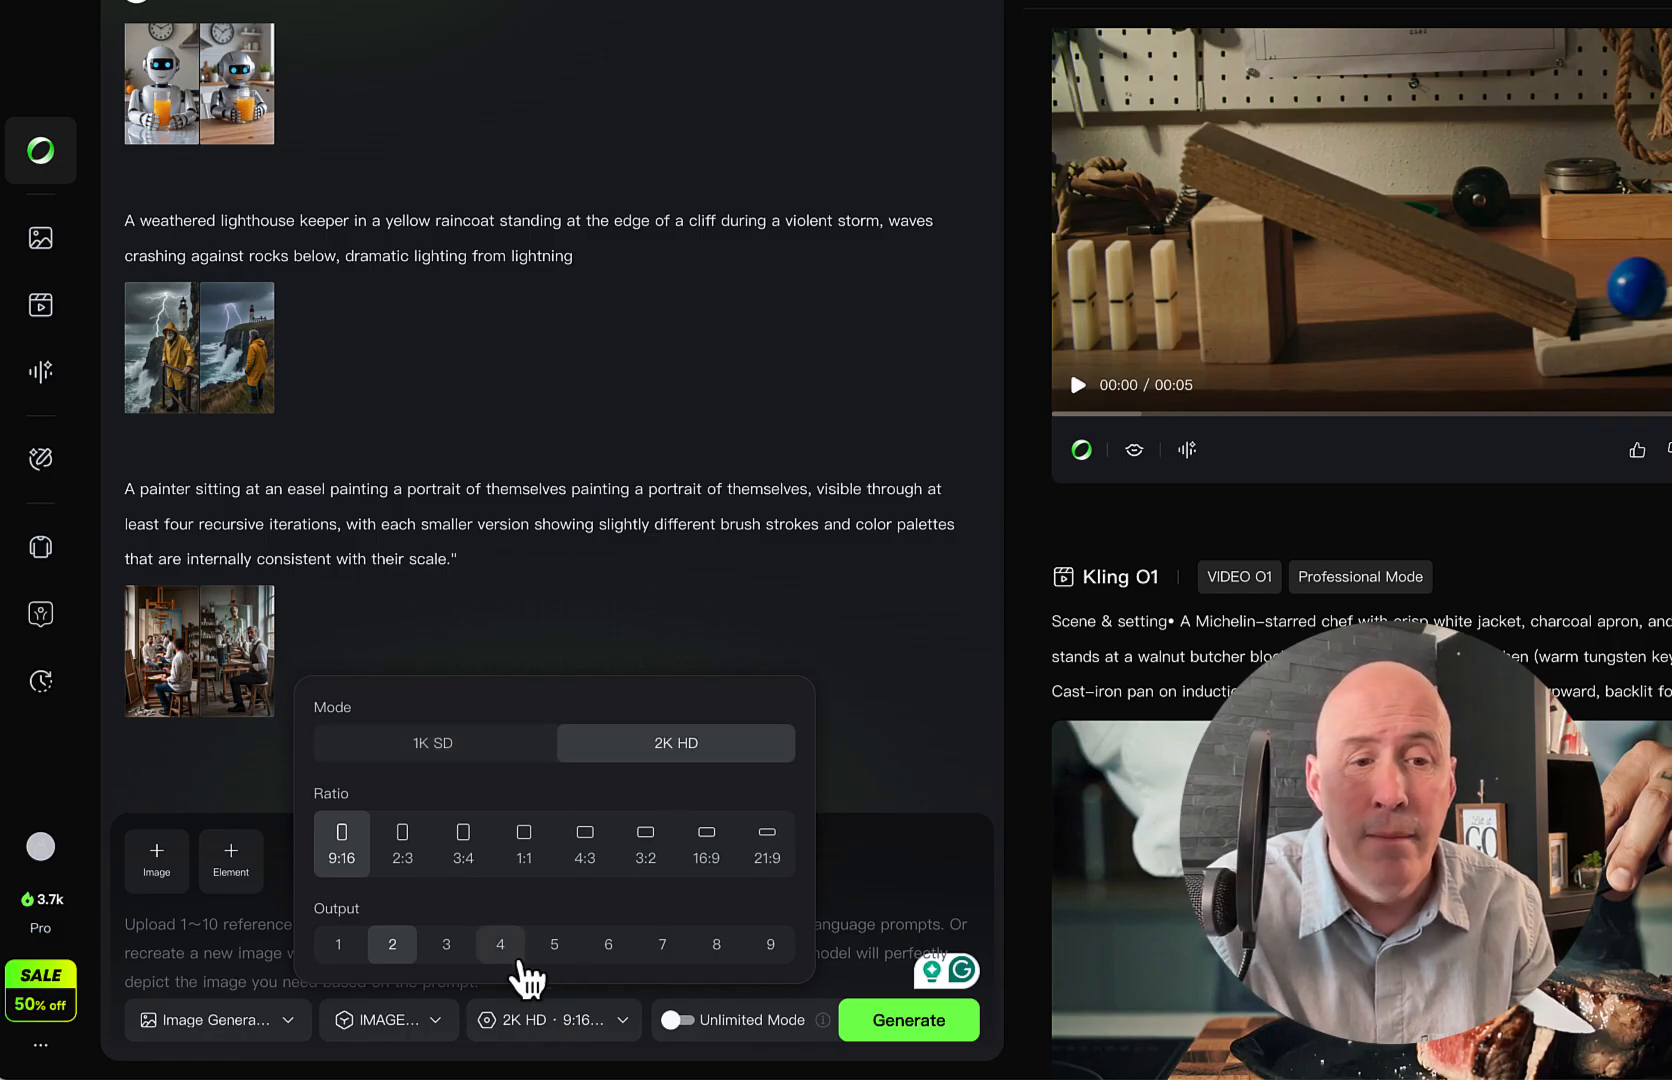
pyautogui.moveTo(770, 944)
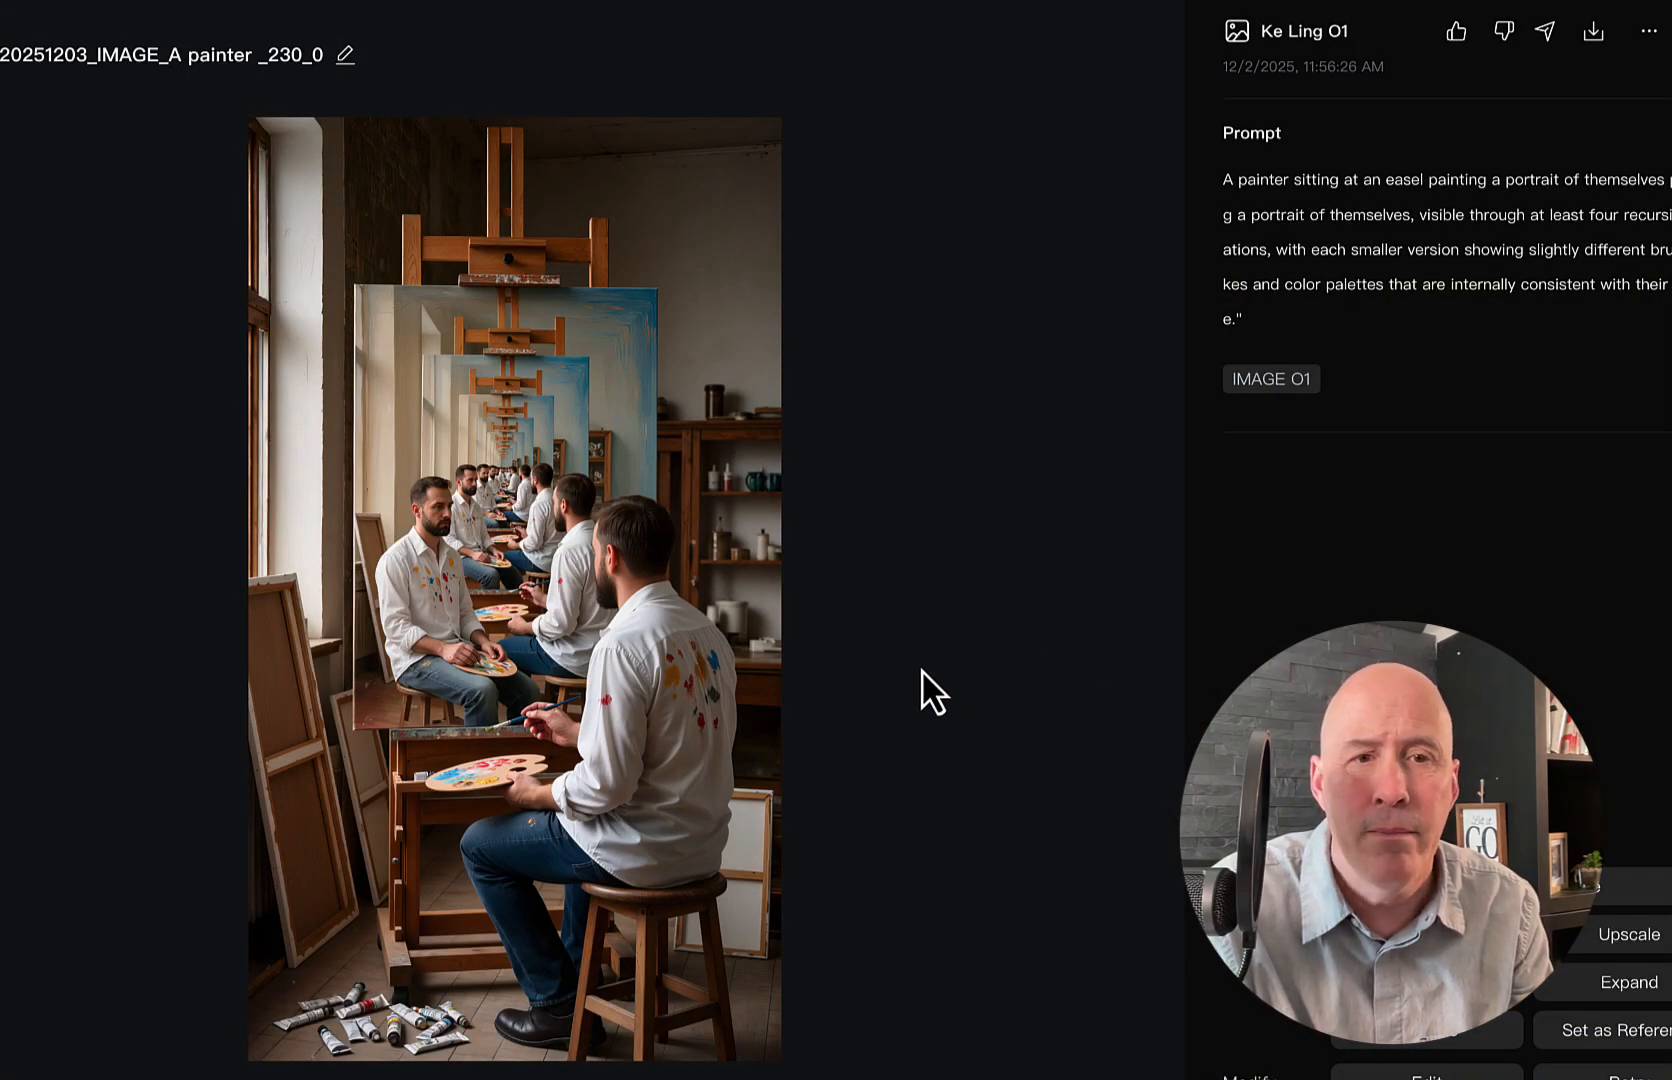
pyautogui.moveTo(646, 672)
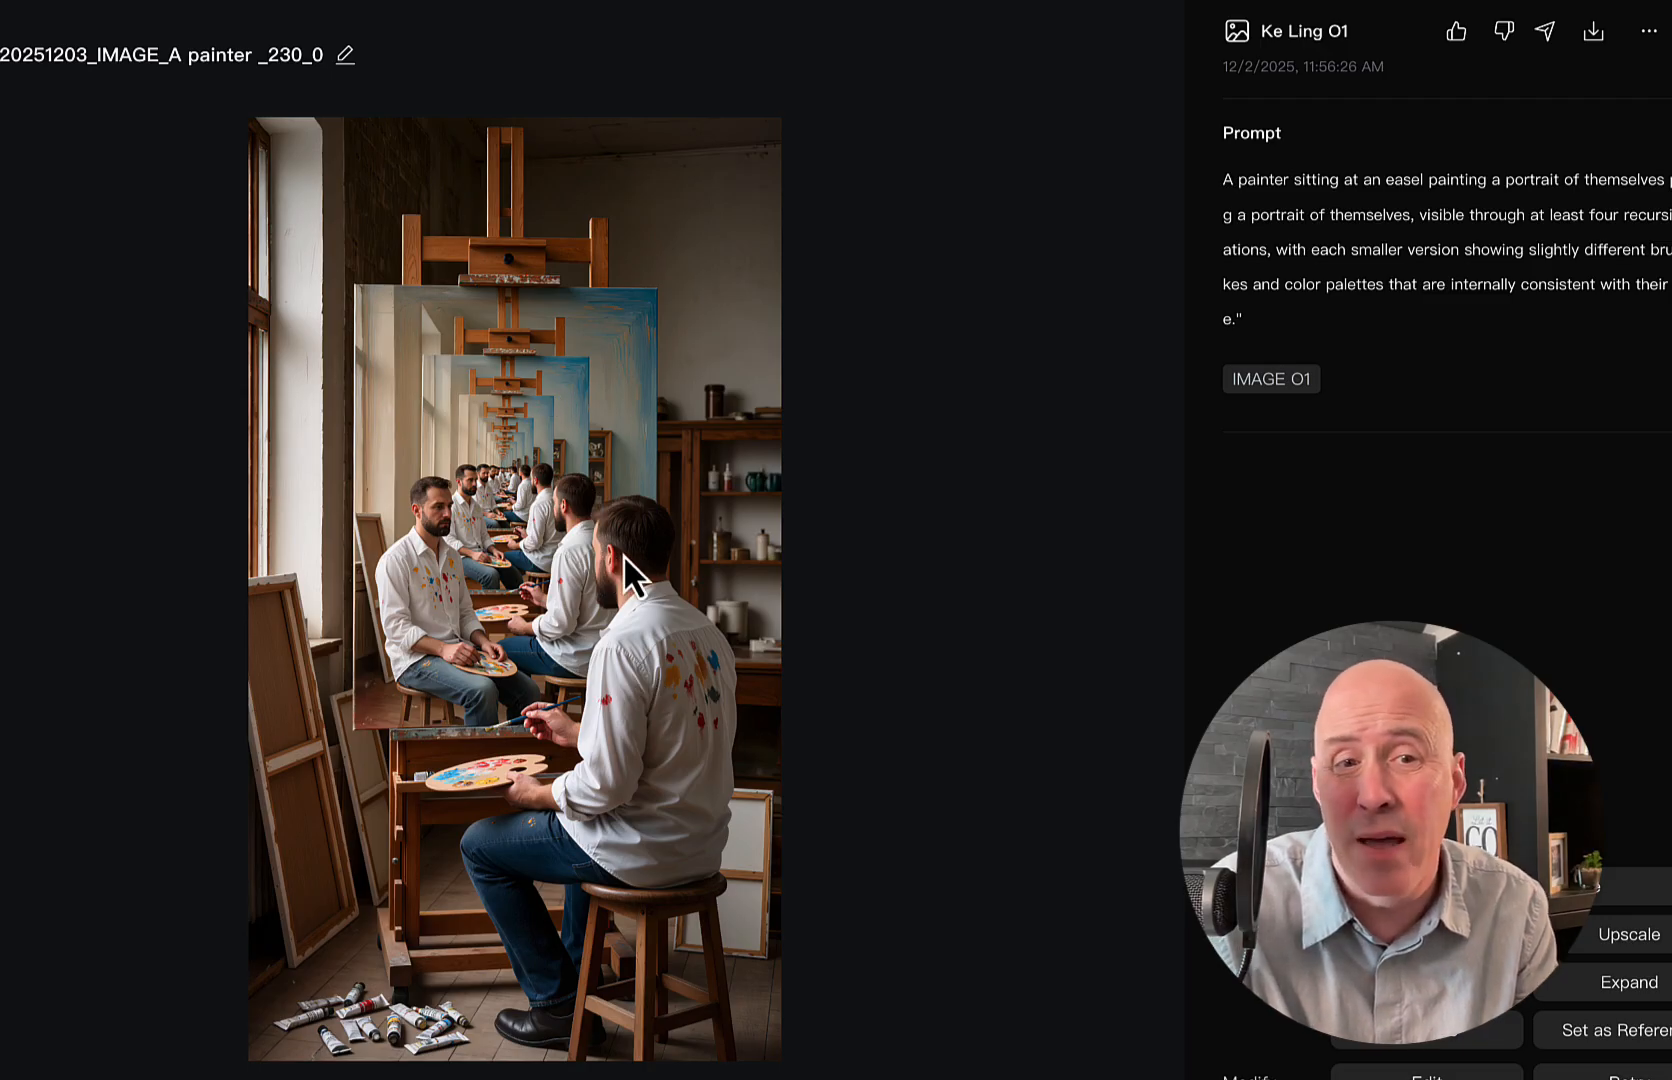
pyautogui.moveTo(684, 594)
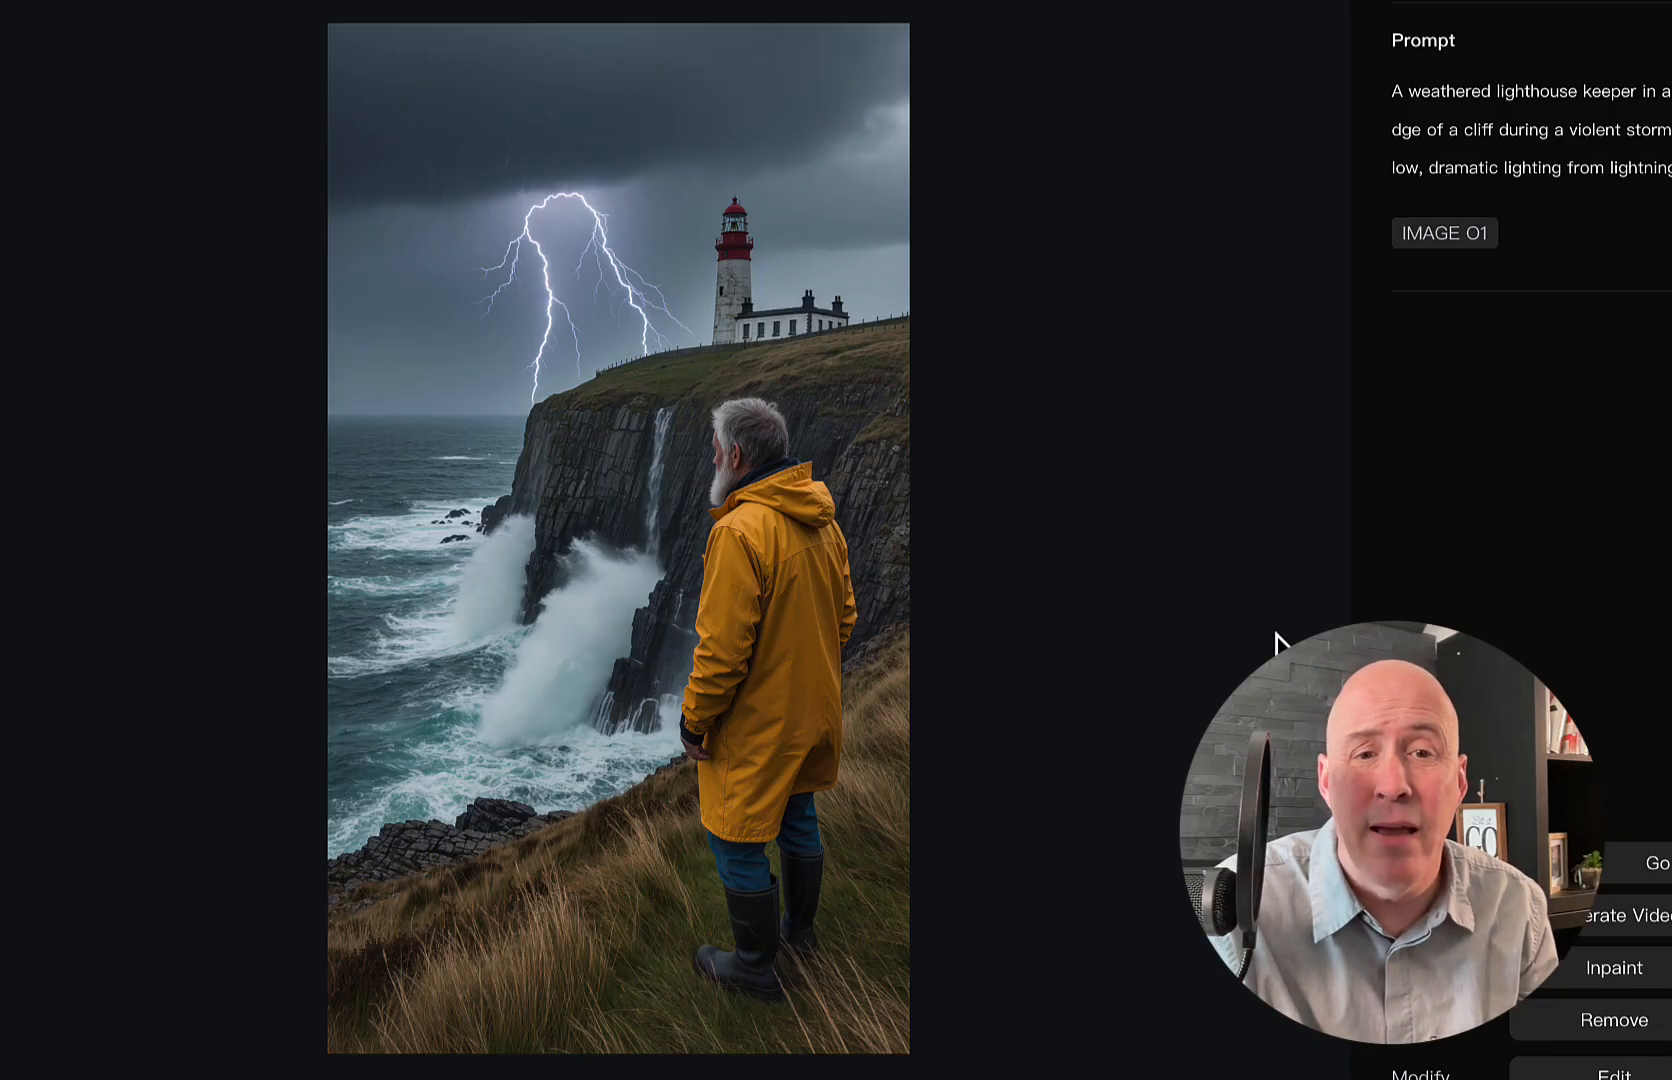
pyautogui.moveTo(1124, 474)
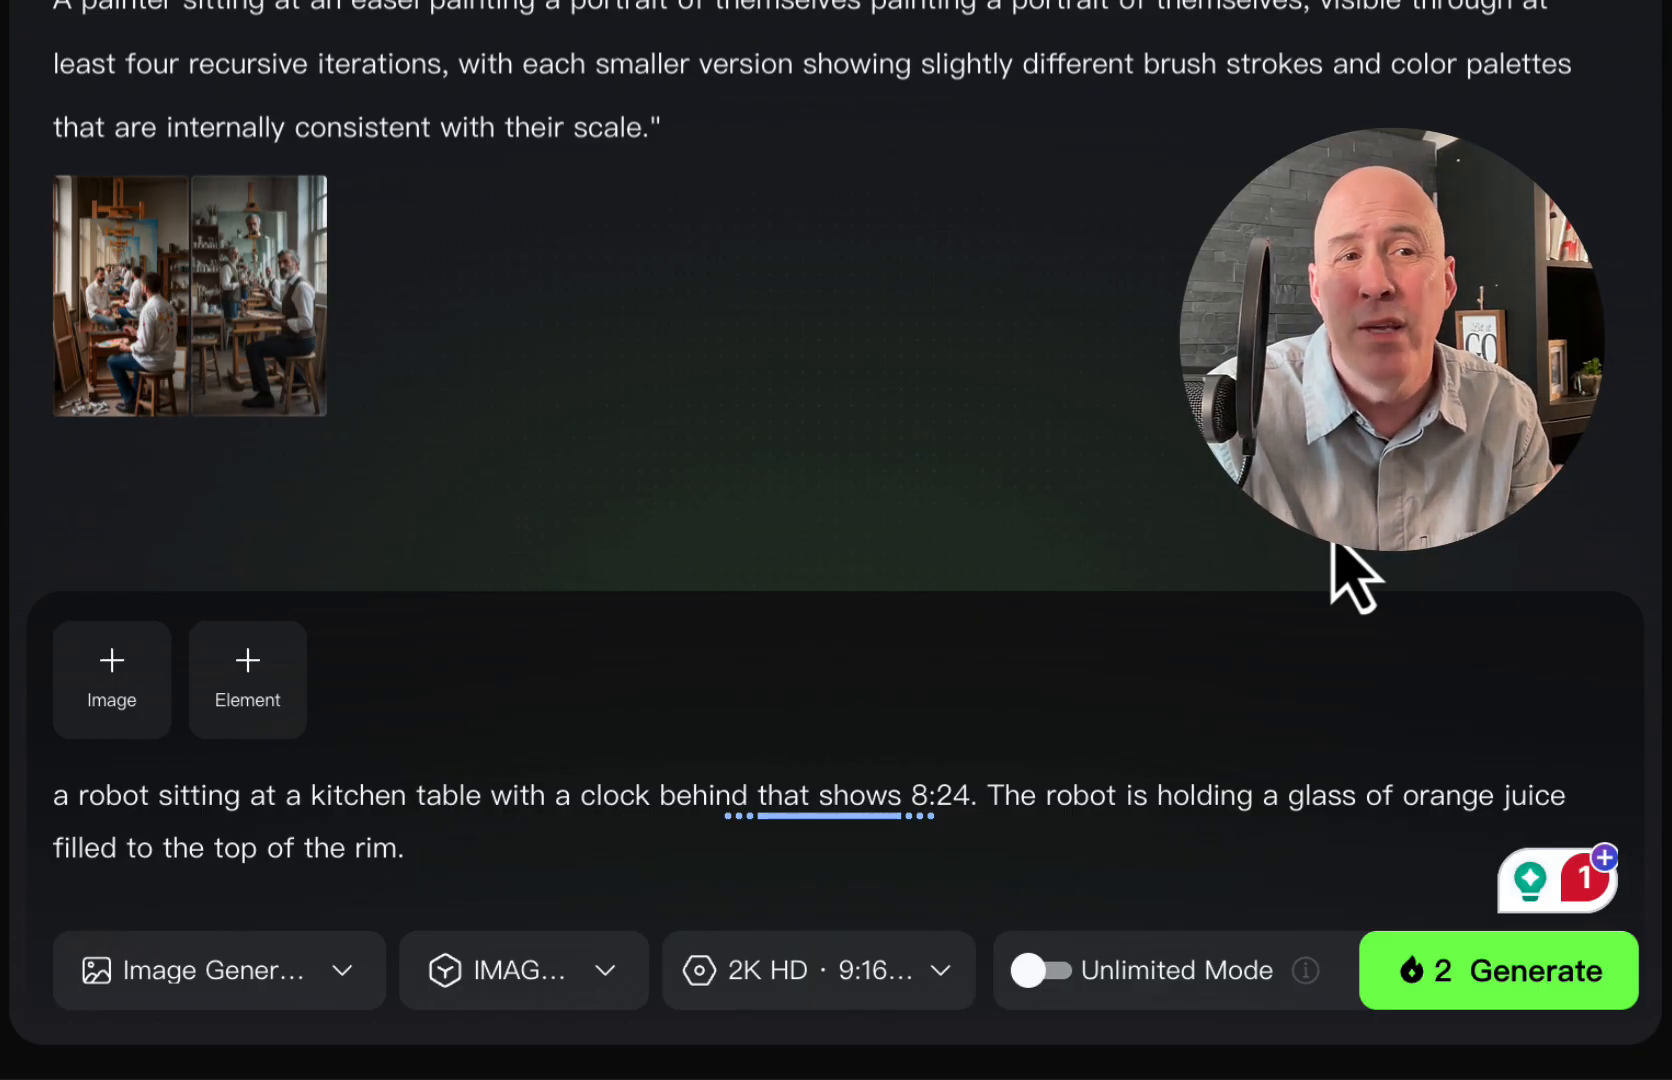
# Step: Submit the robot-at-kitchen-table prompt with full orange juice and a clock at 8:24
pyautogui.click(1498, 970)
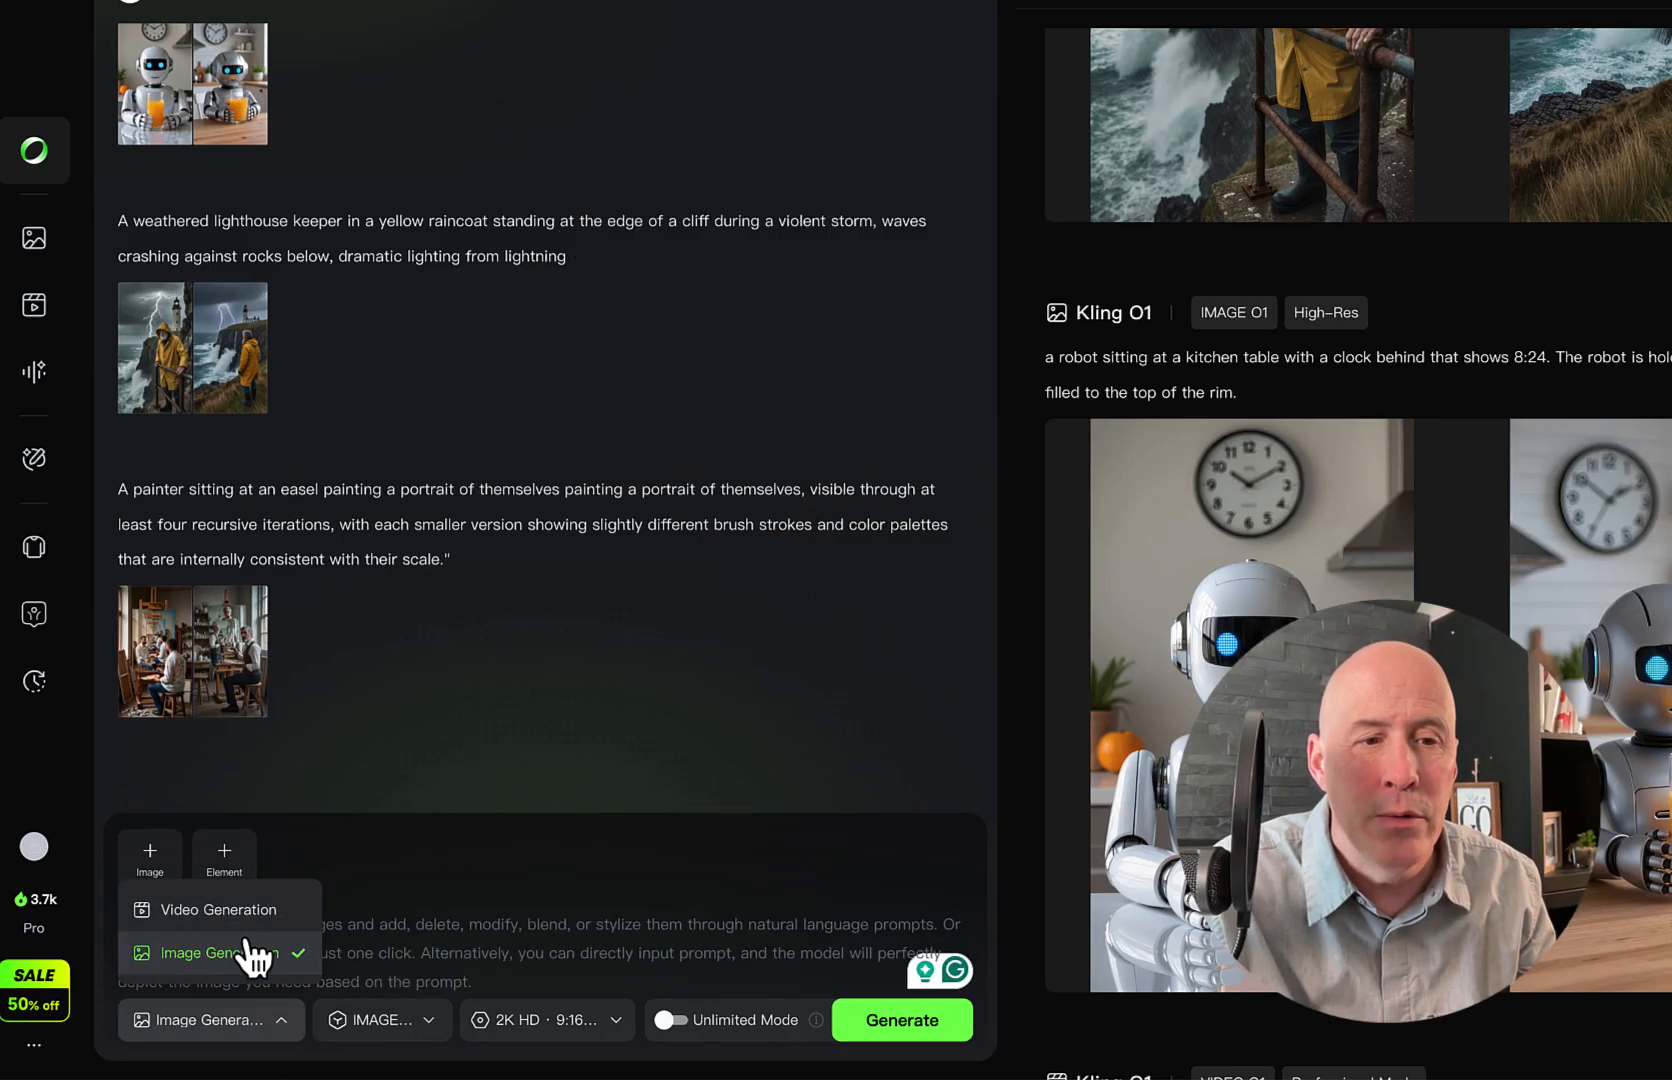
# Step: Set the creation mode to Video Generation with VIDEO O1 in Professional mode
pyautogui.click(218, 910)
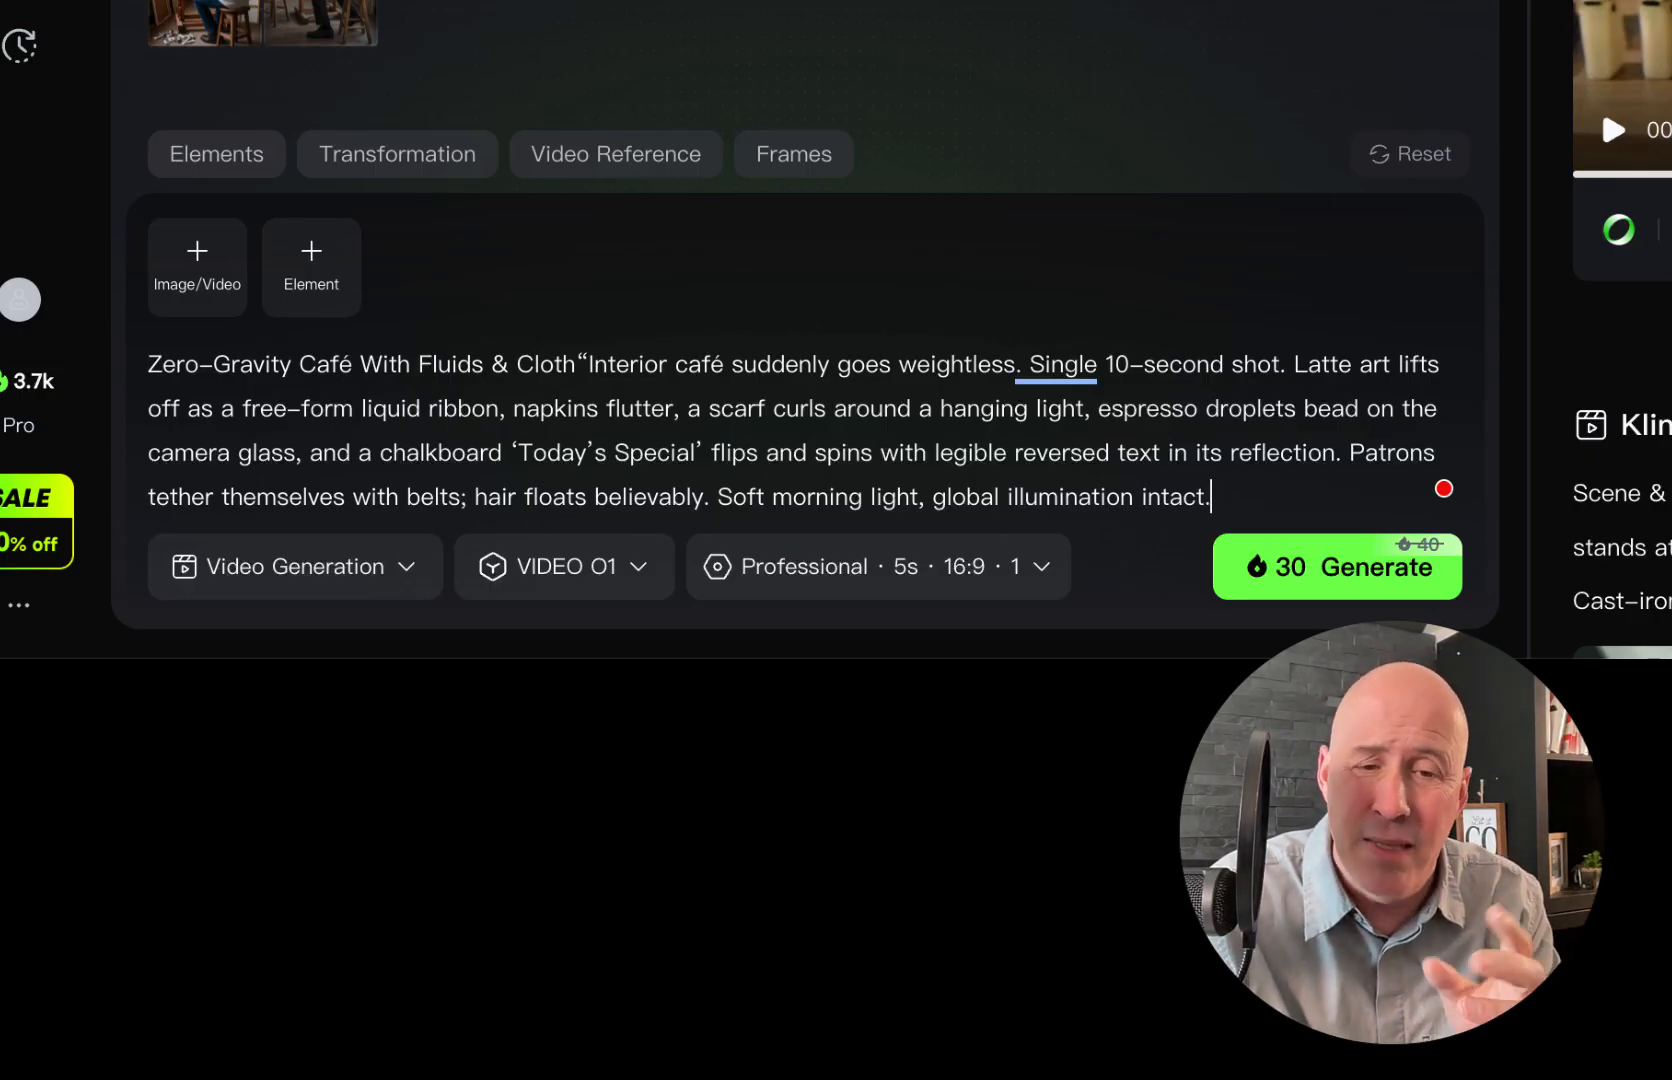
# Step: Generate the 5-second zero-gravity café video and play back the finished clip
pyautogui.click(1336, 566)
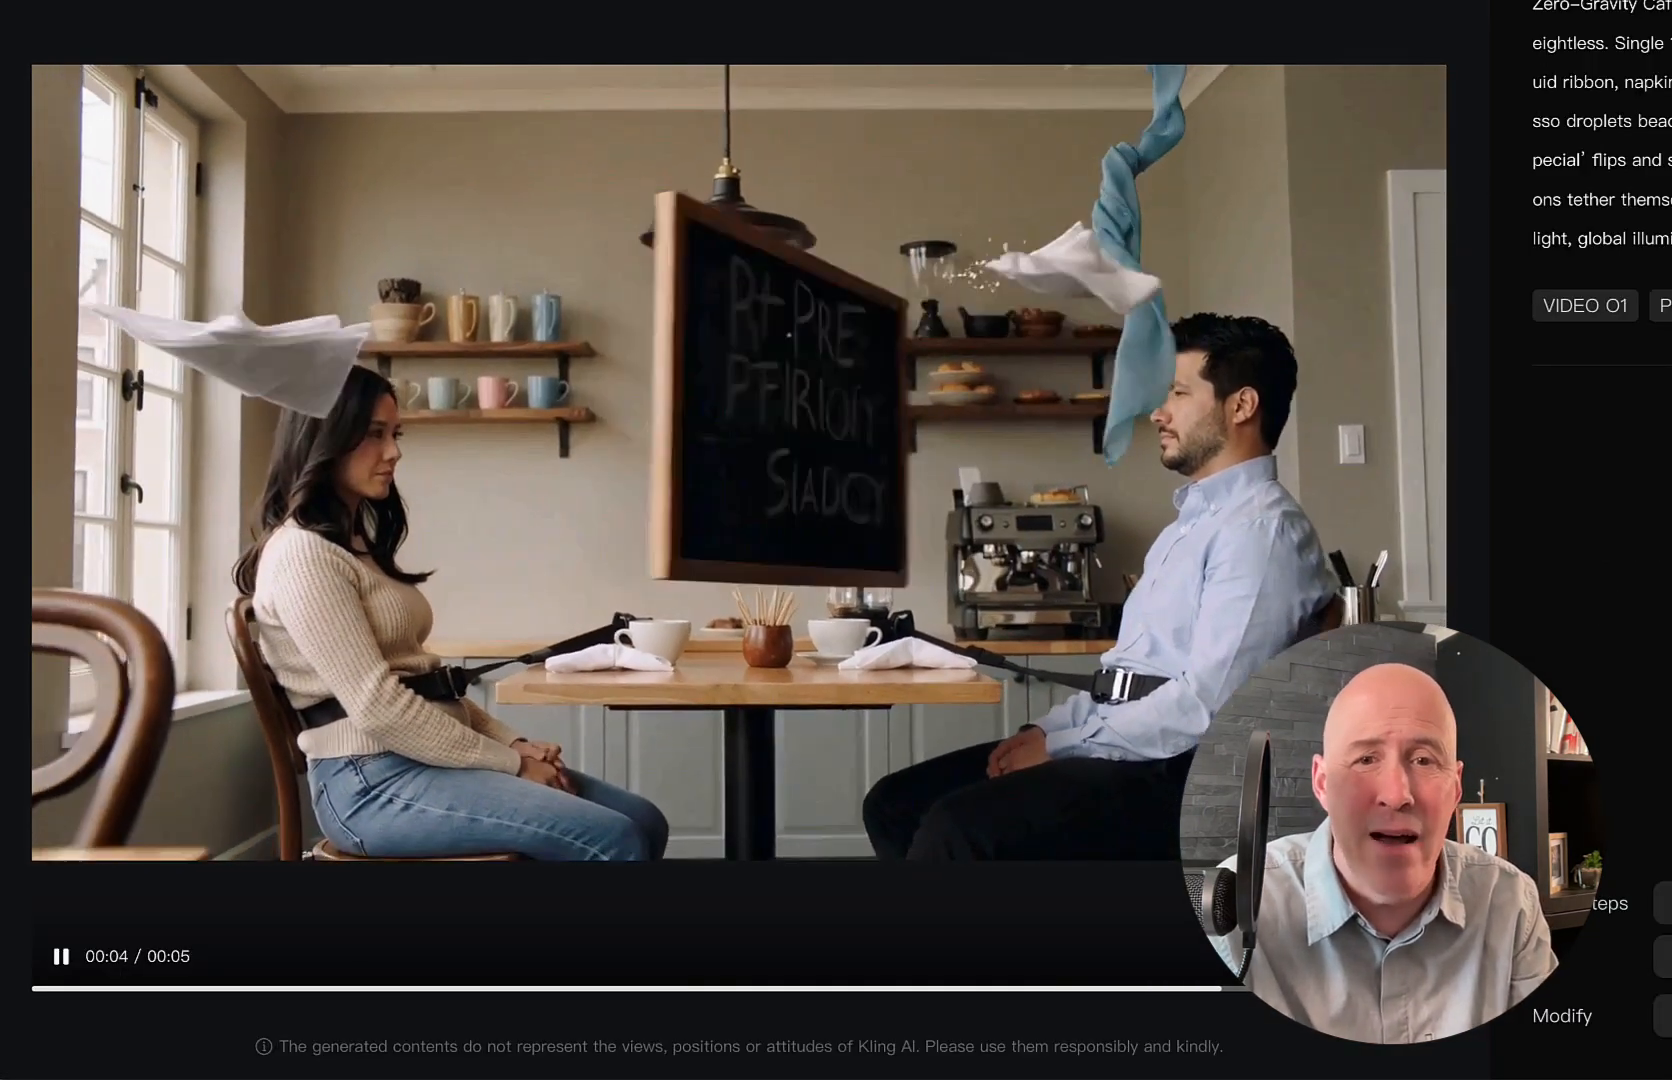
pyautogui.click(406, 990)
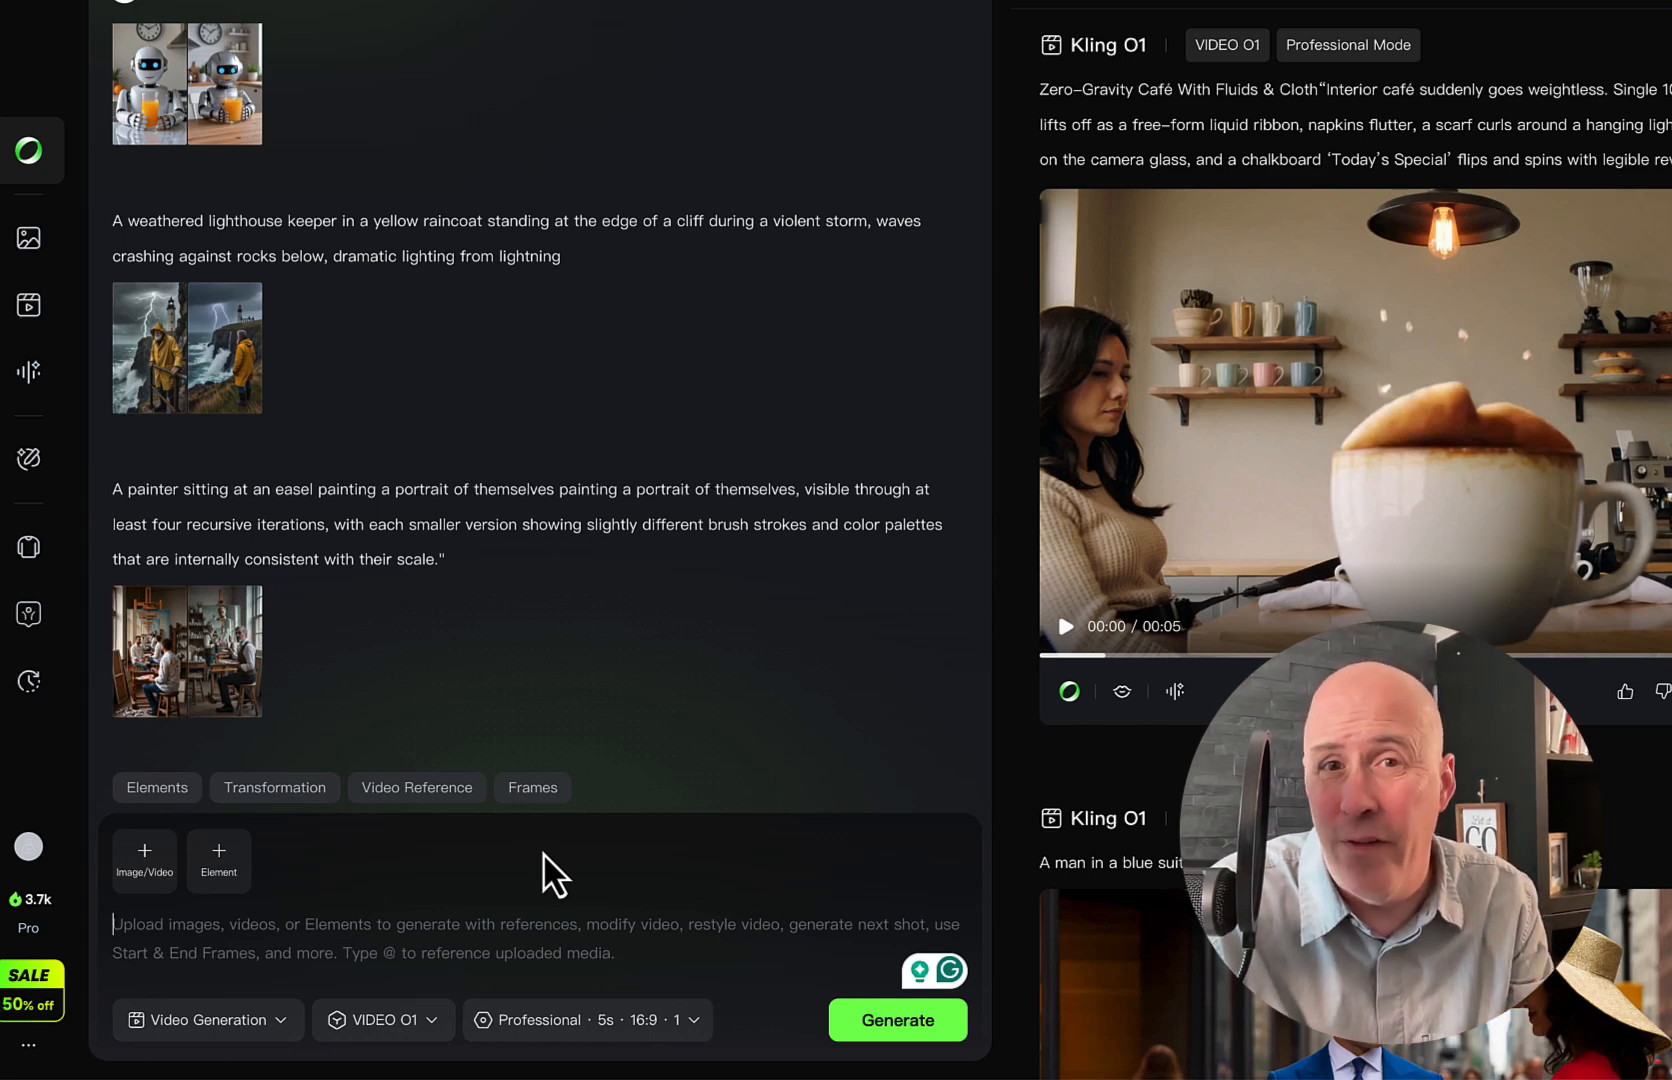
pyautogui.moveTo(144, 860)
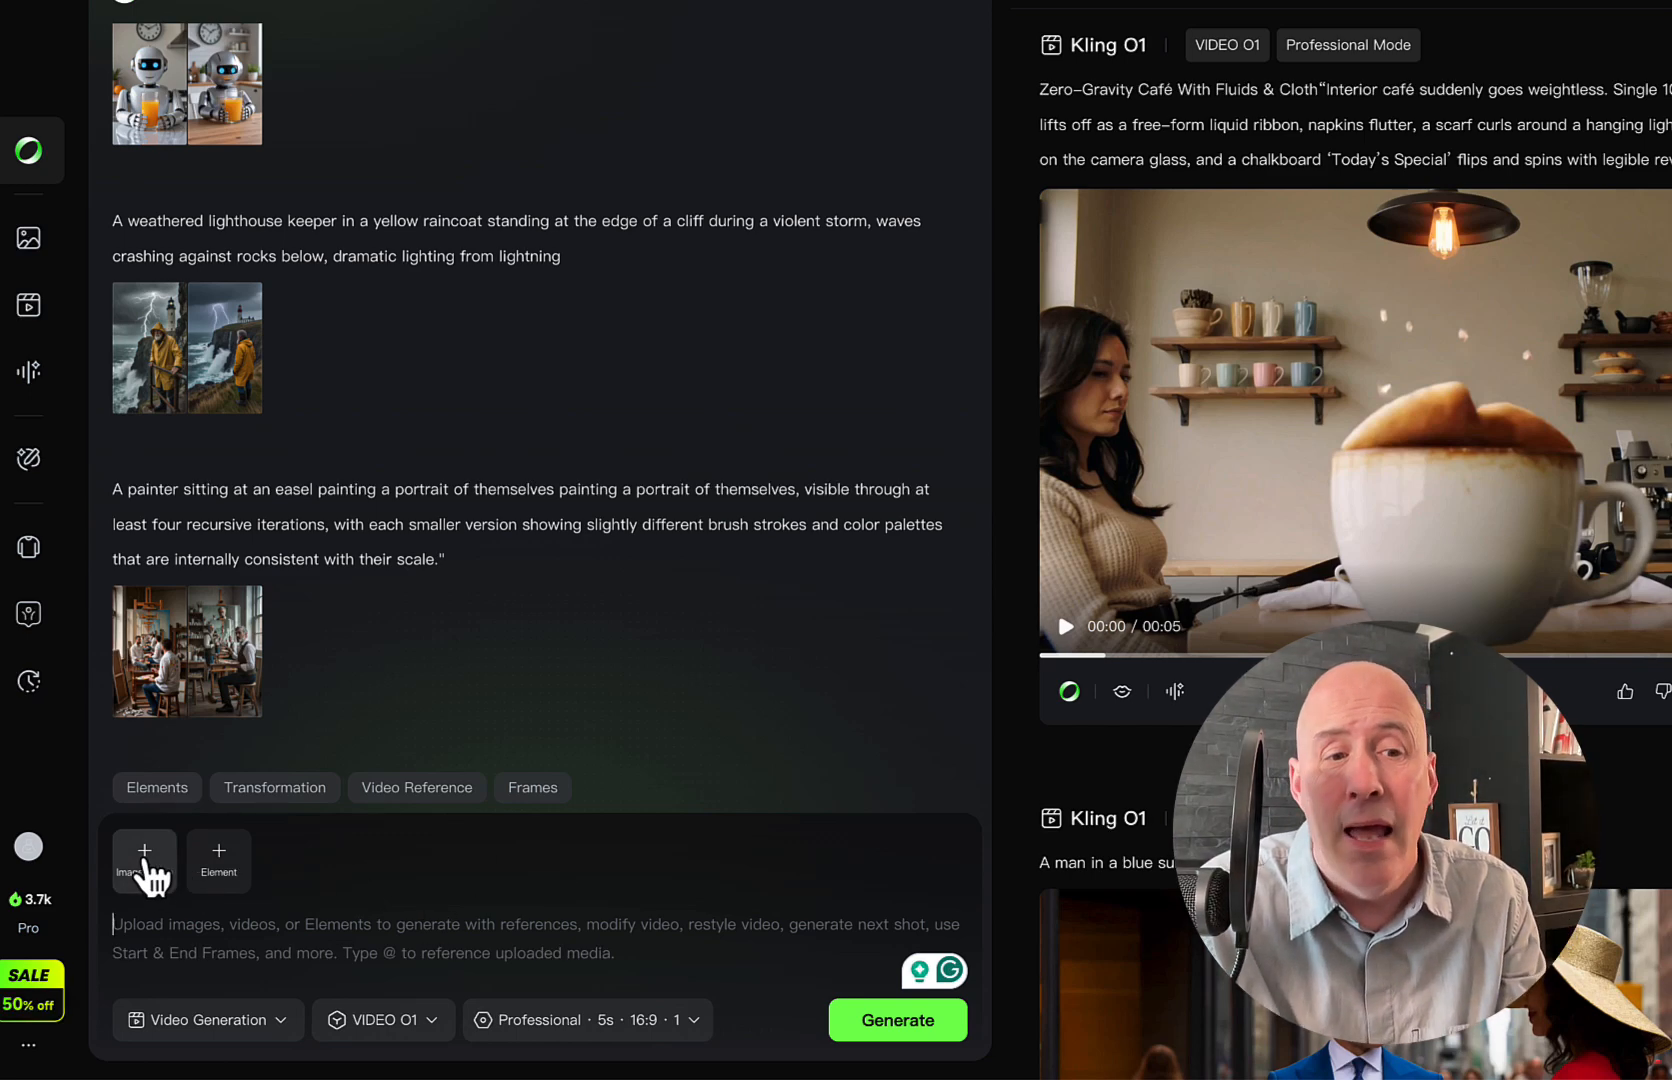
pyautogui.moveTo(218, 858)
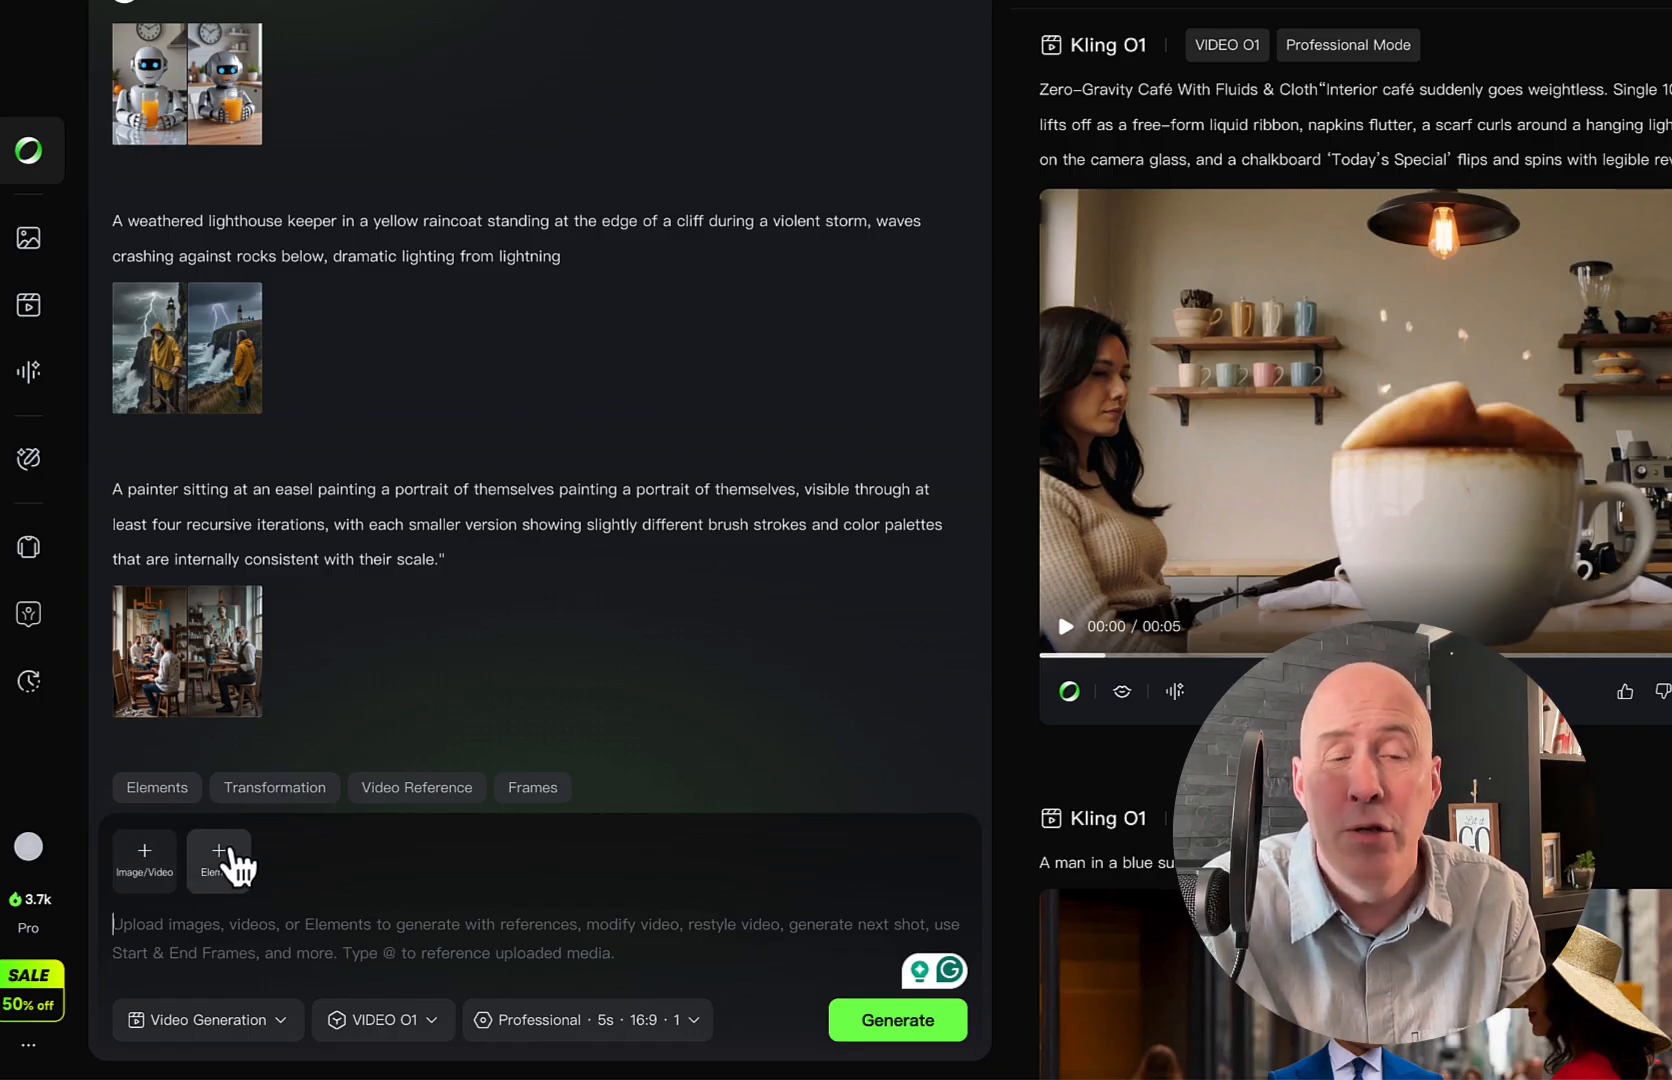
pyautogui.moveTo(256, 882)
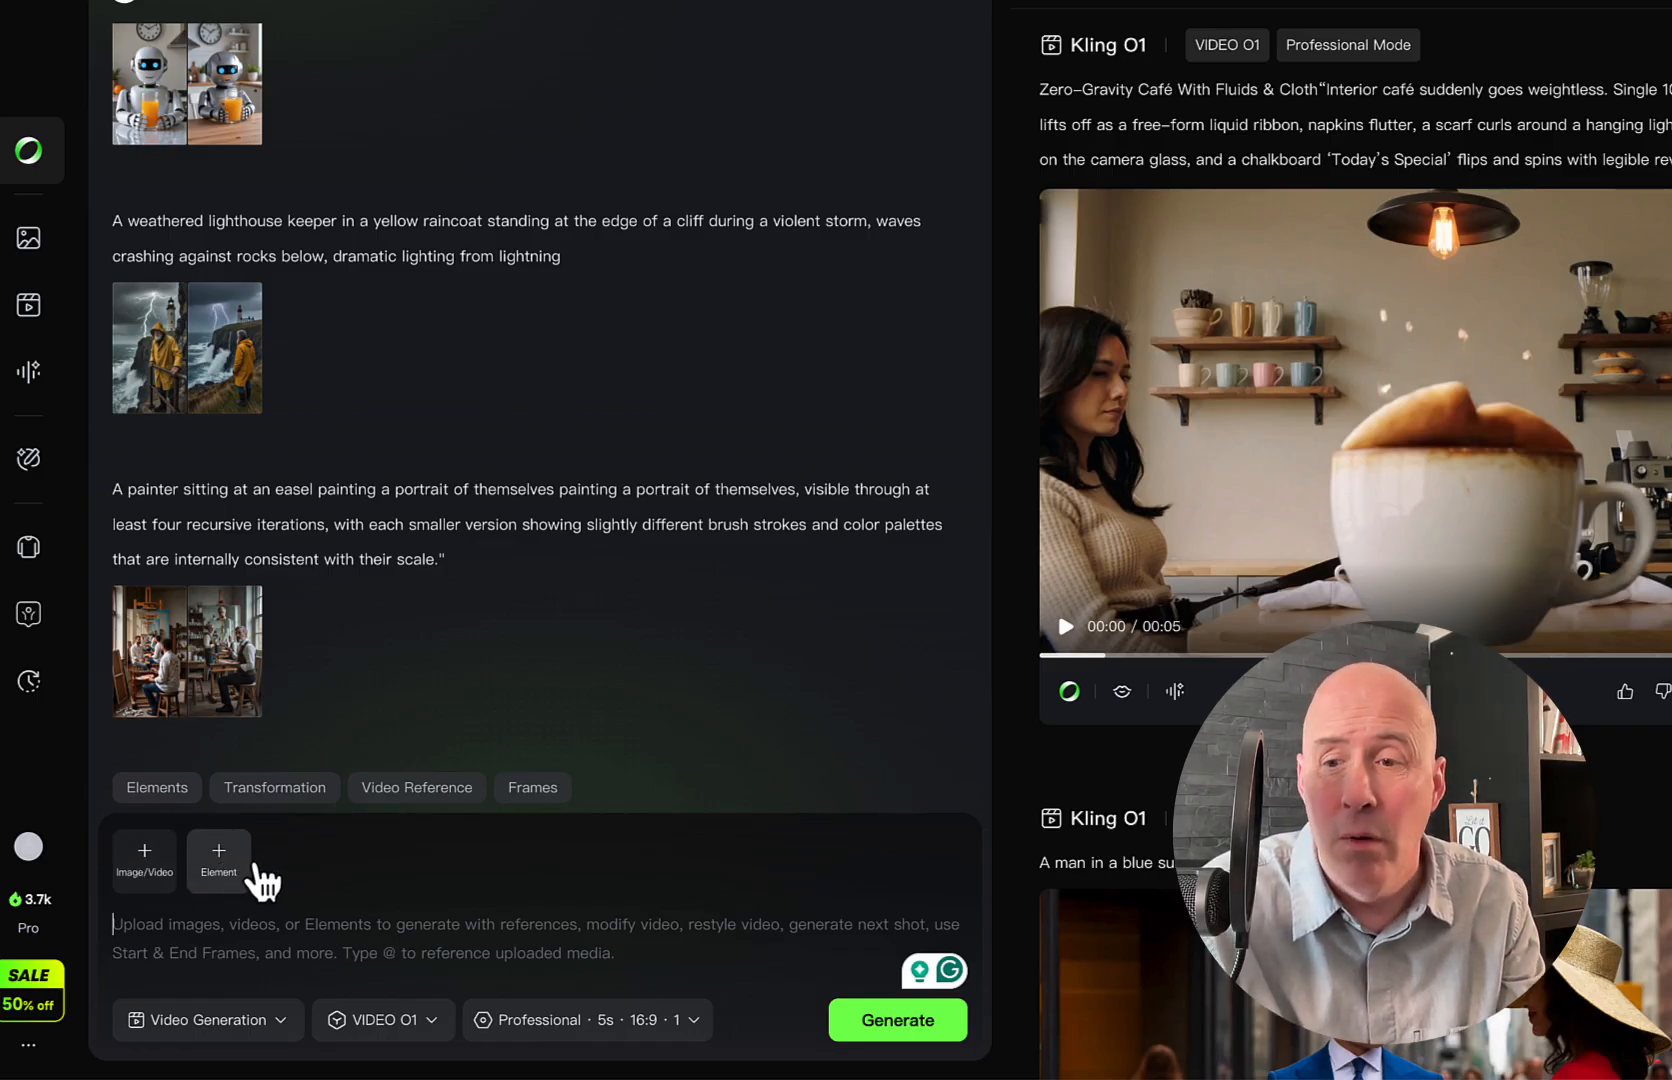
# Step: Bring up the + Image/Video reference options for the empty prompt
pyautogui.click(144, 862)
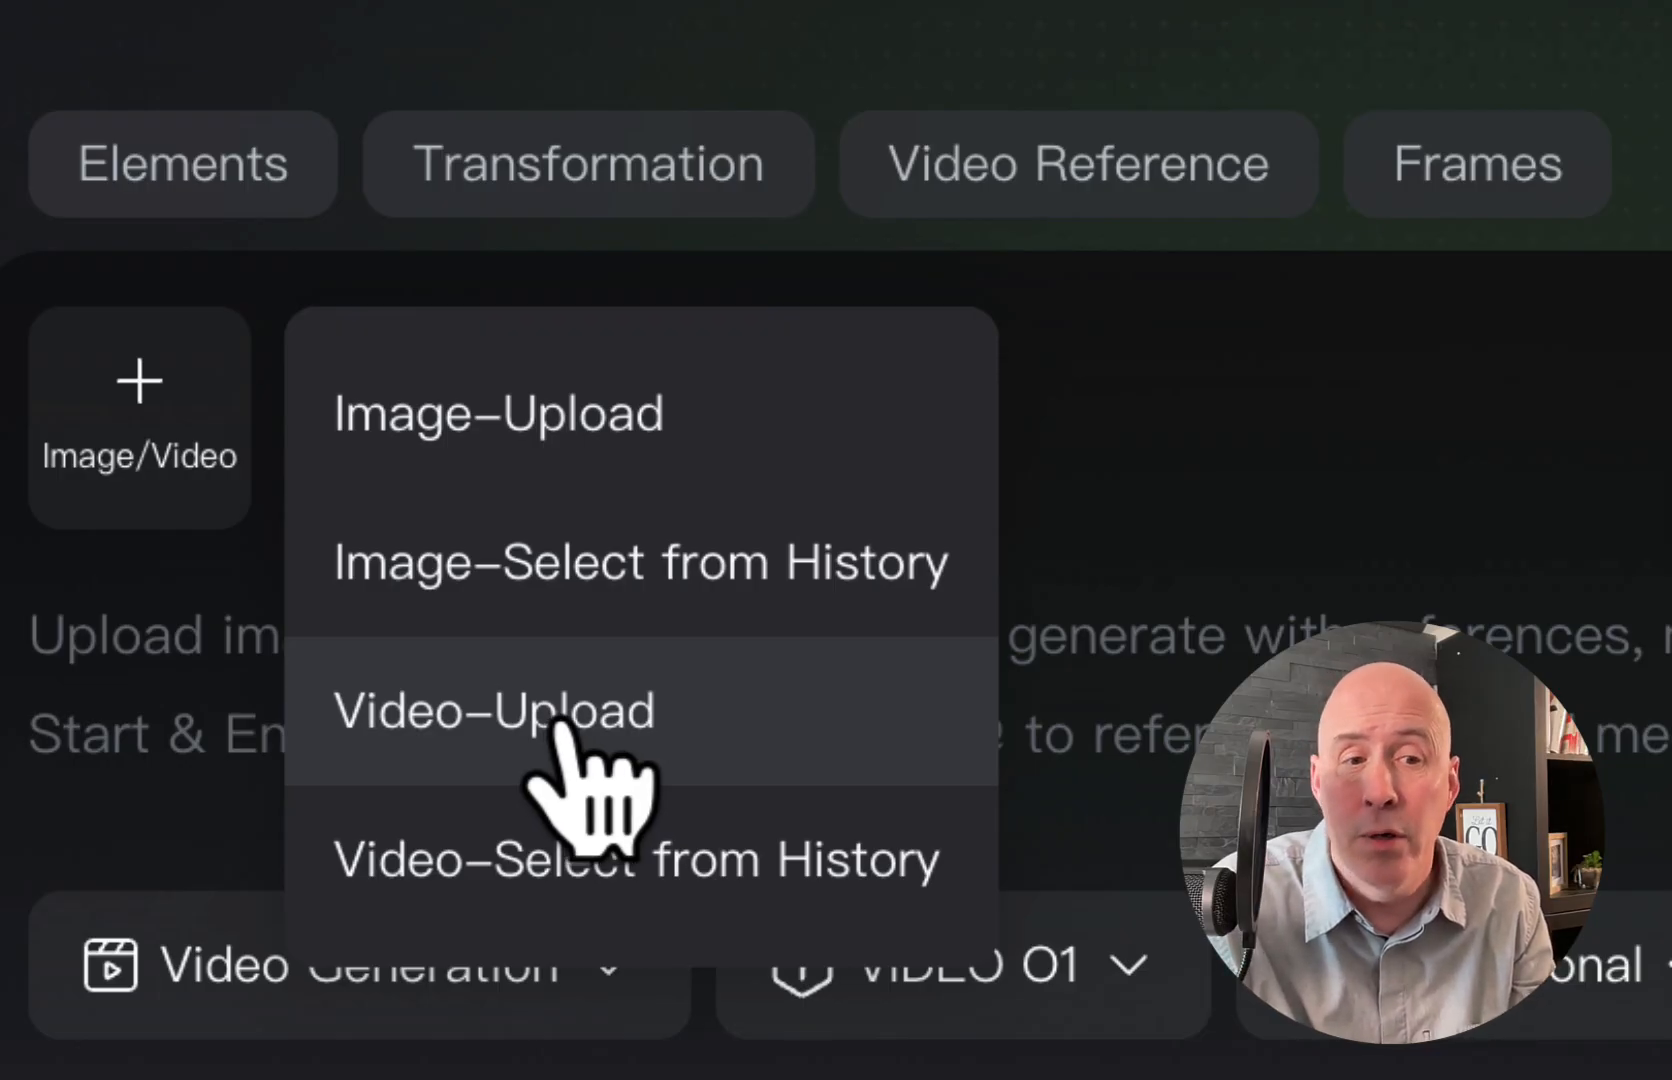
pyautogui.moveTo(640, 562)
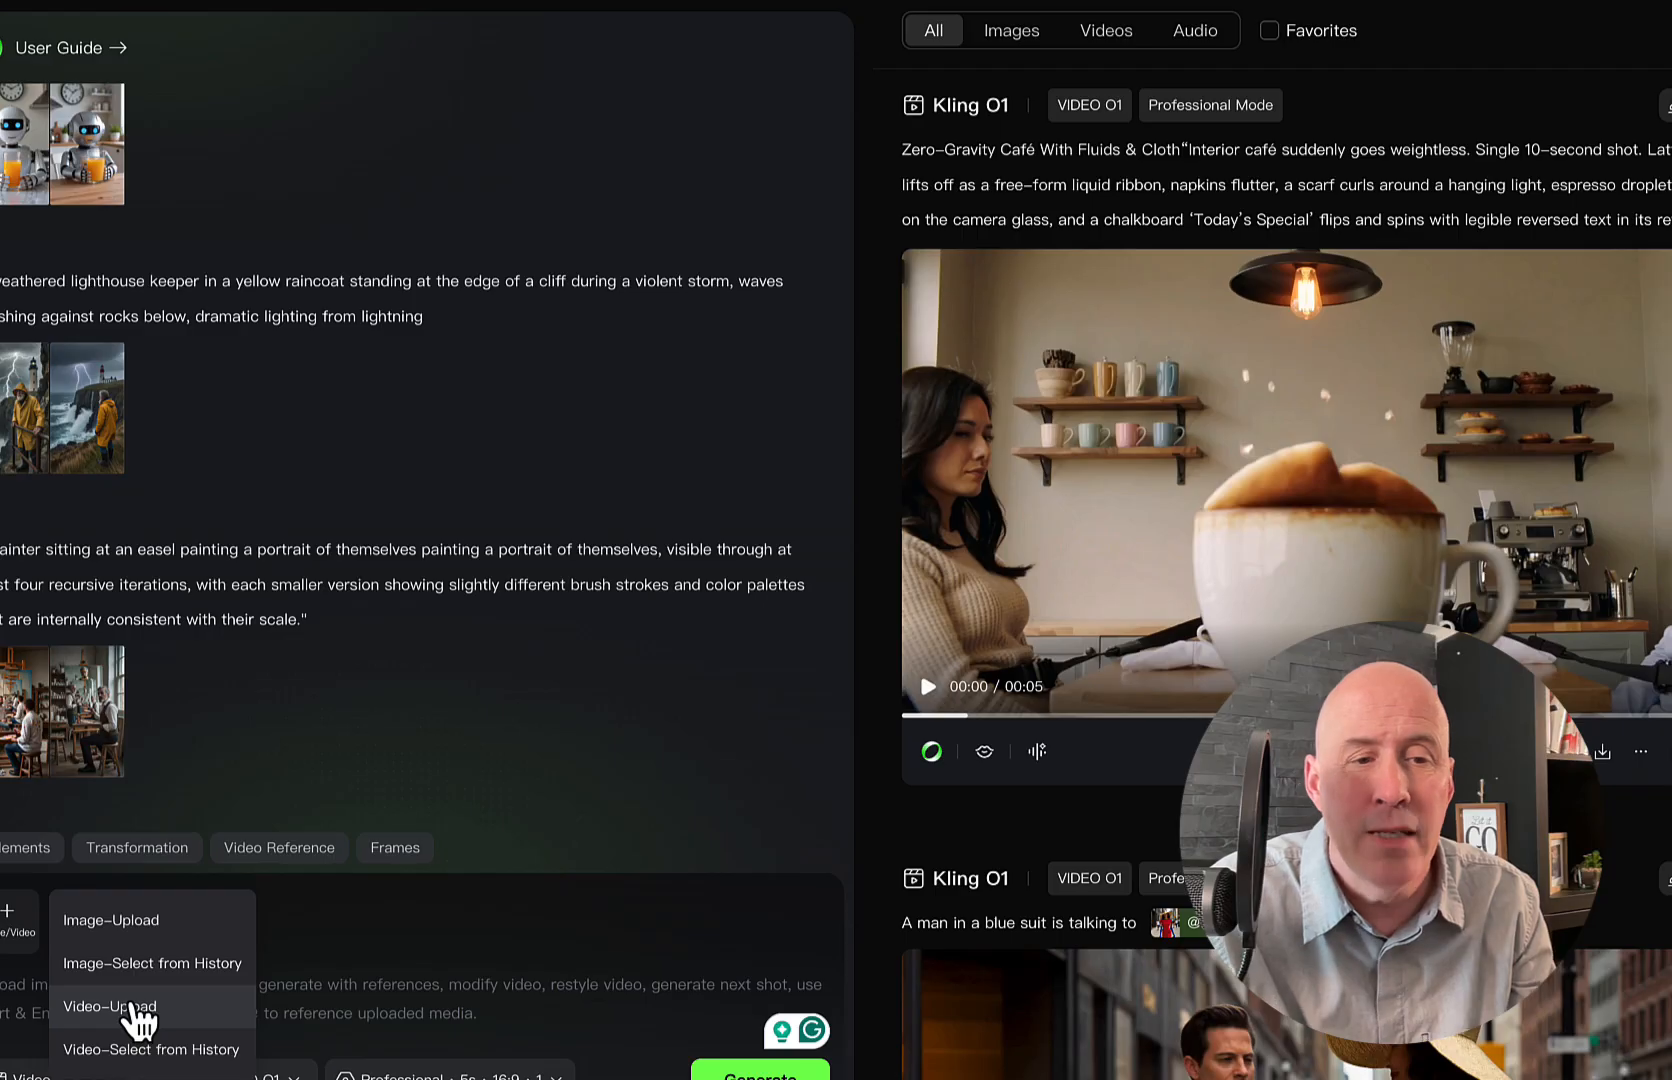
pyautogui.click(110, 1006)
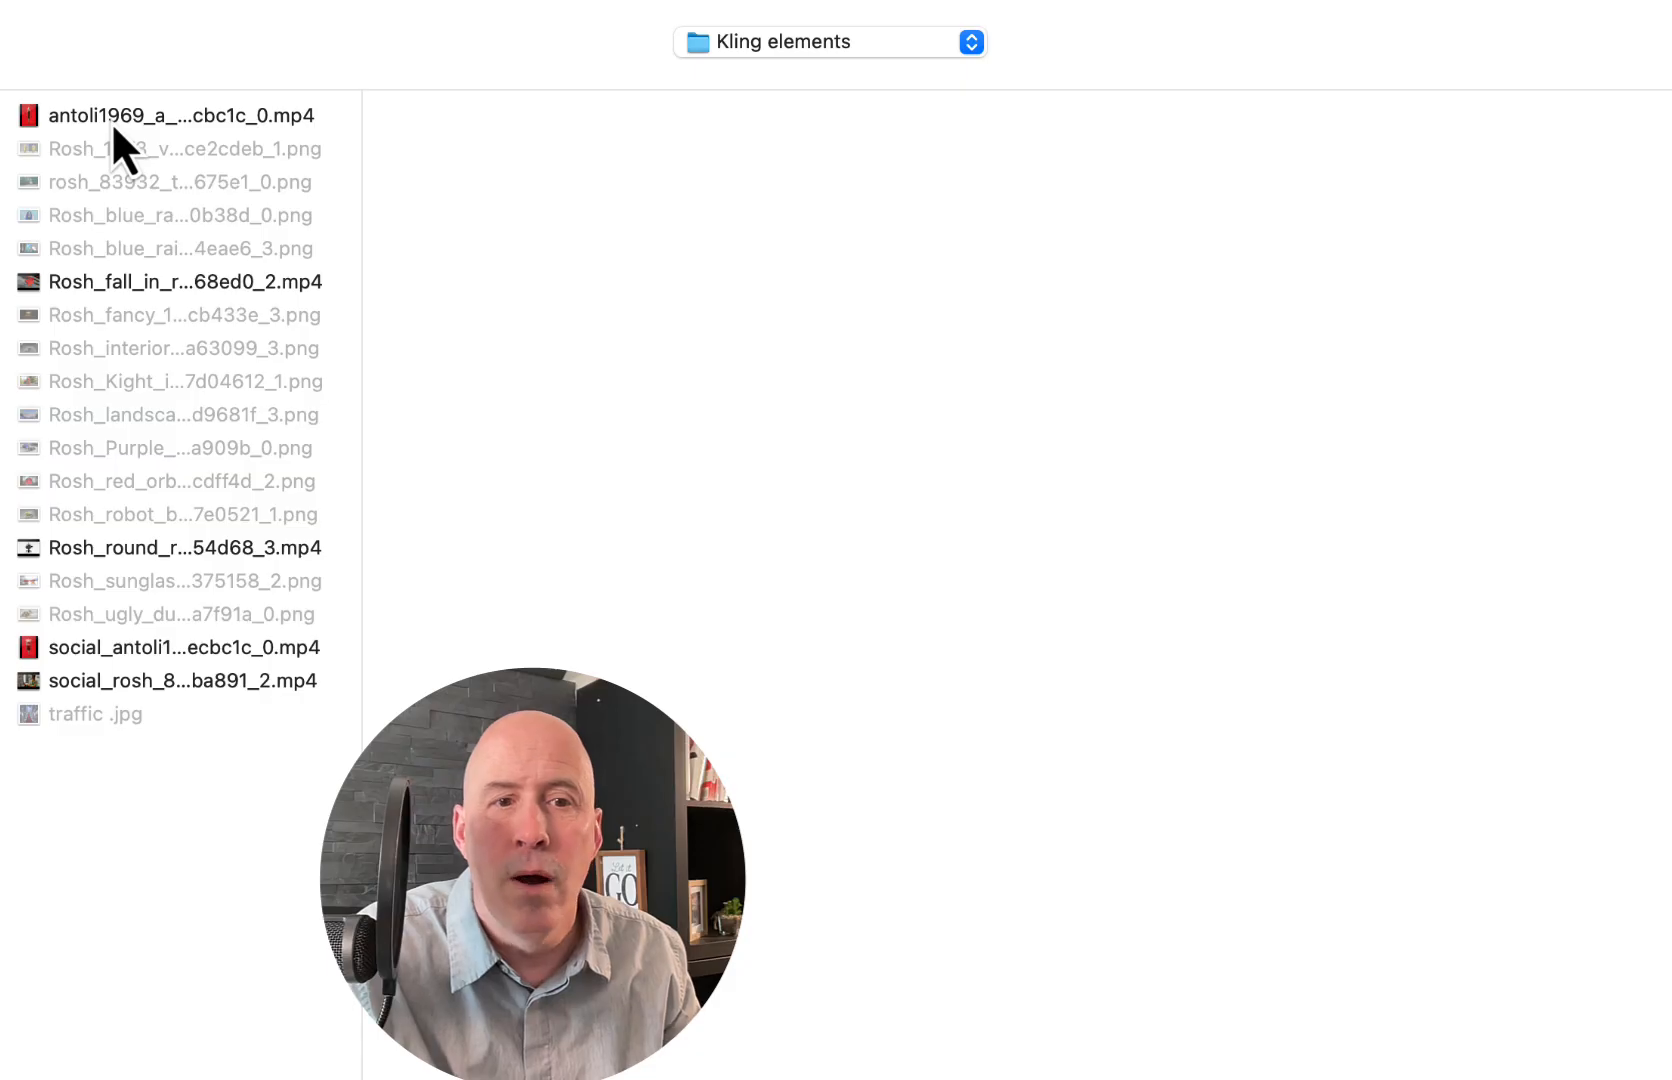
pyautogui.click(182, 116)
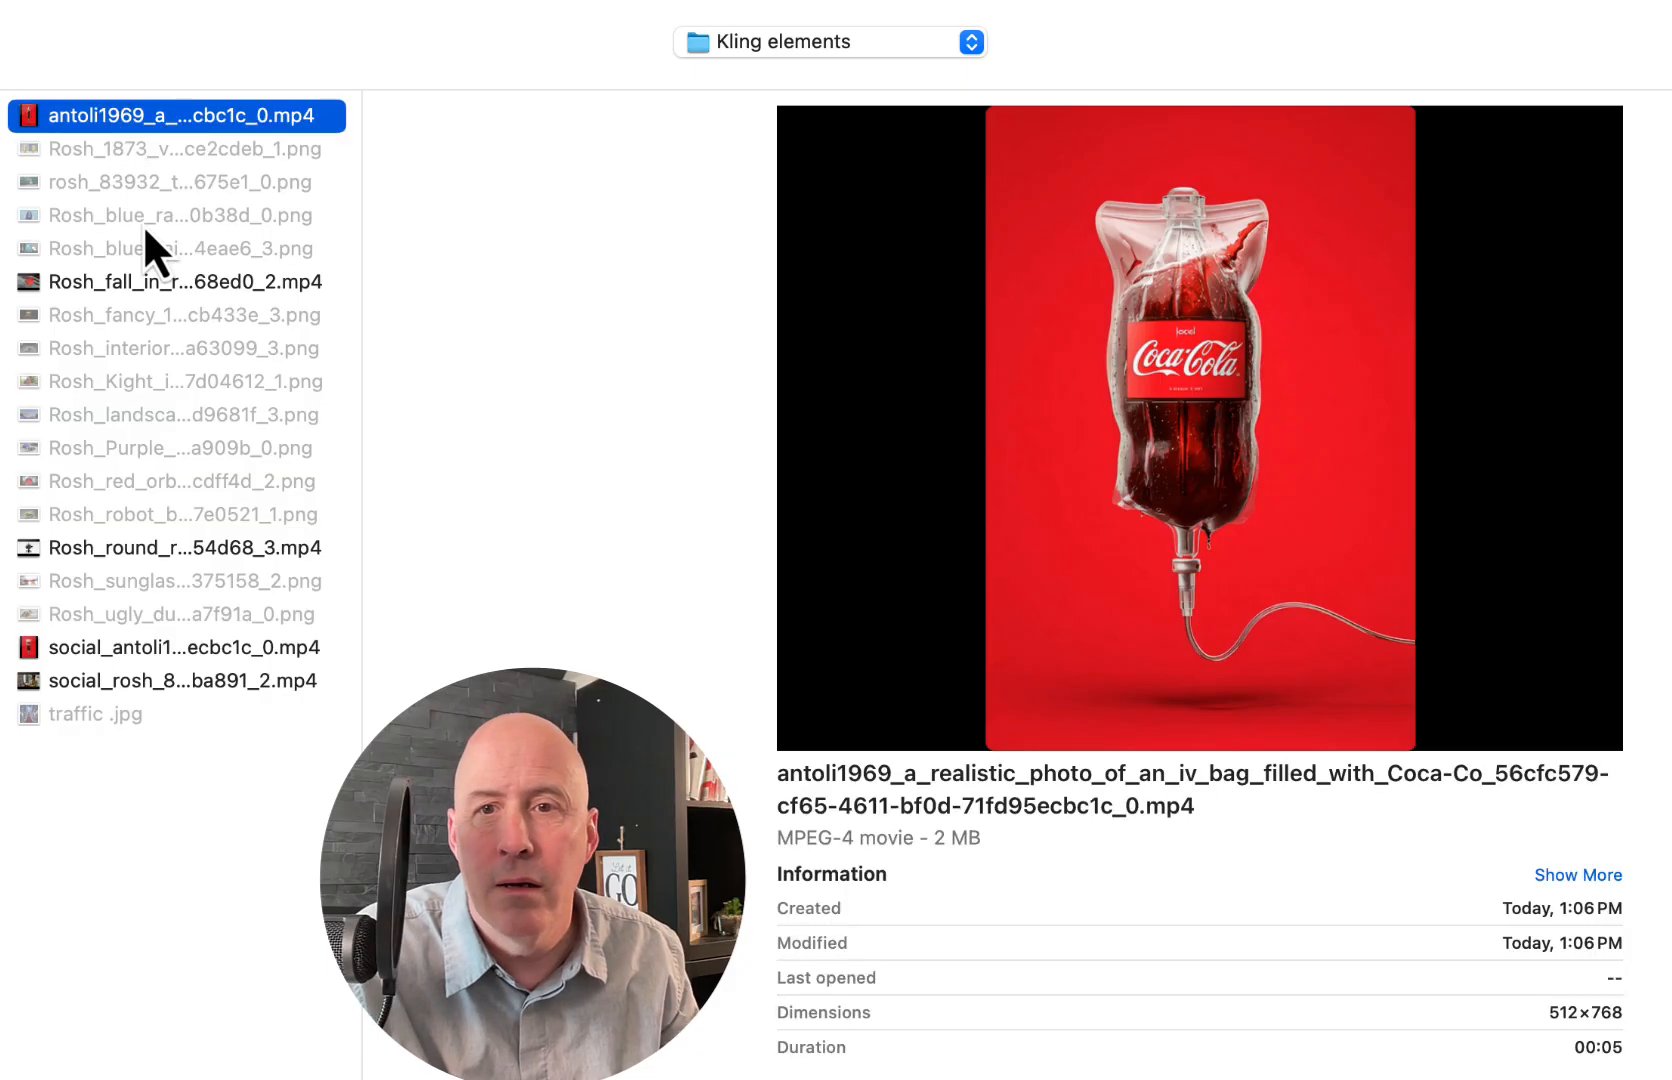
pyautogui.click(182, 282)
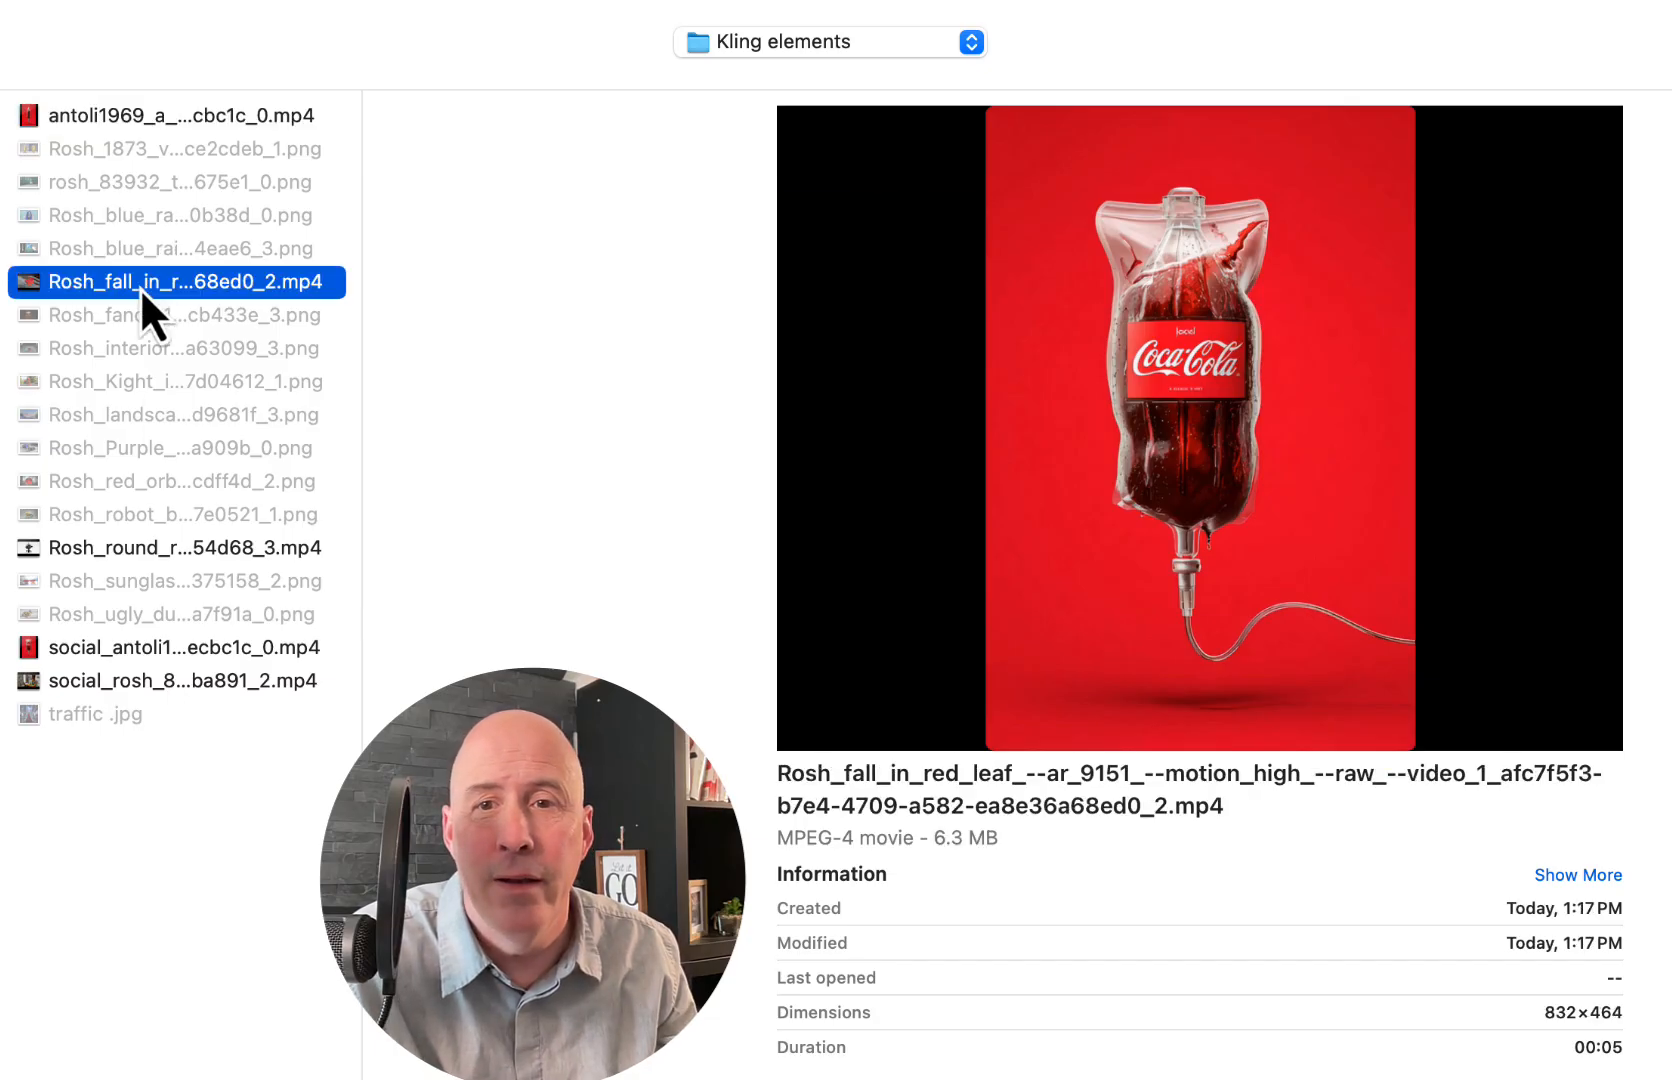
pyautogui.click(184, 546)
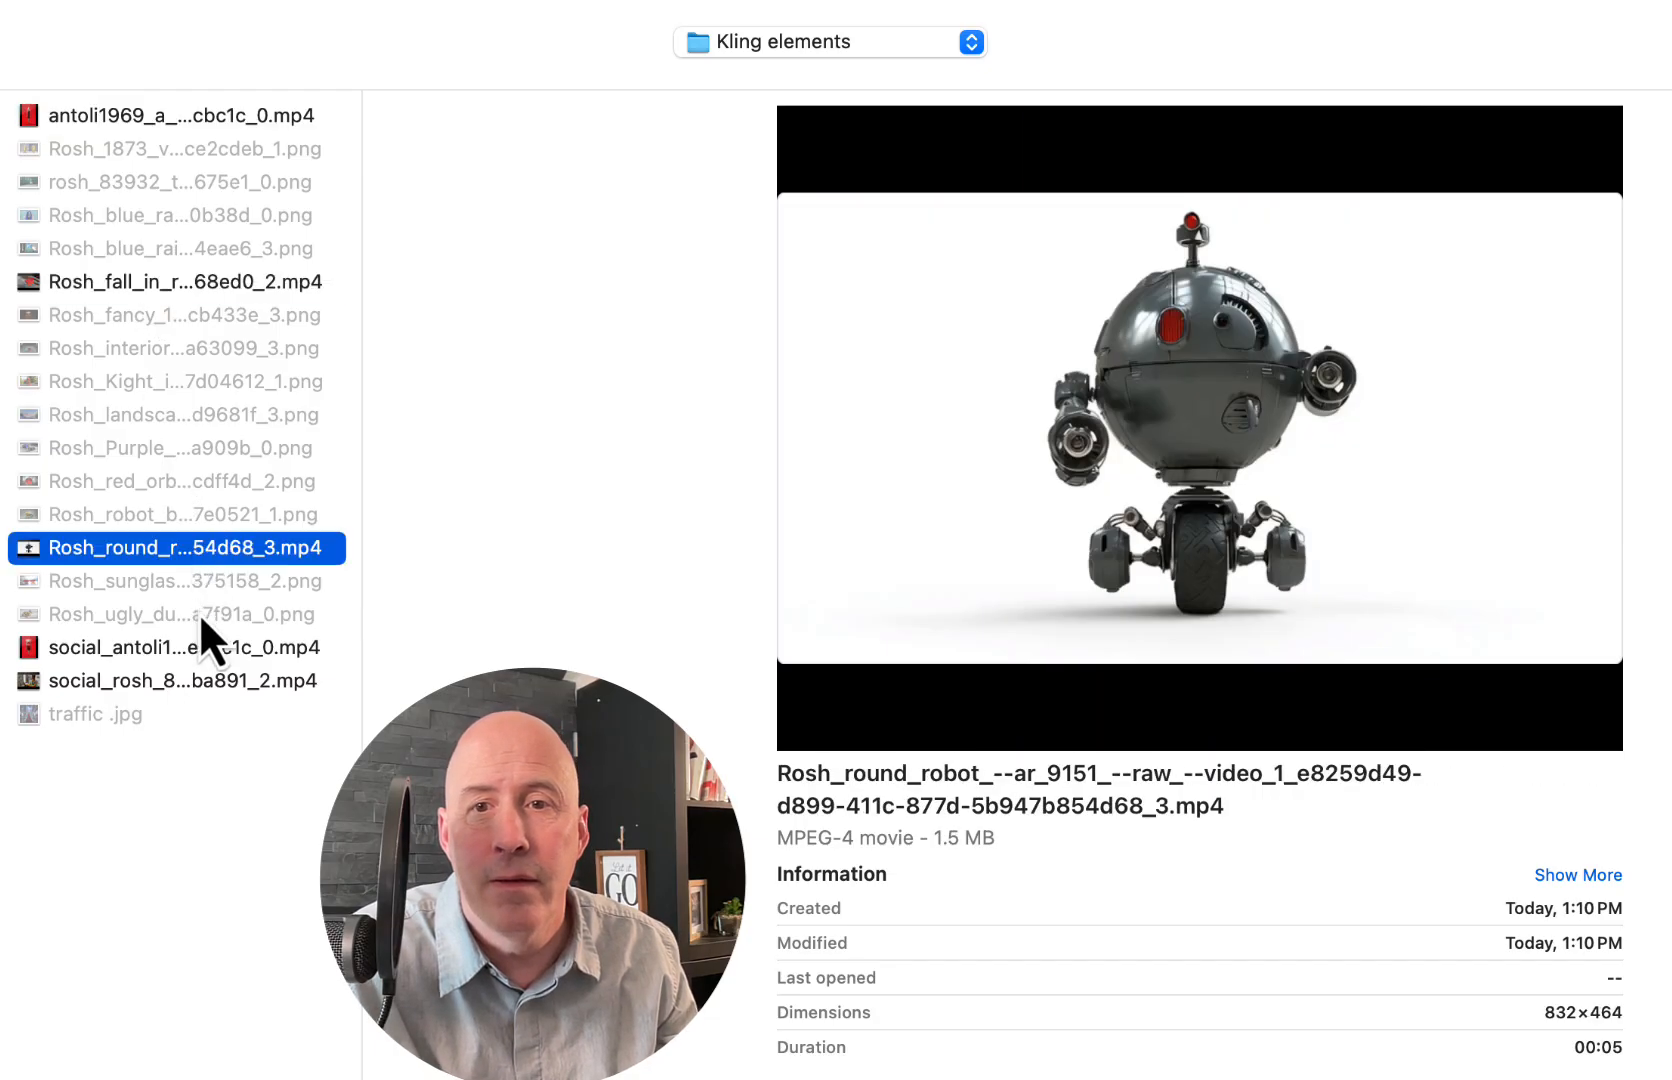
pyautogui.click(182, 648)
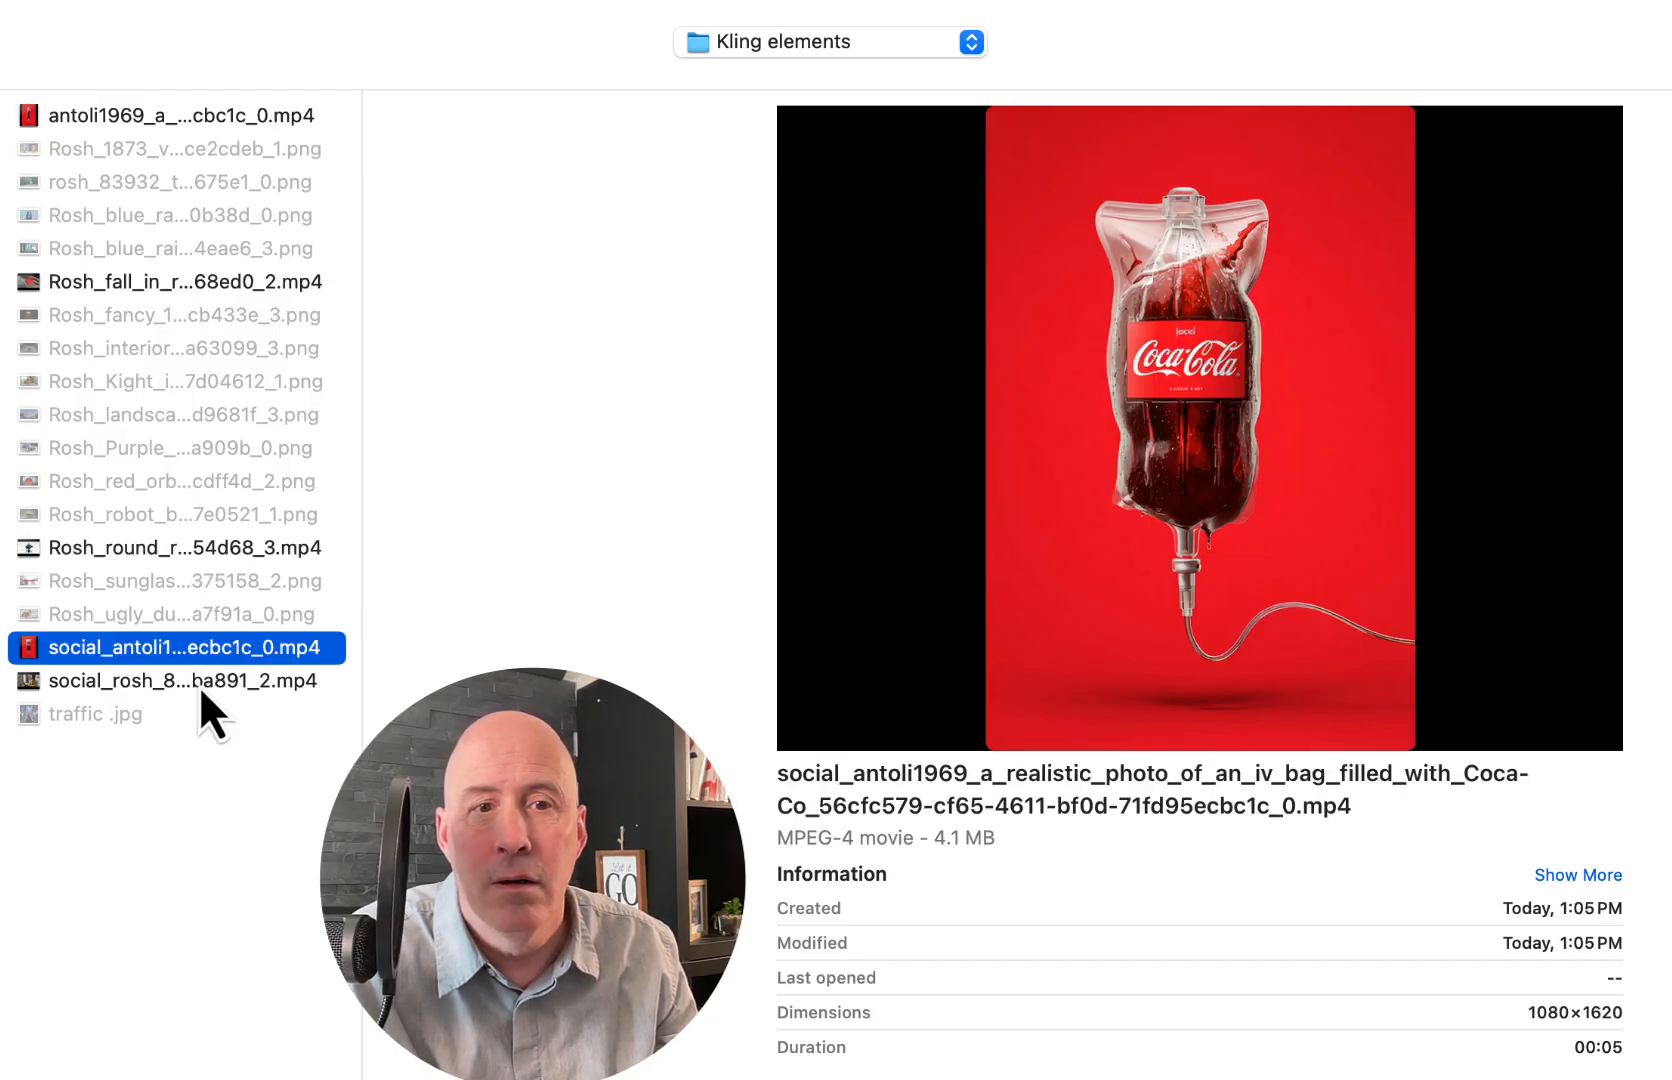
pyautogui.click(182, 680)
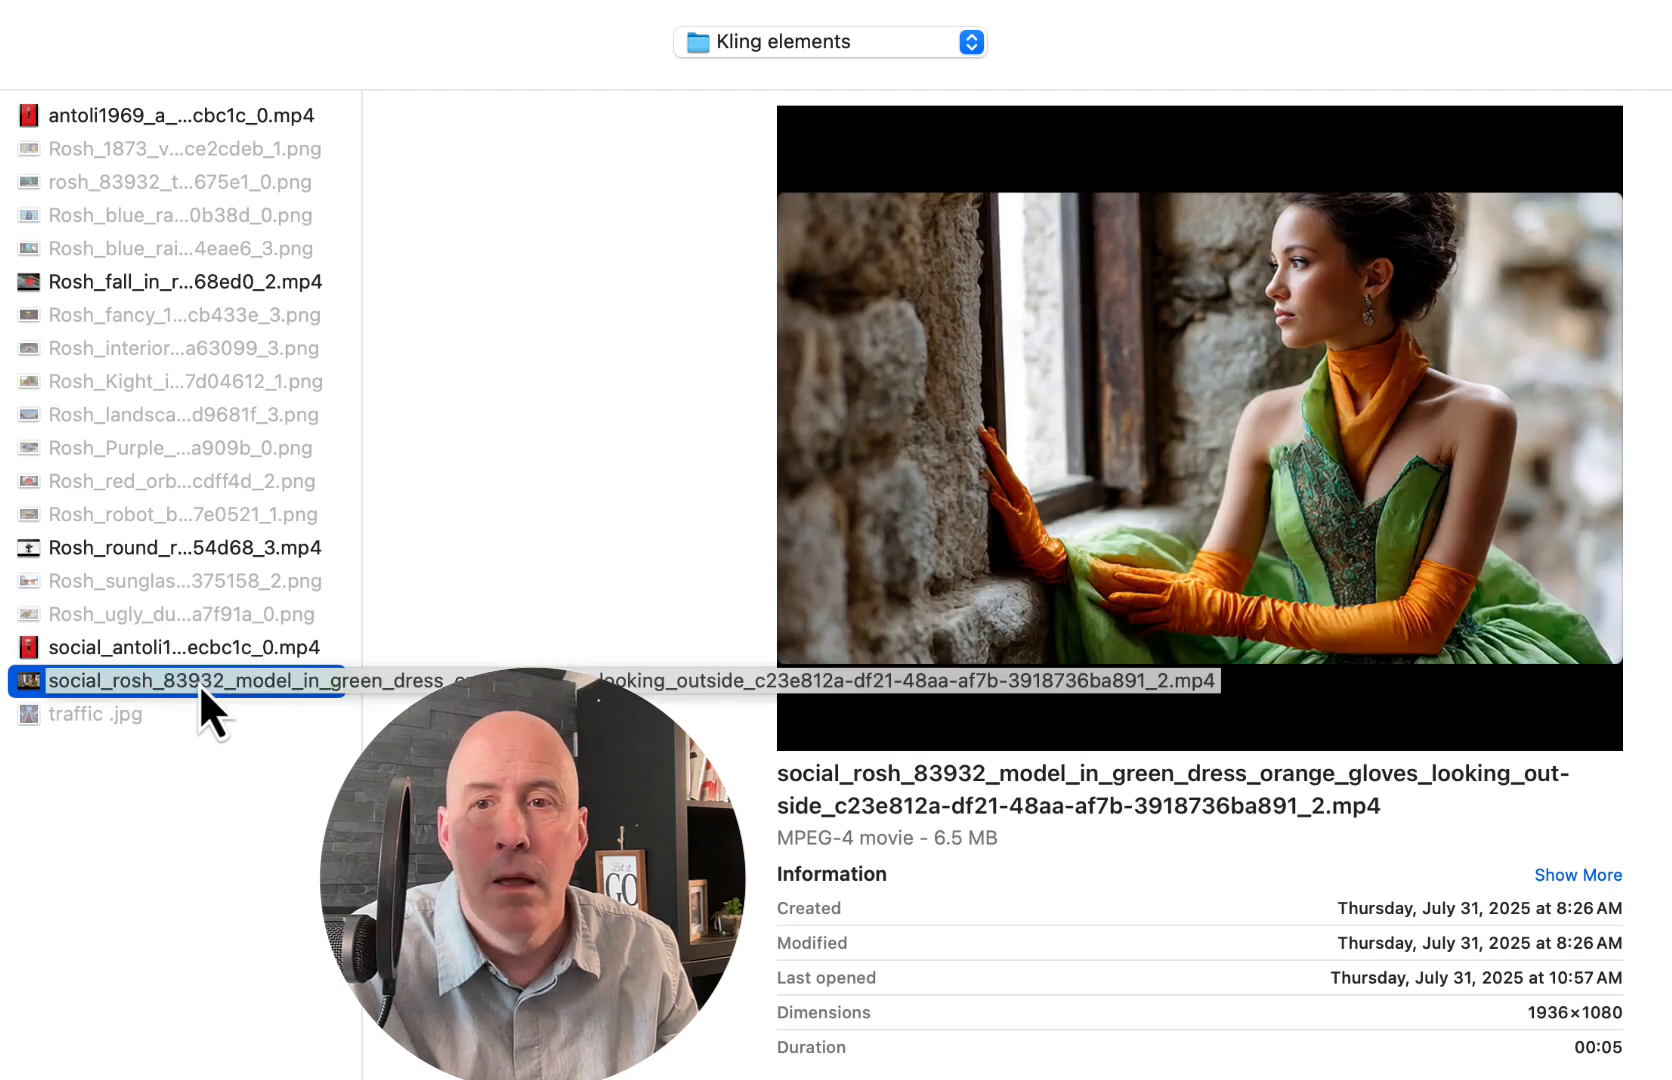
pyautogui.moveTo(58, 722)
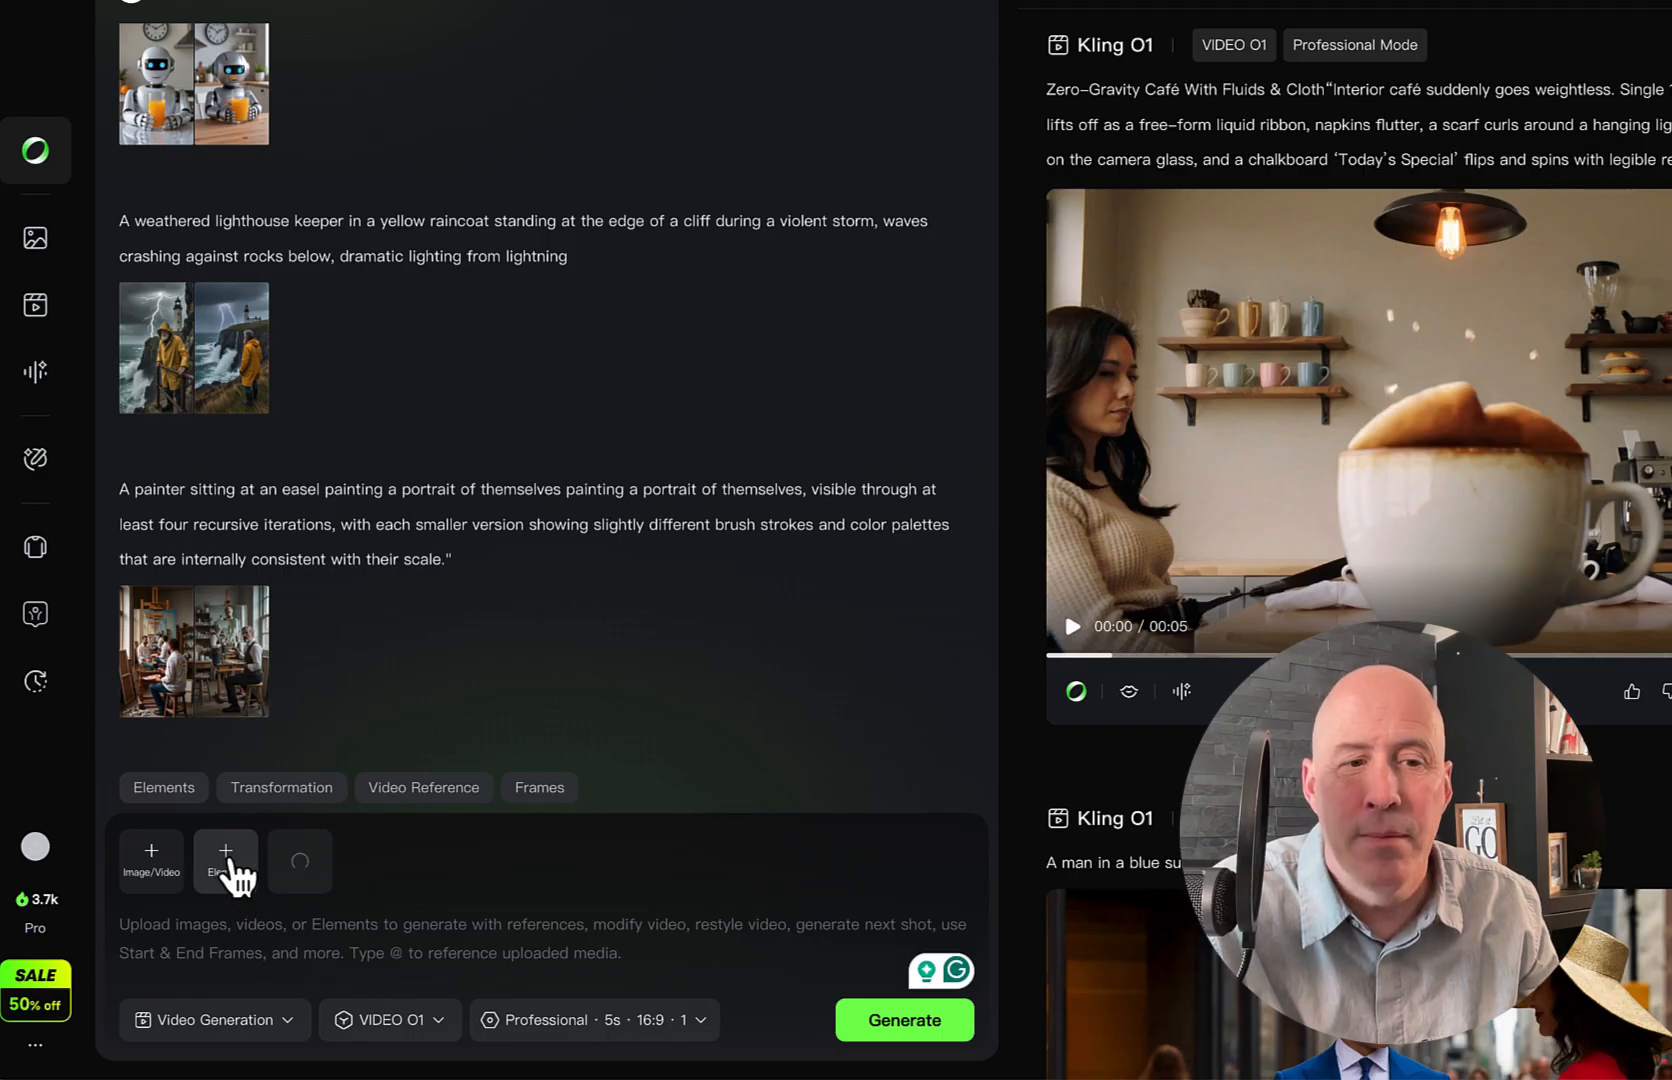
pyautogui.click(224, 850)
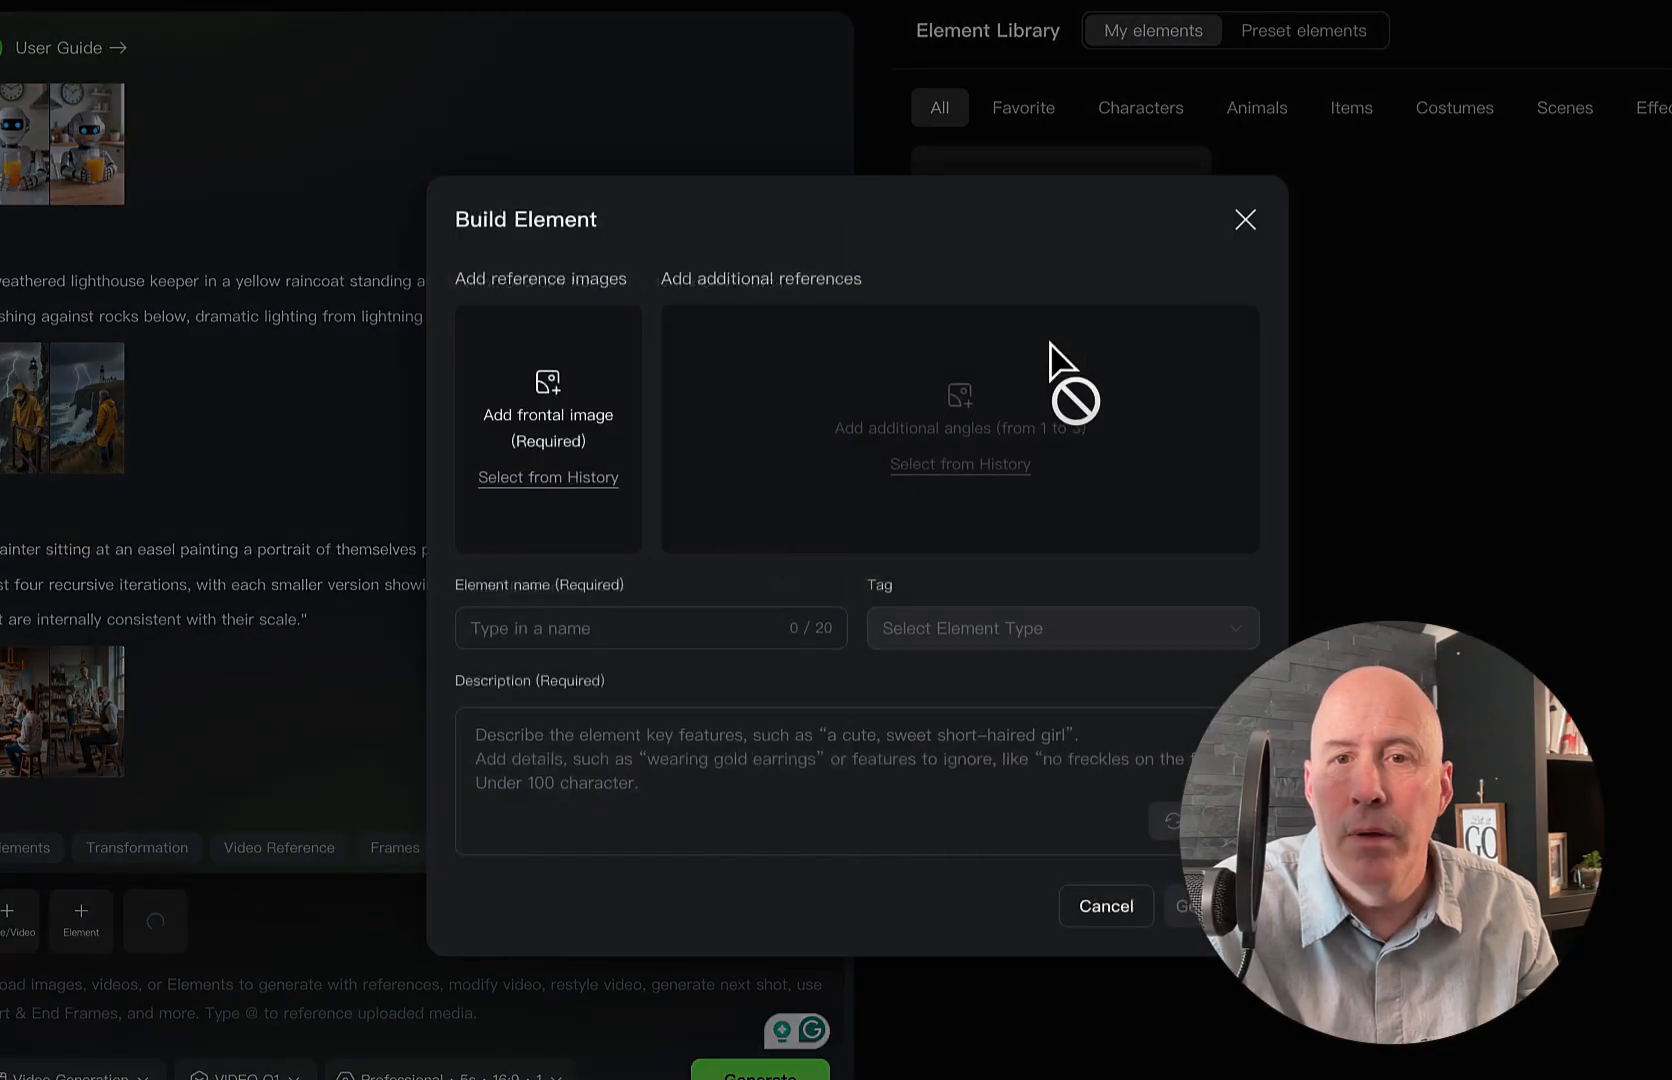
pyautogui.click(1244, 220)
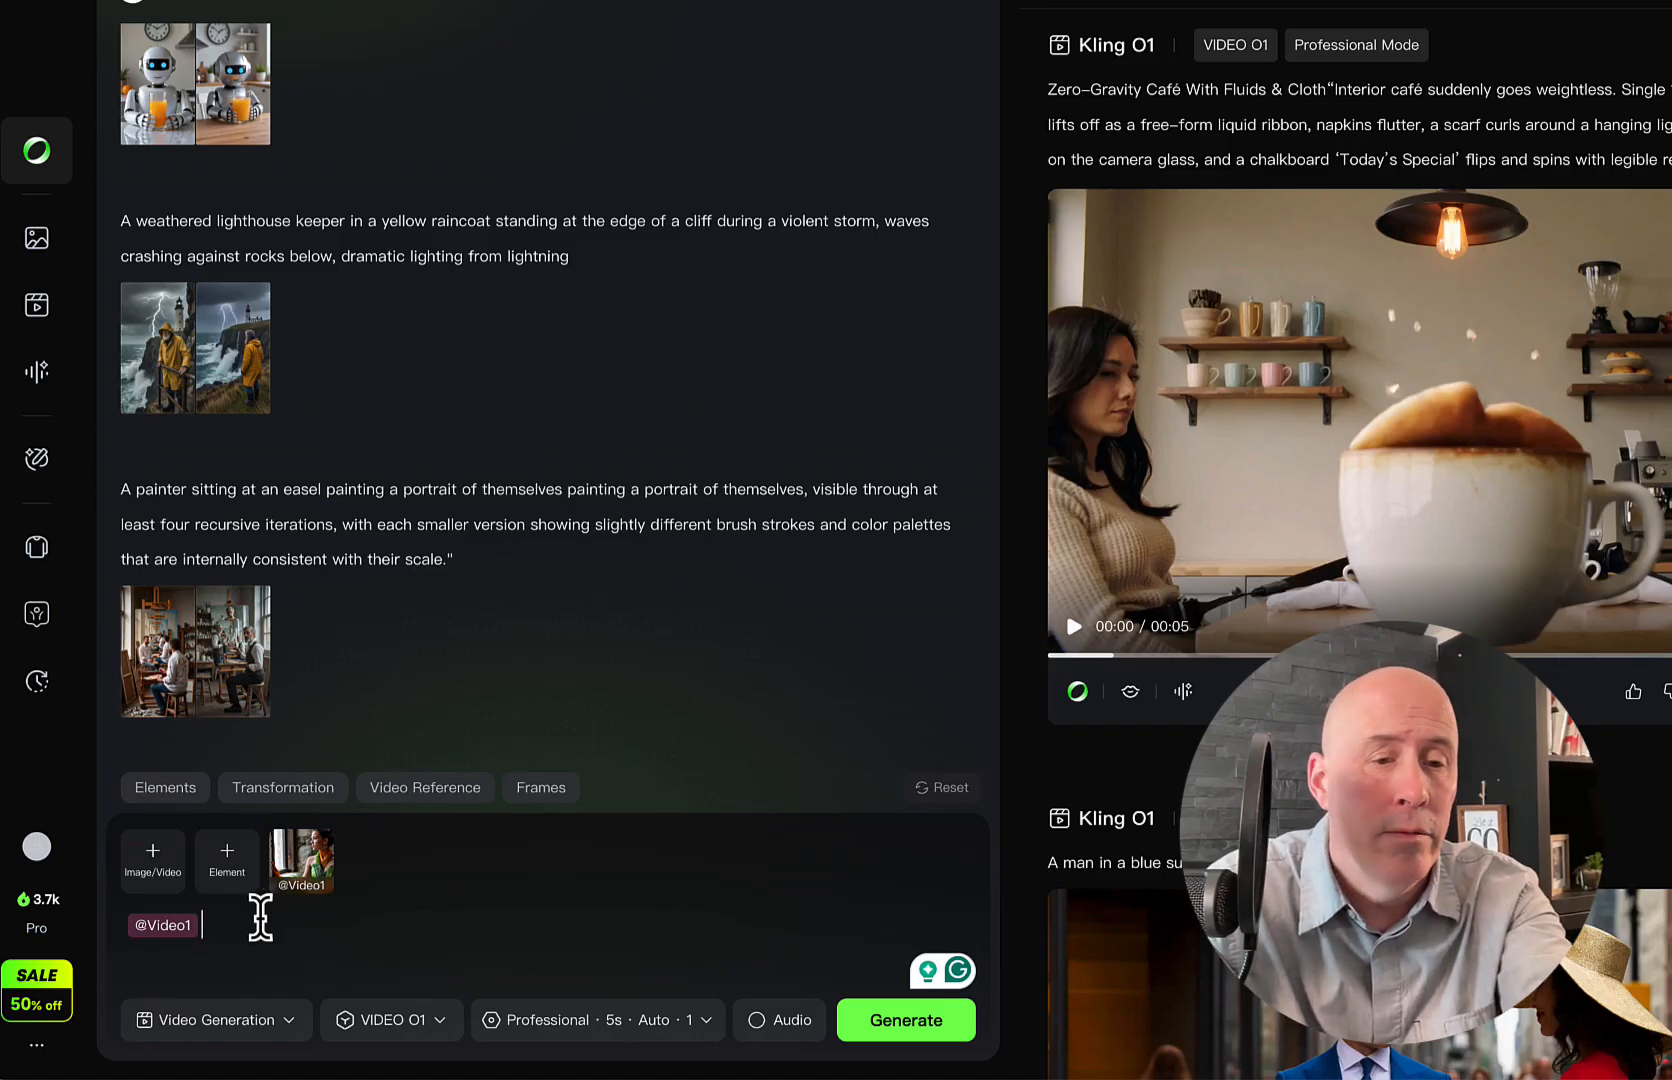
pyautogui.write('turns a')
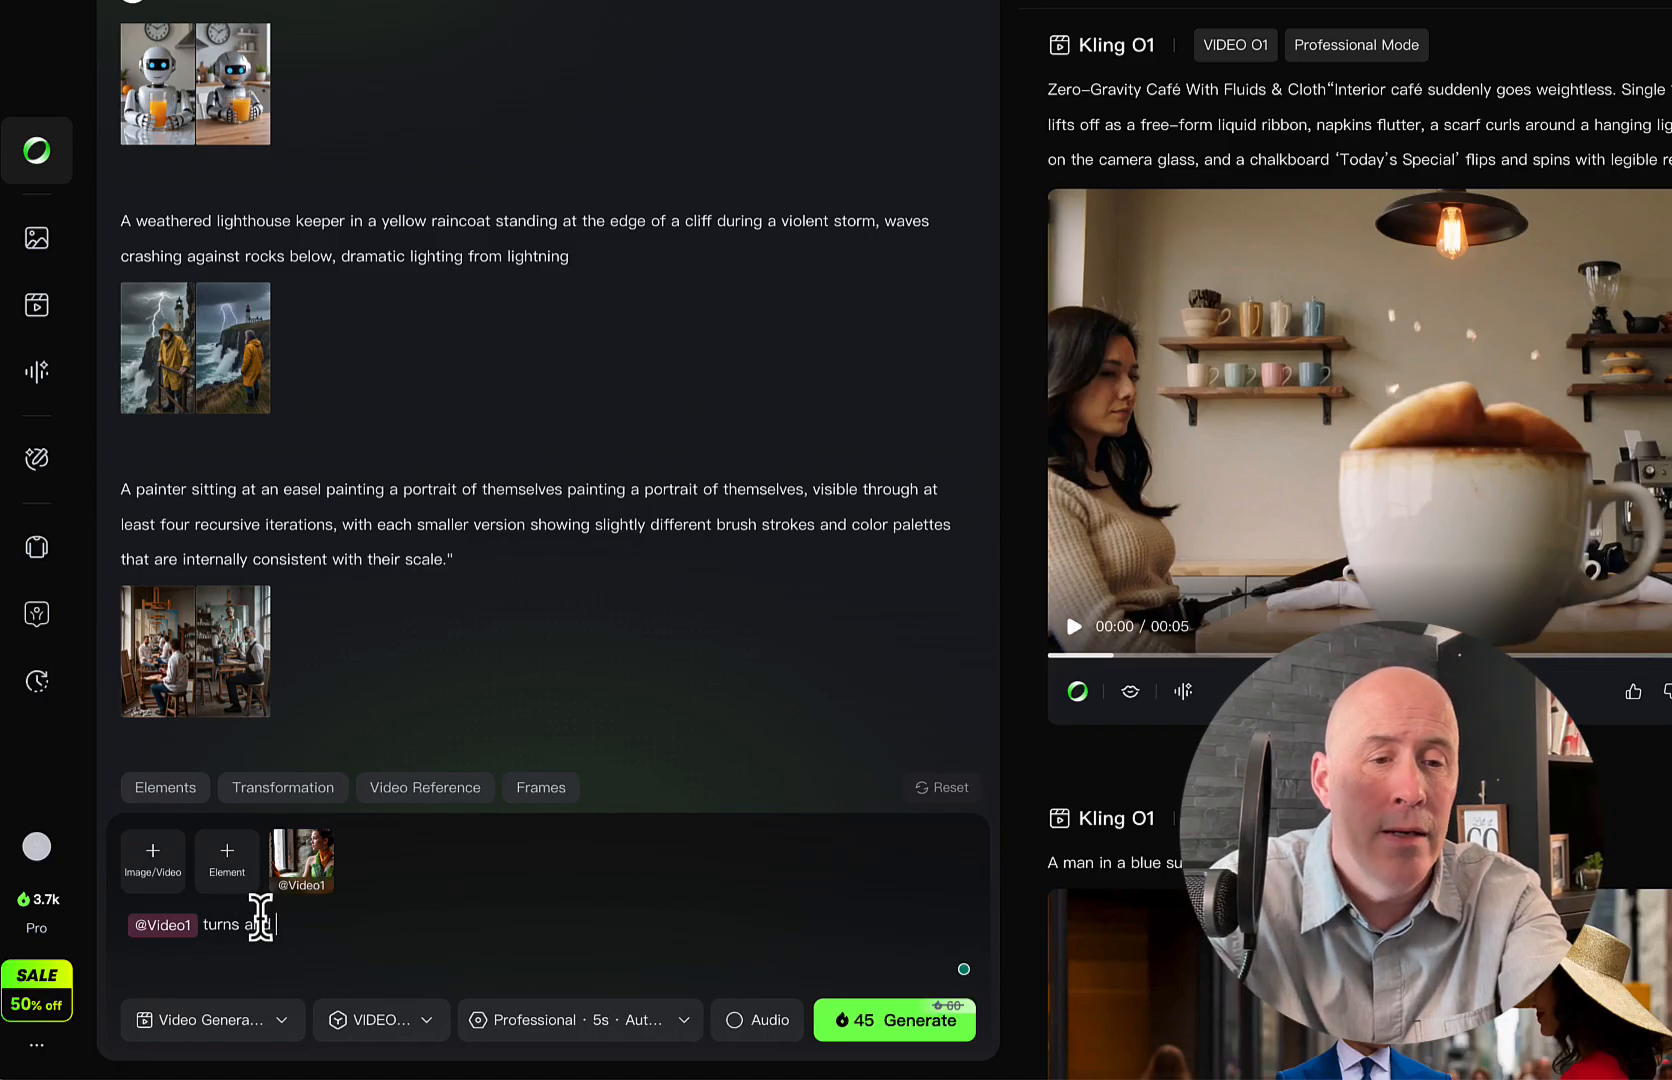
pyautogui.write('looks a')
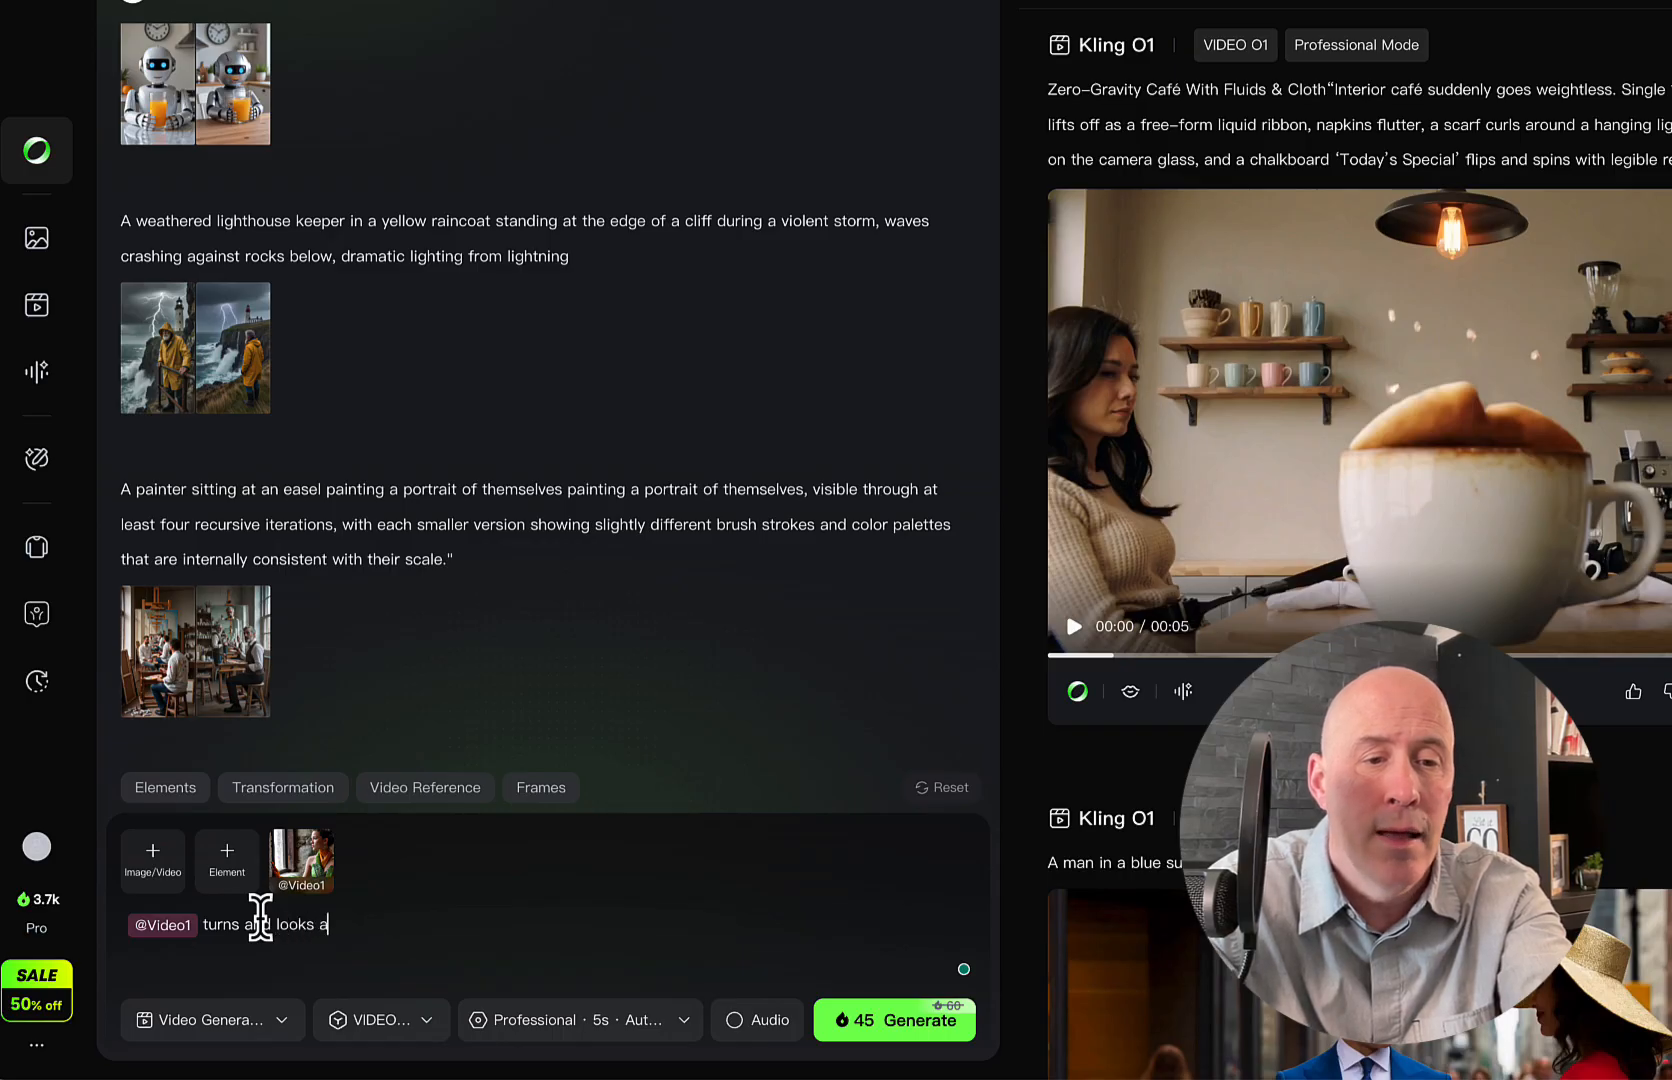
pyautogui.write('t the camera')
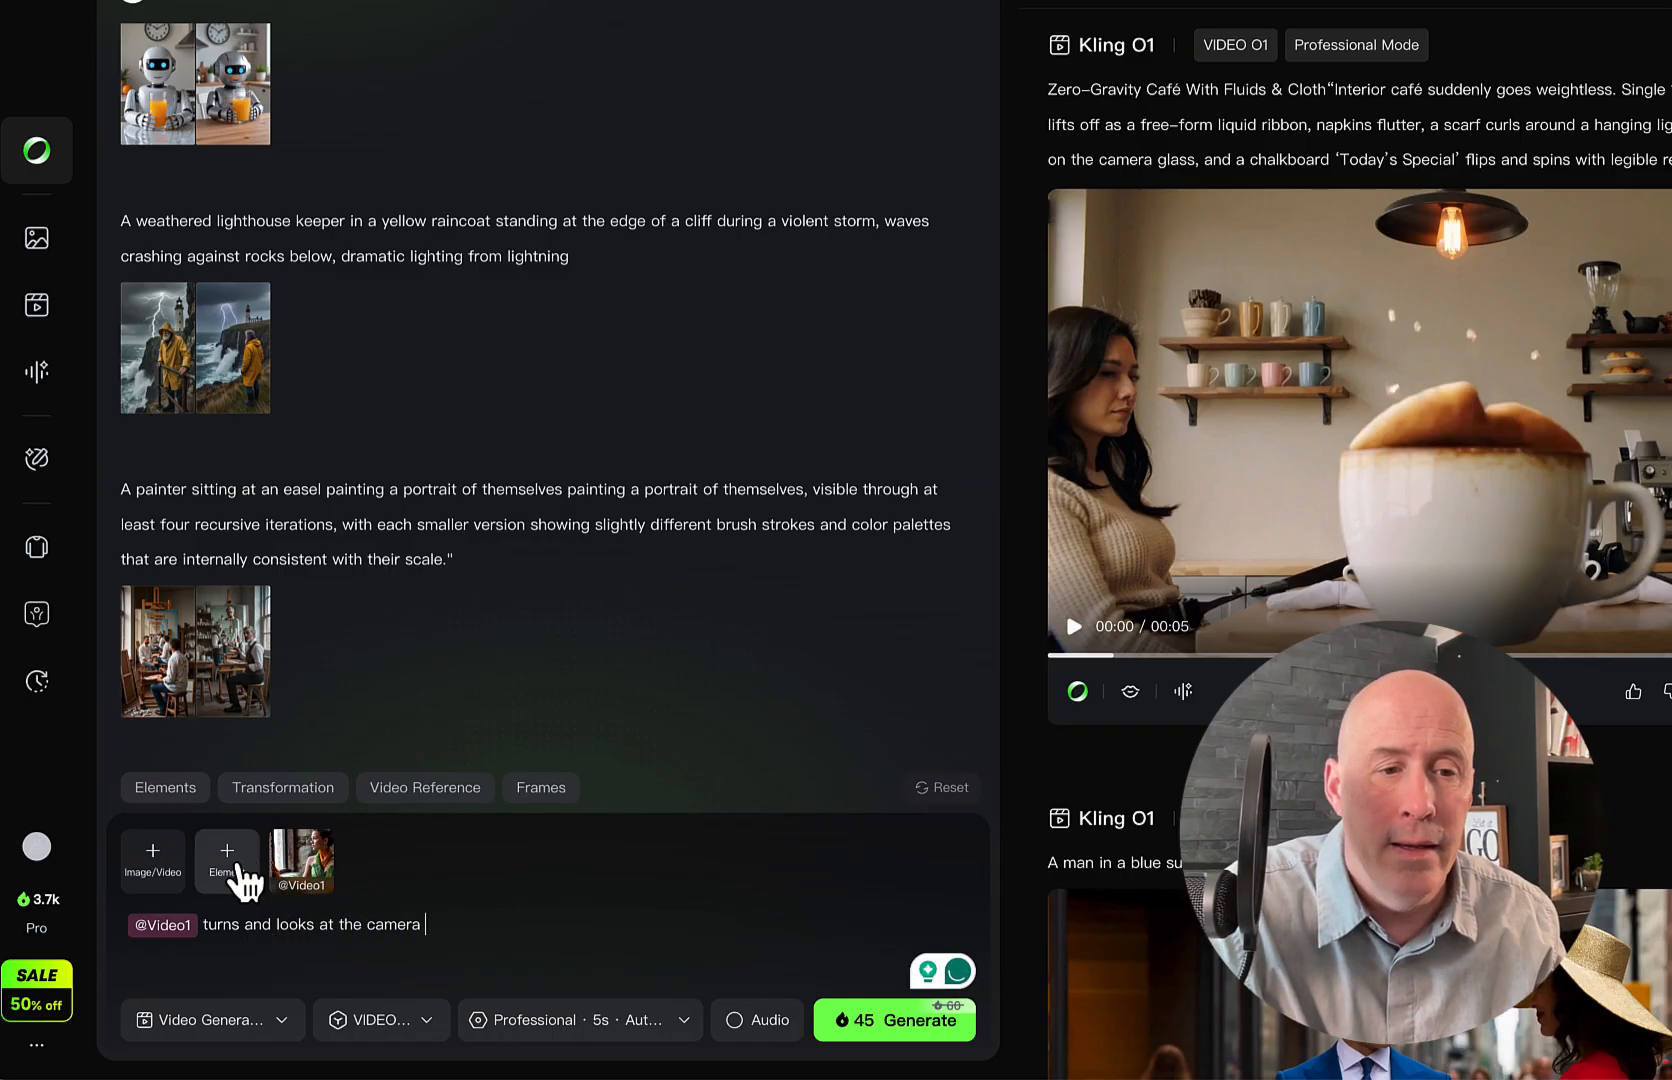
# Step: Build an element from the red cowboy hat photo, named 'redhat' with an auto-generated description
pyautogui.click(226, 858)
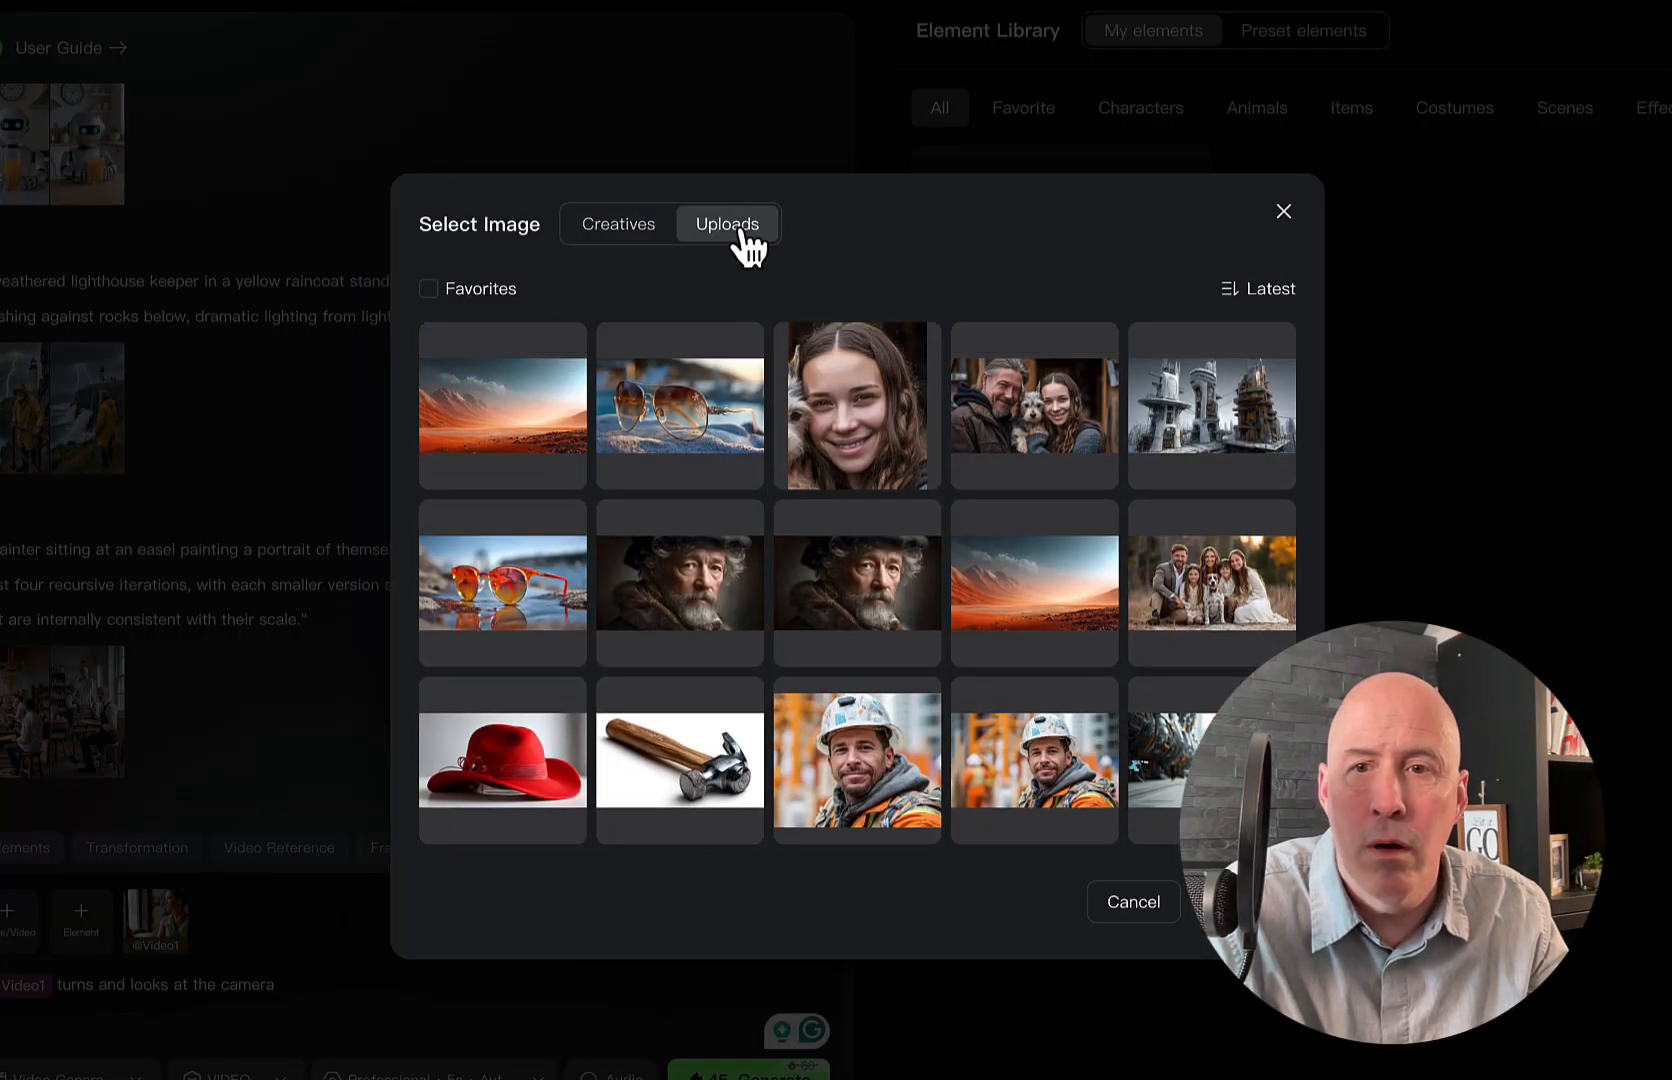
pyautogui.scroll(-3)
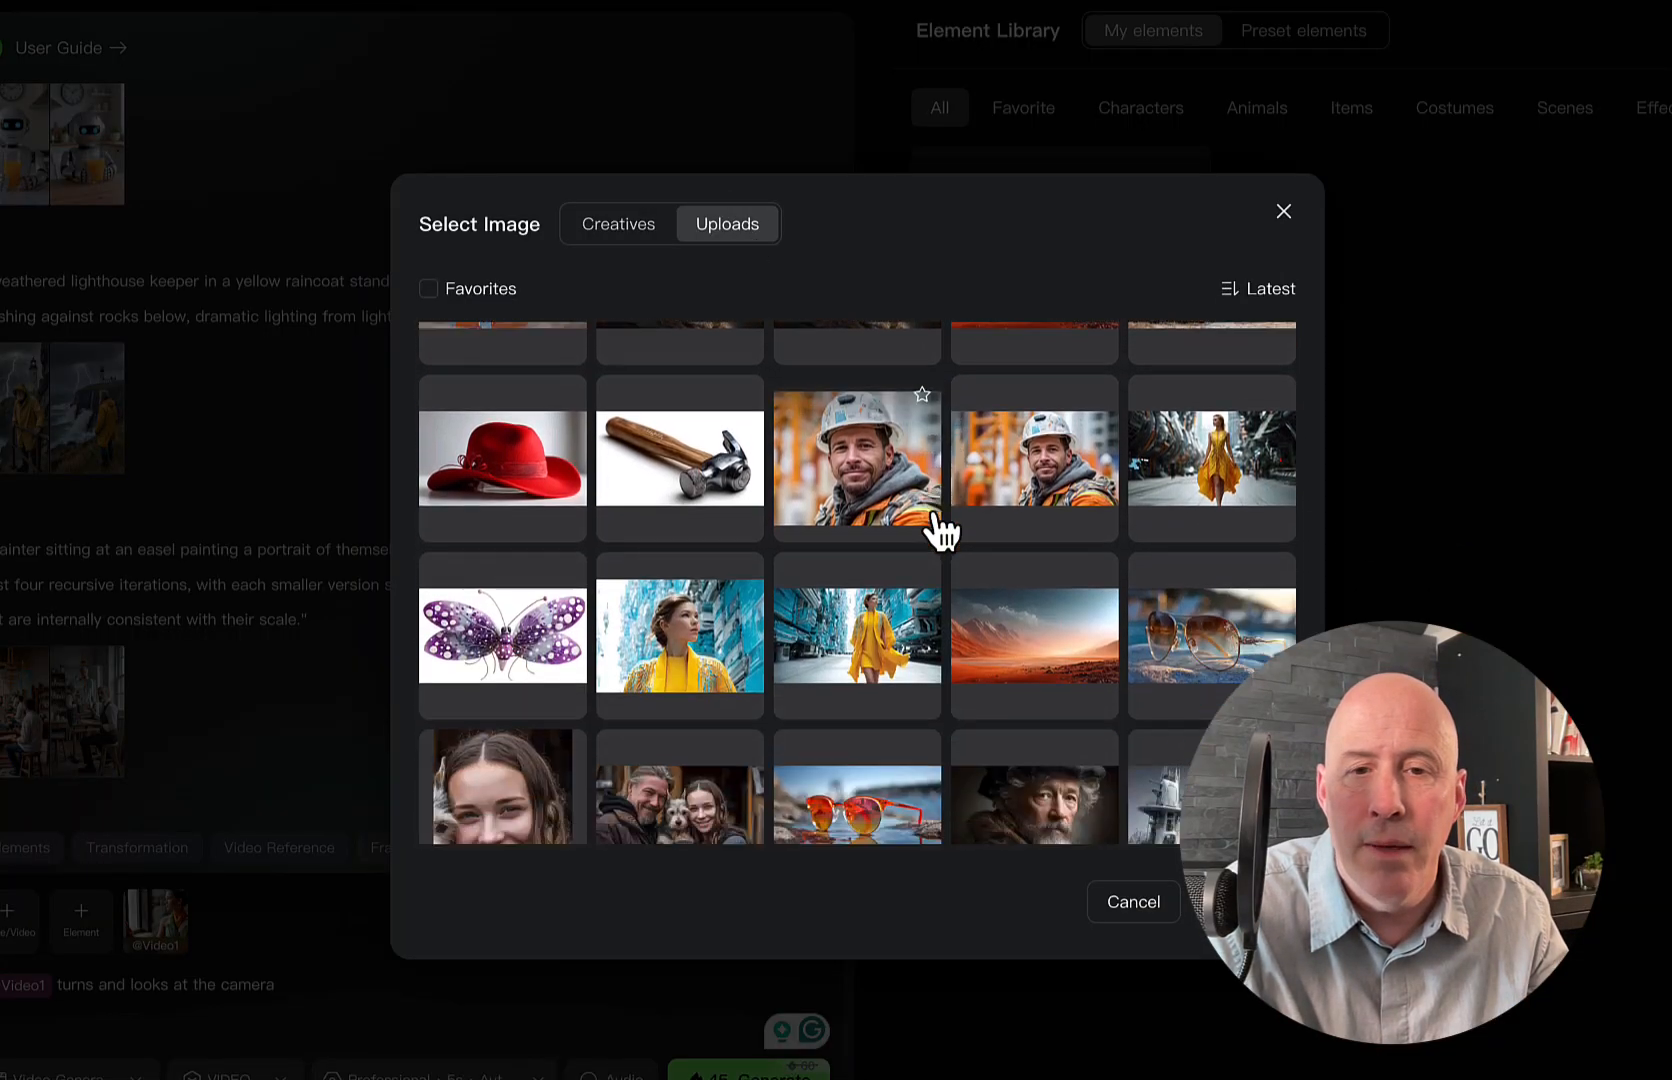
pyautogui.scroll(-3)
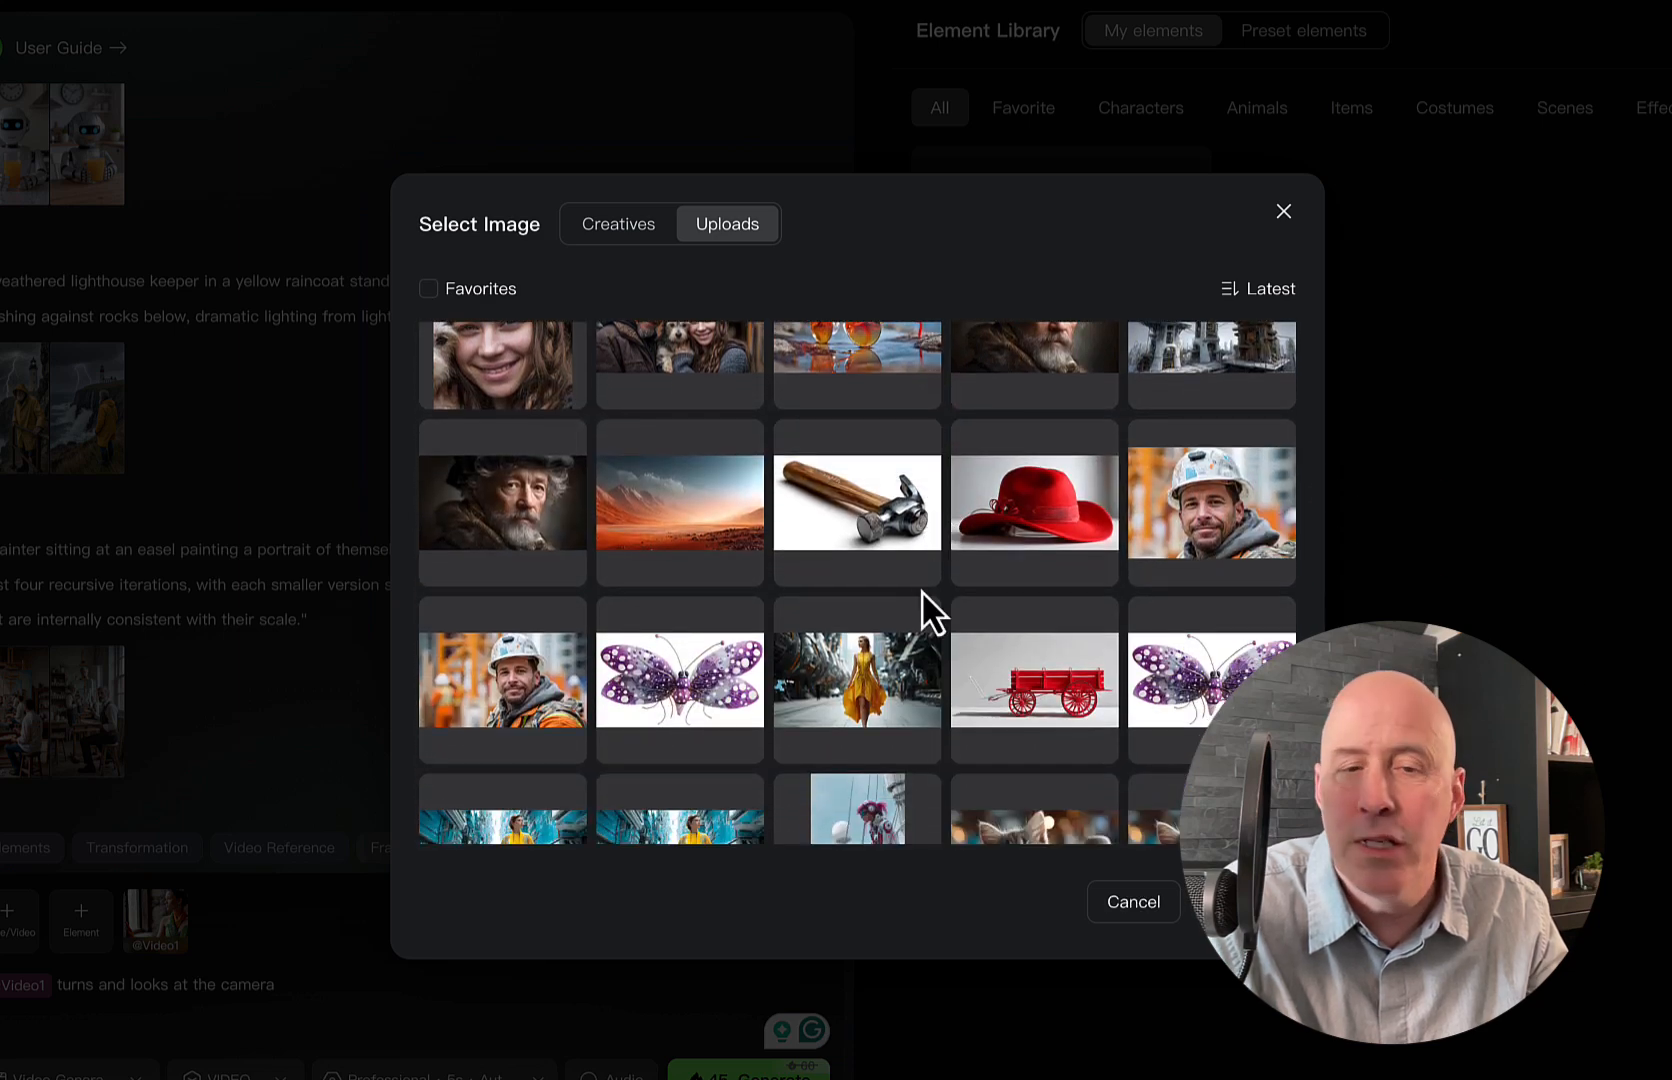
pyautogui.moveTo(1034, 514)
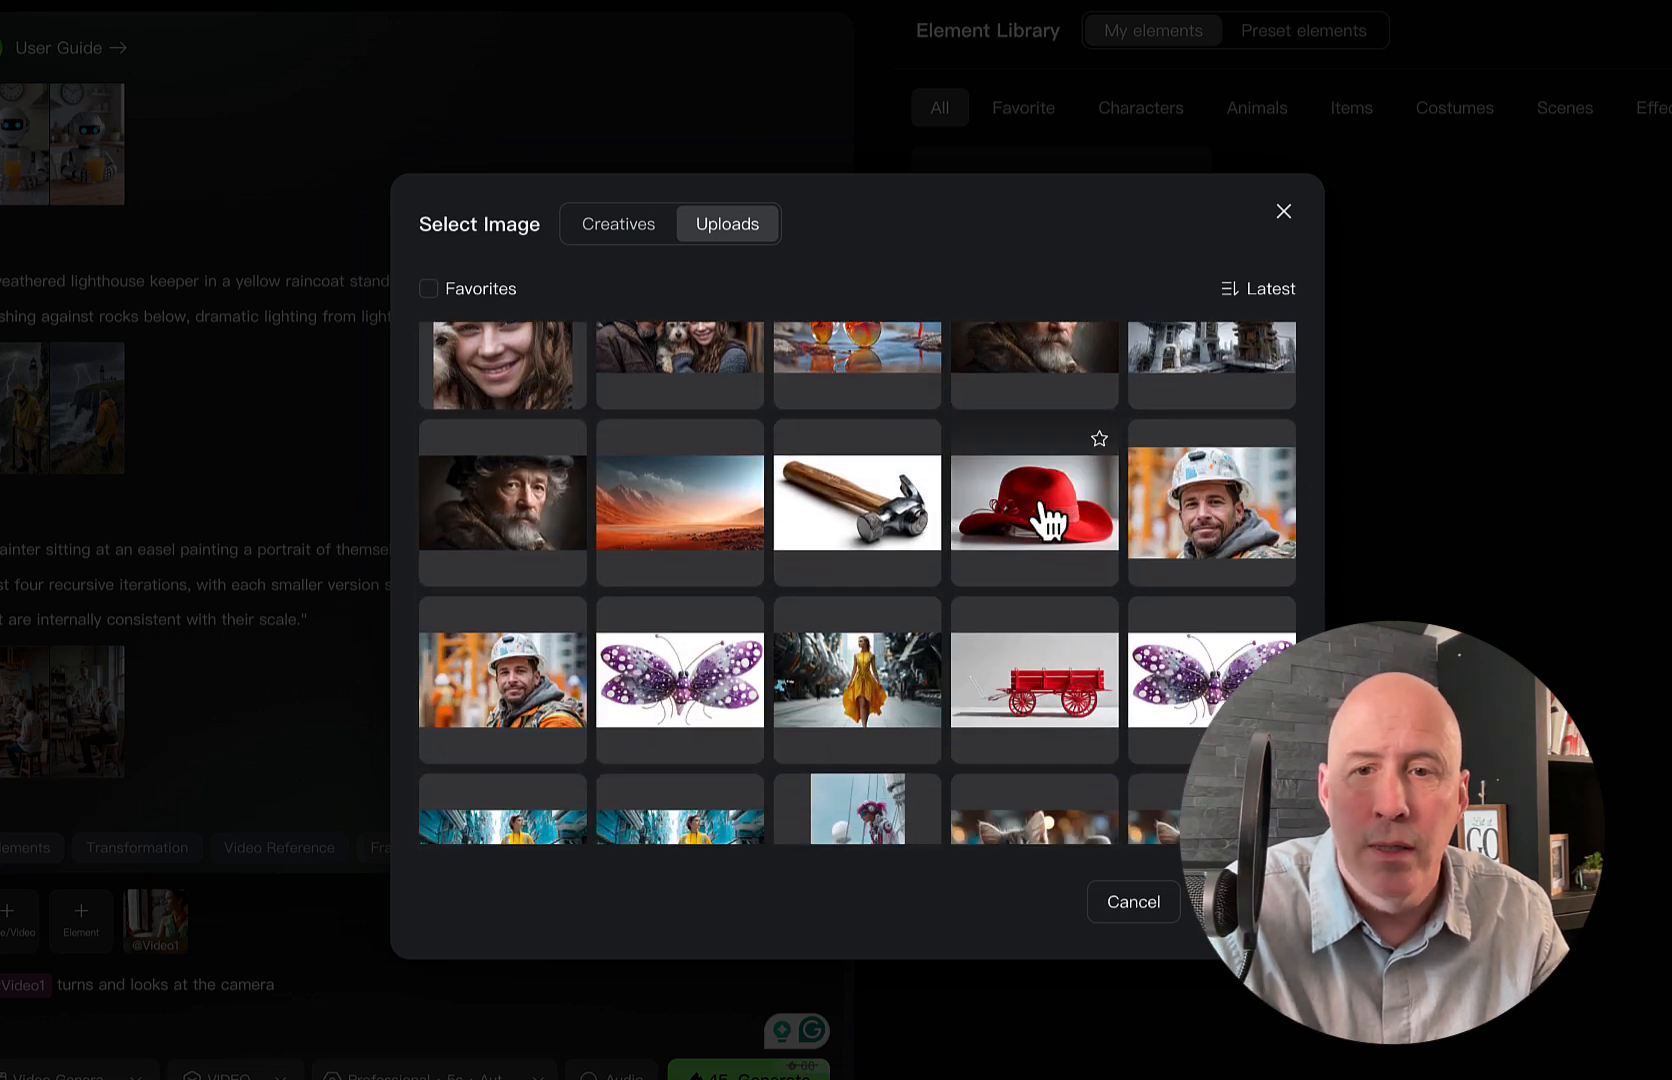
pyautogui.click(1032, 508)
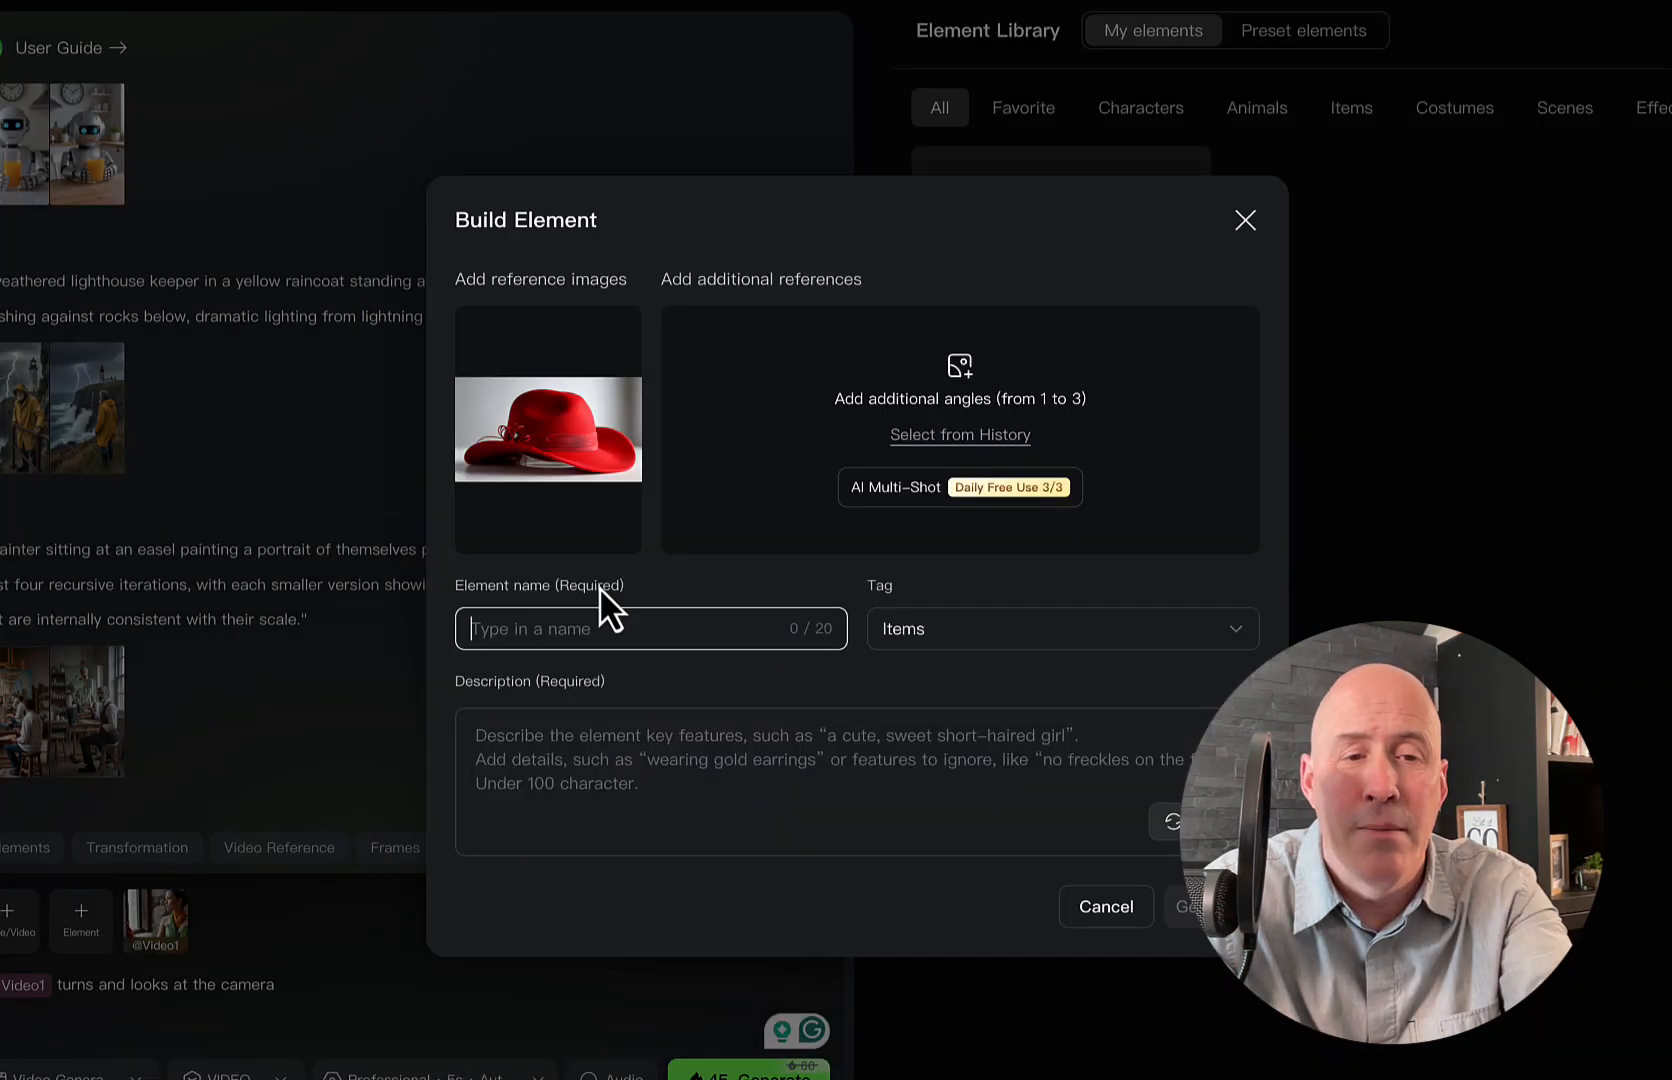
pyautogui.write('redhat')
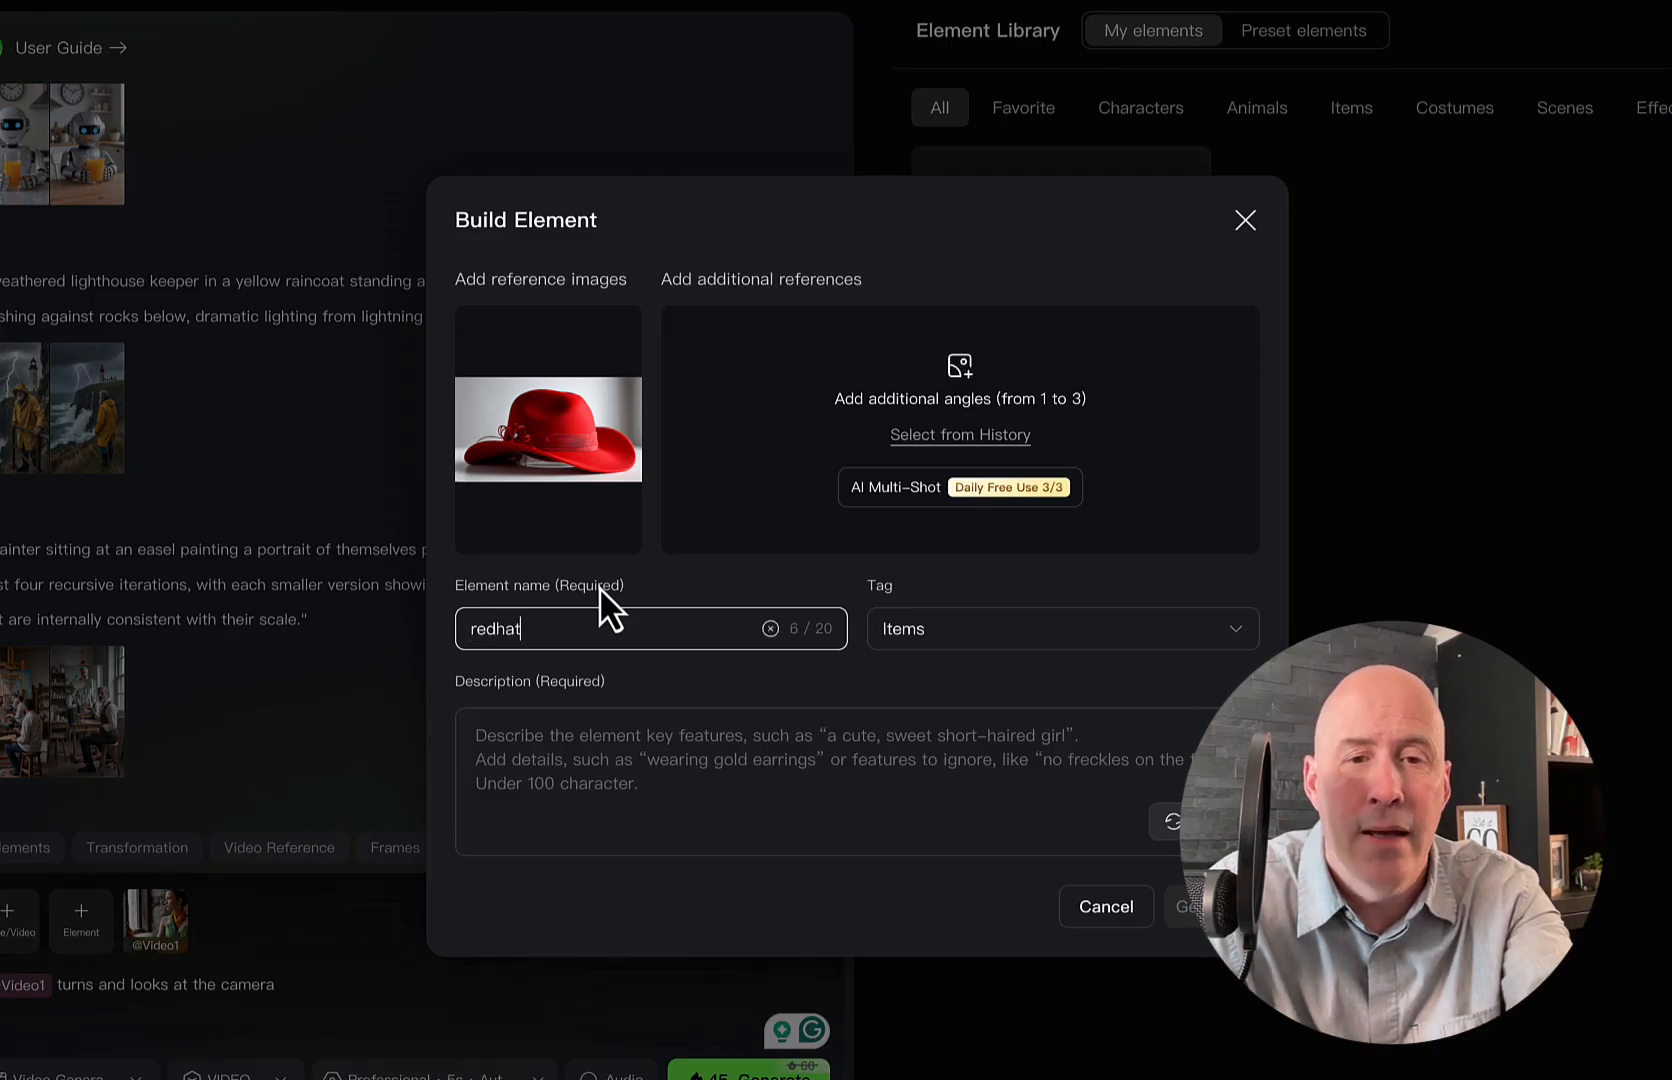
pyautogui.moveTo(816, 628)
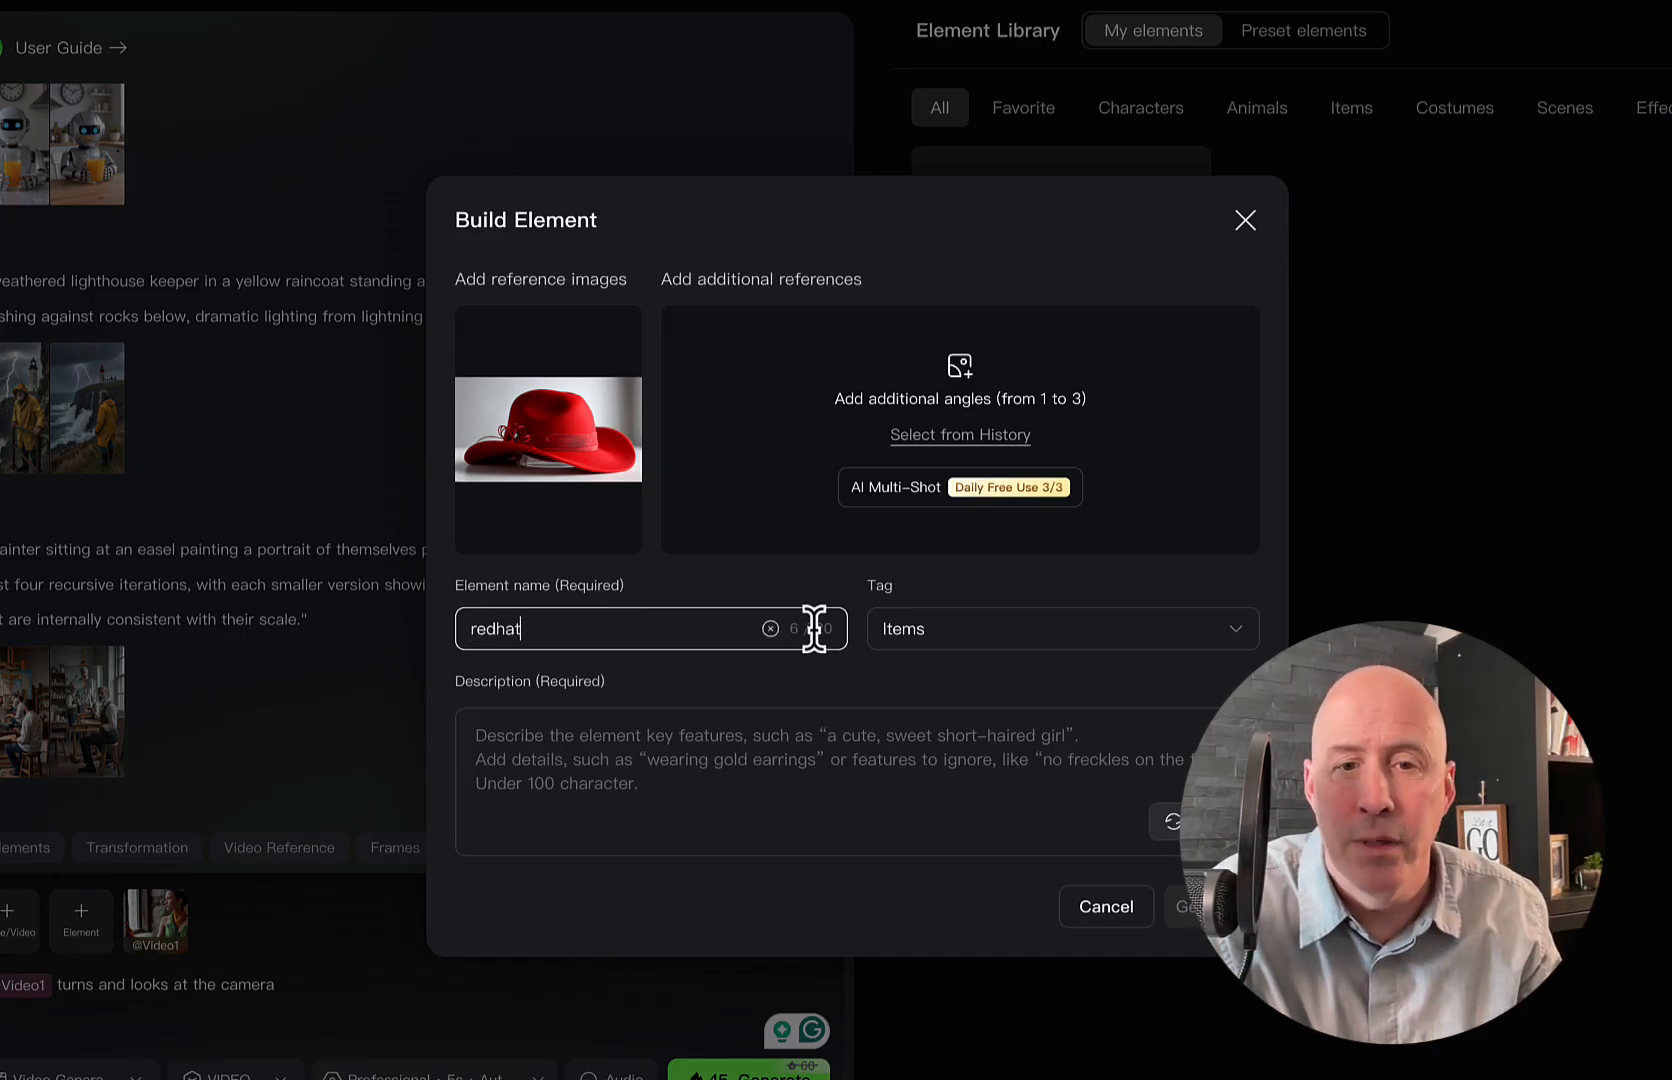
pyautogui.click(1192, 820)
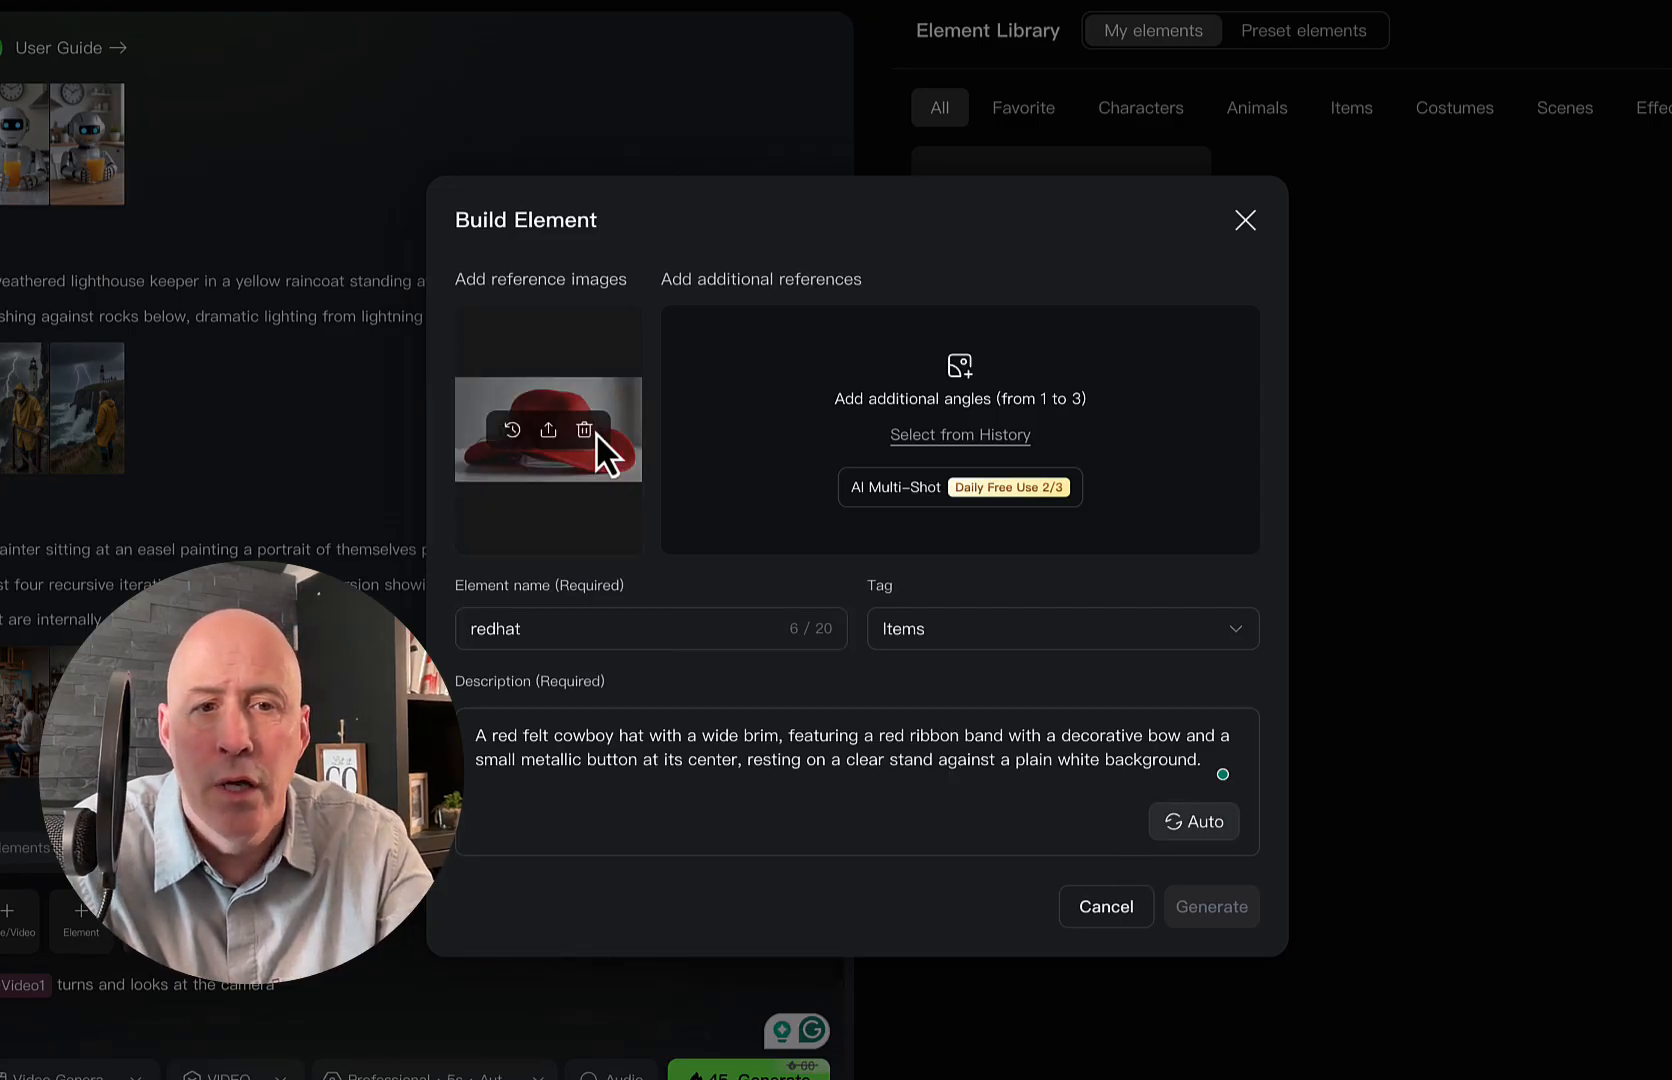
pyautogui.moveTo(608, 608)
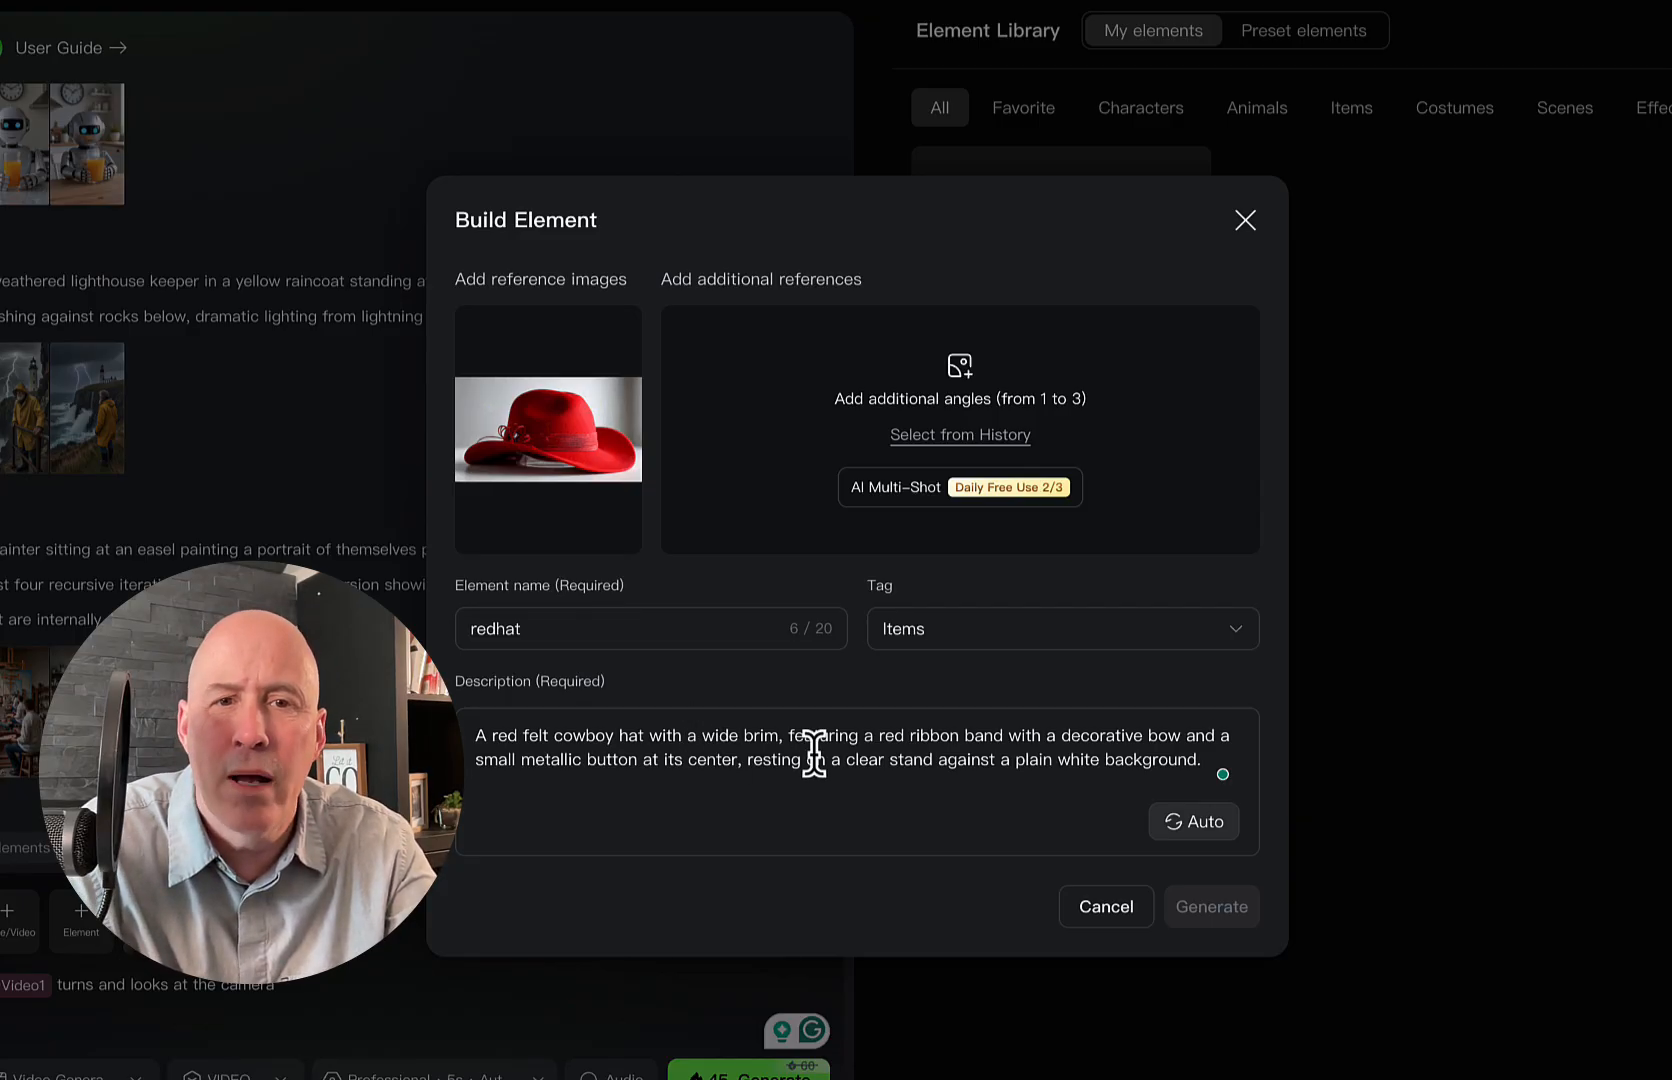
pyautogui.moveTo(746, 300)
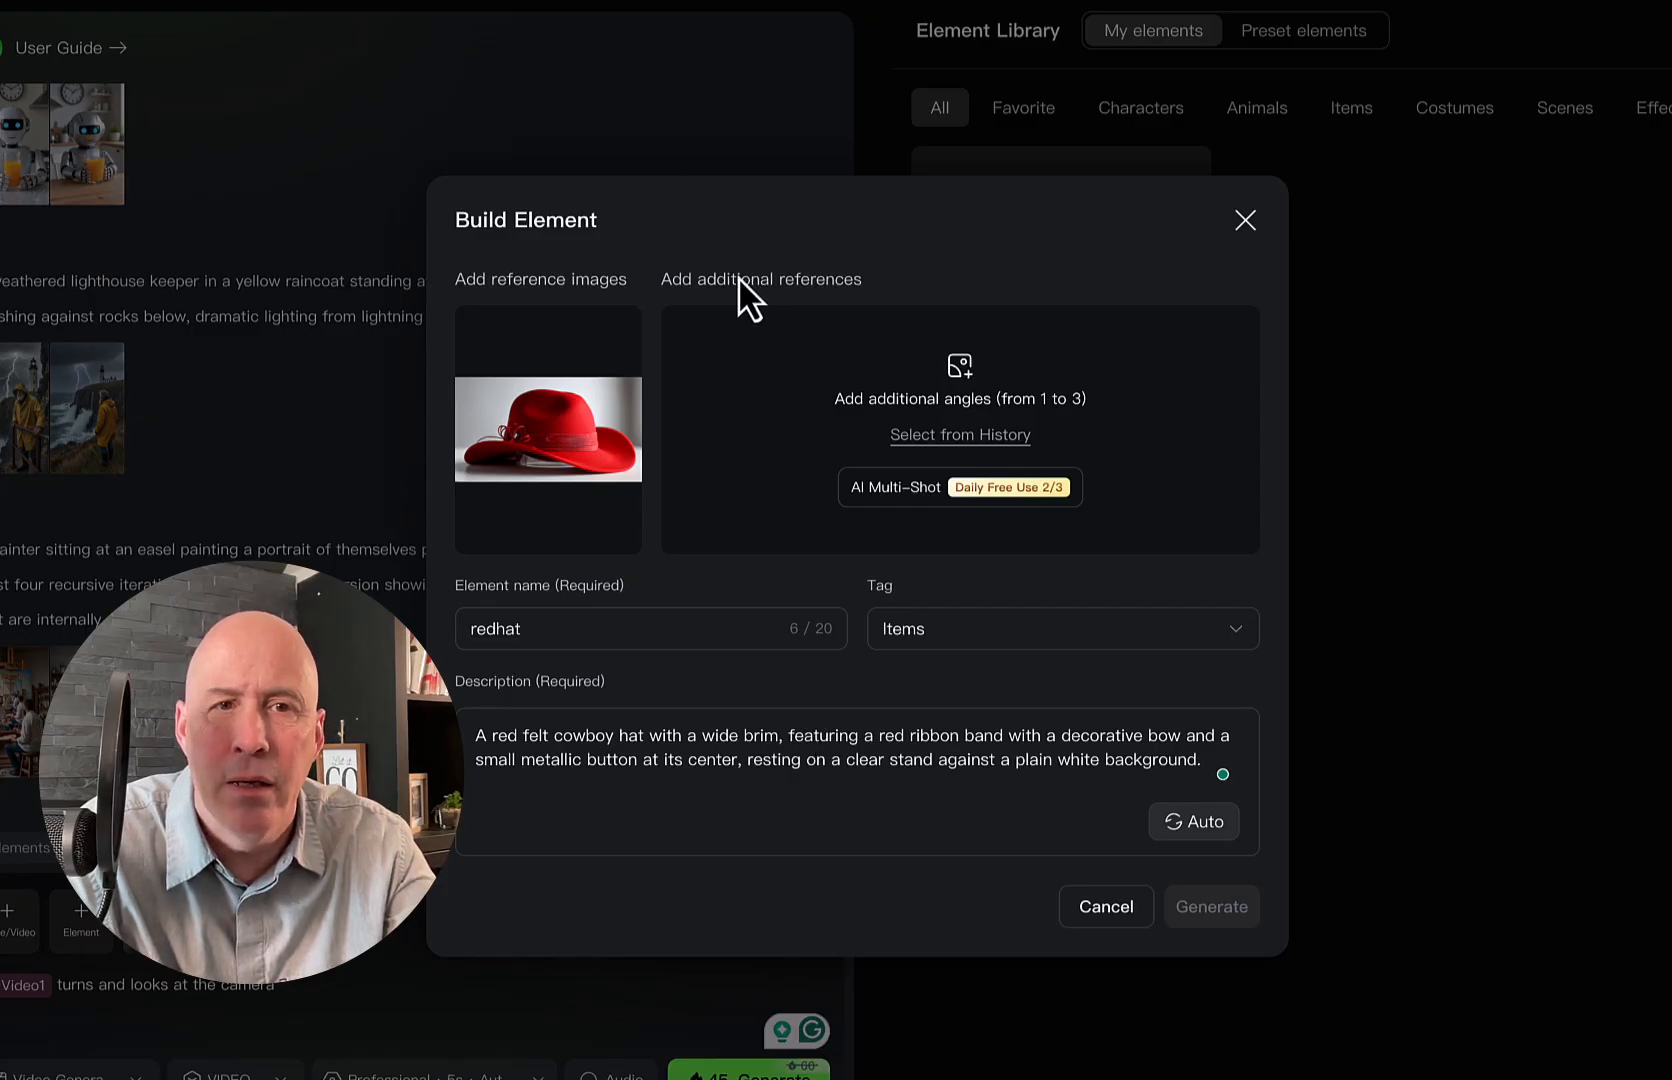
pyautogui.moveTo(1276, 190)
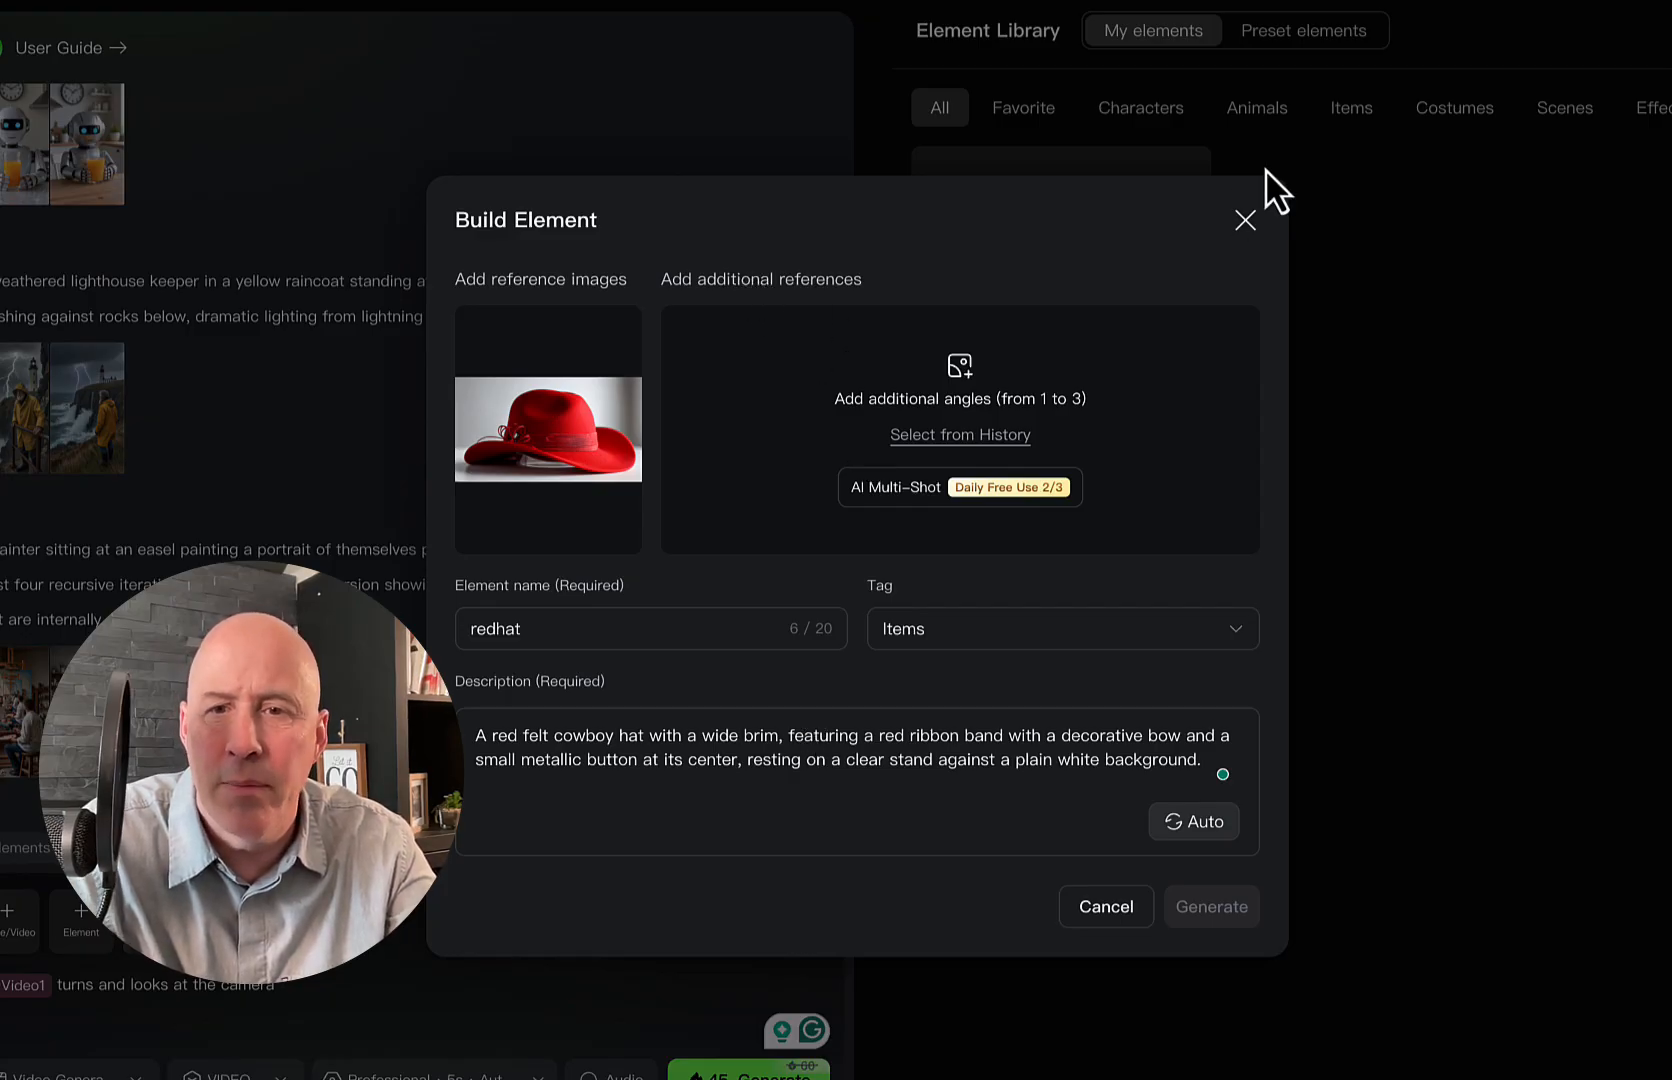
pyautogui.click(1244, 220)
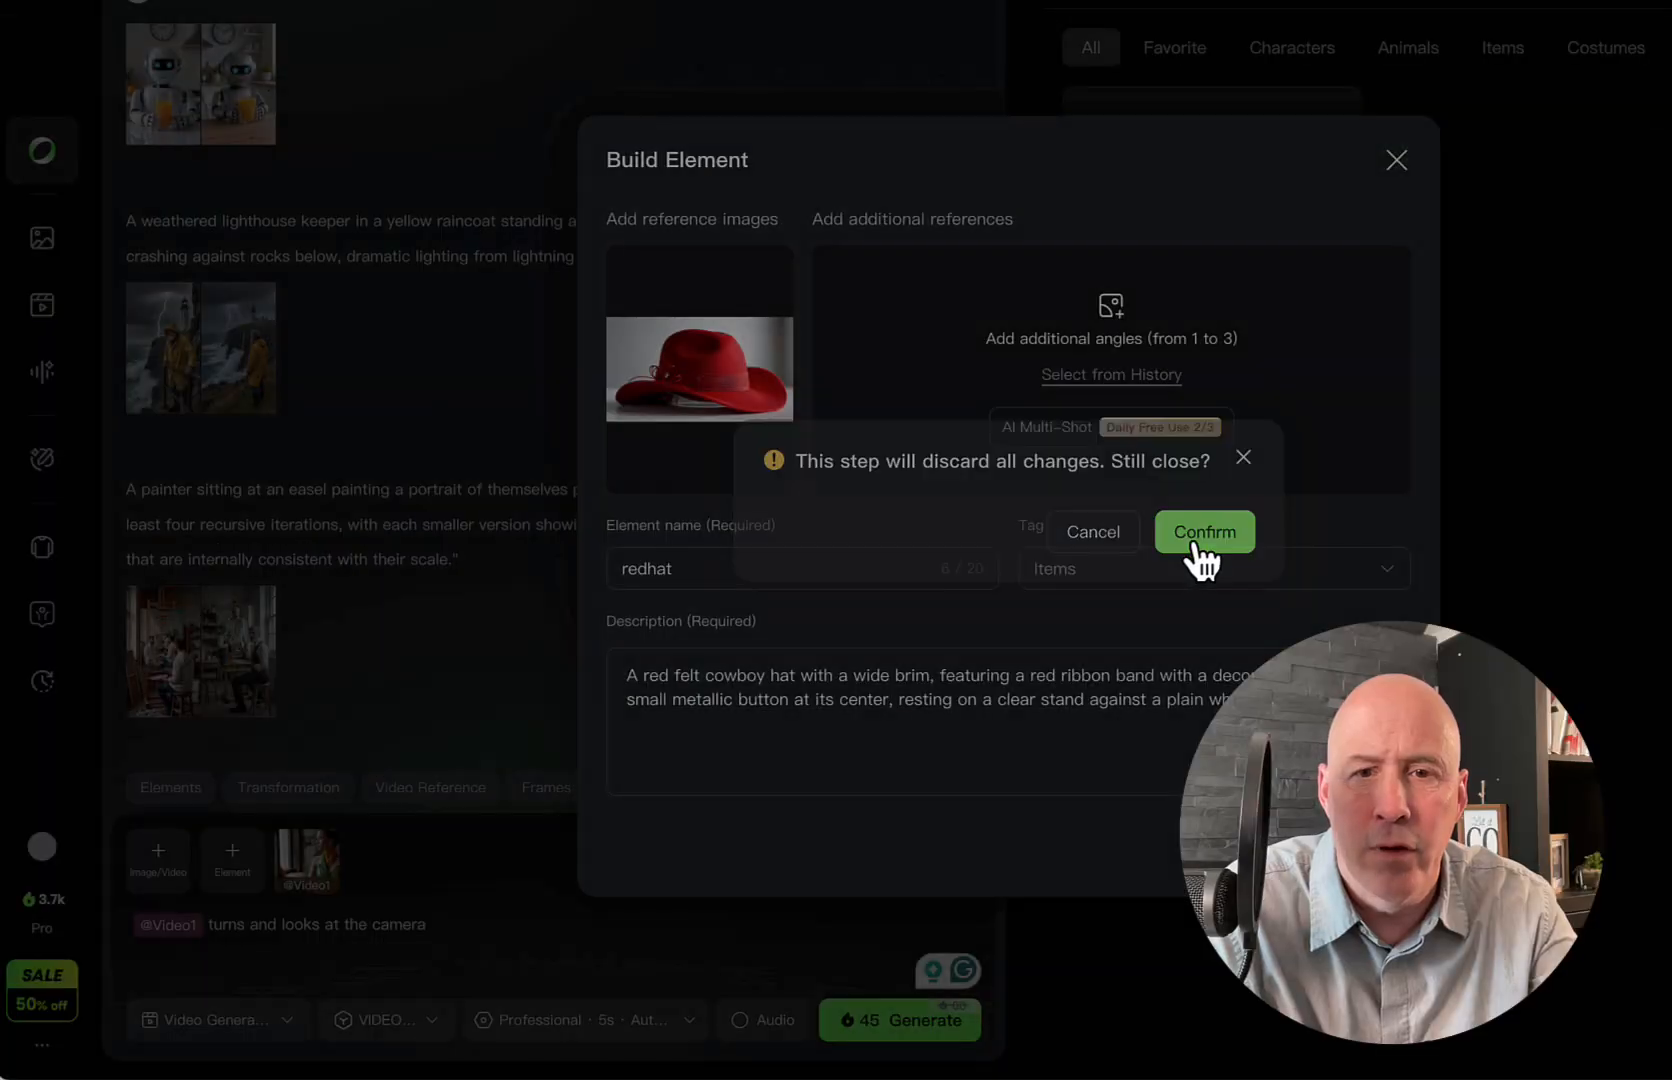
pyautogui.click(1204, 532)
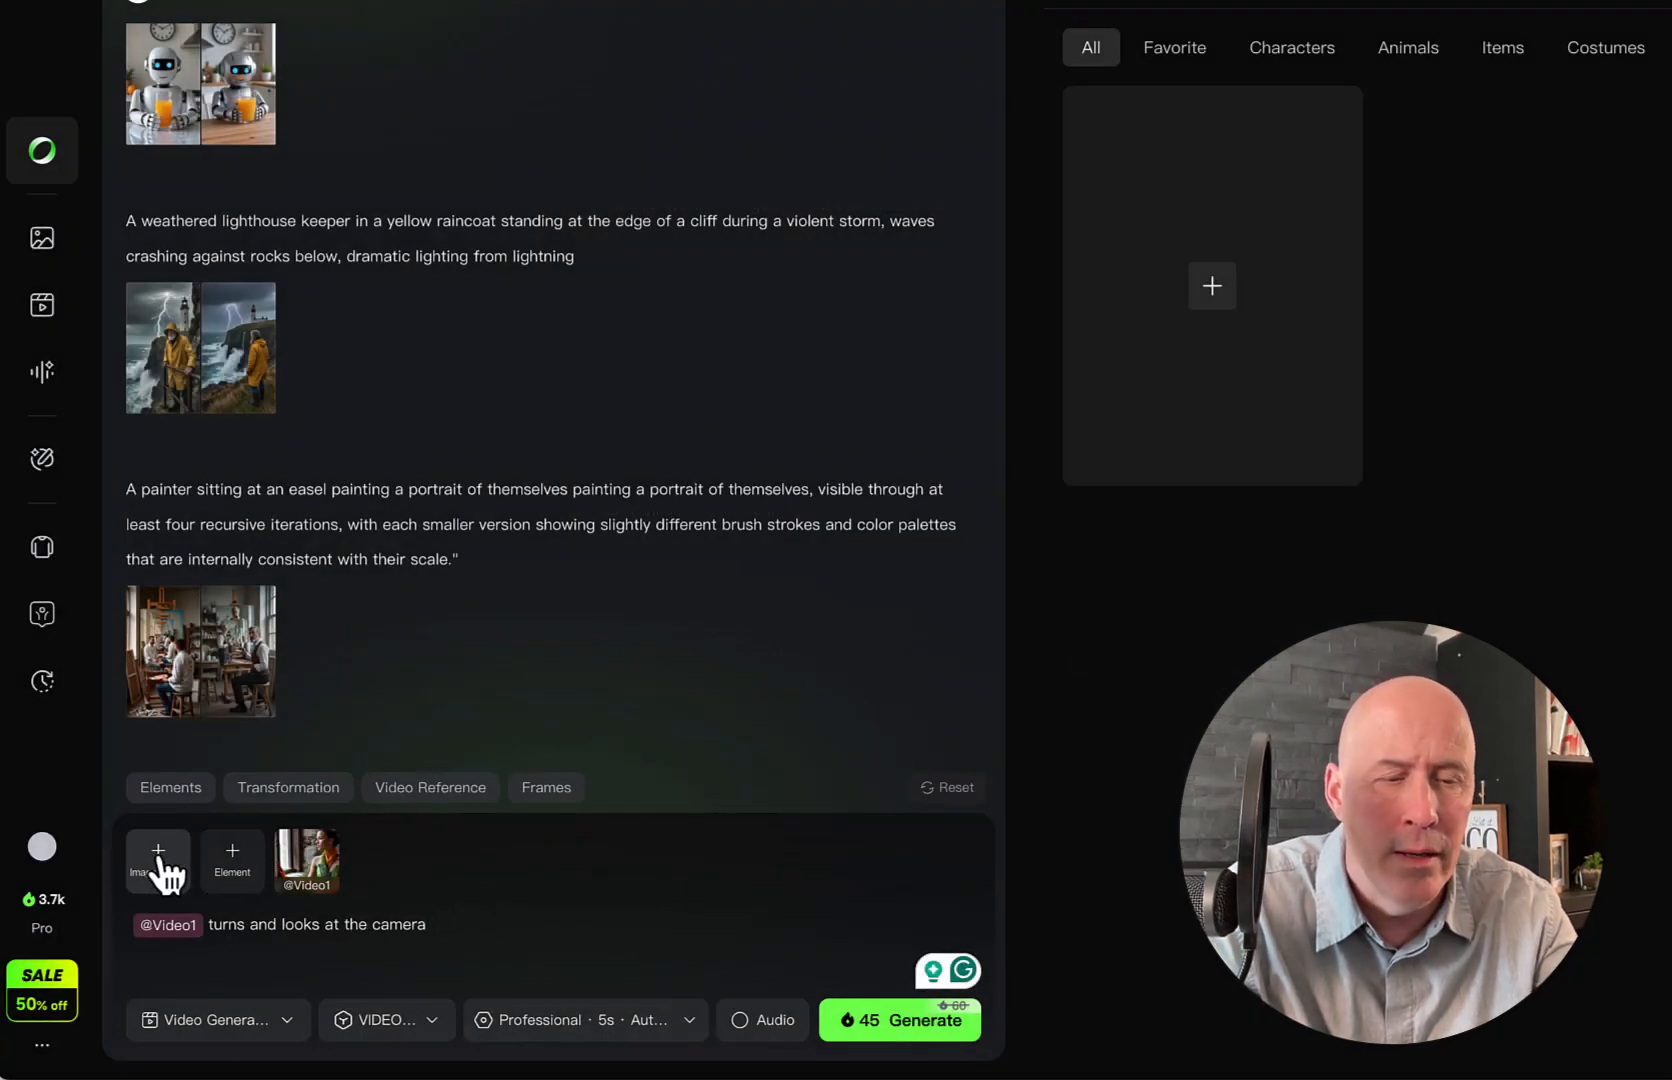
pyautogui.click(158, 852)
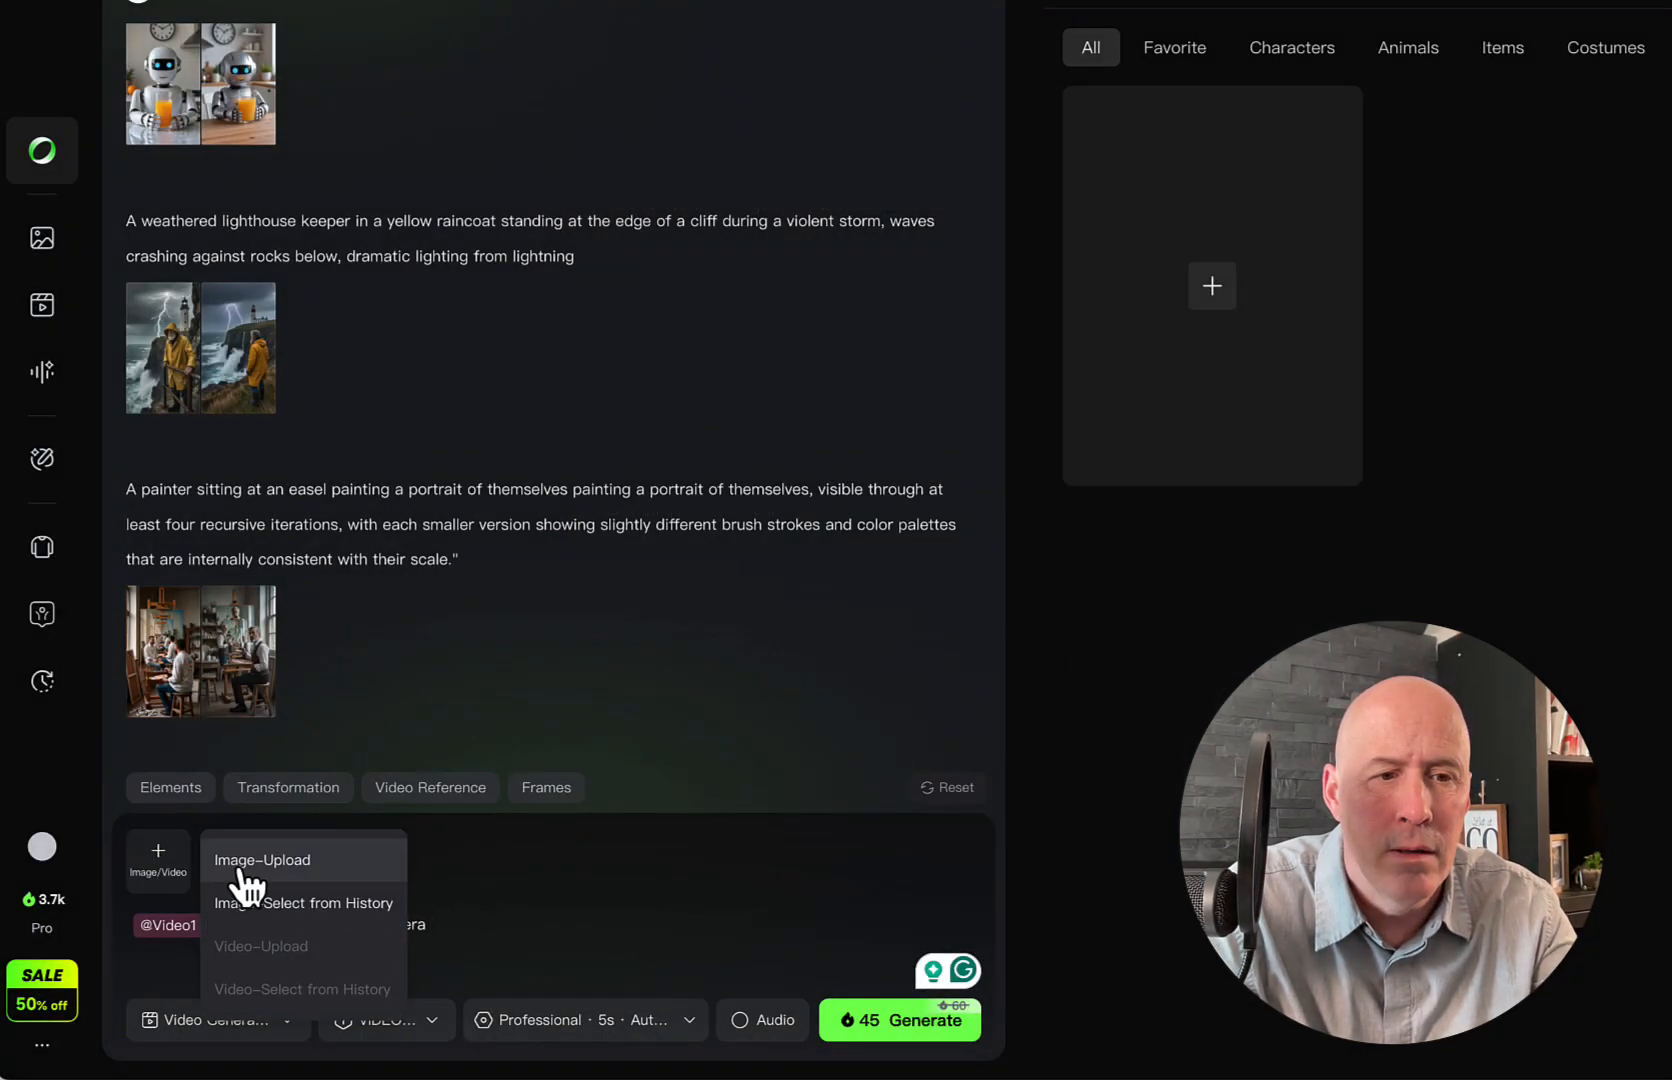
pyautogui.click(262, 860)
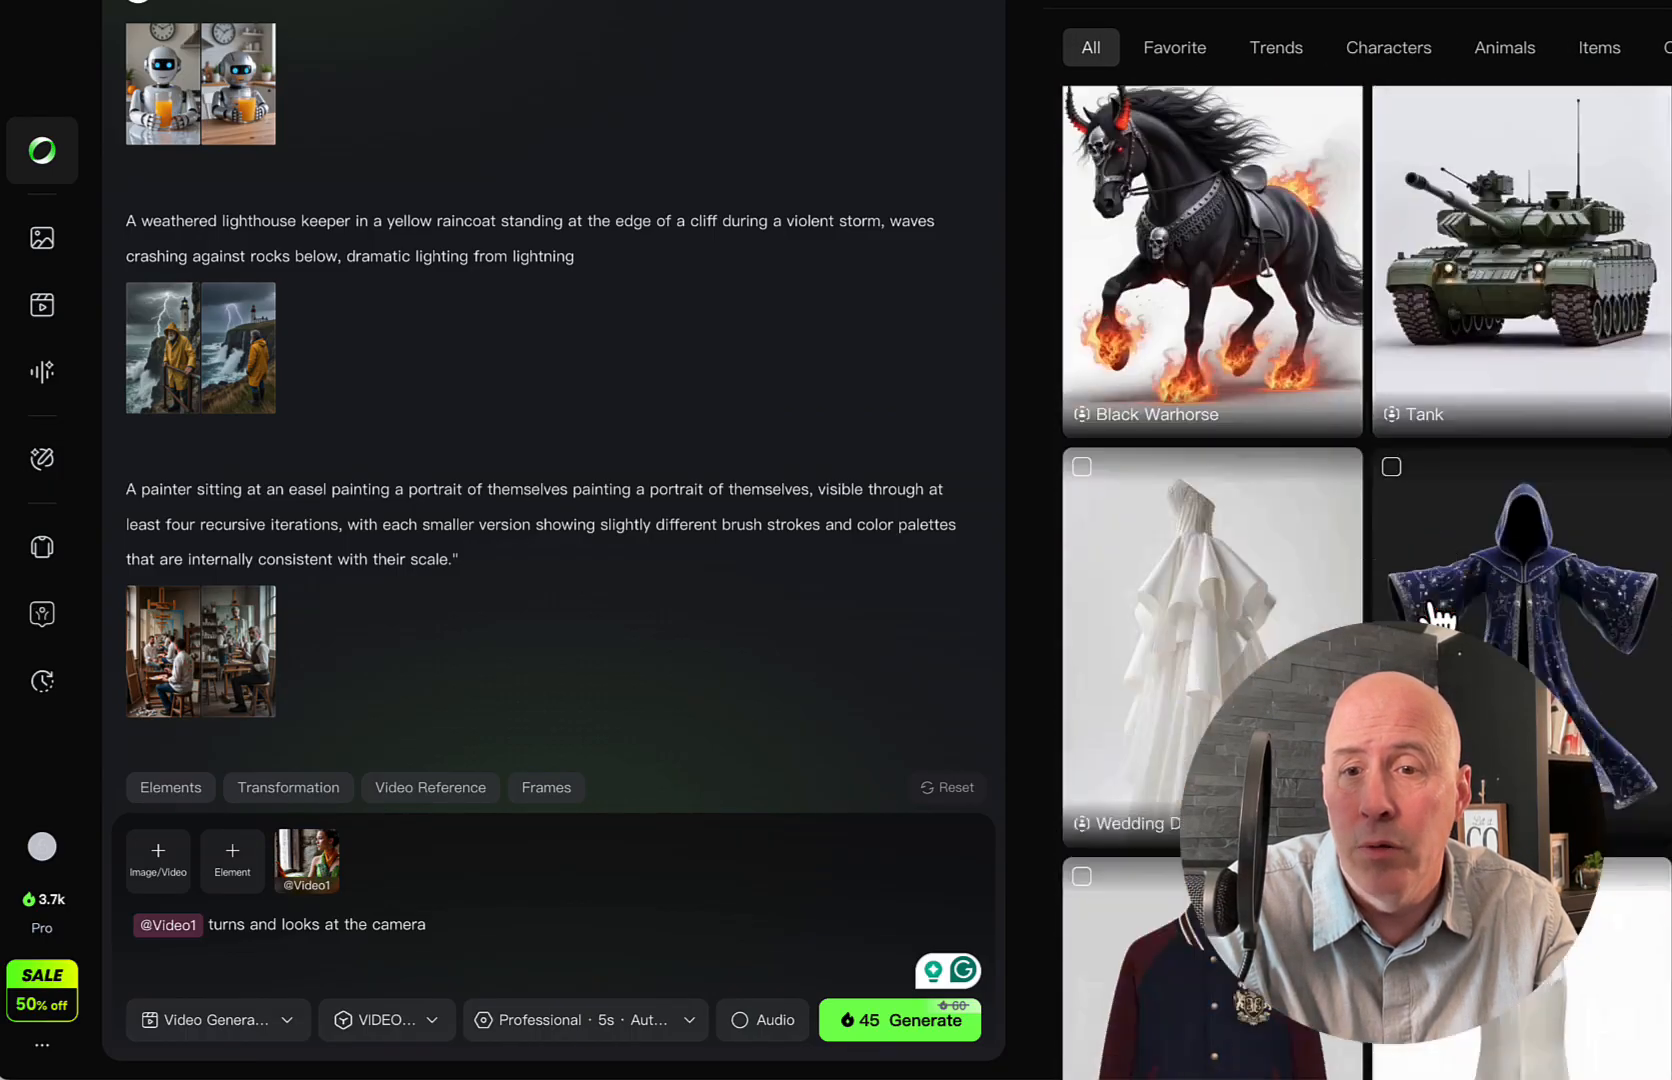
pyautogui.scroll(-3)
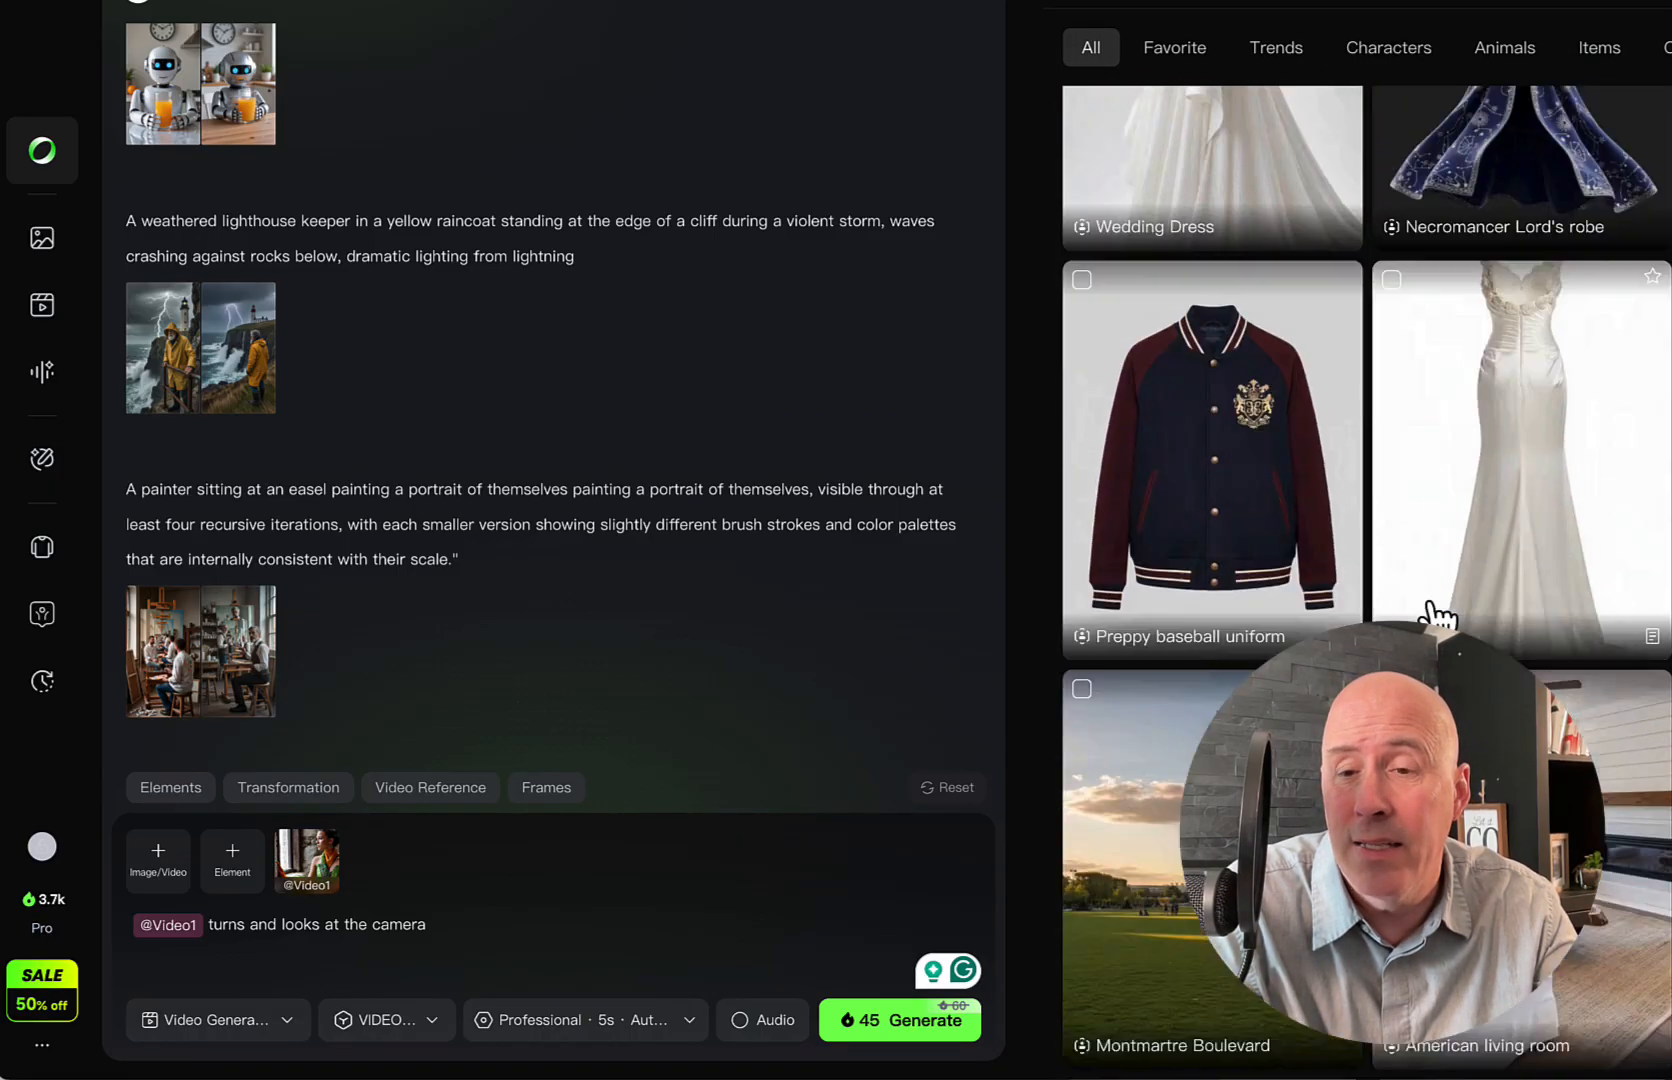
pyautogui.scroll(-3)
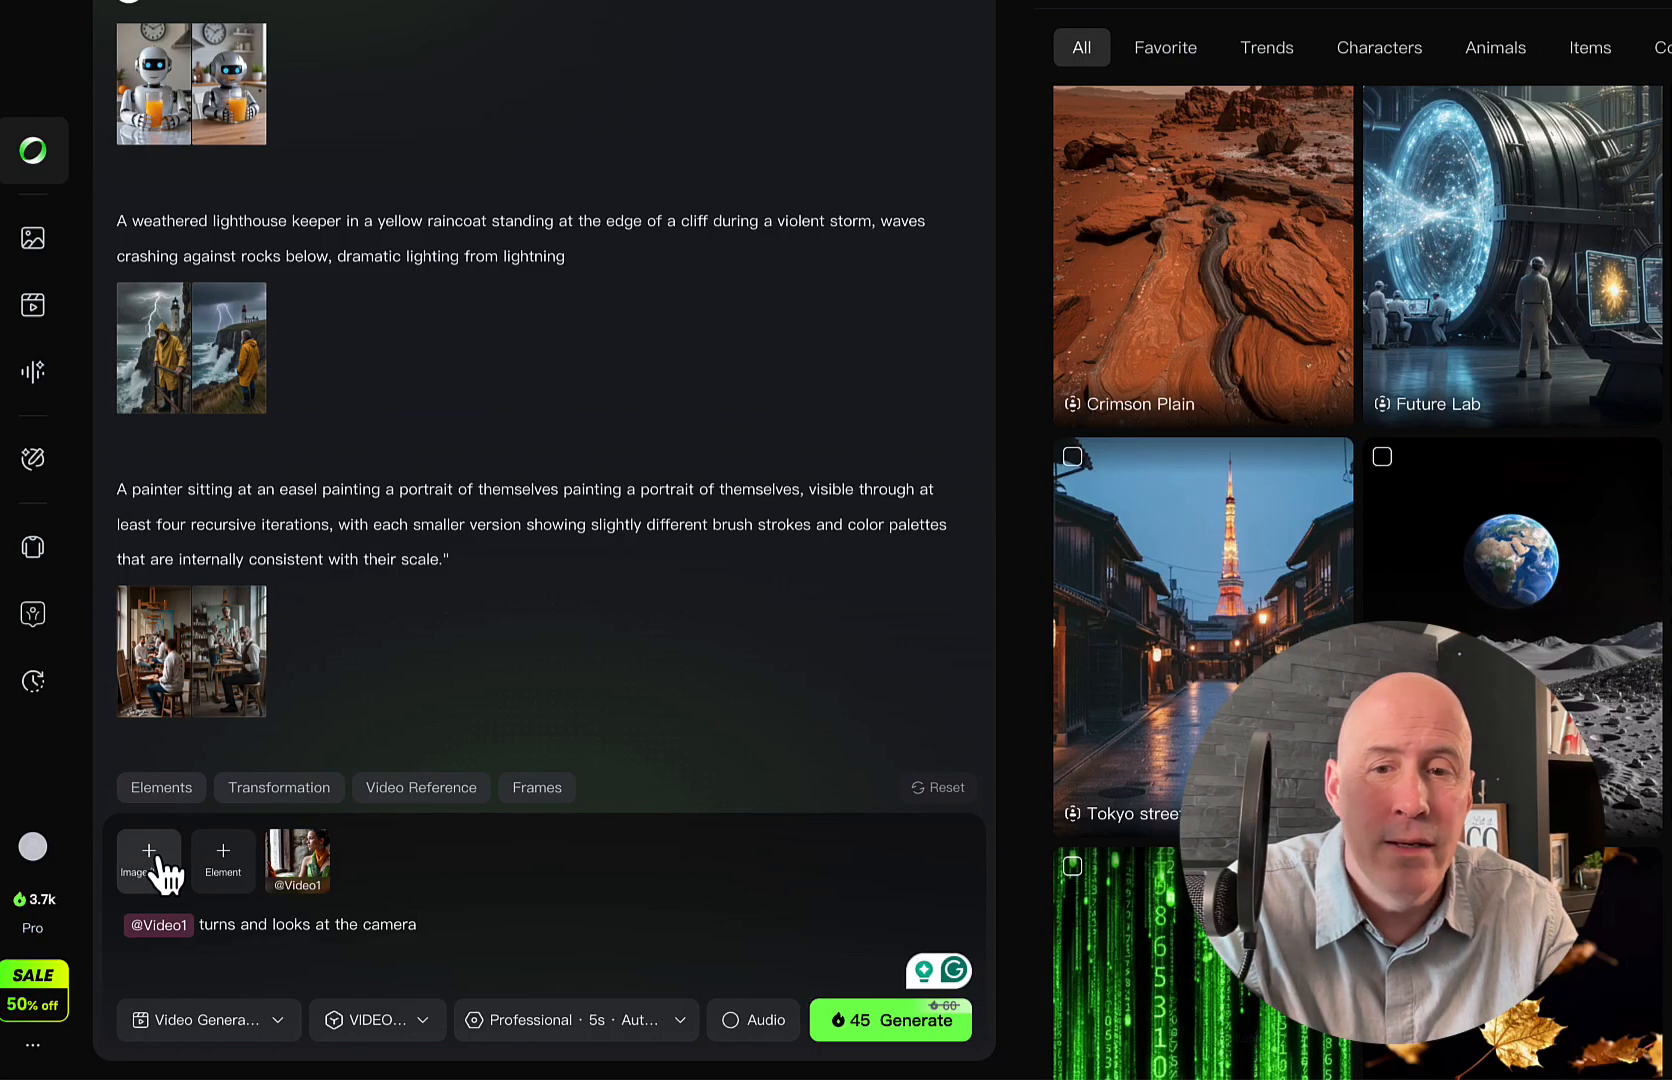
pyautogui.click(148, 860)
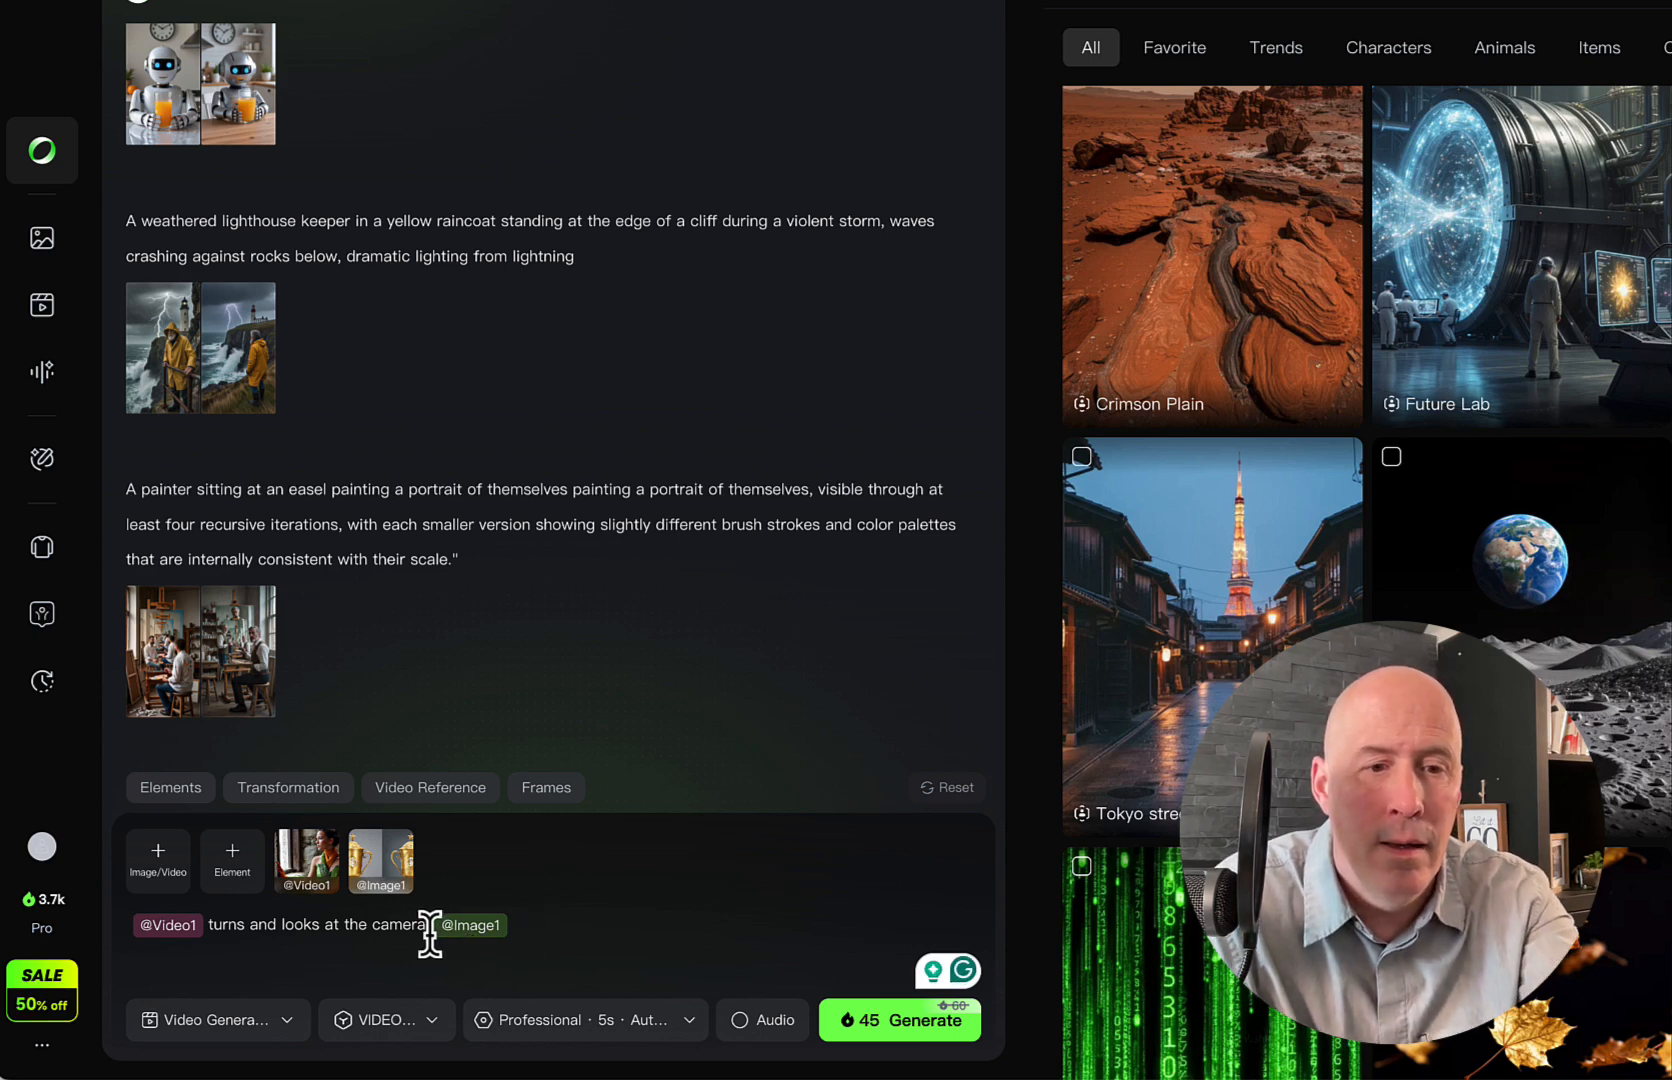
pyautogui.write('holds up the left version of the items in')
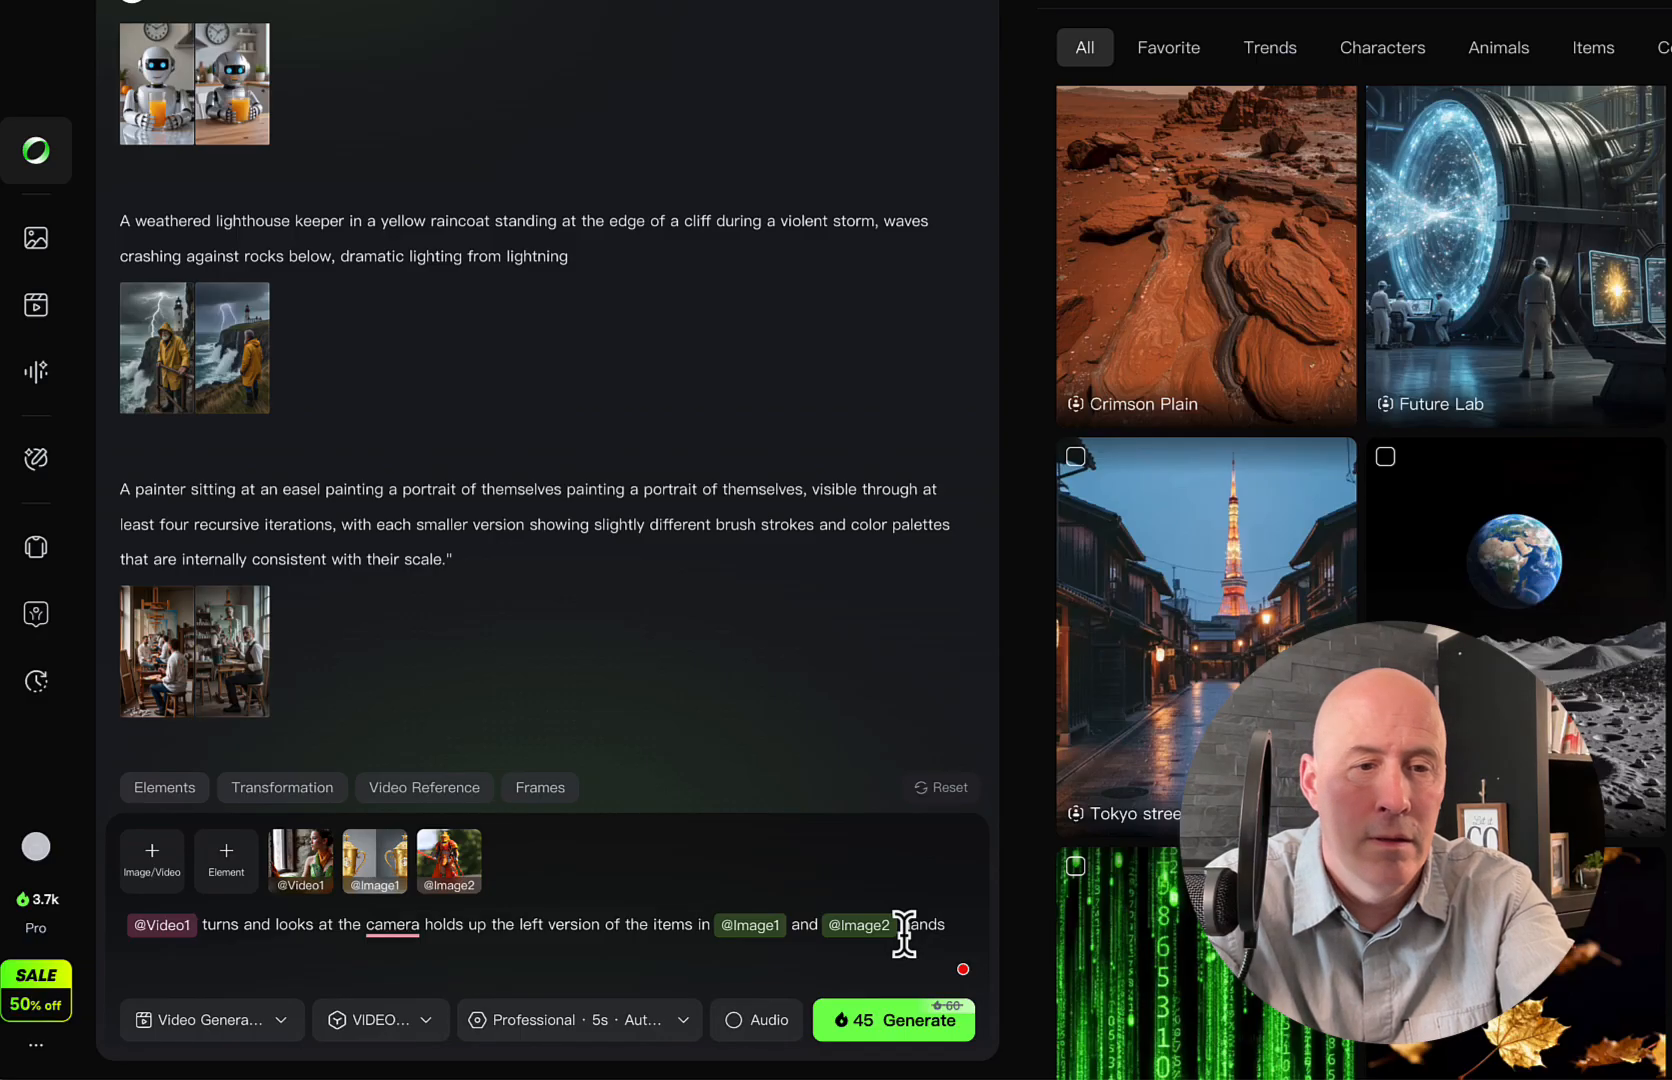
pyautogui.write('Video1 his sword')
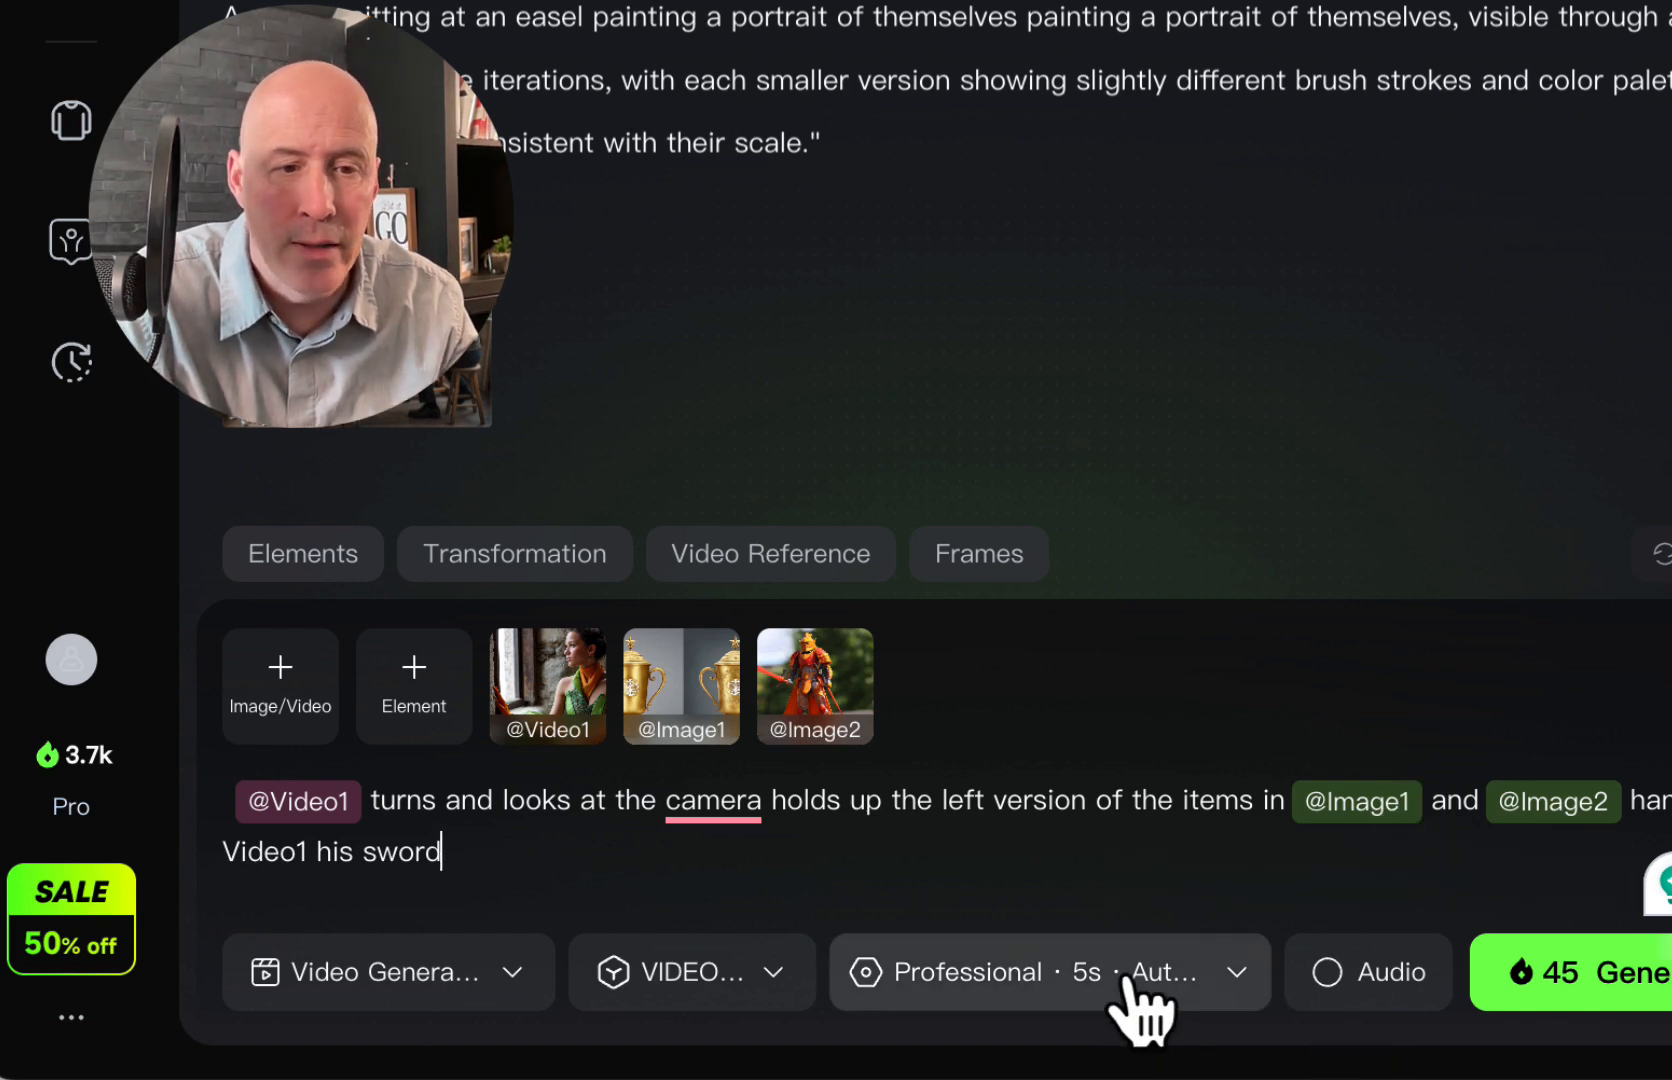
# Step: Set Output to 2 in the Professional 5s settings, raising the cost to 90 credits
pyautogui.click(1050, 972)
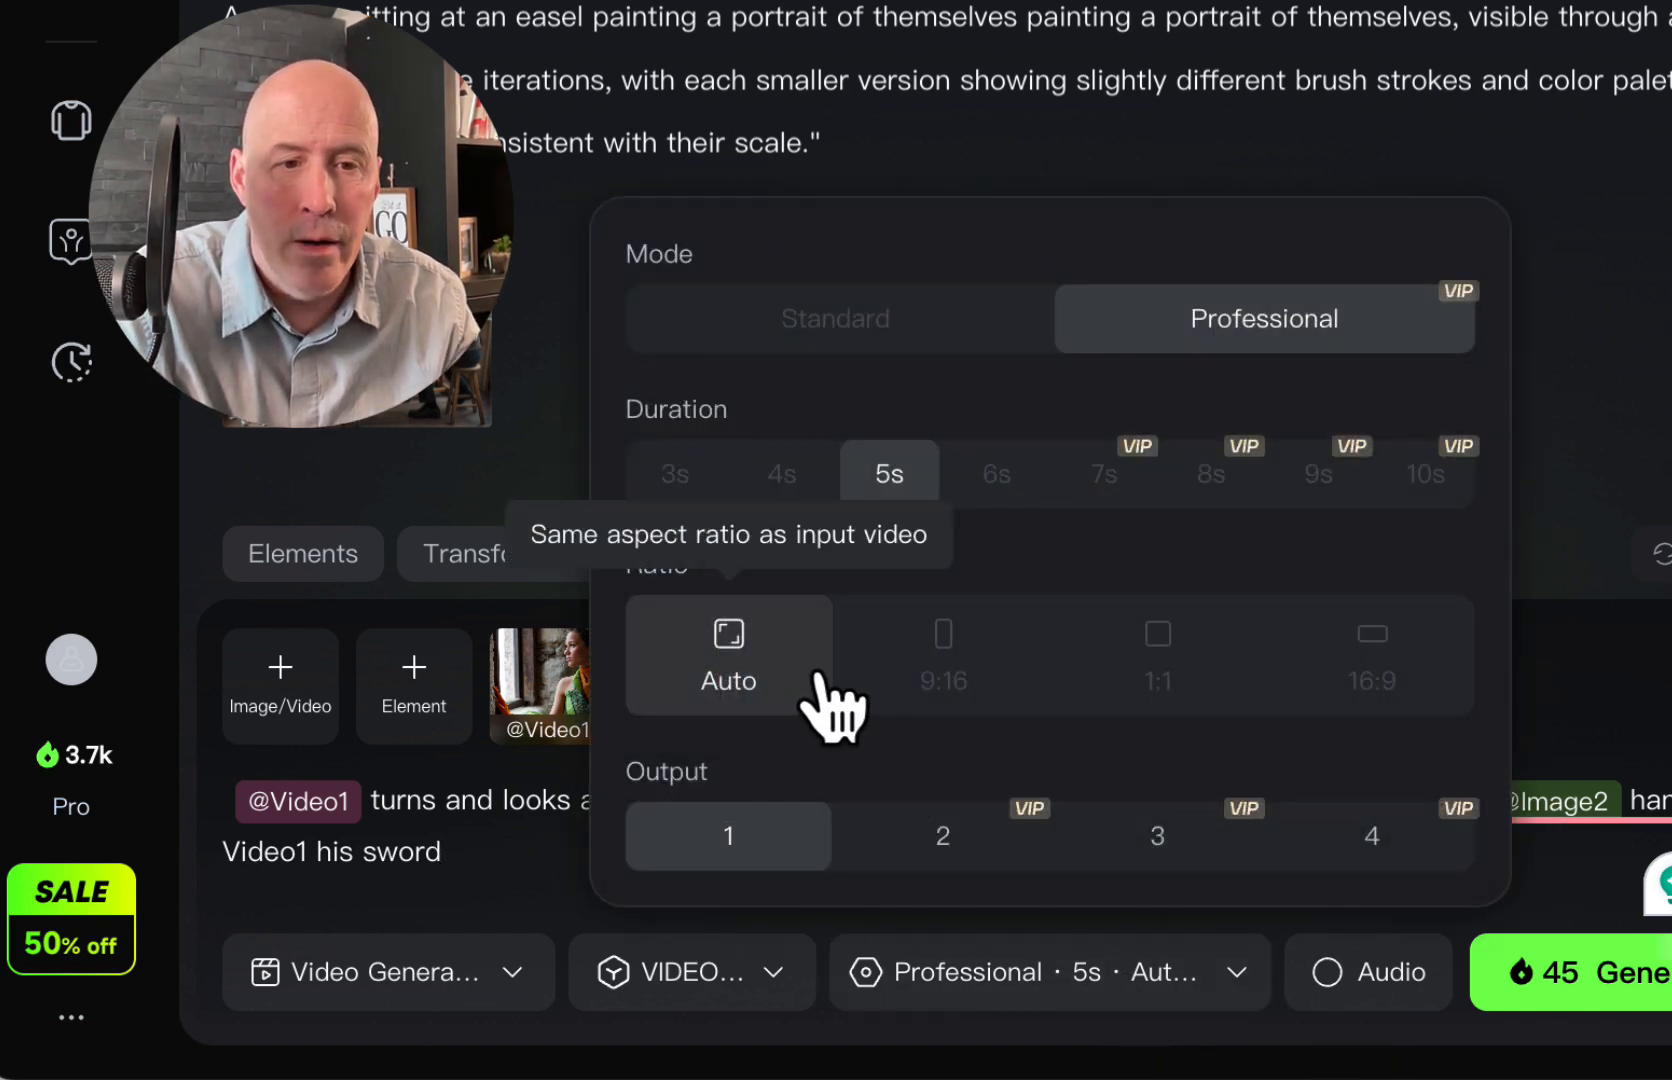
pyautogui.moveTo(1156, 852)
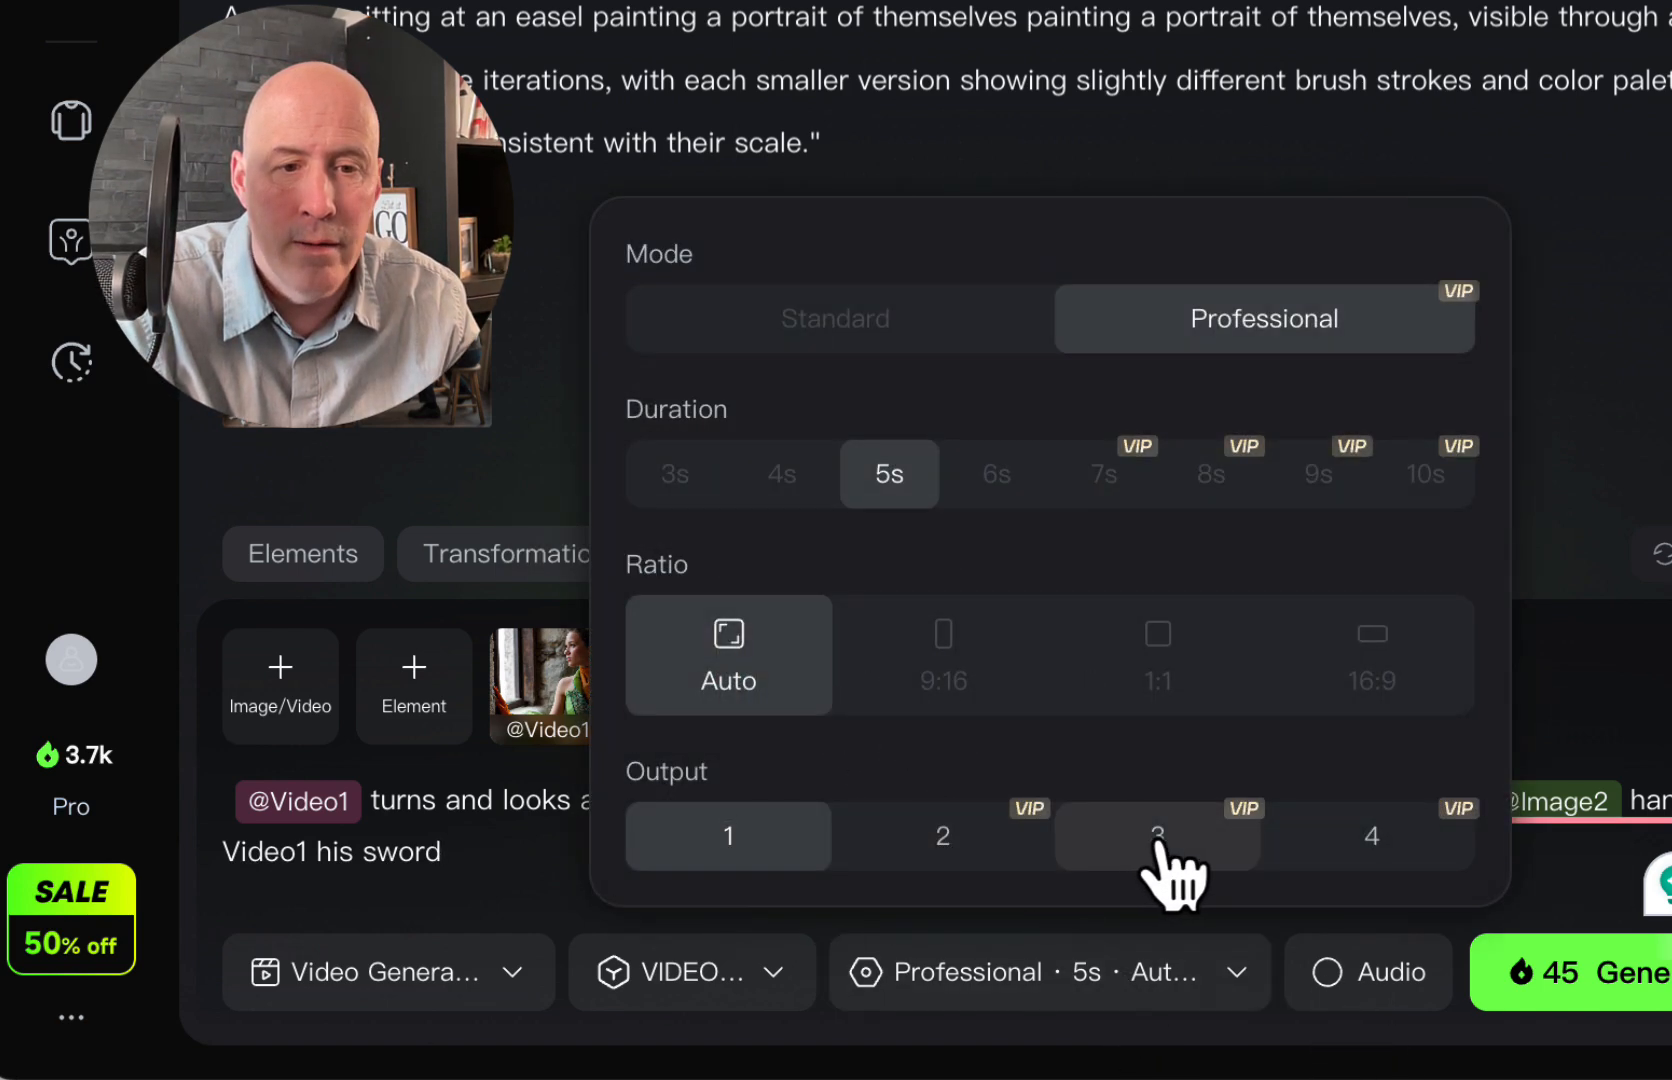
pyautogui.moveTo(944, 836)
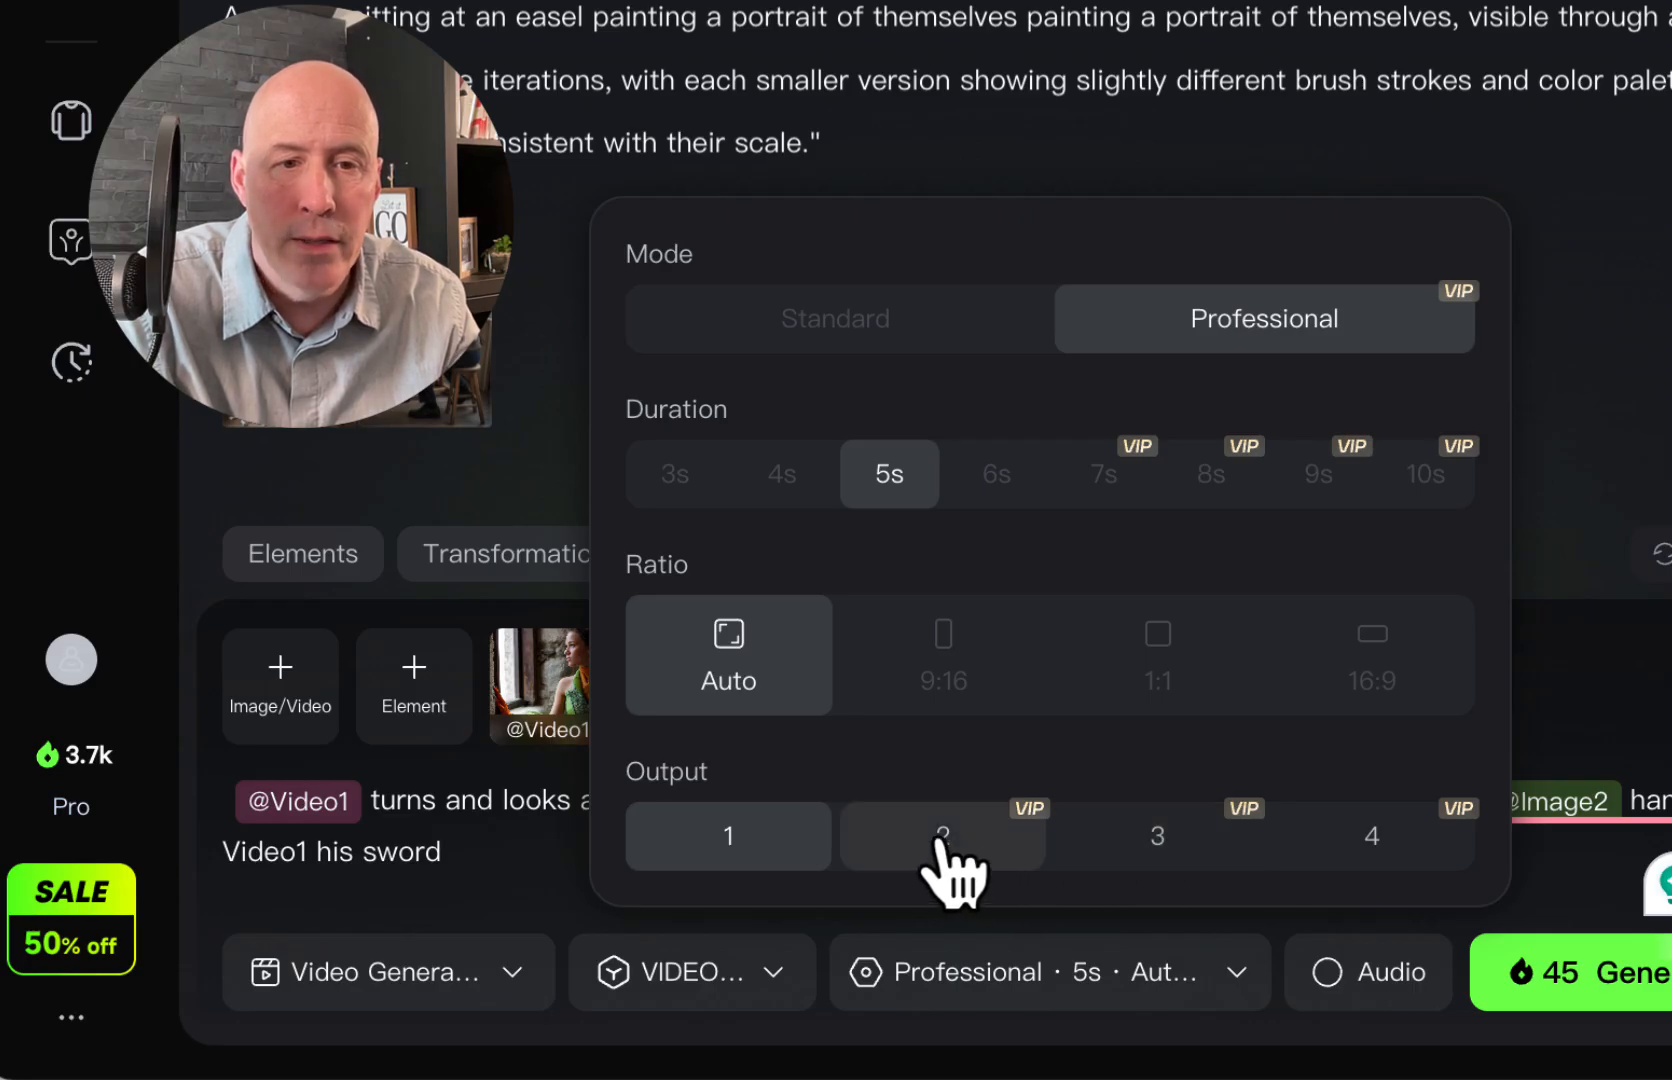
pyautogui.click(942, 836)
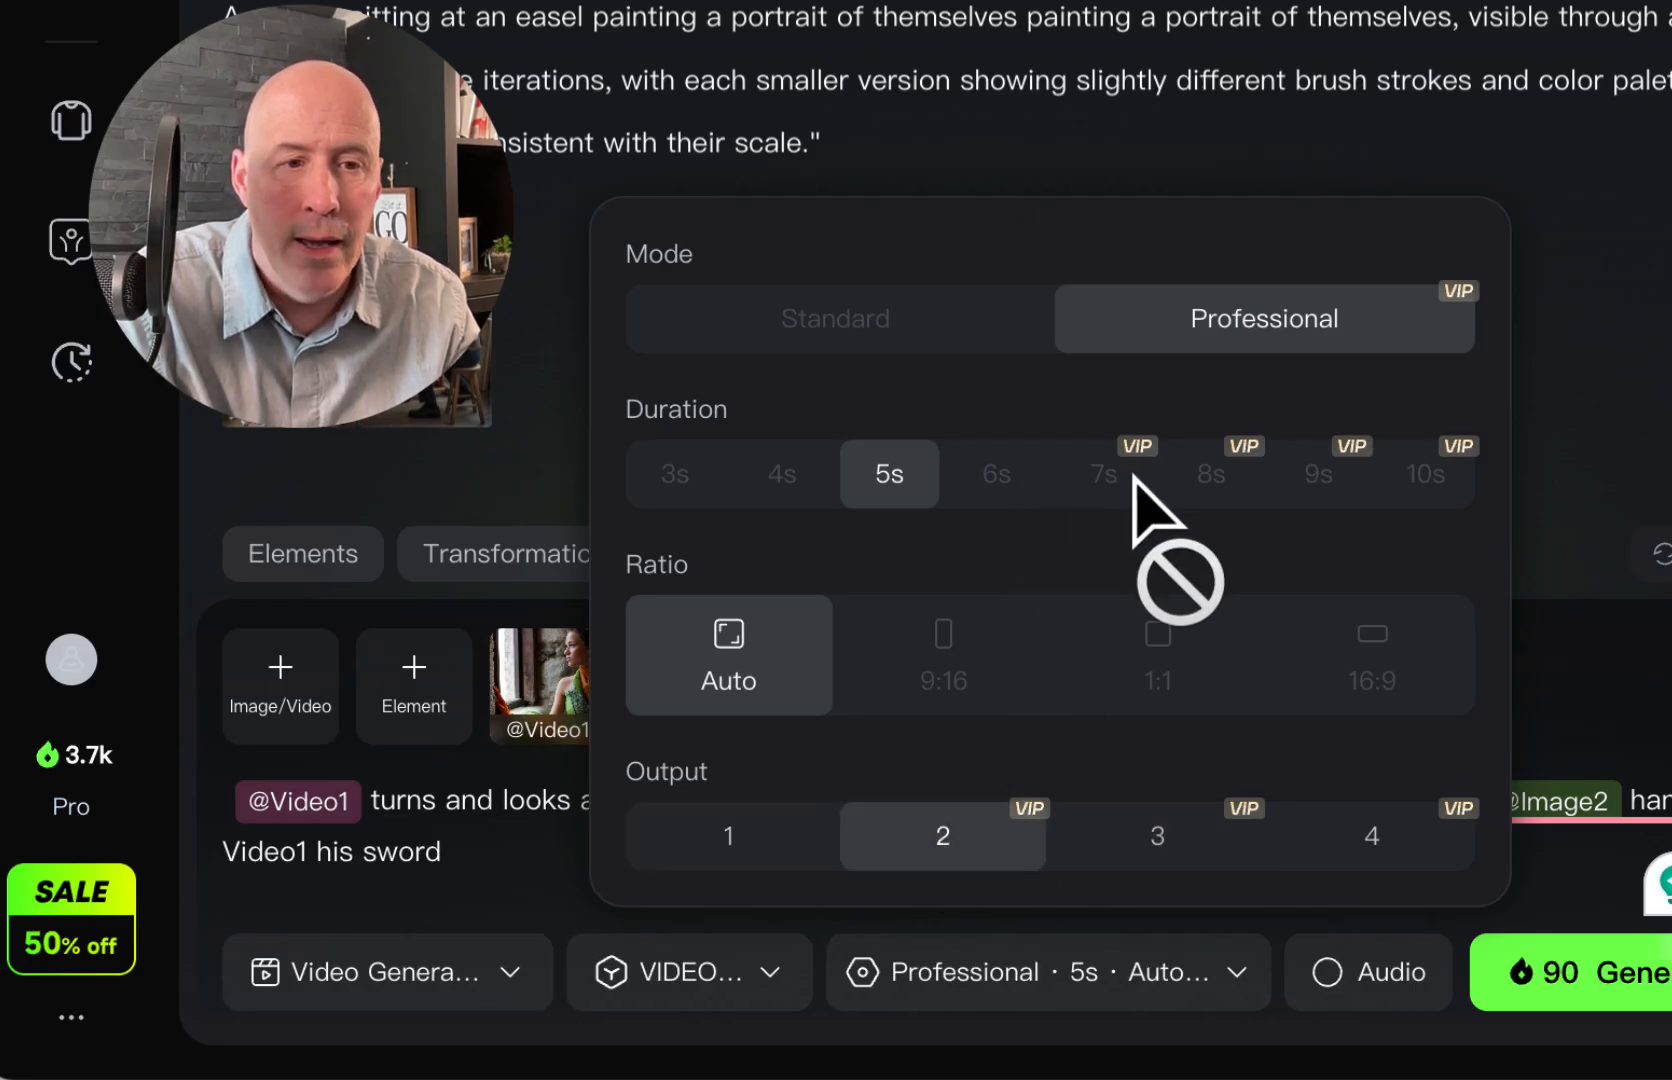
pyautogui.moveTo(1140, 522)
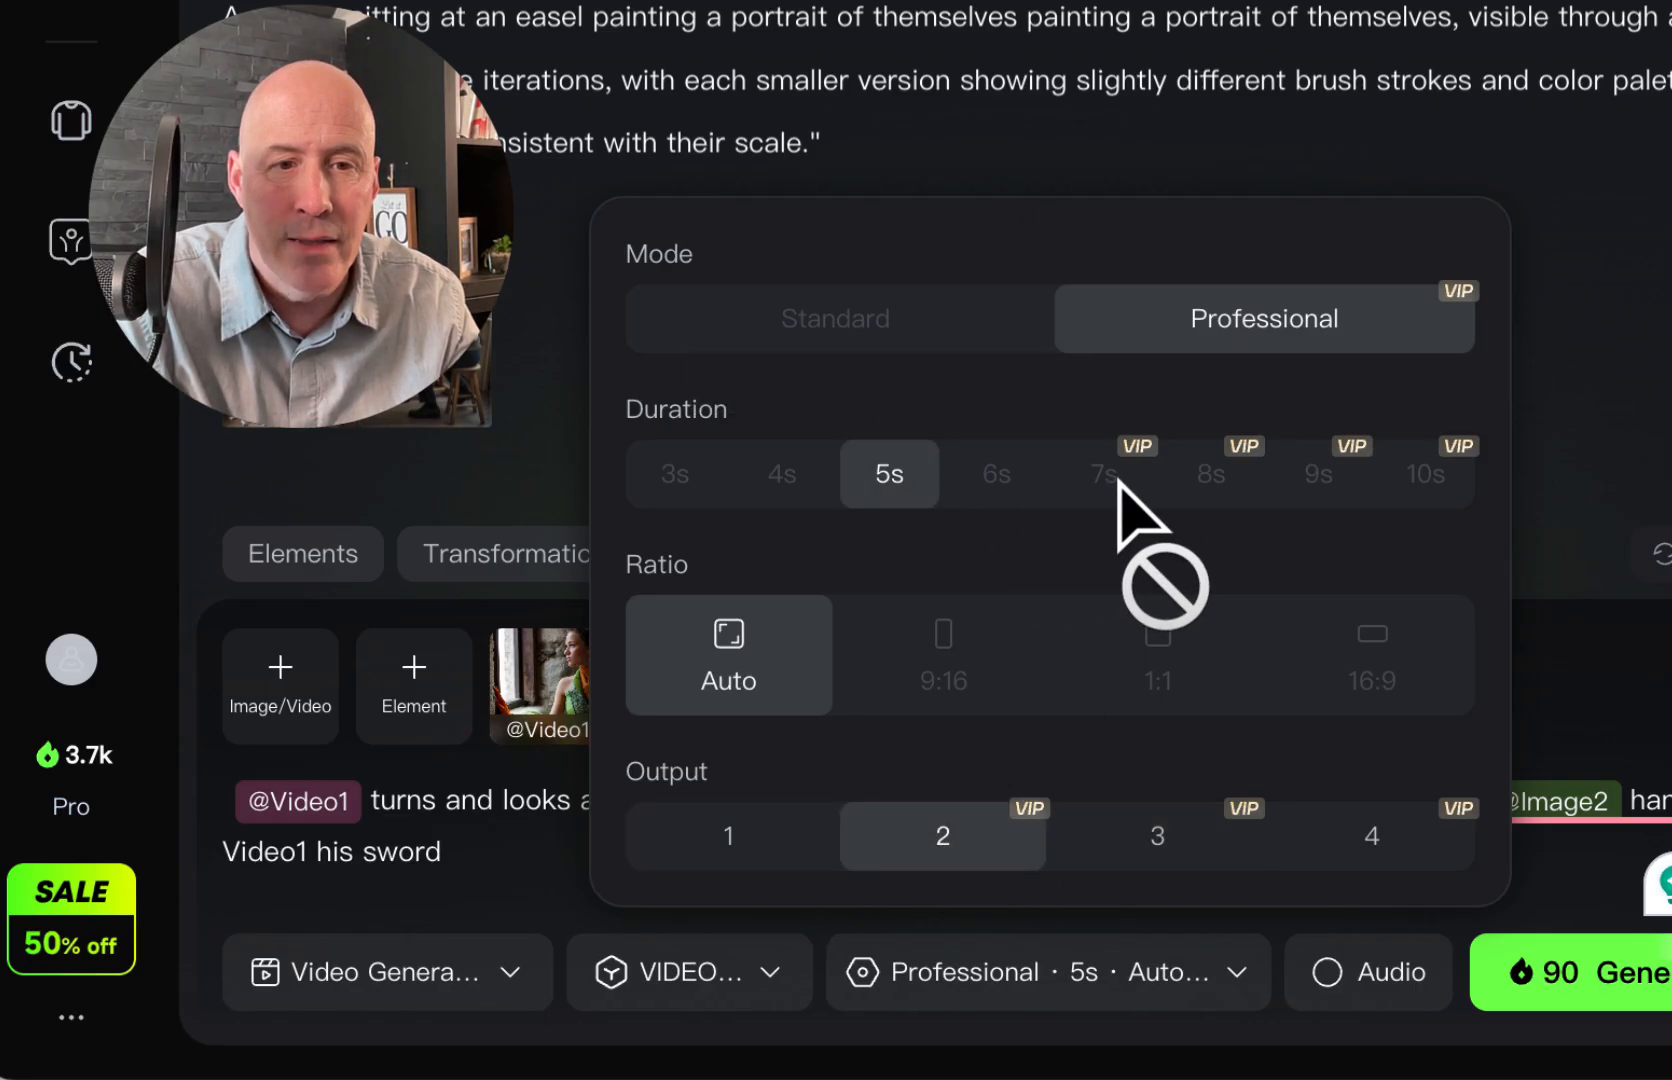
pyautogui.moveTo(1130, 916)
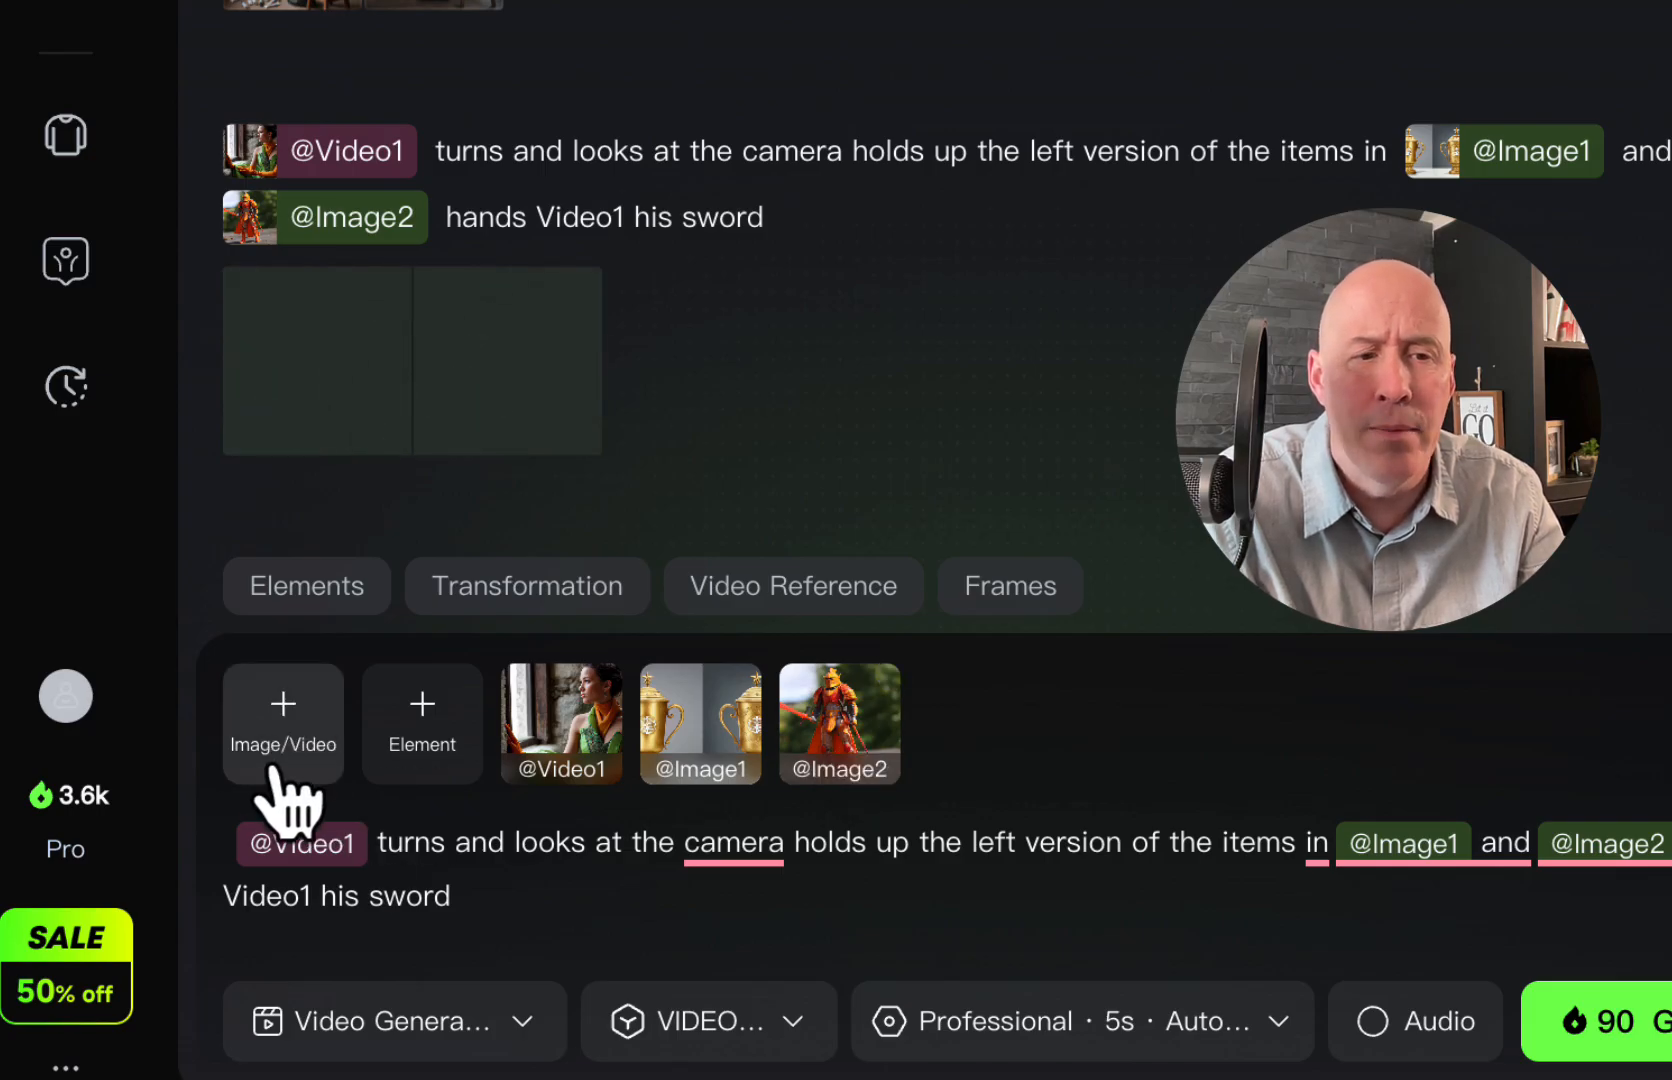
pyautogui.moveTo(422, 746)
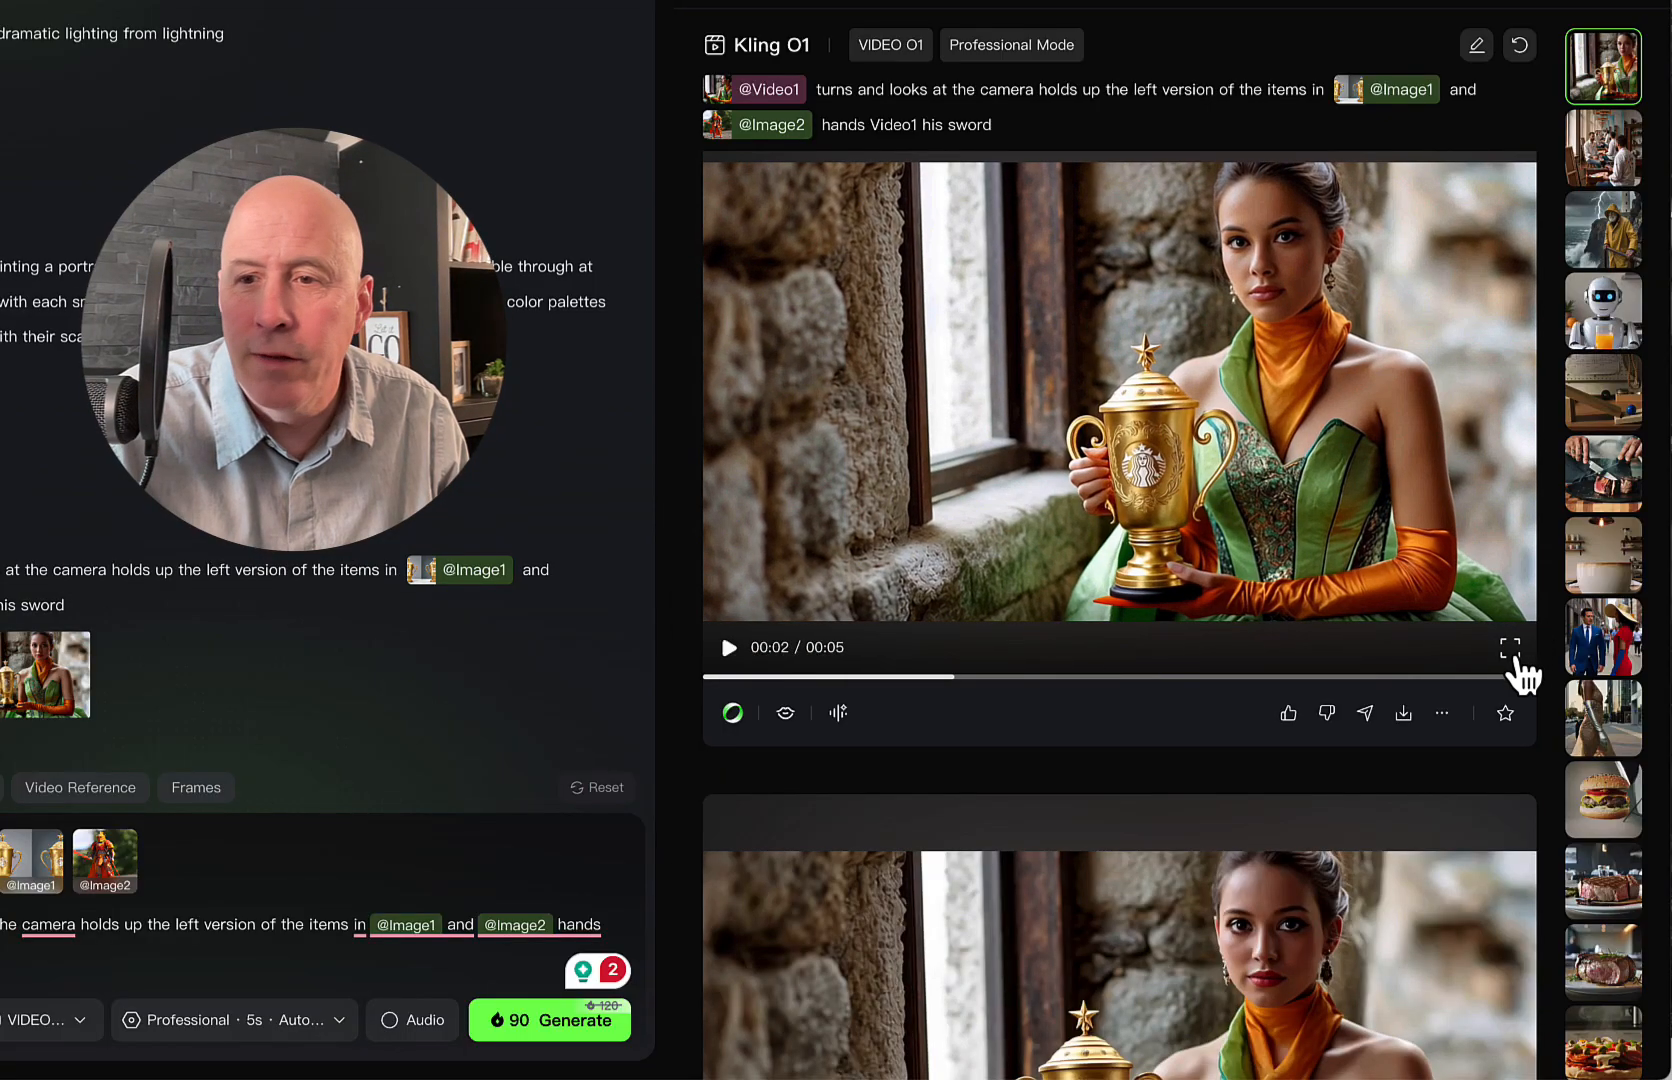
# Step: Expand the trophy-and-sword video to full size and play it
pyautogui.click(1508, 646)
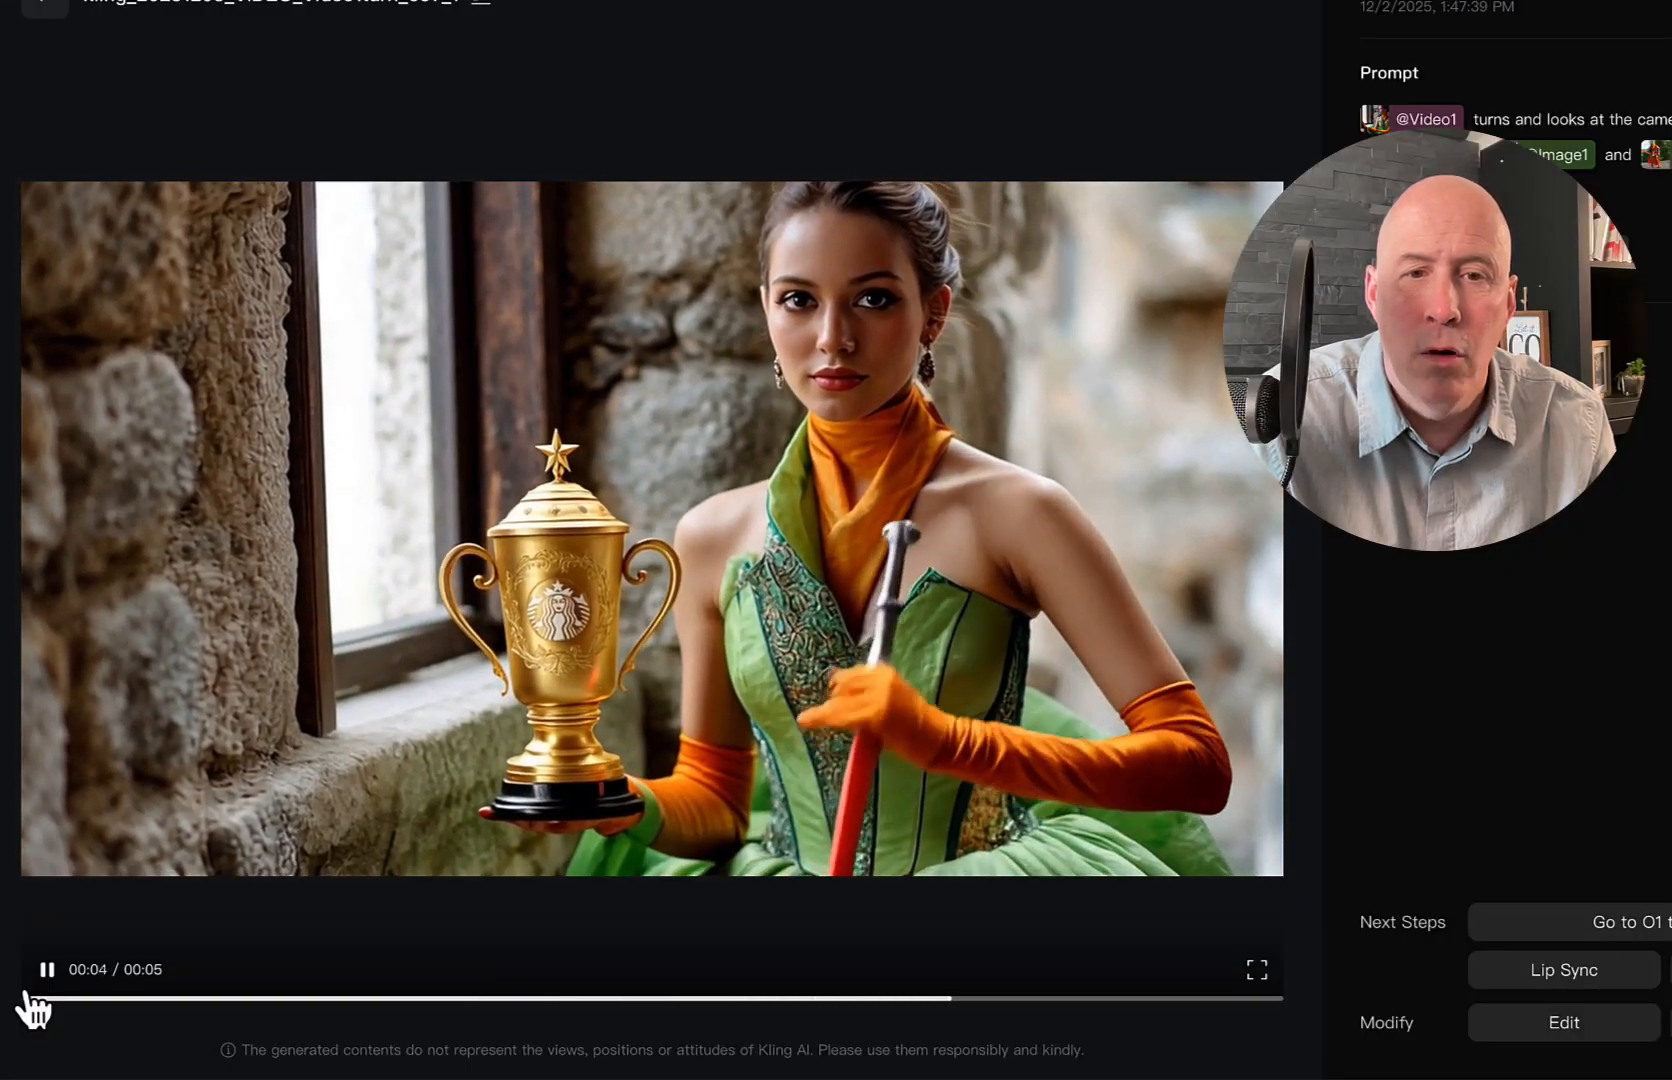
pyautogui.click(138, 998)
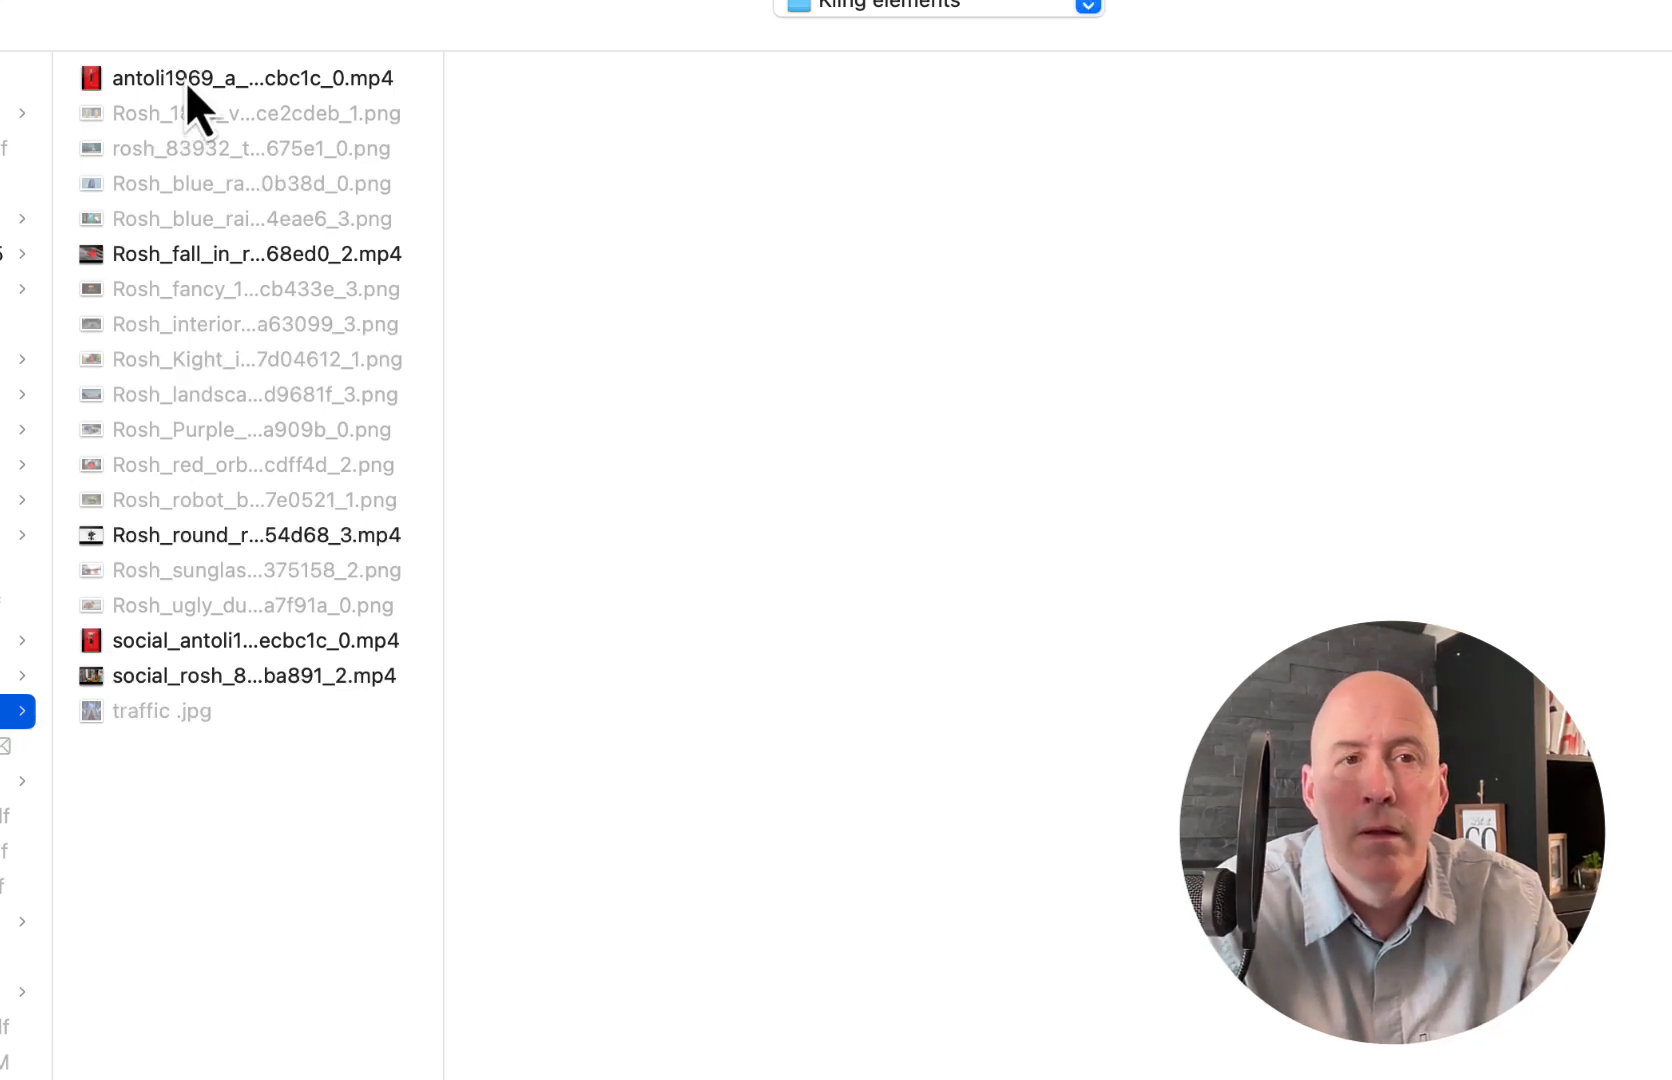
# Step: Preview the red leaf, round robot and cola drip bag video files in the Kling elements folder
pyautogui.click(256, 254)
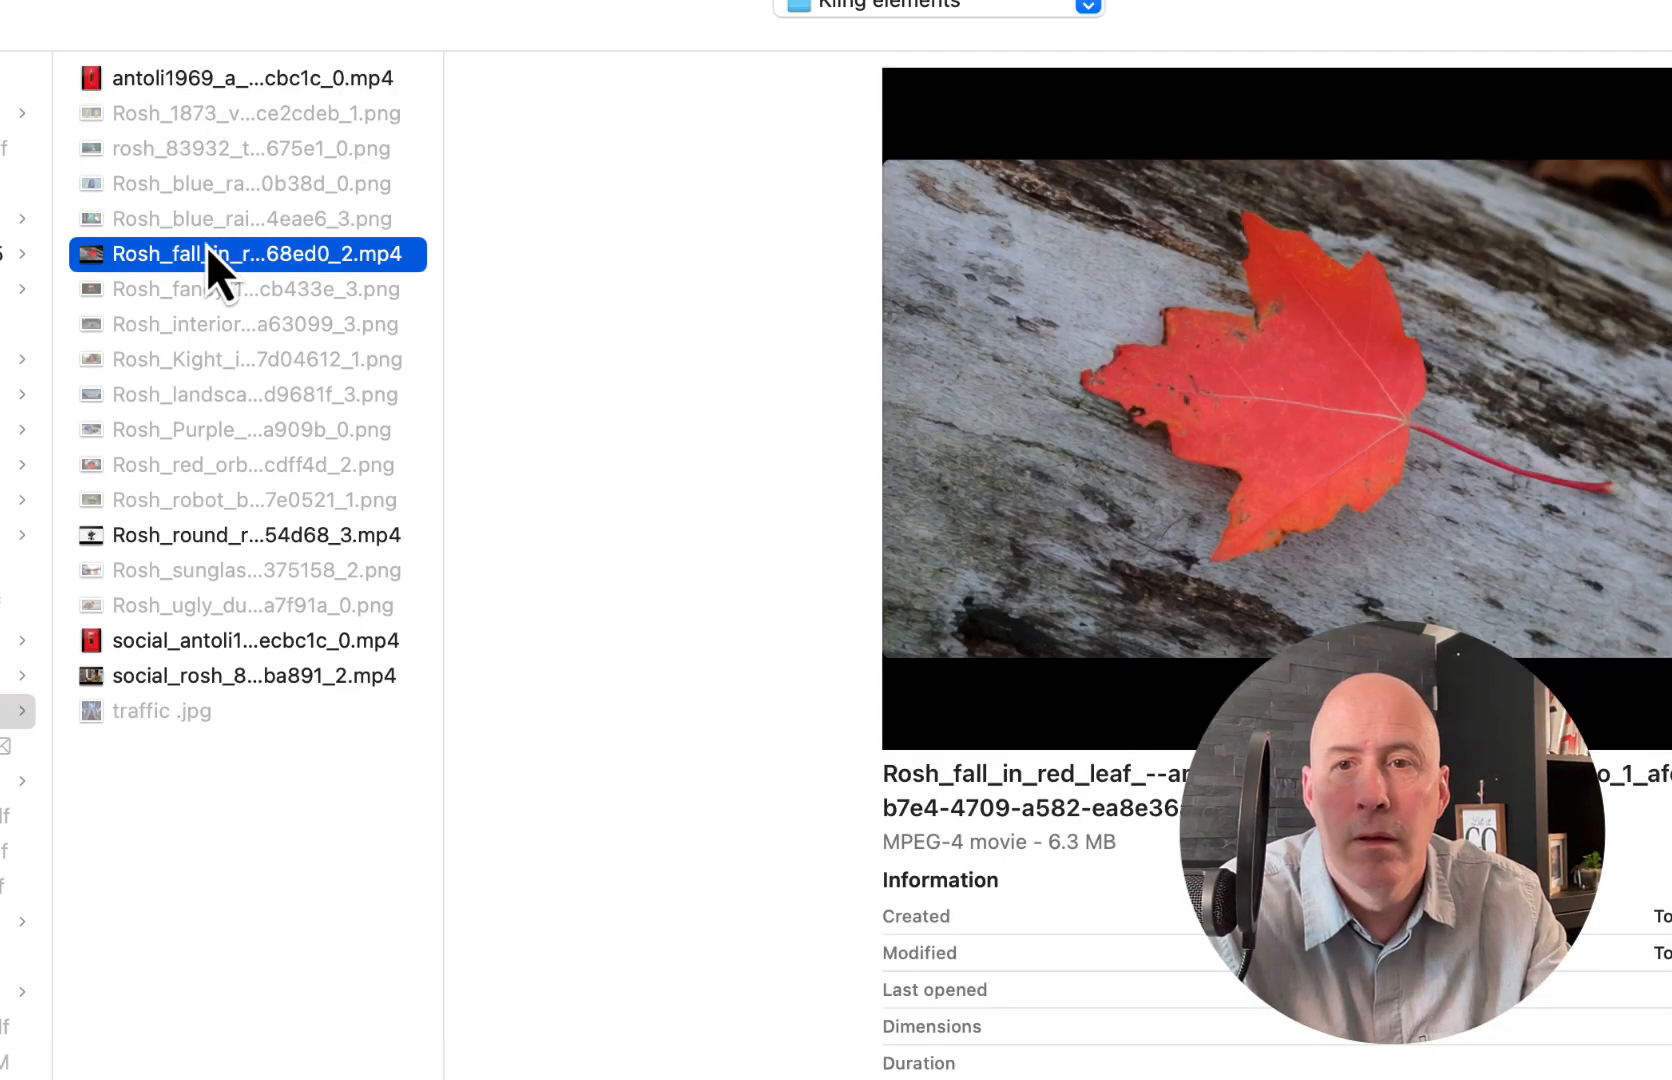
pyautogui.click(256, 536)
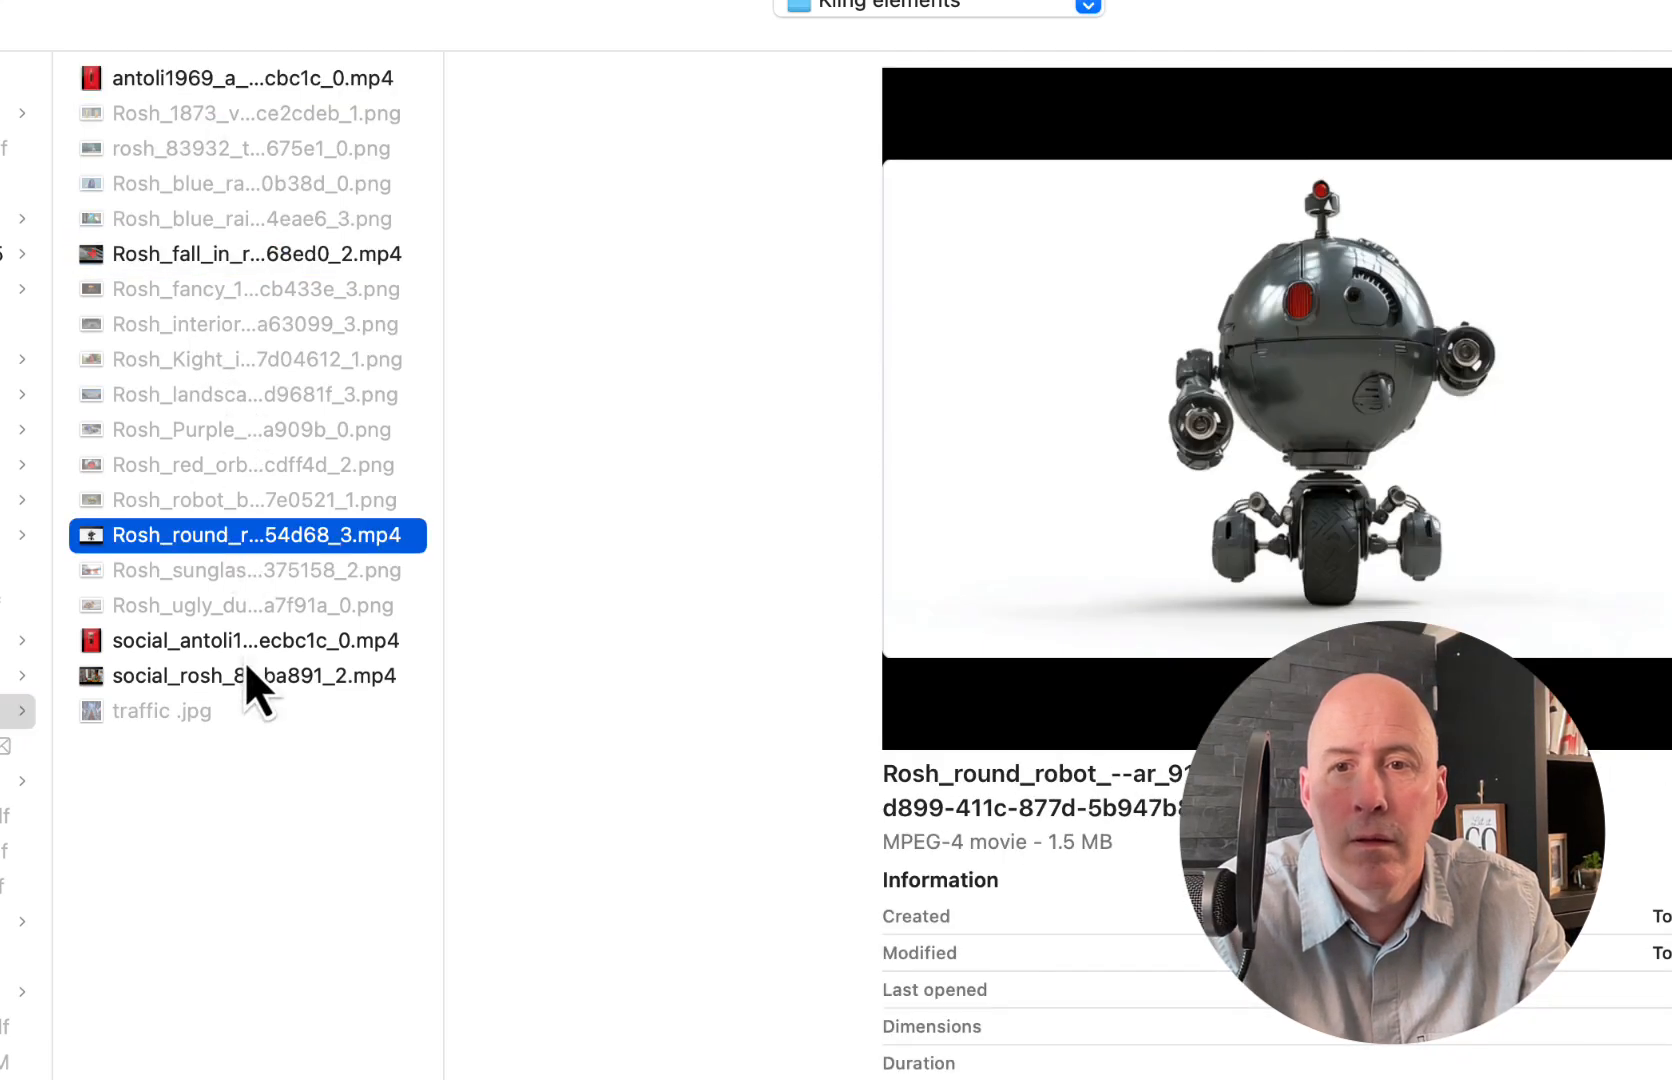
pyautogui.click(252, 640)
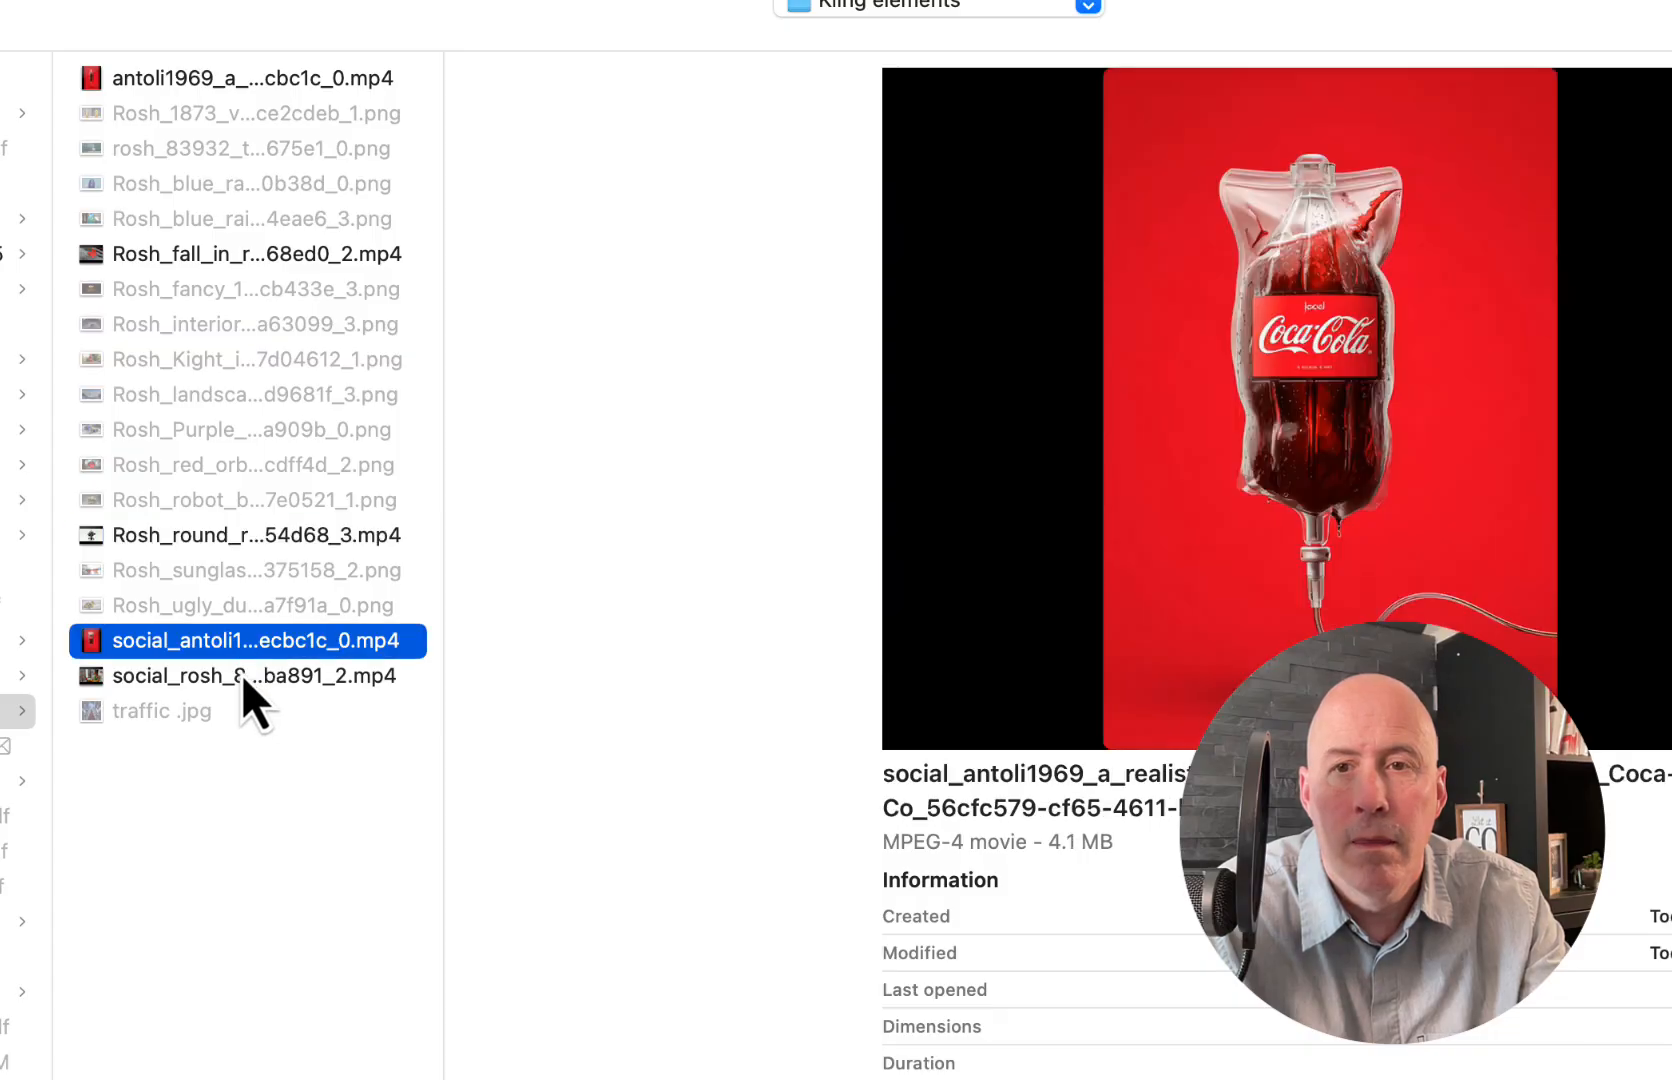
pyautogui.click(254, 674)
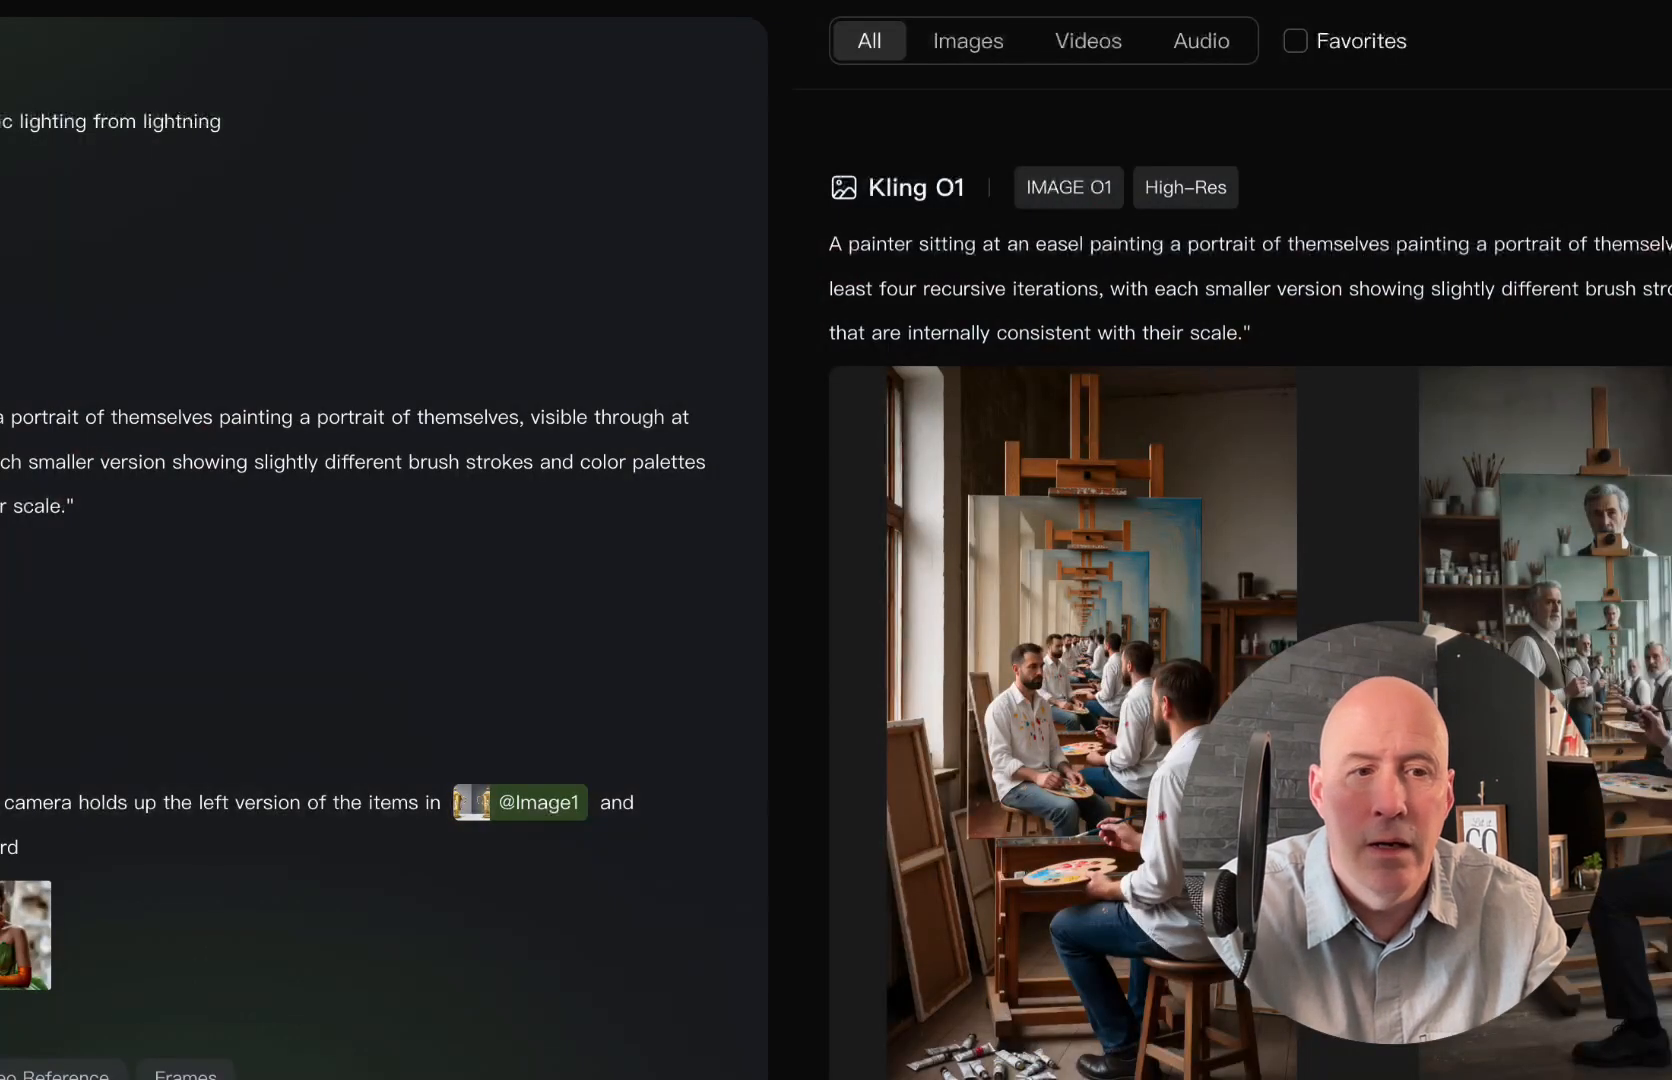
pyautogui.scroll(3)
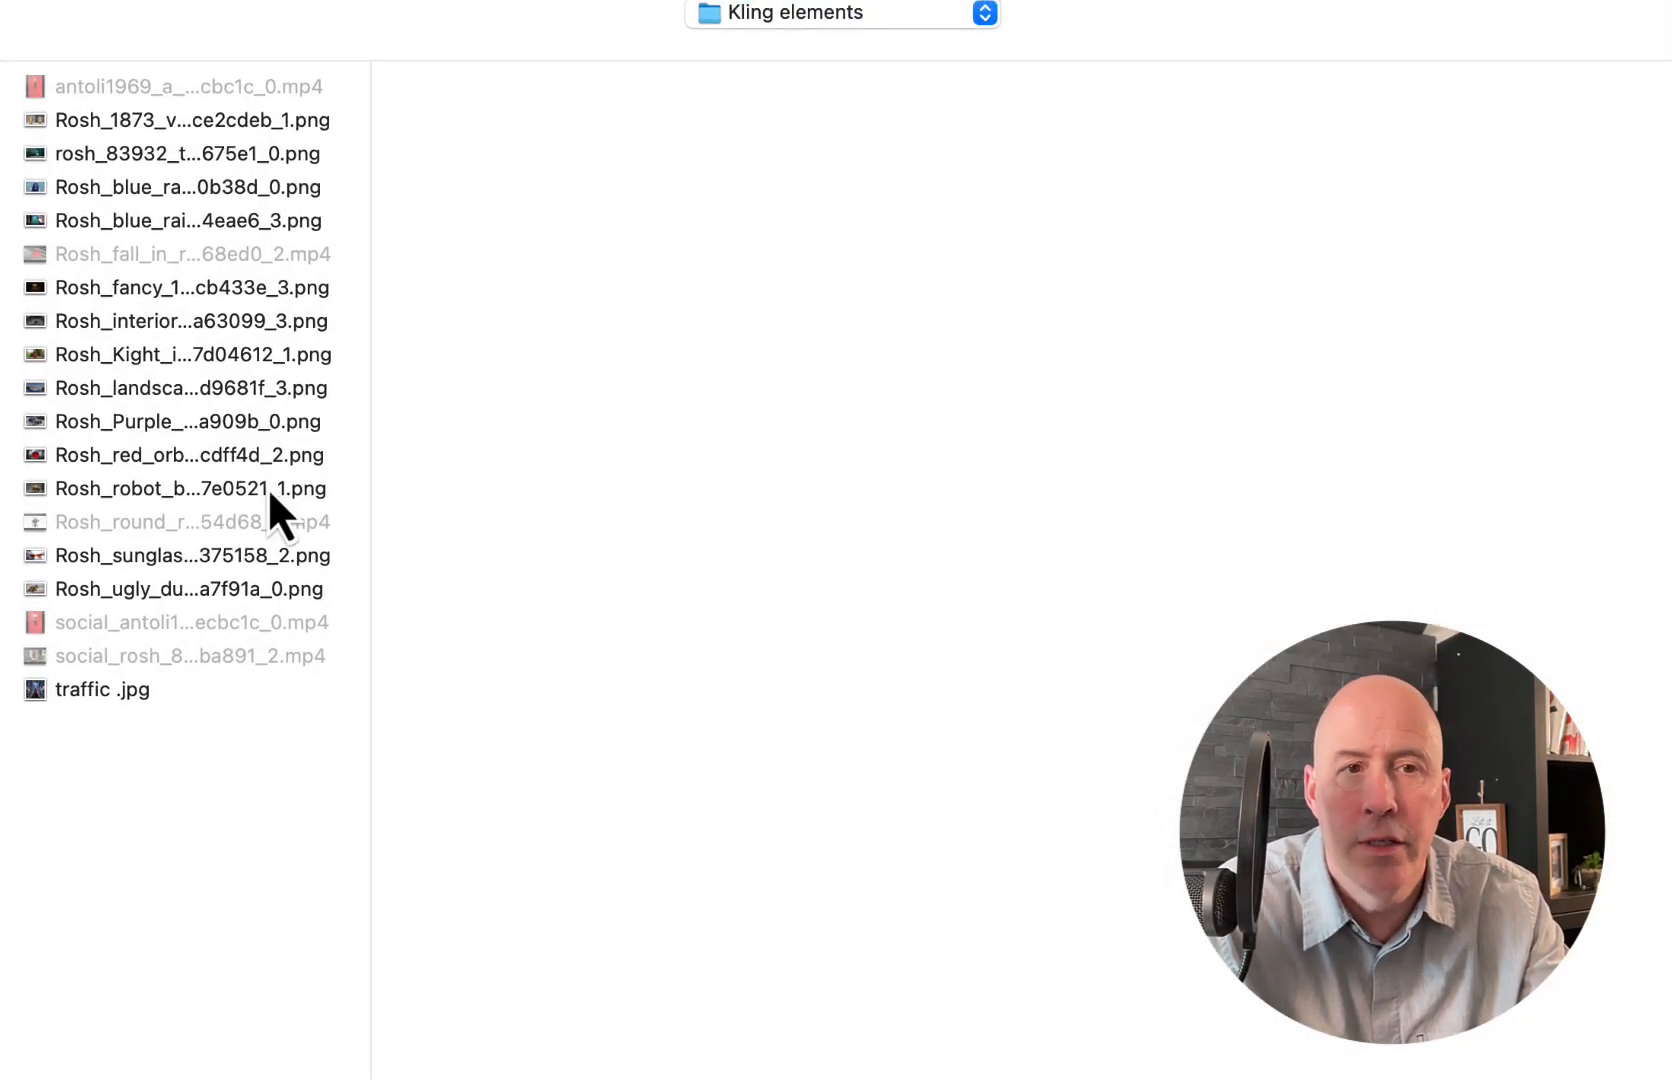
# Step: Preview the purple race car, golden trophy and table lamp images as reference candidates
pyautogui.click(182, 422)
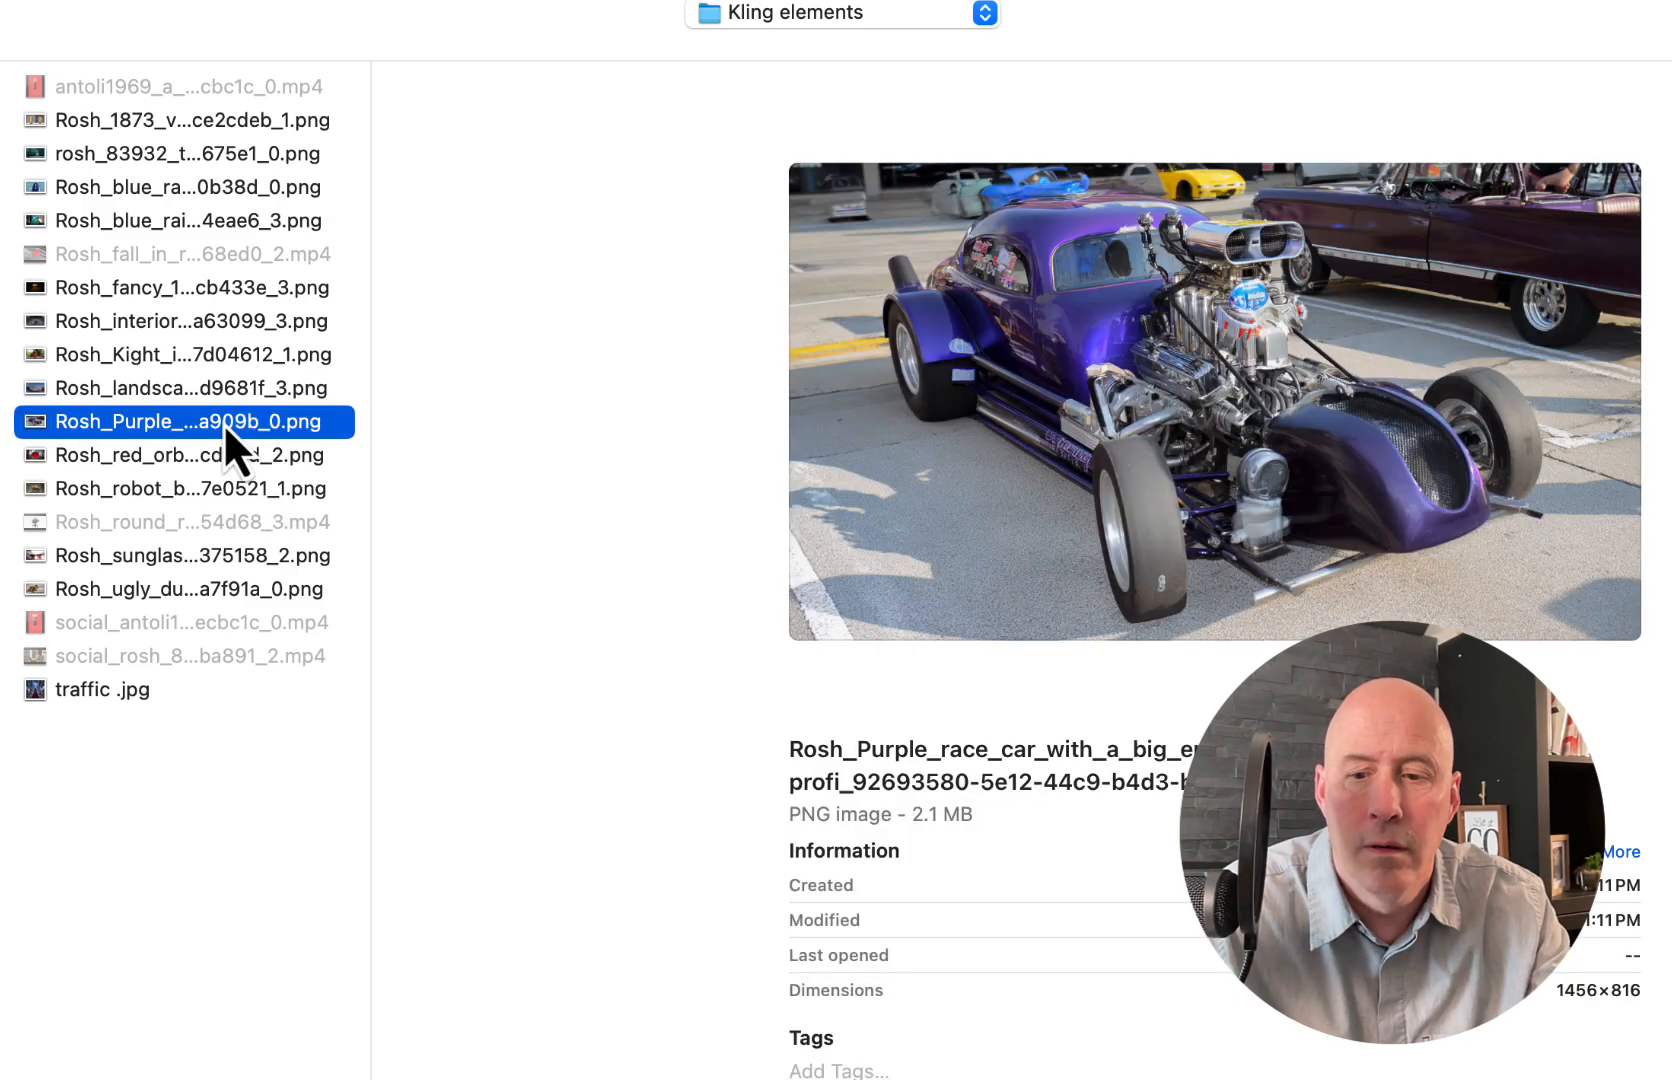
pyautogui.click(190, 488)
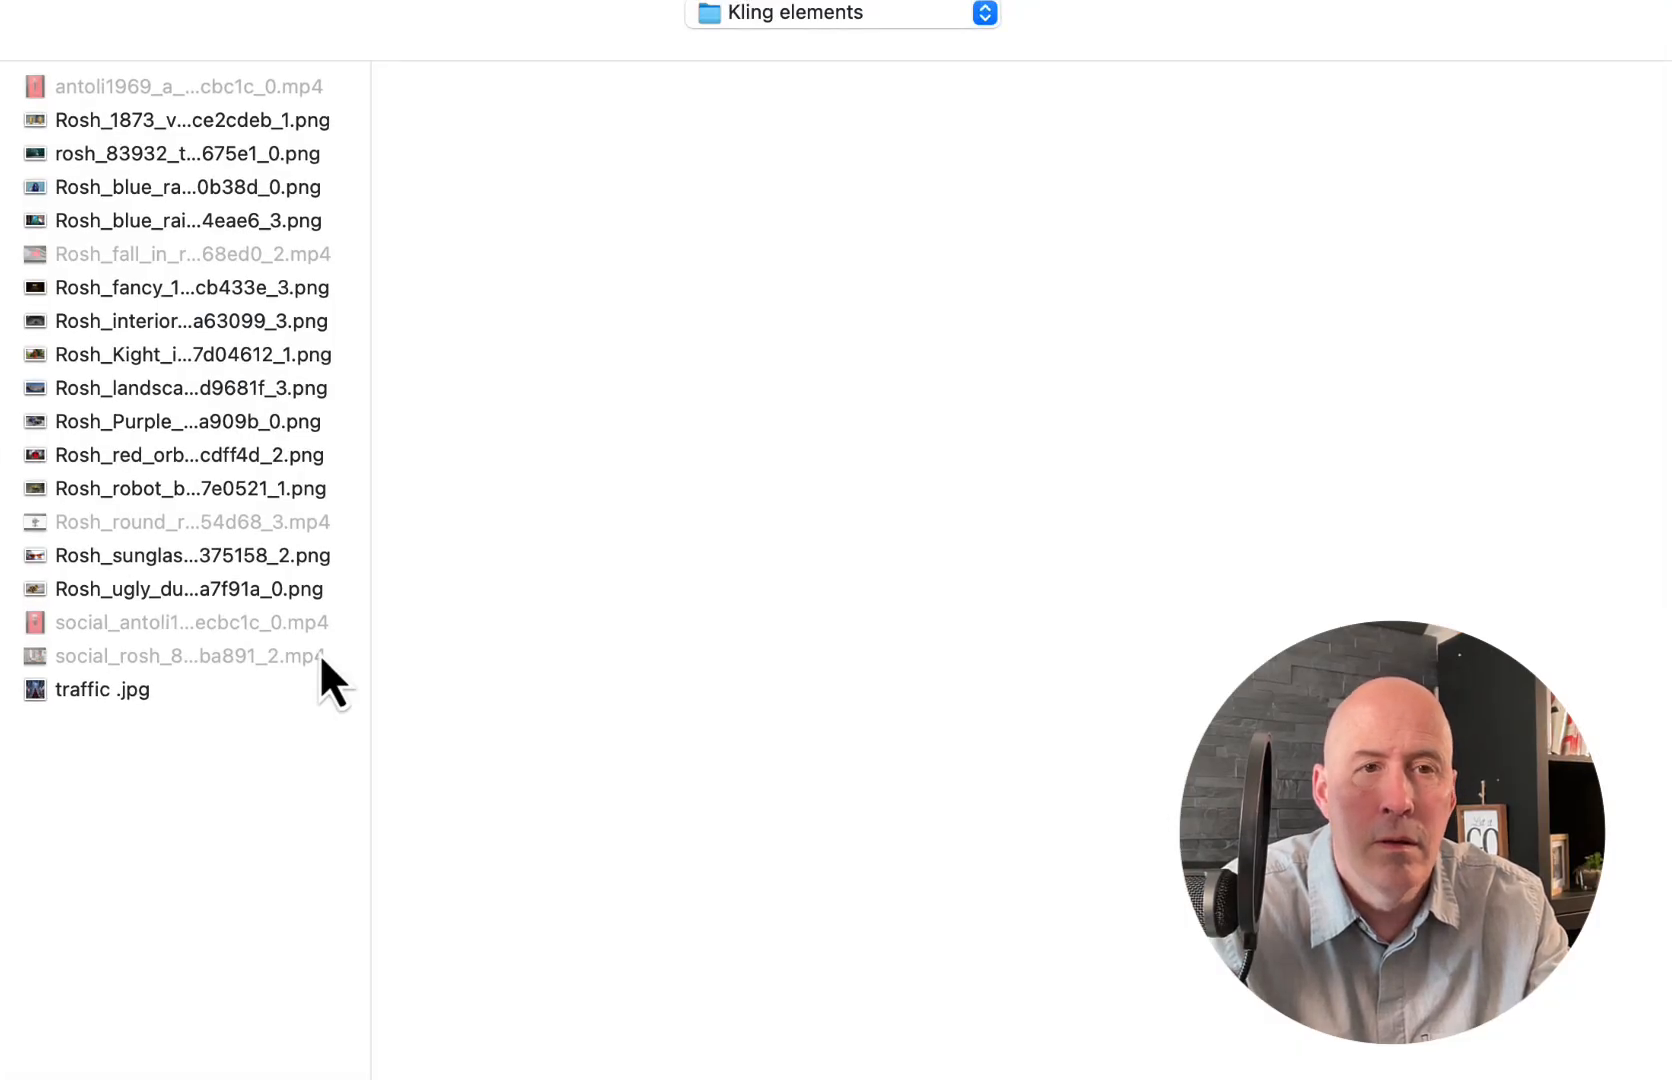
pyautogui.click(188, 120)
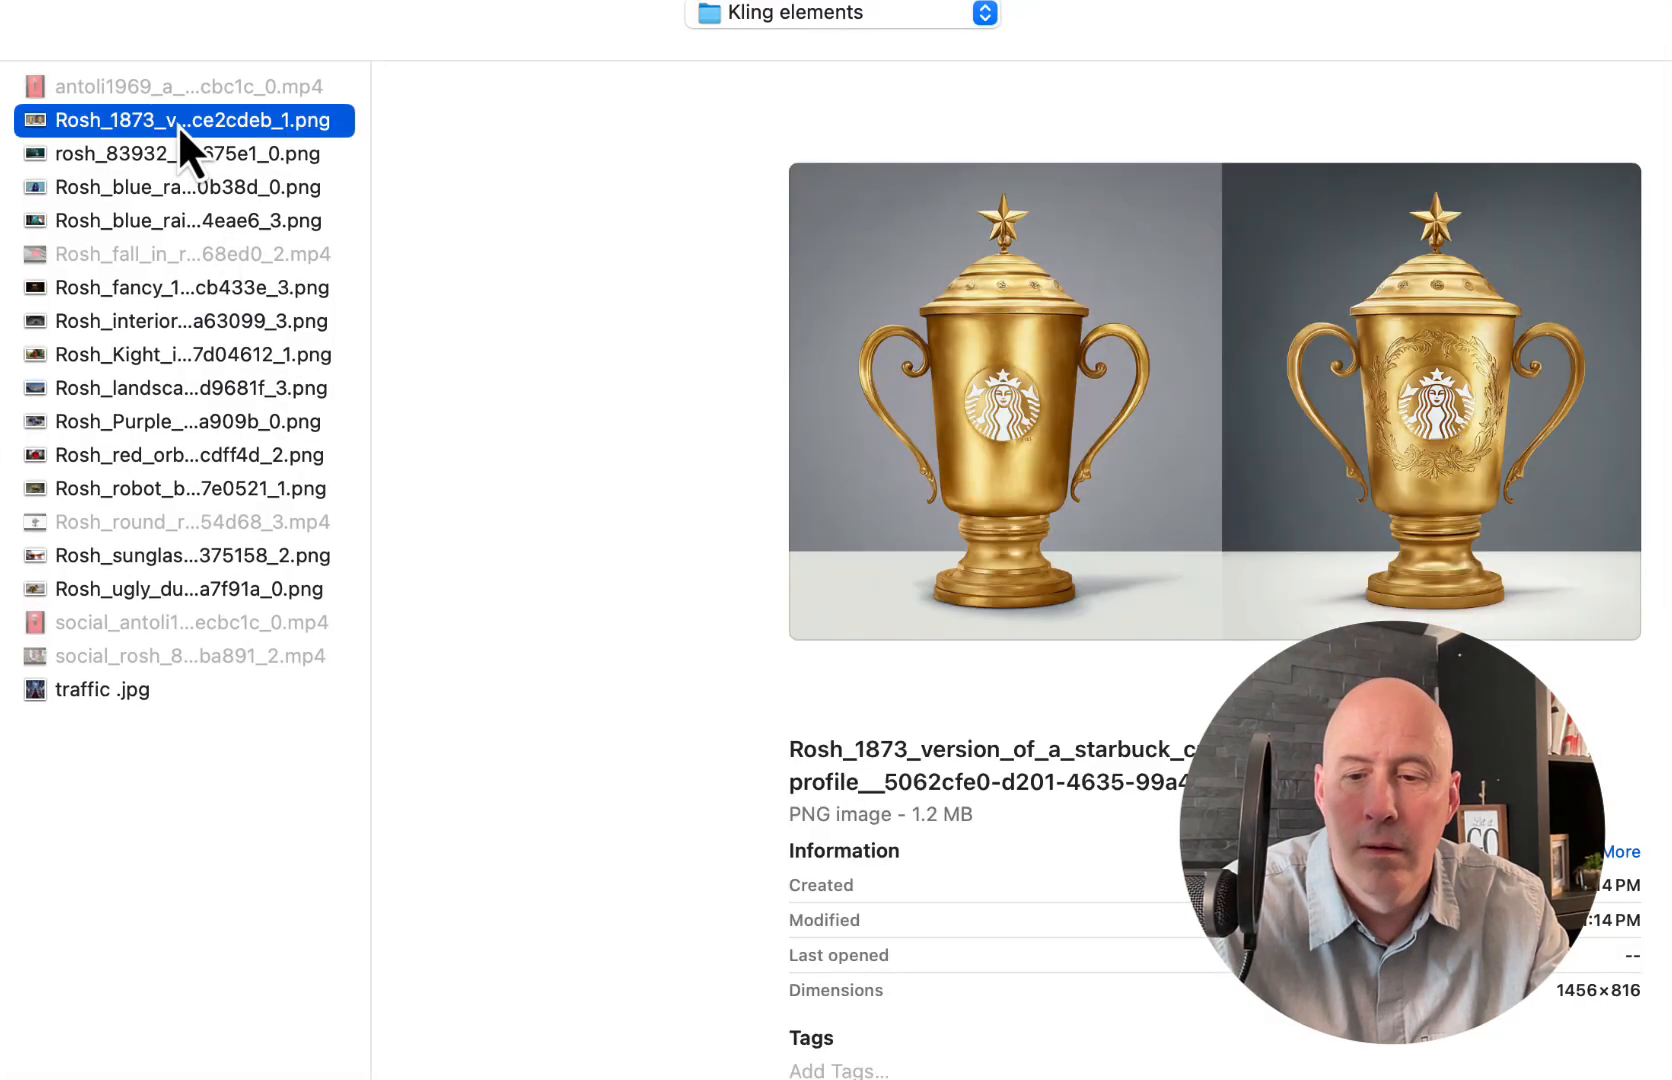
pyautogui.click(190, 288)
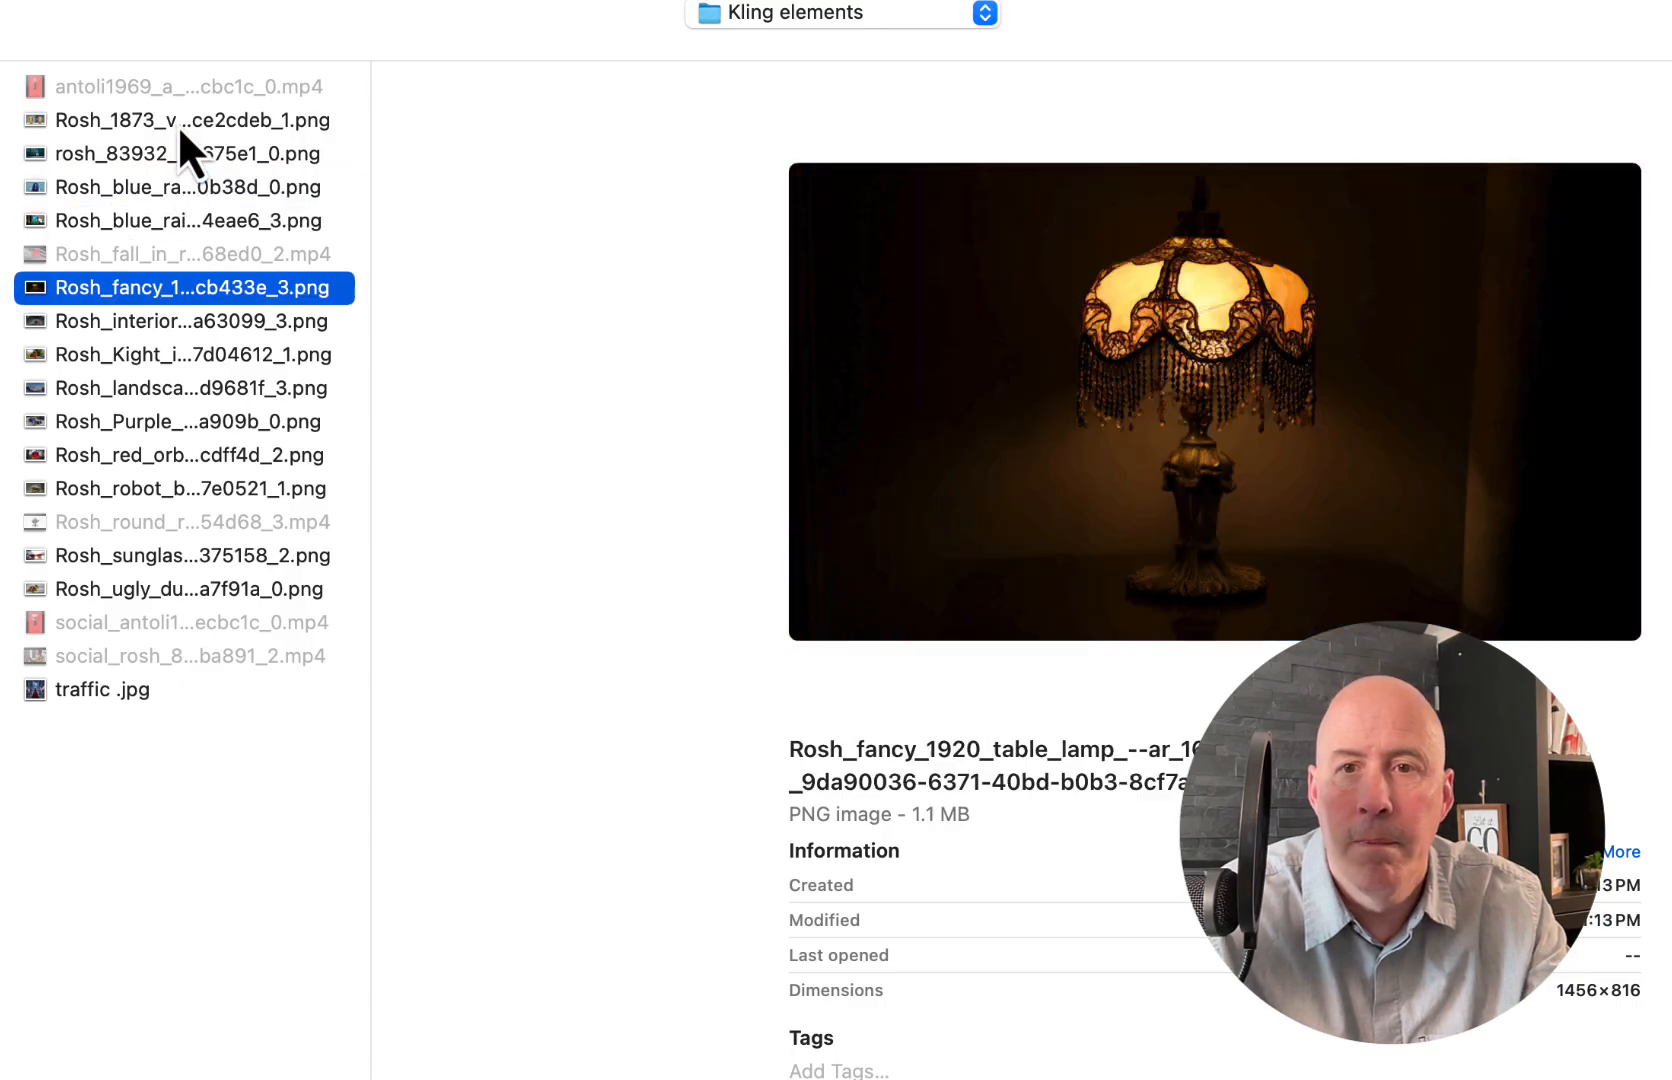
pyautogui.click(188, 186)
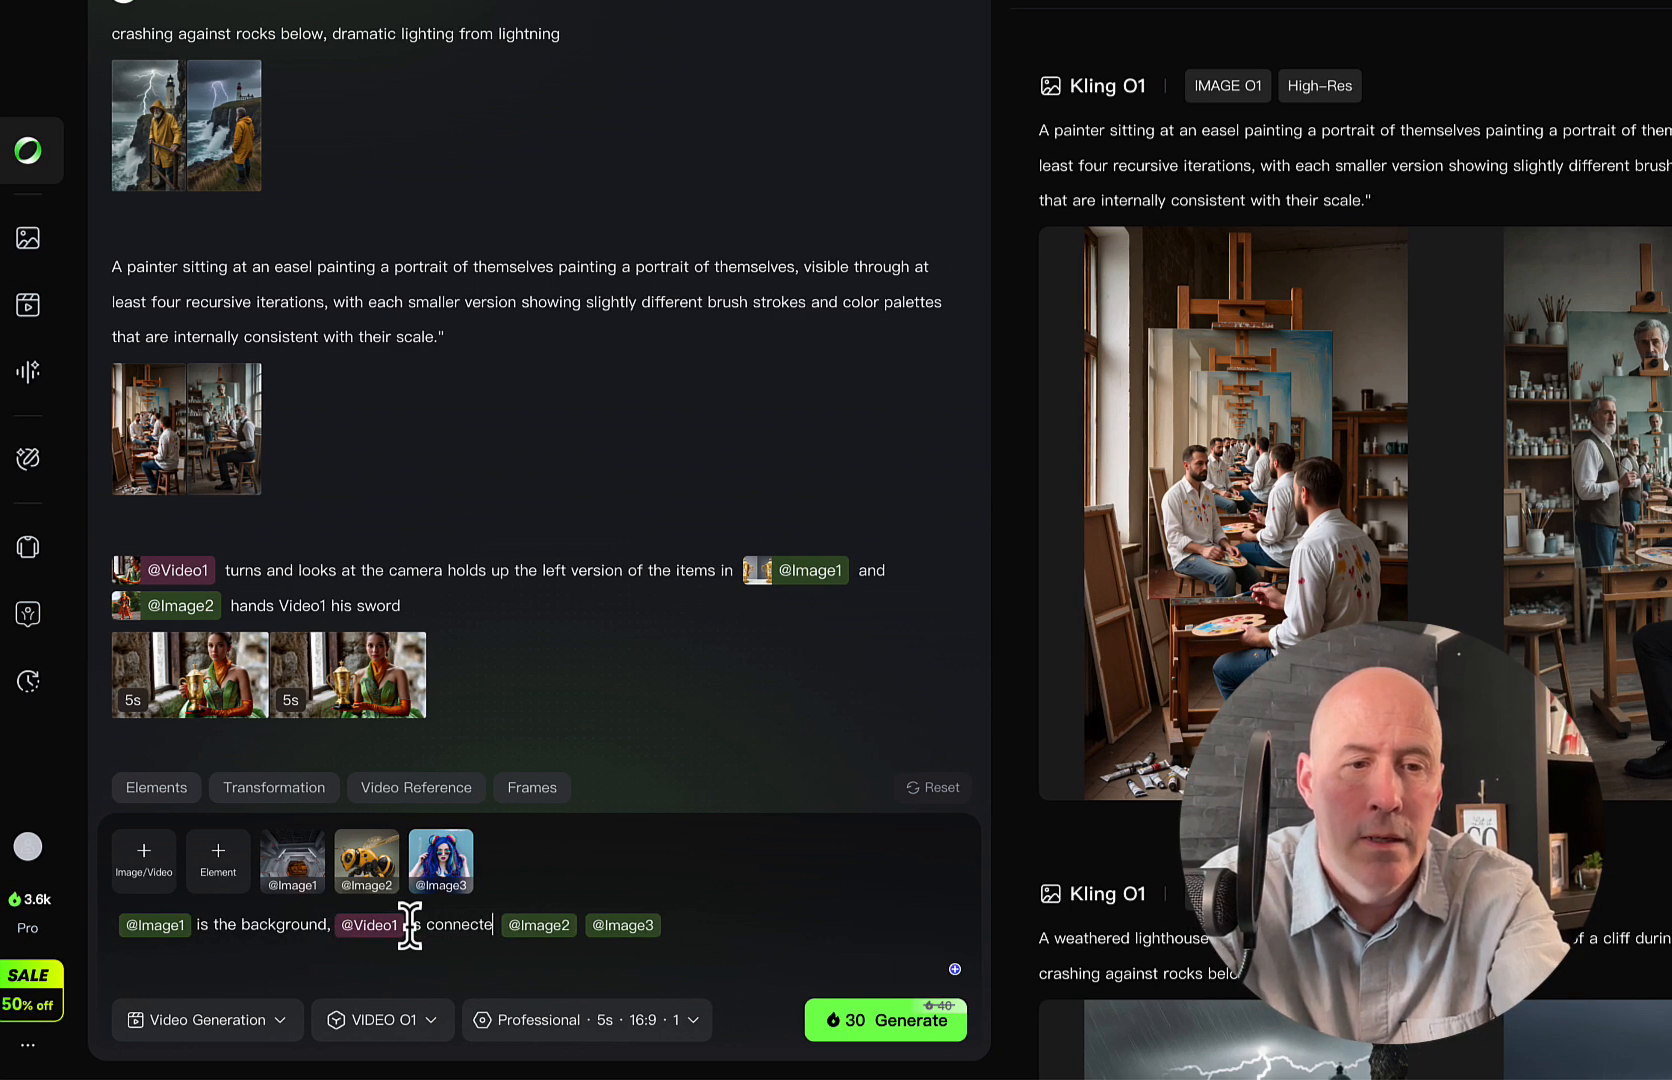
pyautogui.write('d to the rob')
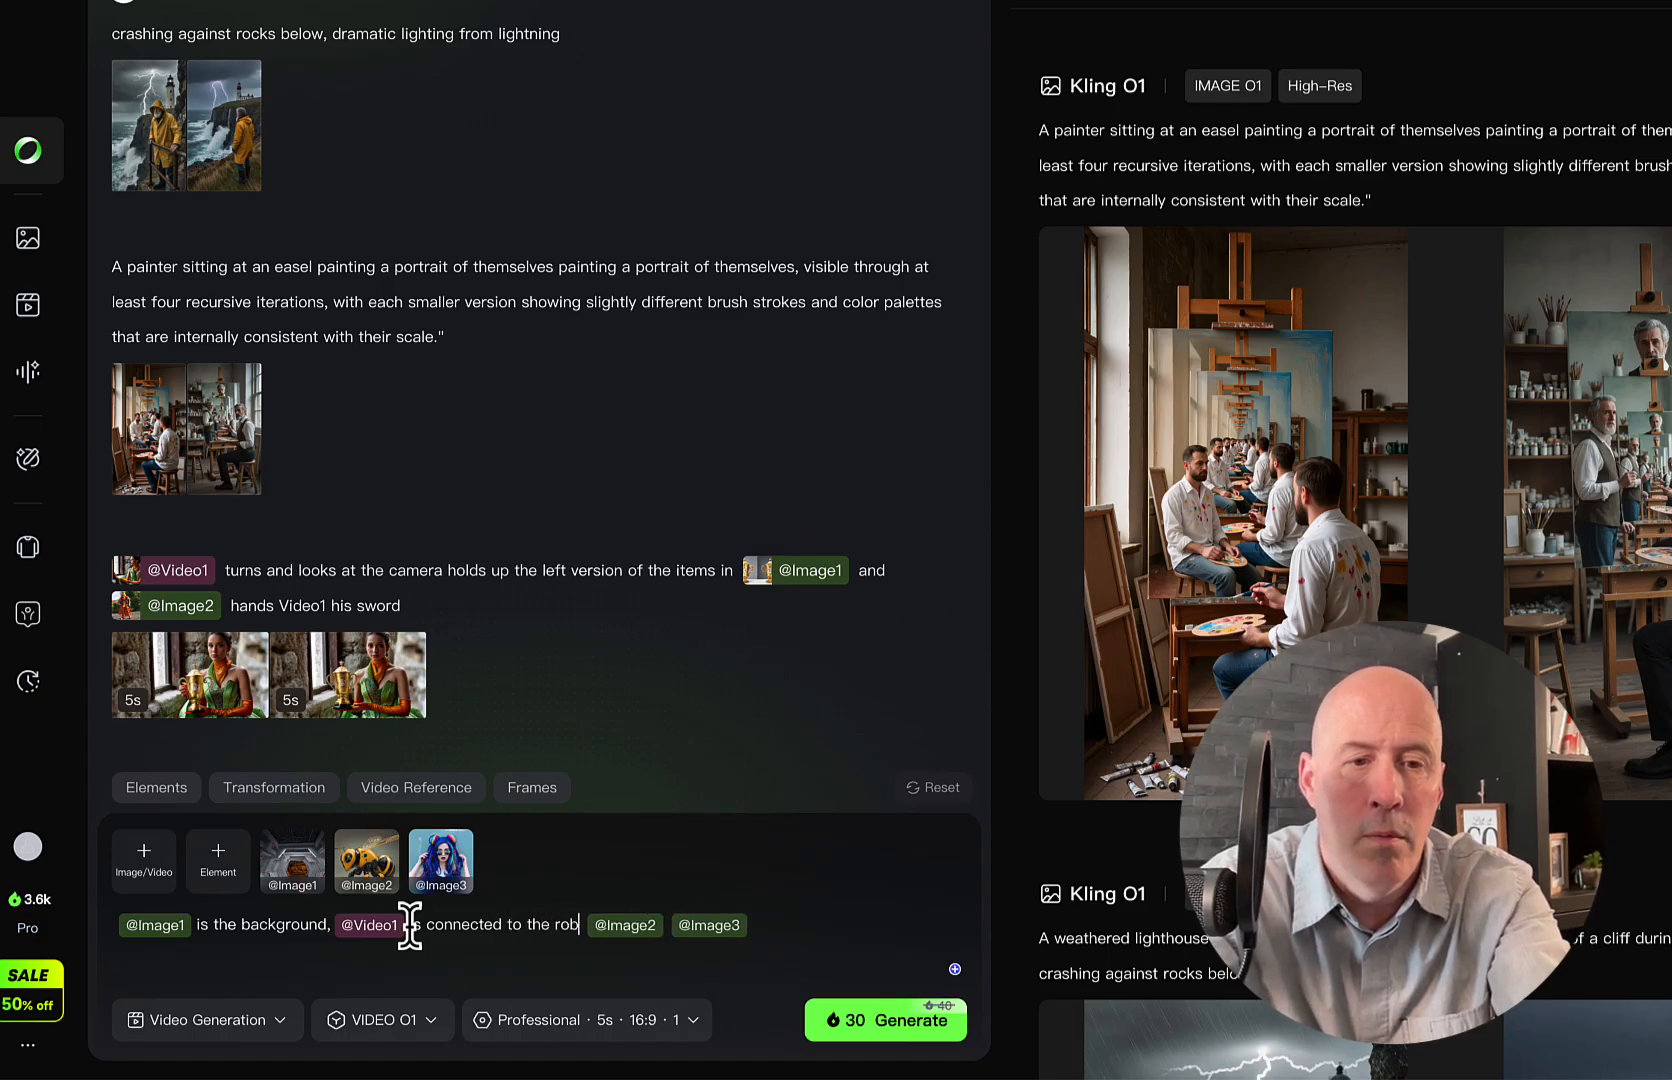
pyautogui.write('ot bee')
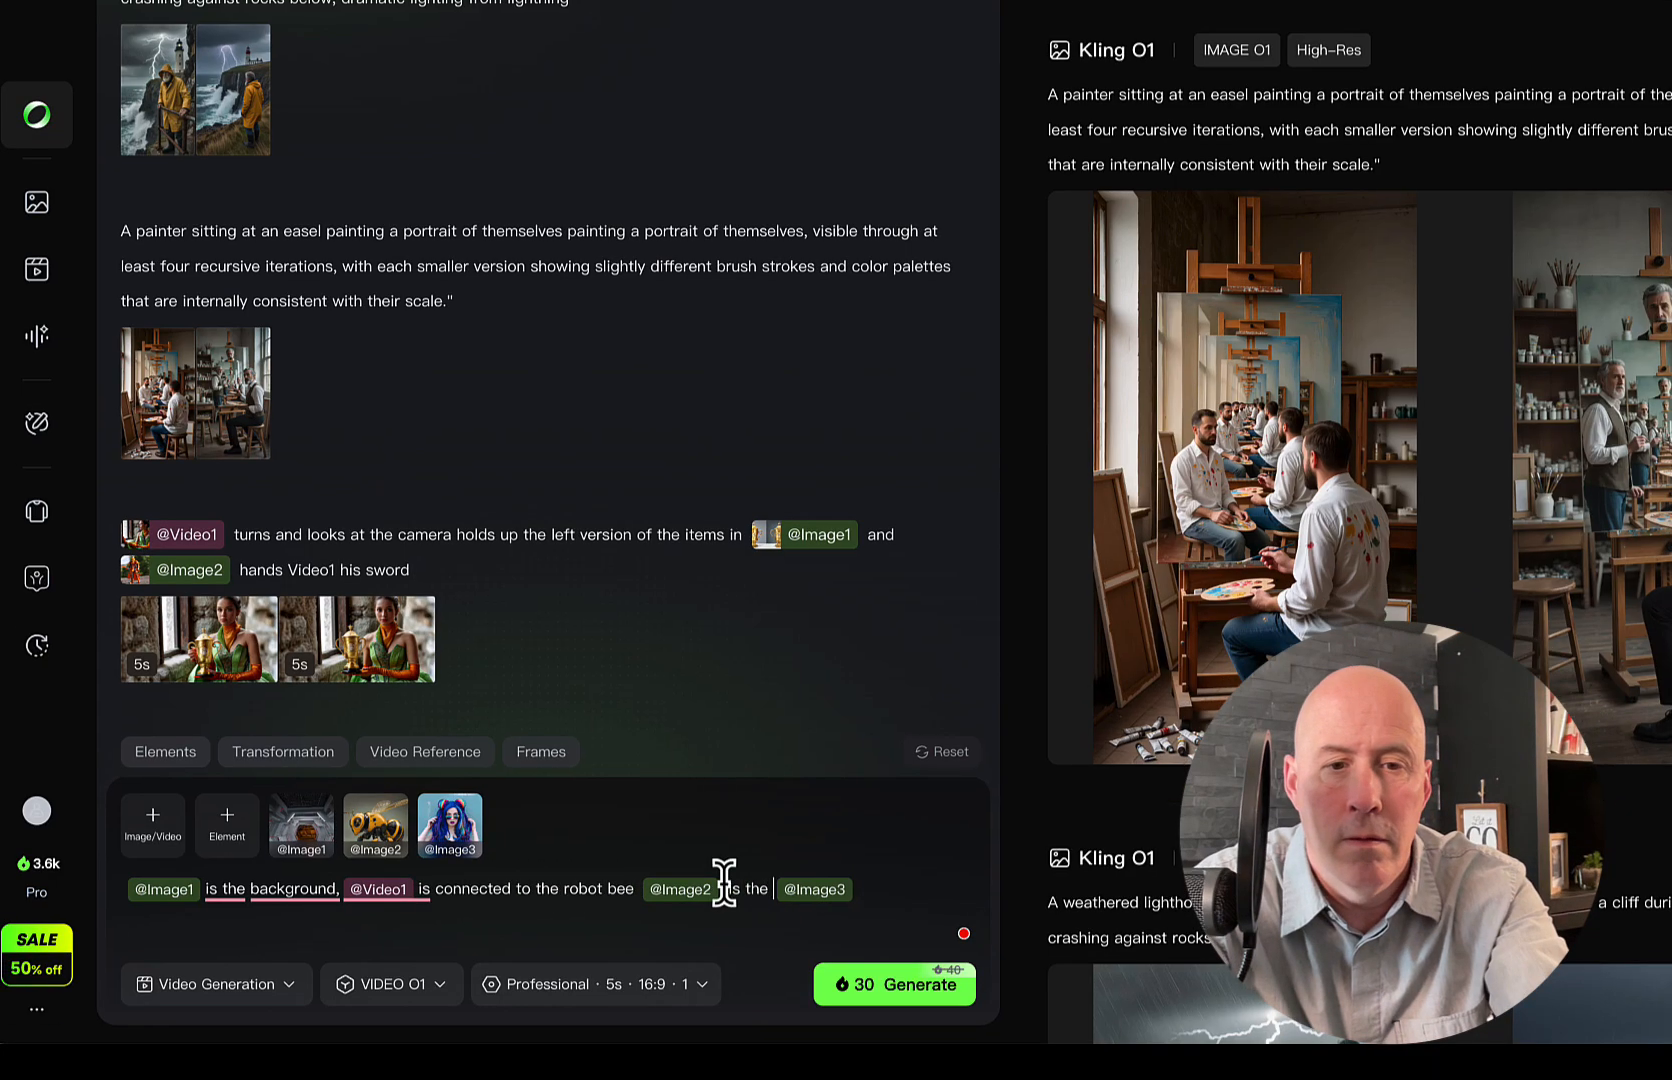
pyautogui.write('robot bee')
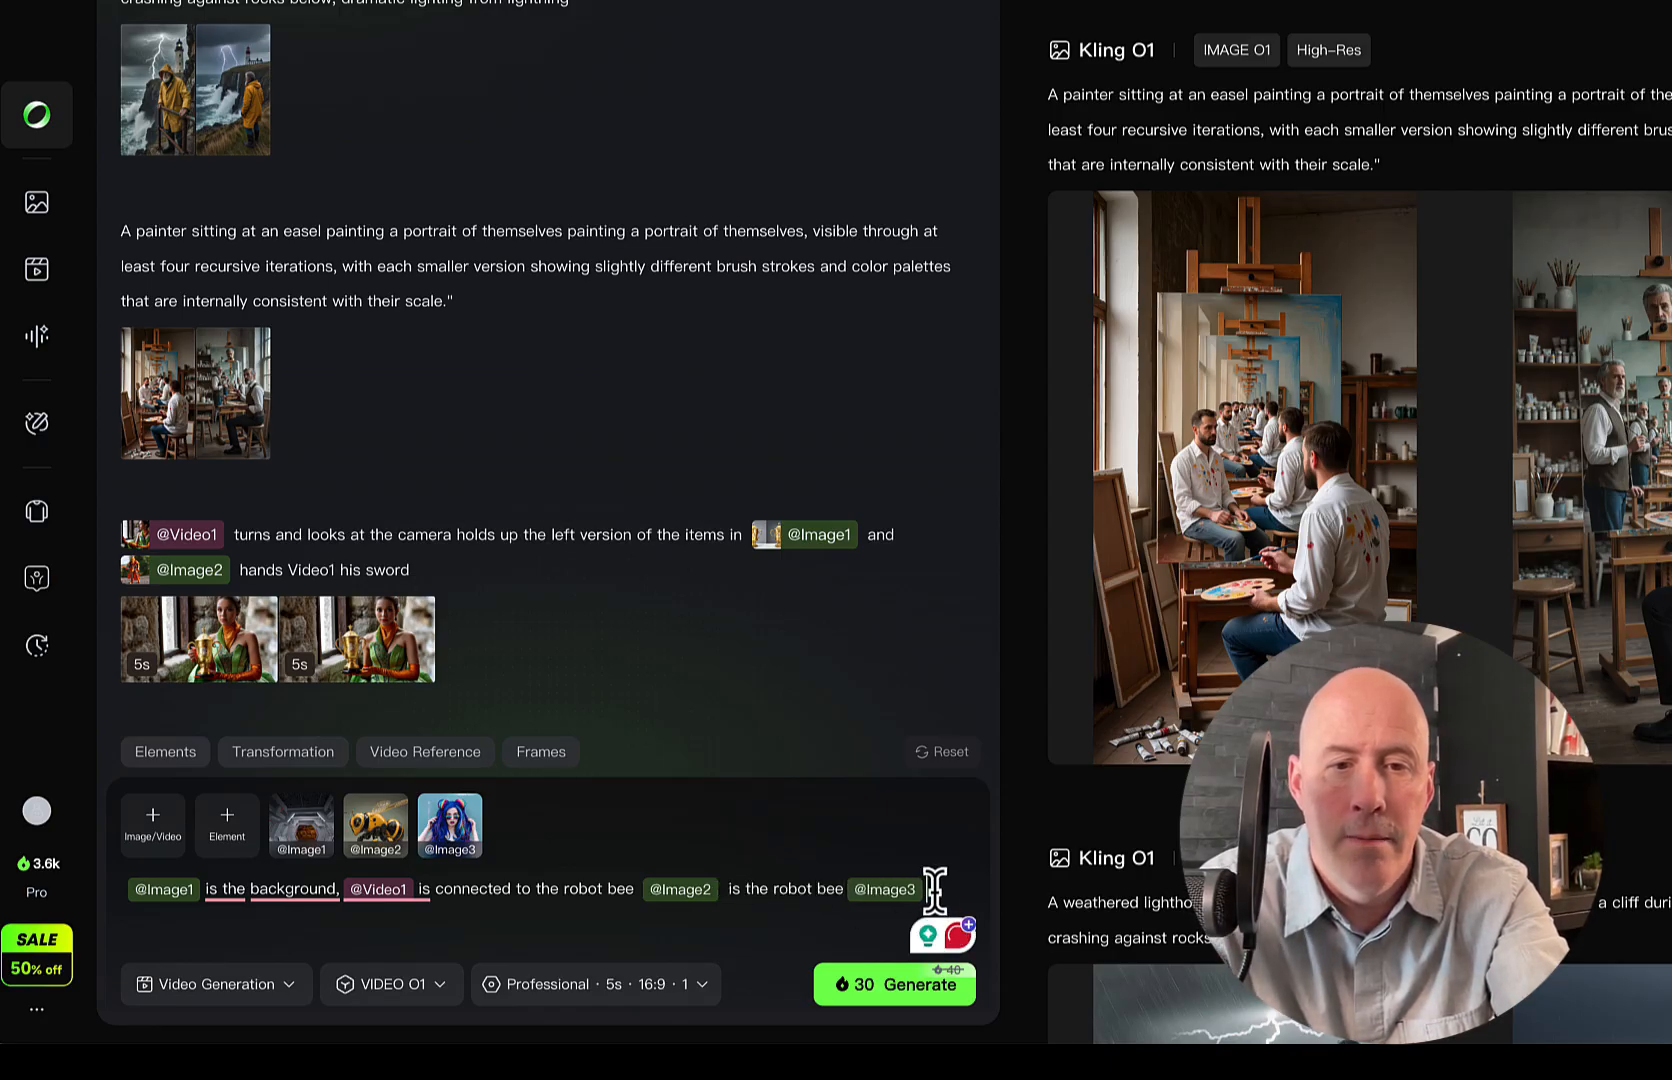
pyautogui.write('the girl. the girl and b')
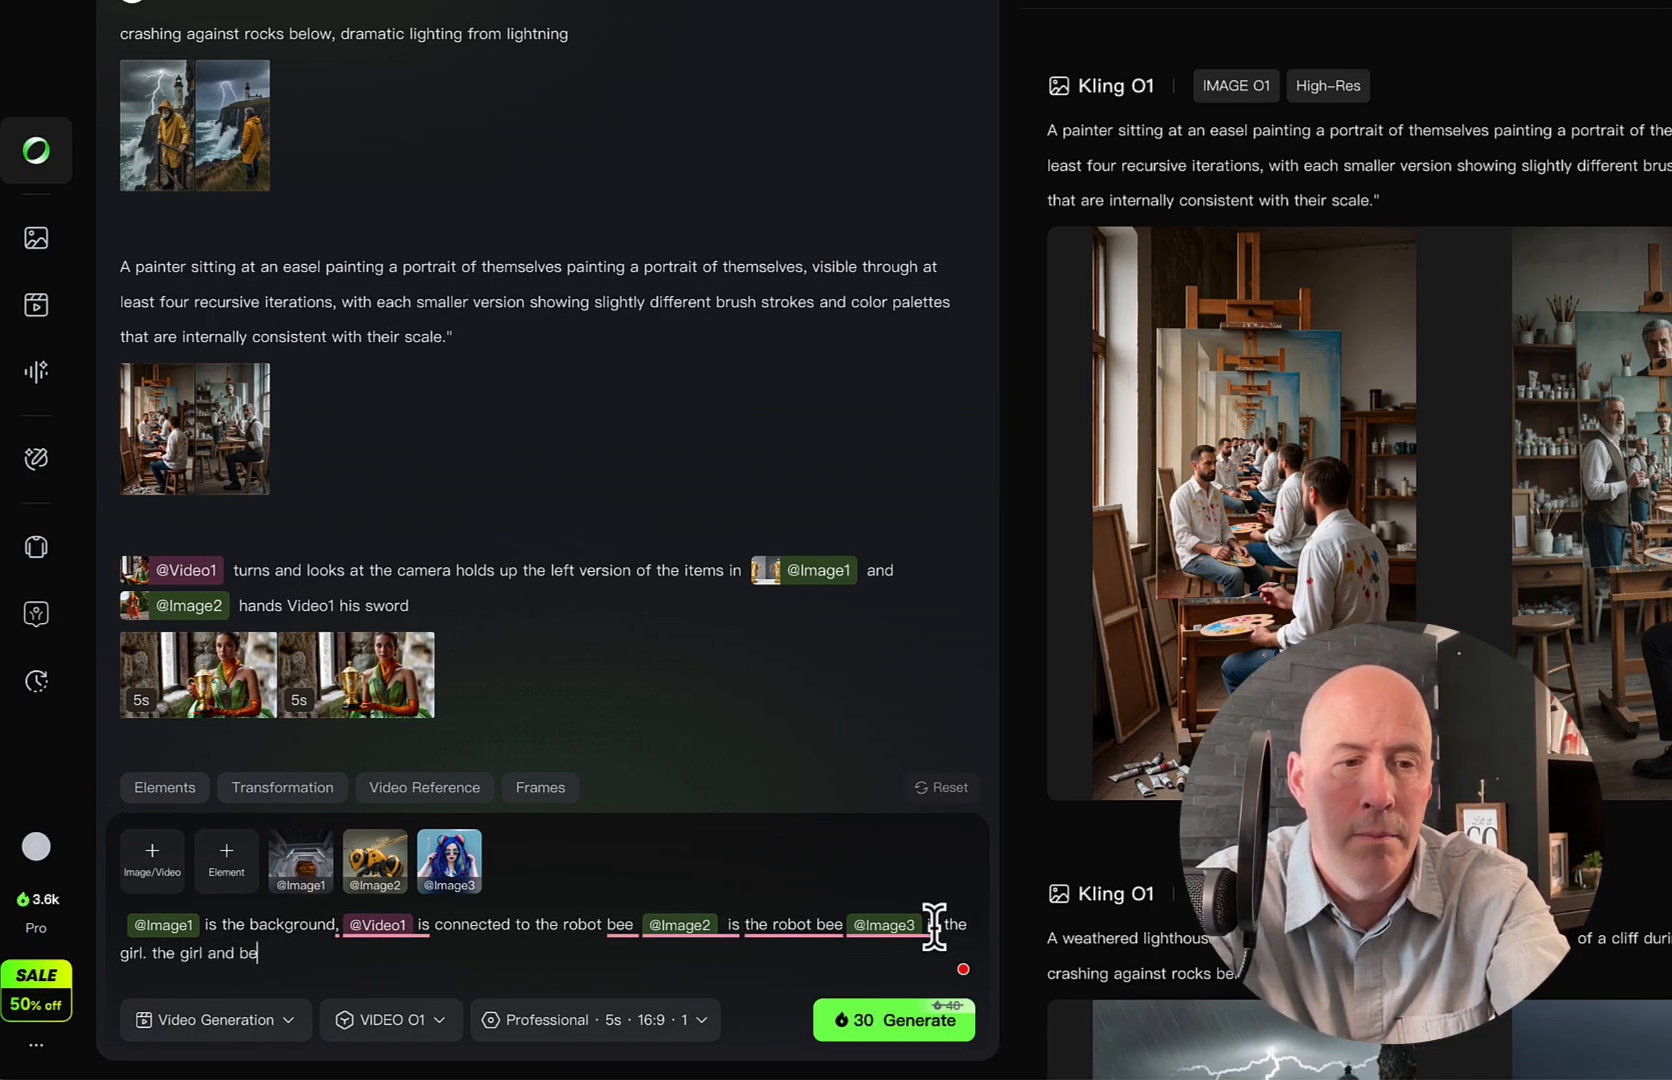
pyautogui.write('ee was w')
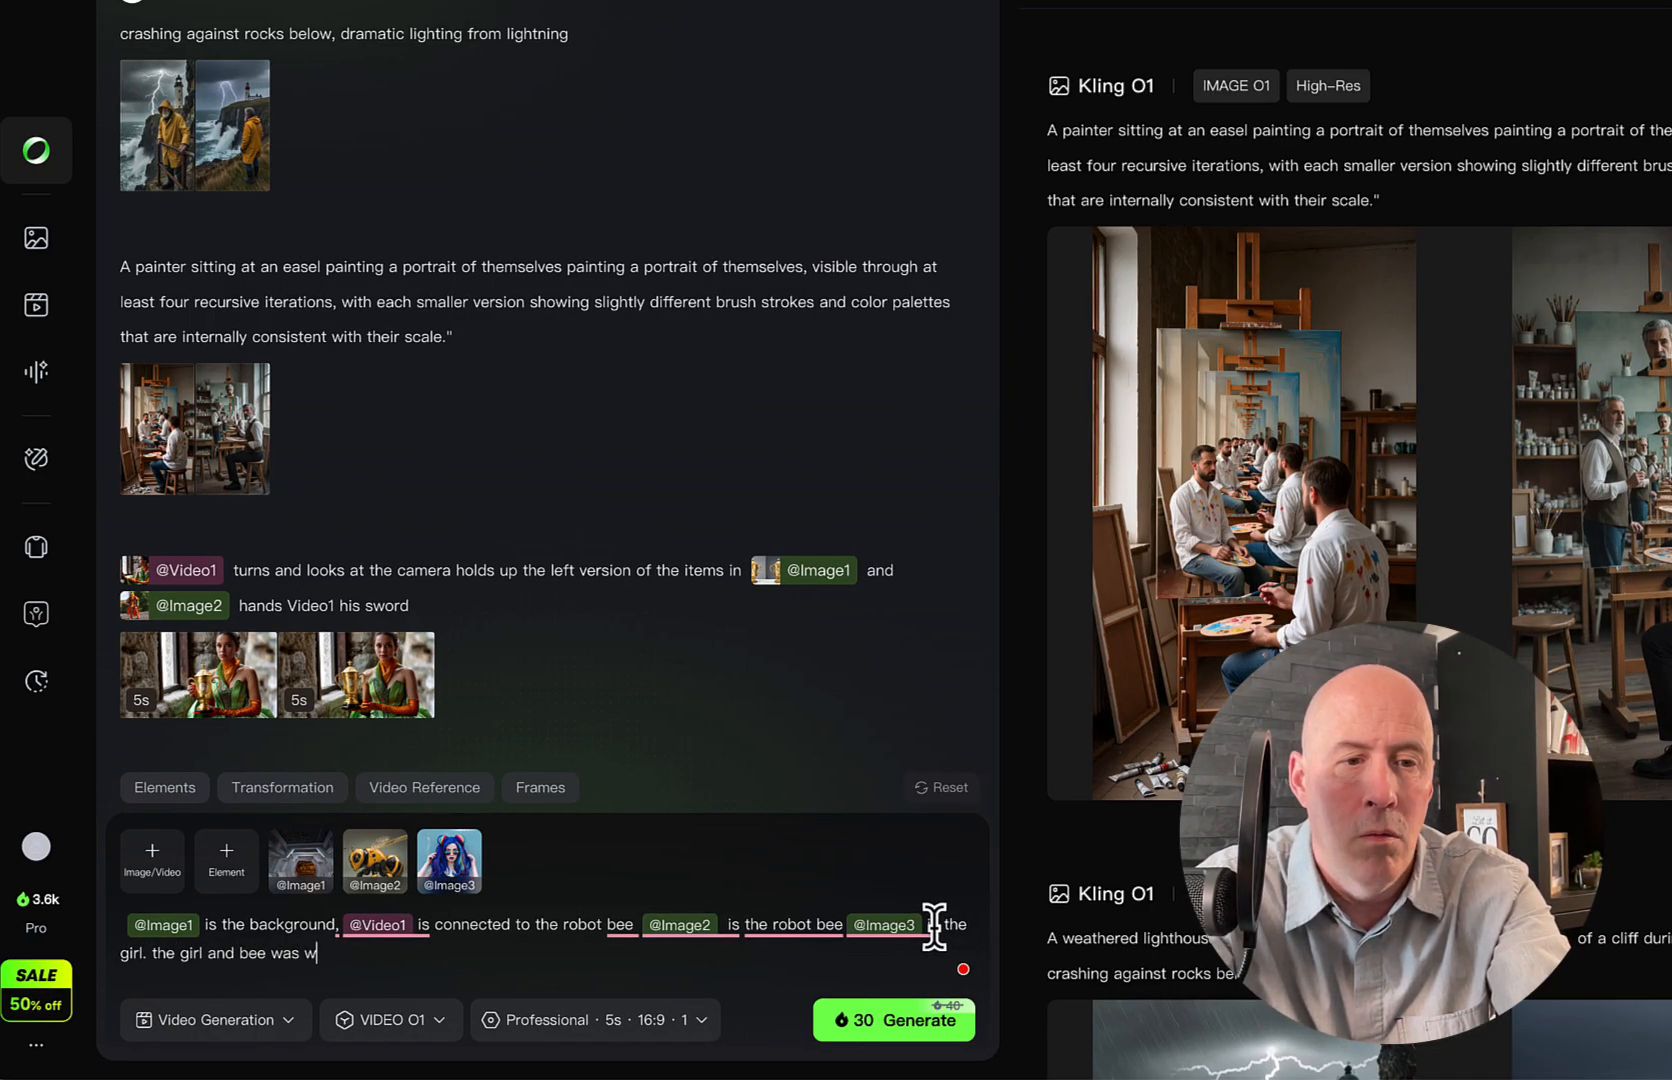
pyautogui.write('alking down the space stateion hallway')
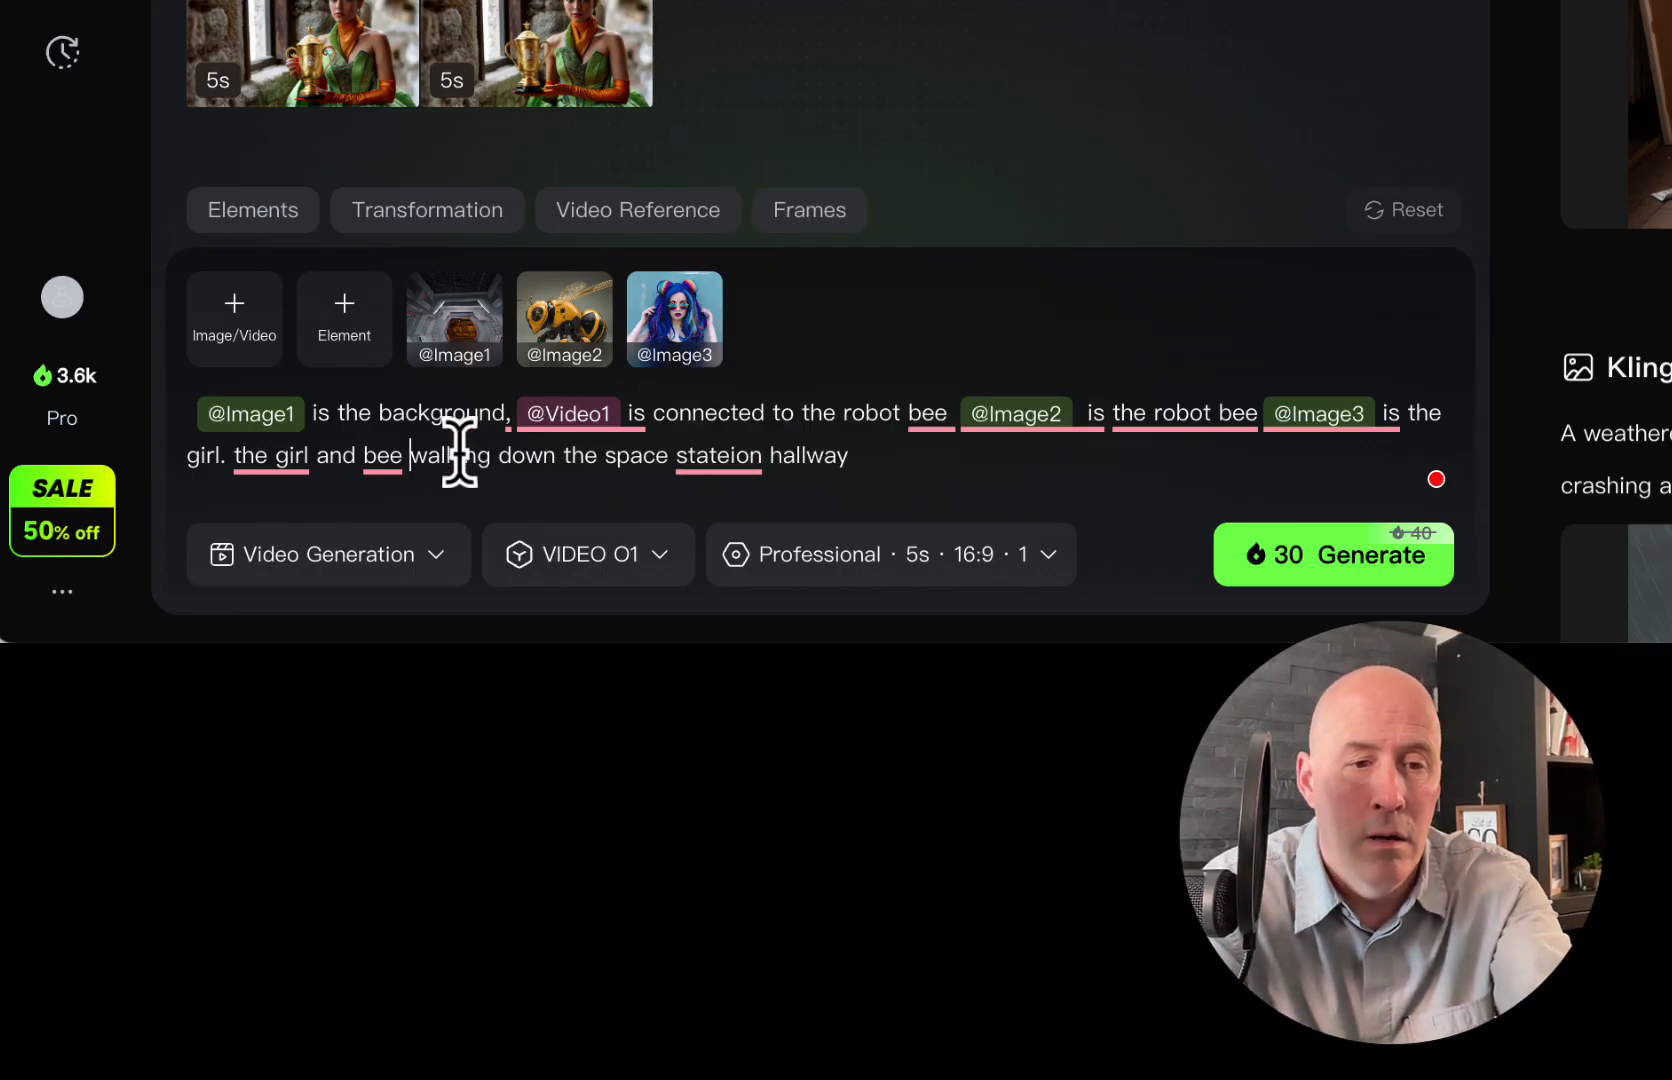
pyautogui.write('are')
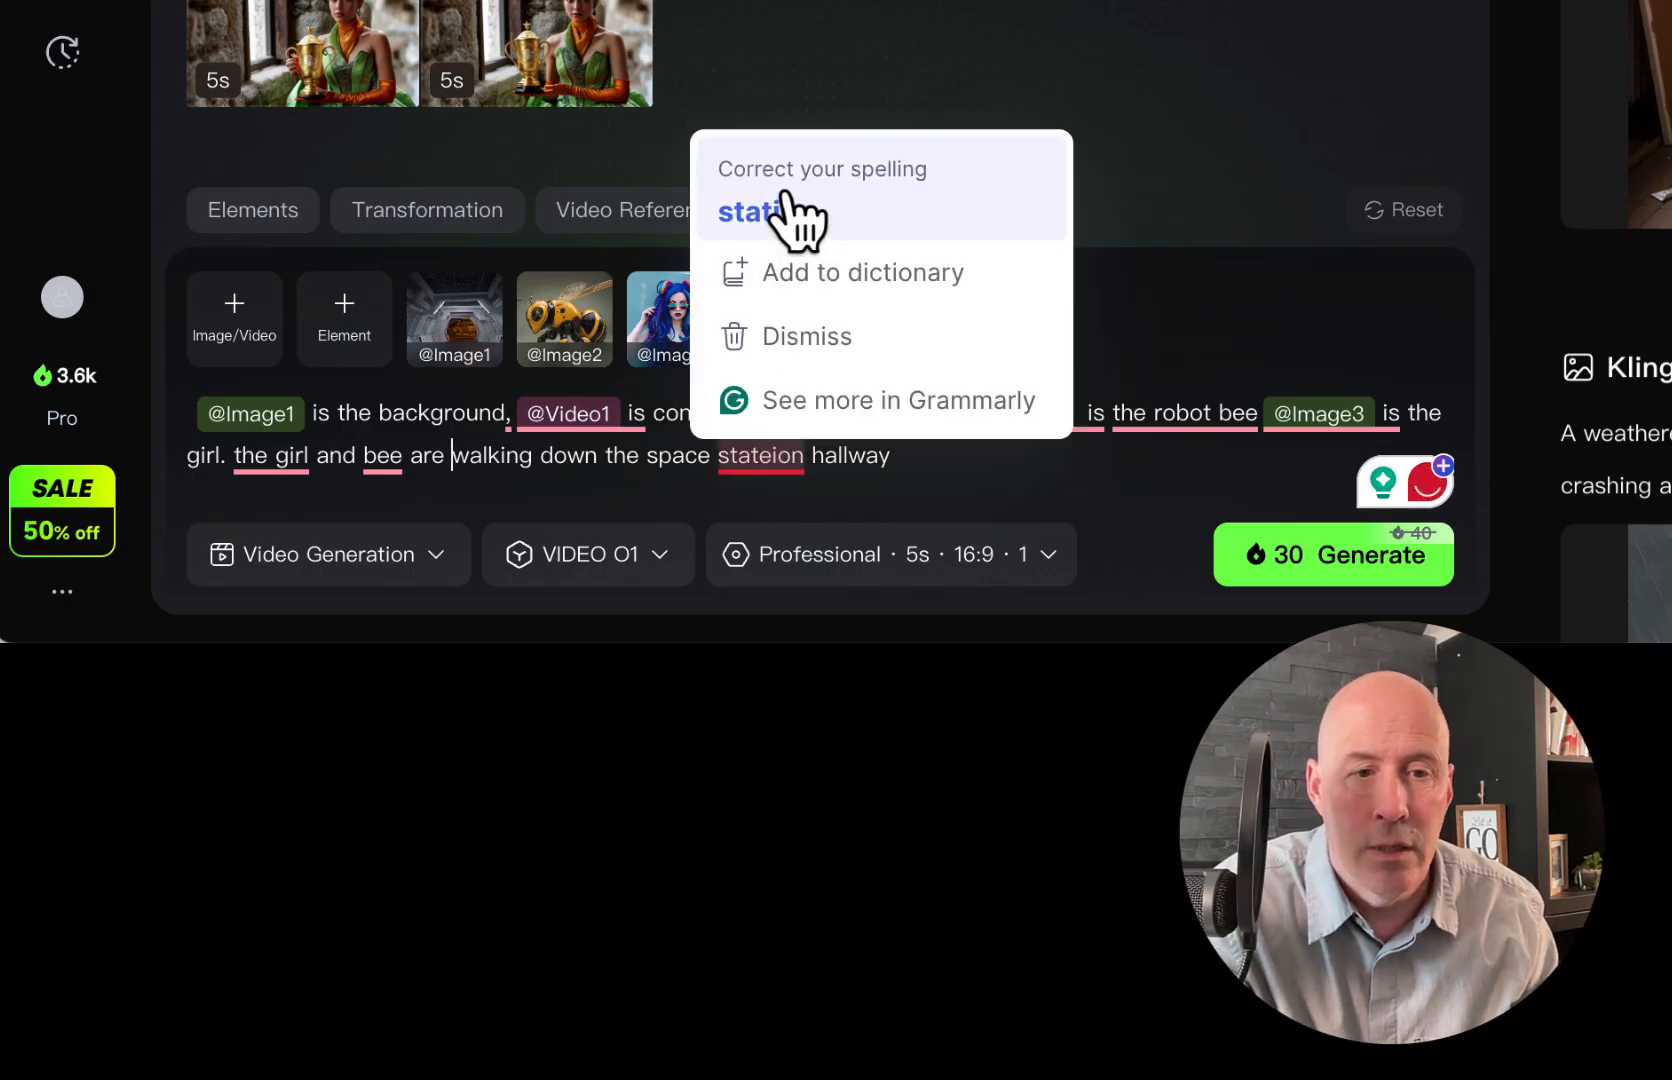
pyautogui.click(752, 212)
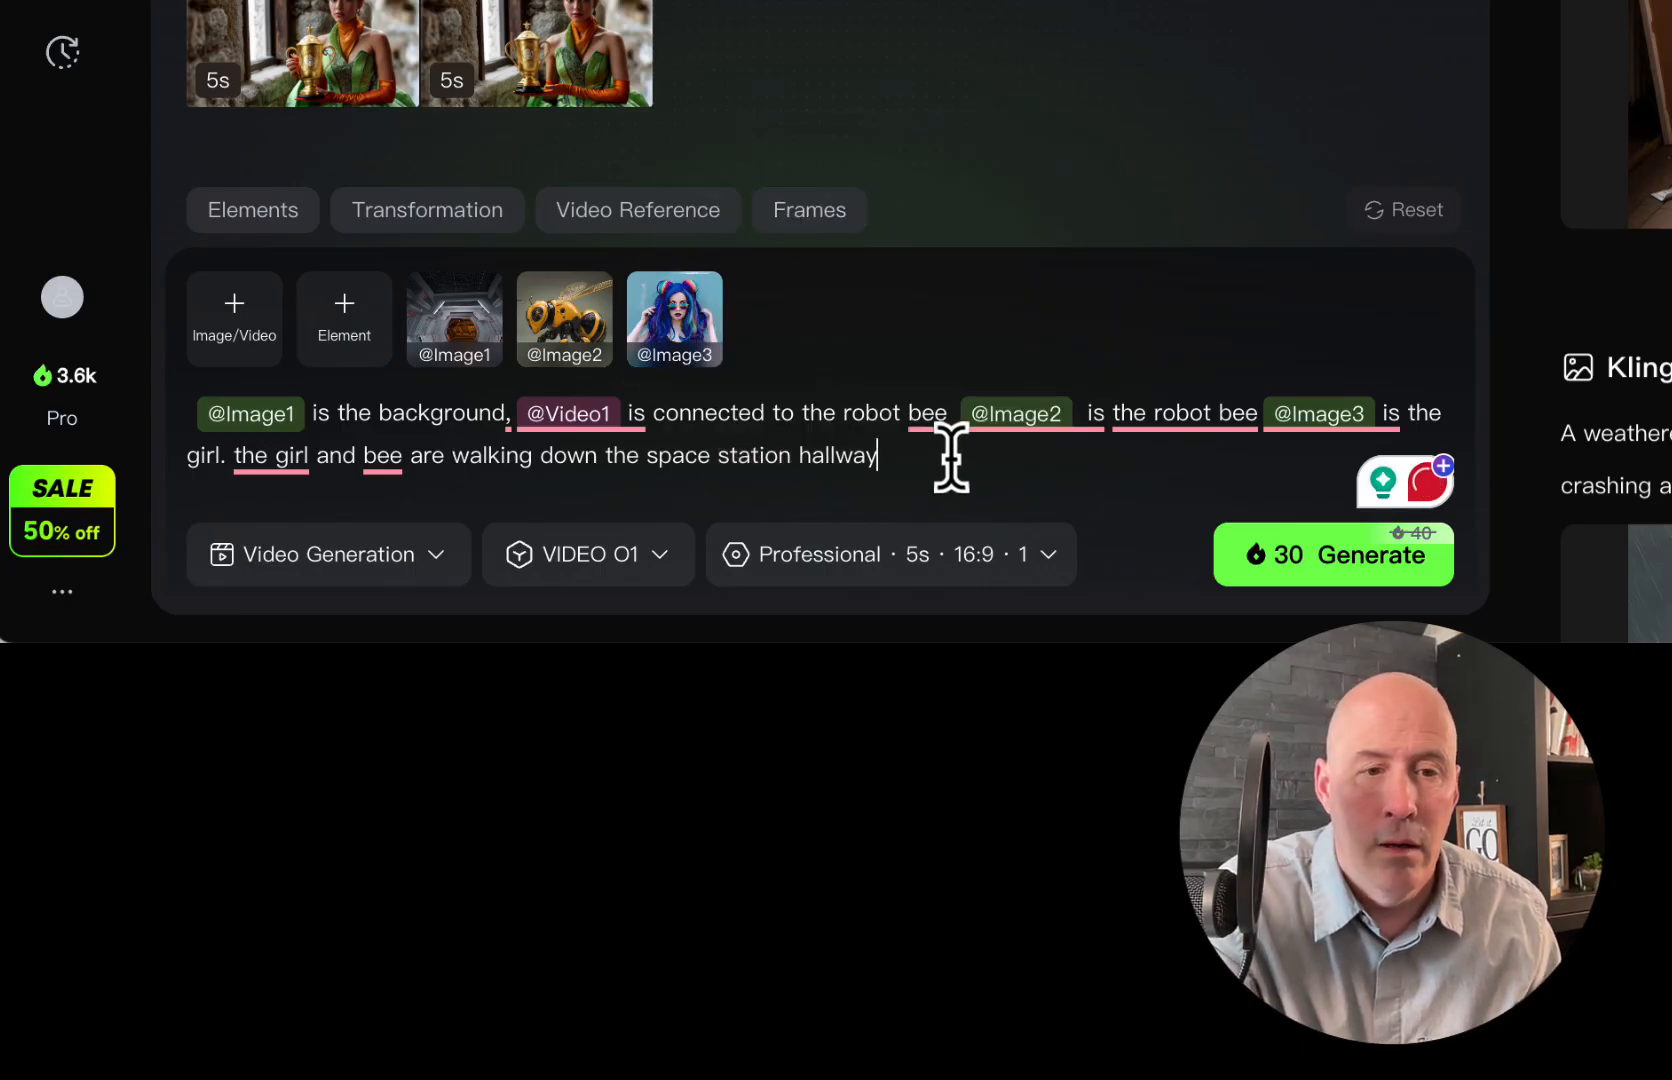
pyautogui.write('.')
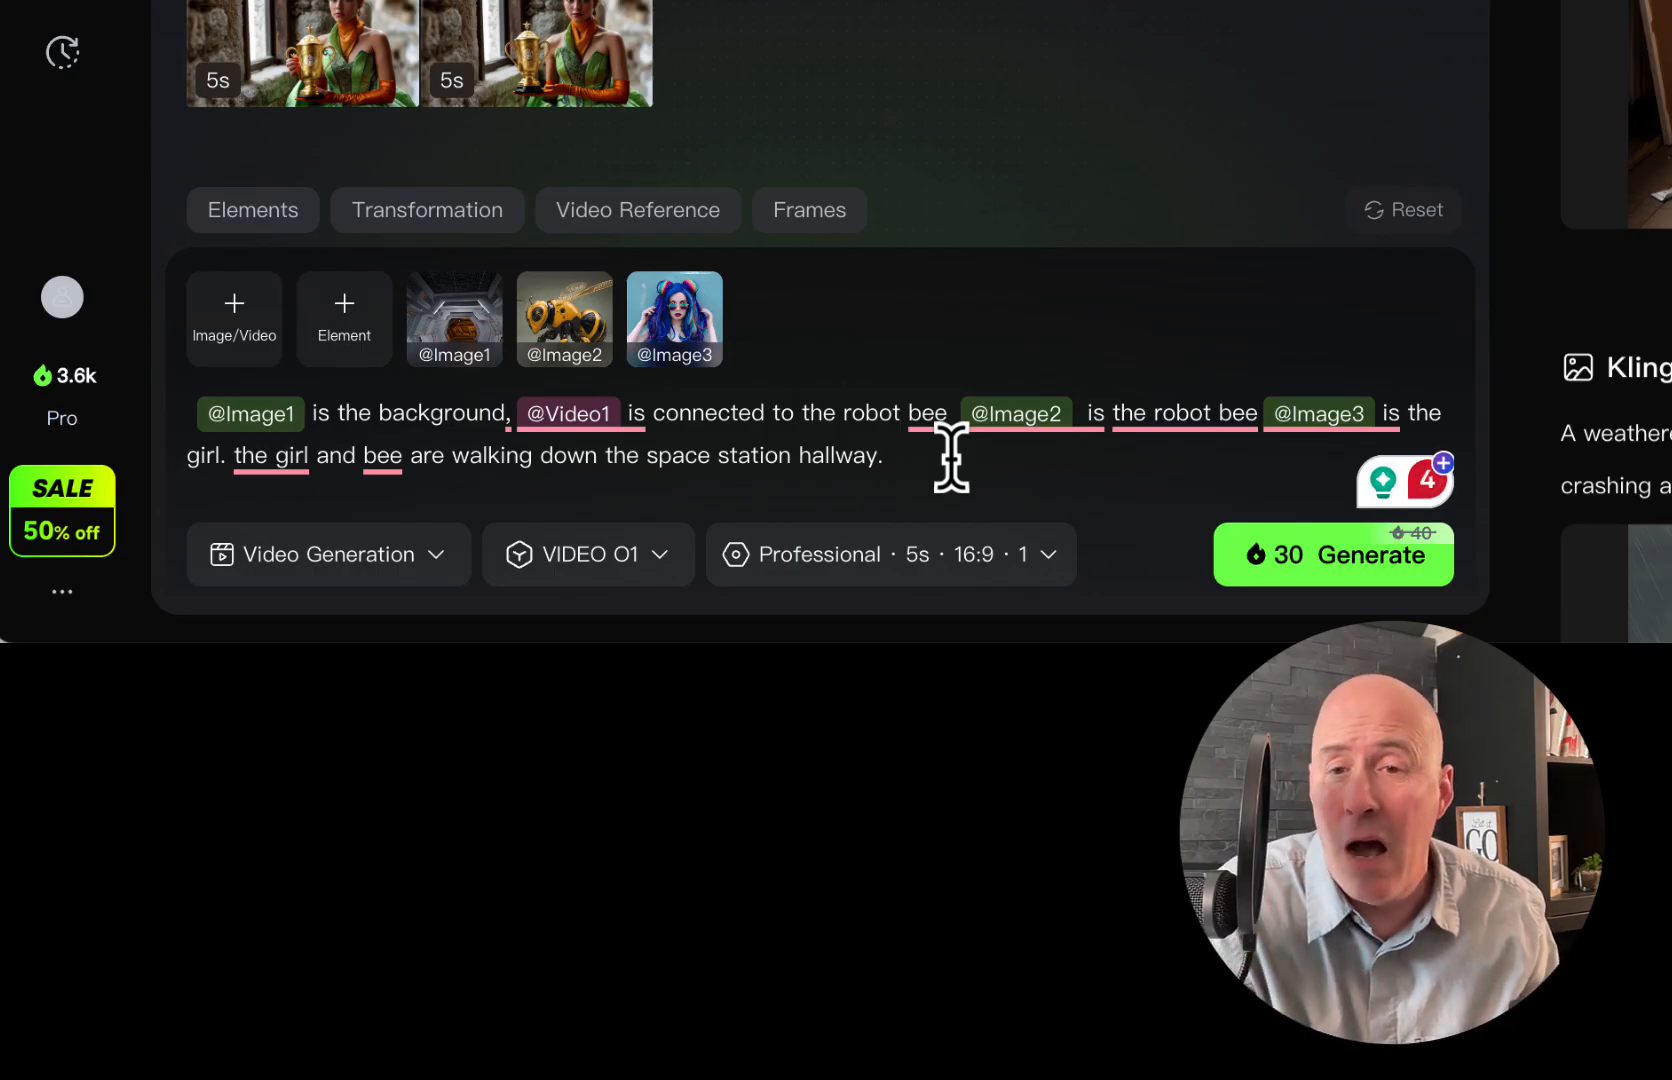
# Step: Generate the VIDEO O1 clip of the blue-haired girl and robot bee in the hallway
pyautogui.click(1332, 554)
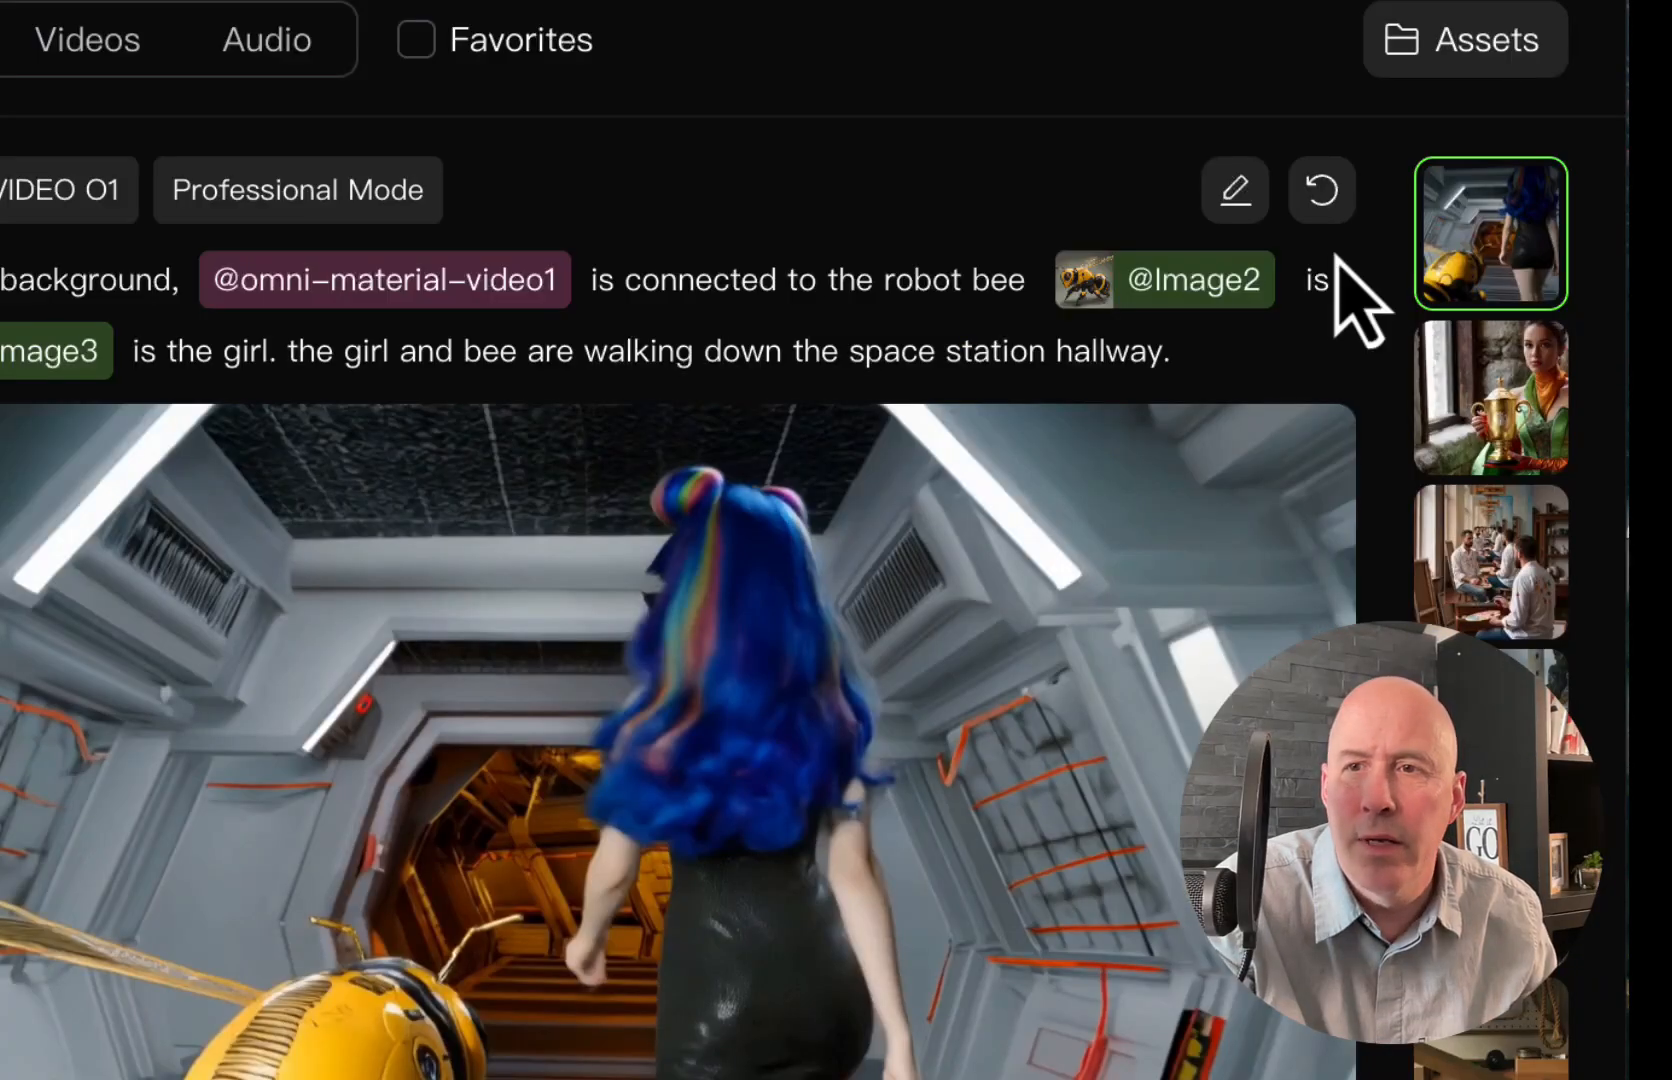
pyautogui.moveTo(1234, 190)
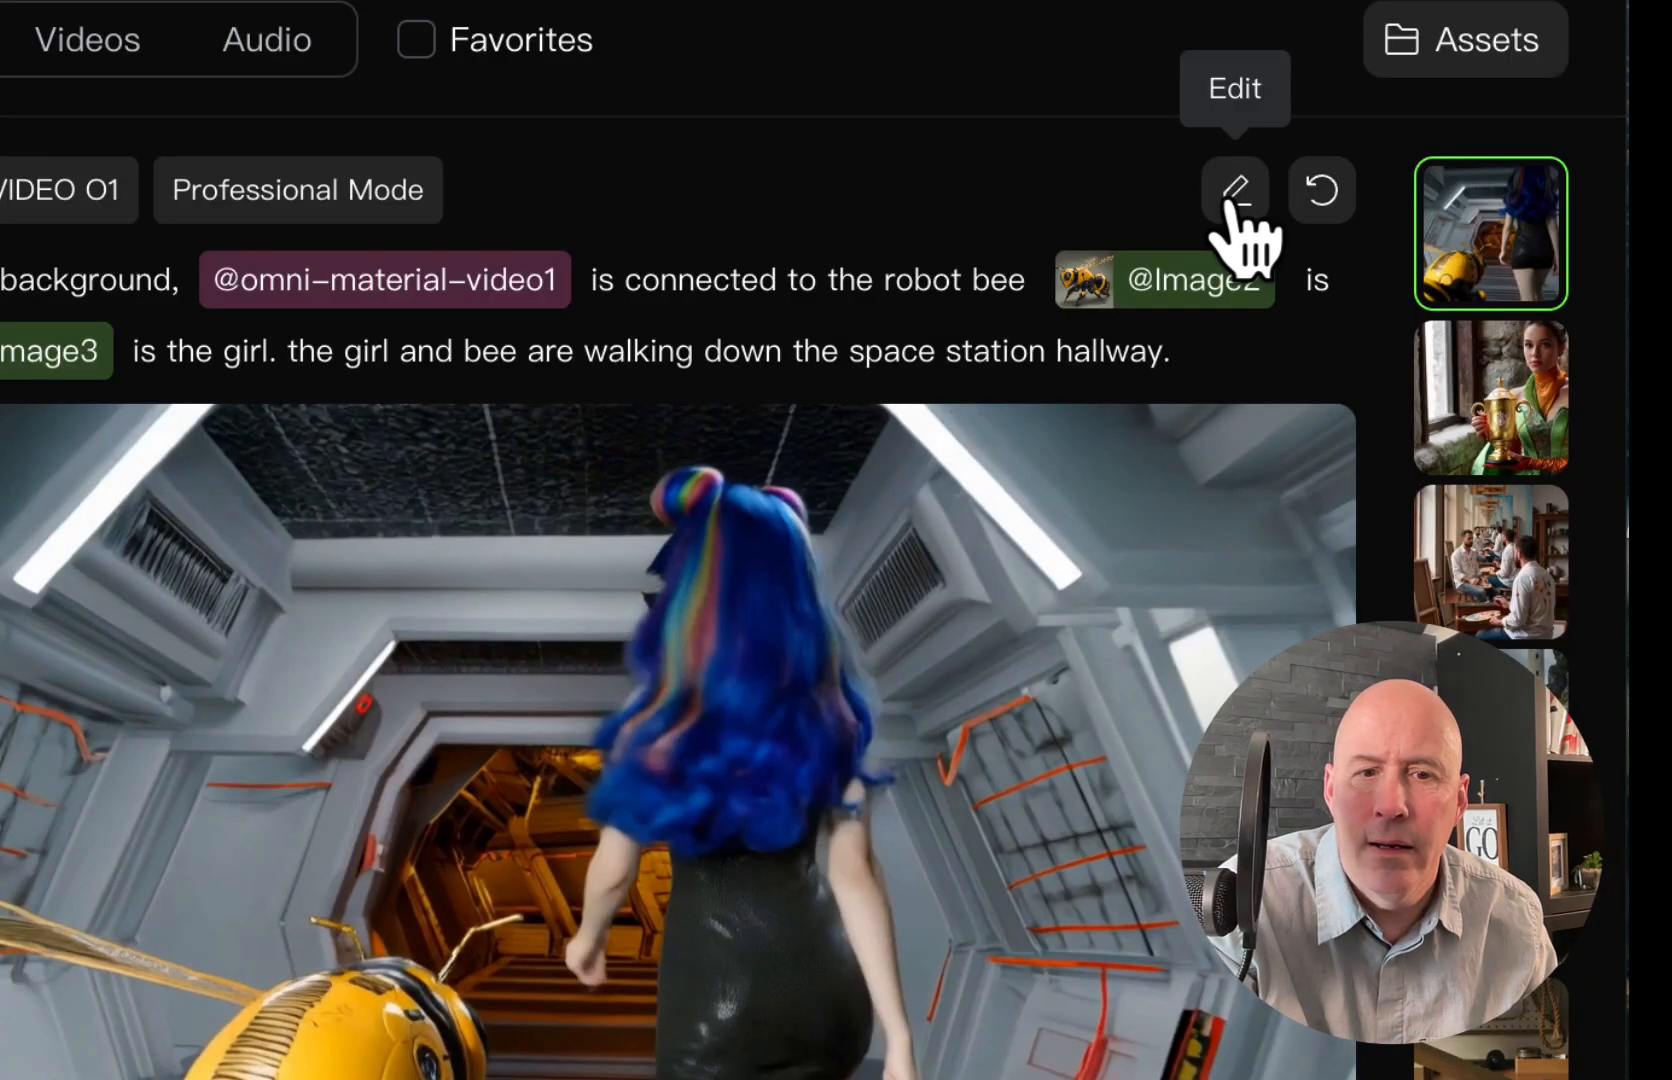
# Step: Reopen the last prompt and rewrite it: Video1 hovers over the bee's head, all walk toward the camera
pyautogui.click(1234, 190)
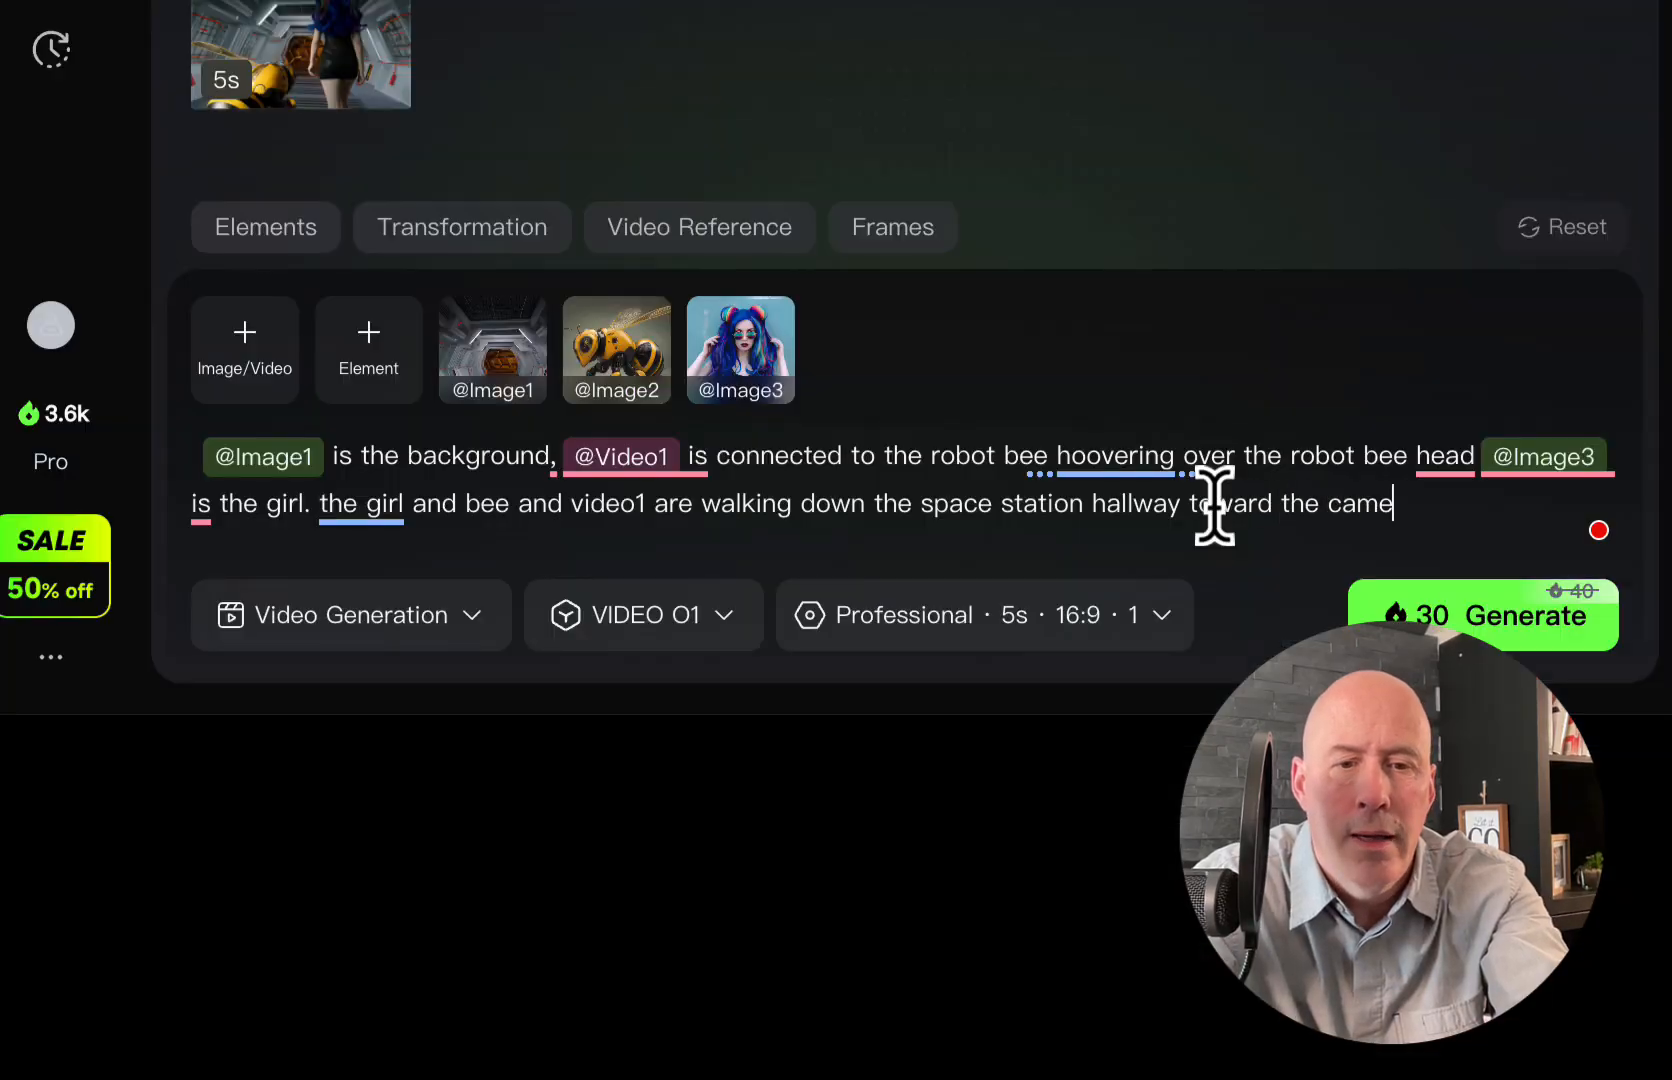
pyautogui.write('ra.')
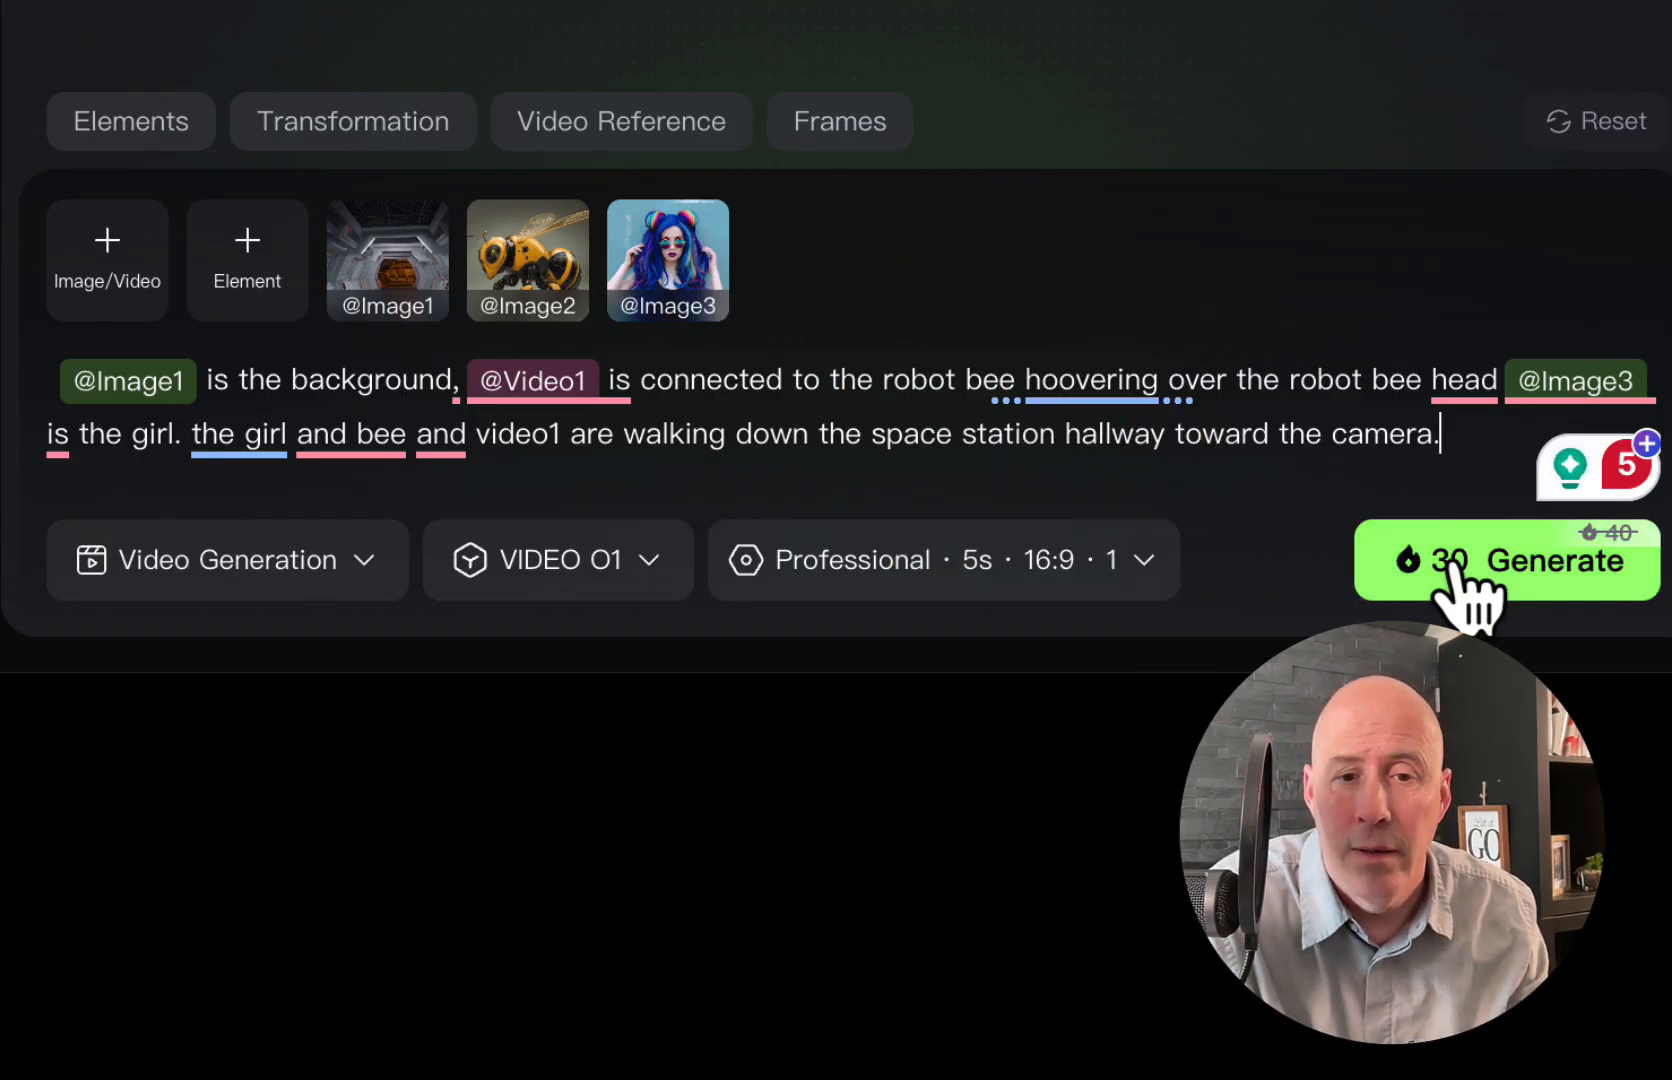
# Step: Set the video duration to 7s in the Professional settings, raising the cost to 42 credits
pyautogui.click(942, 560)
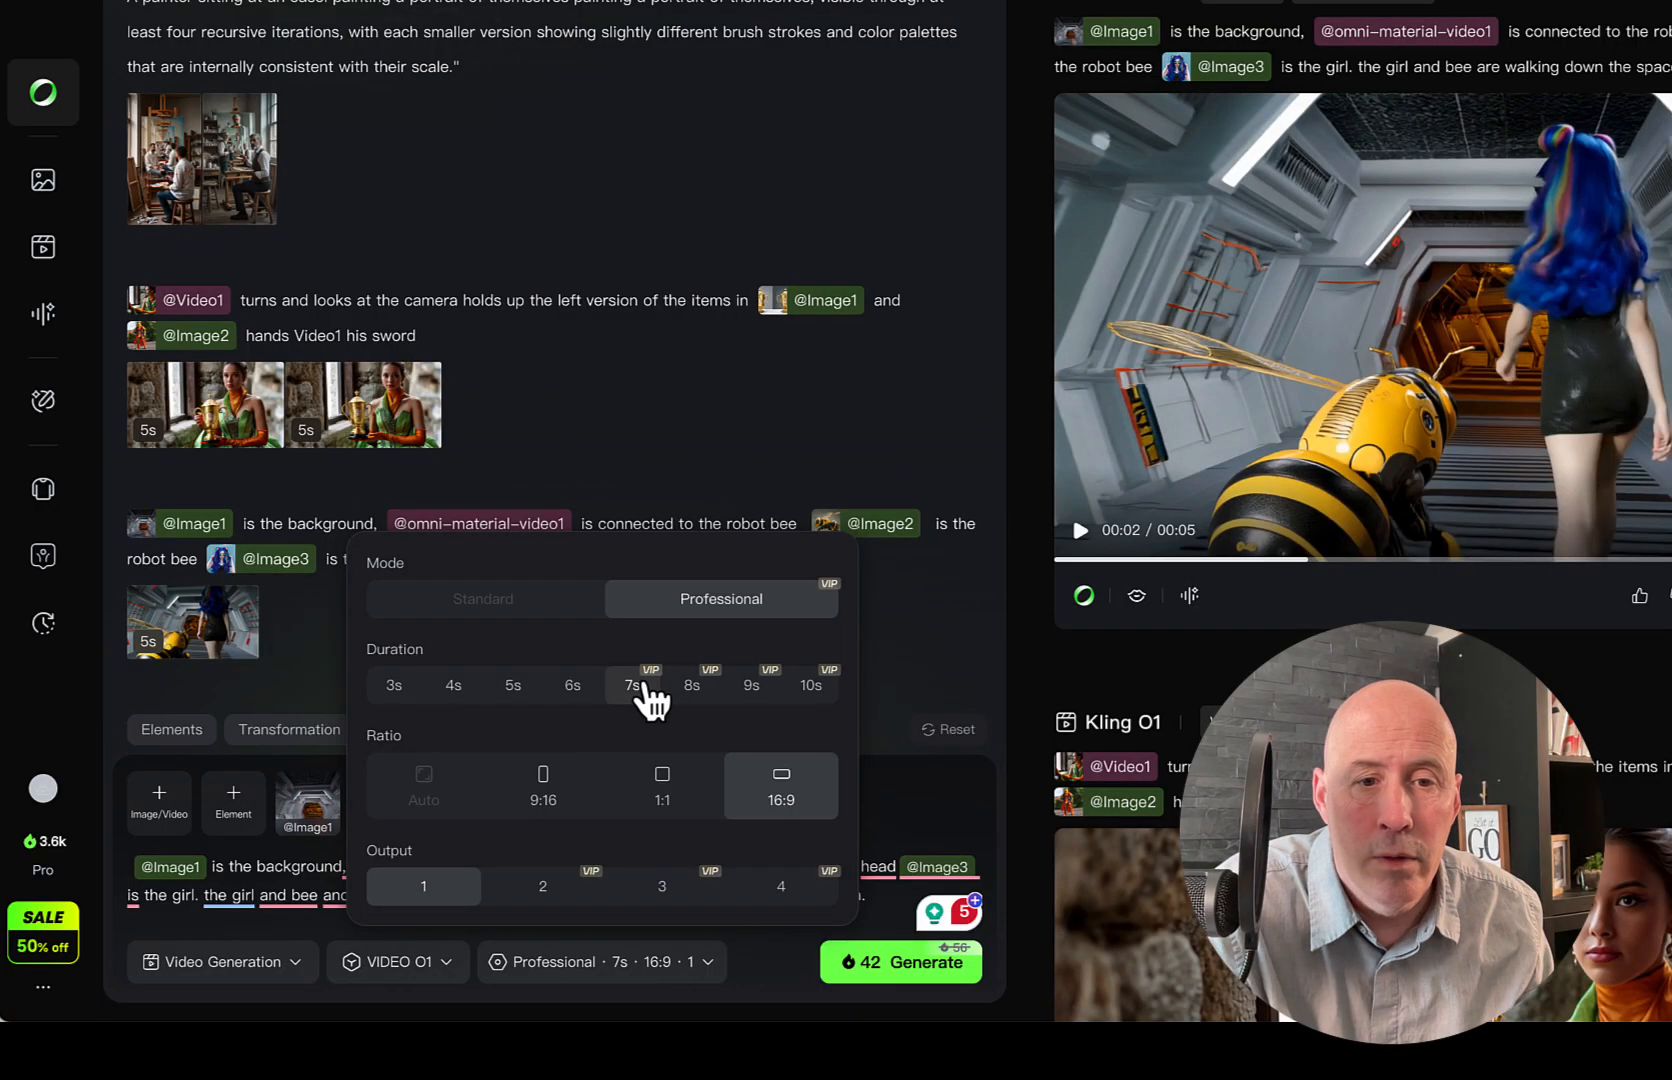
pyautogui.moveTo(890, 980)
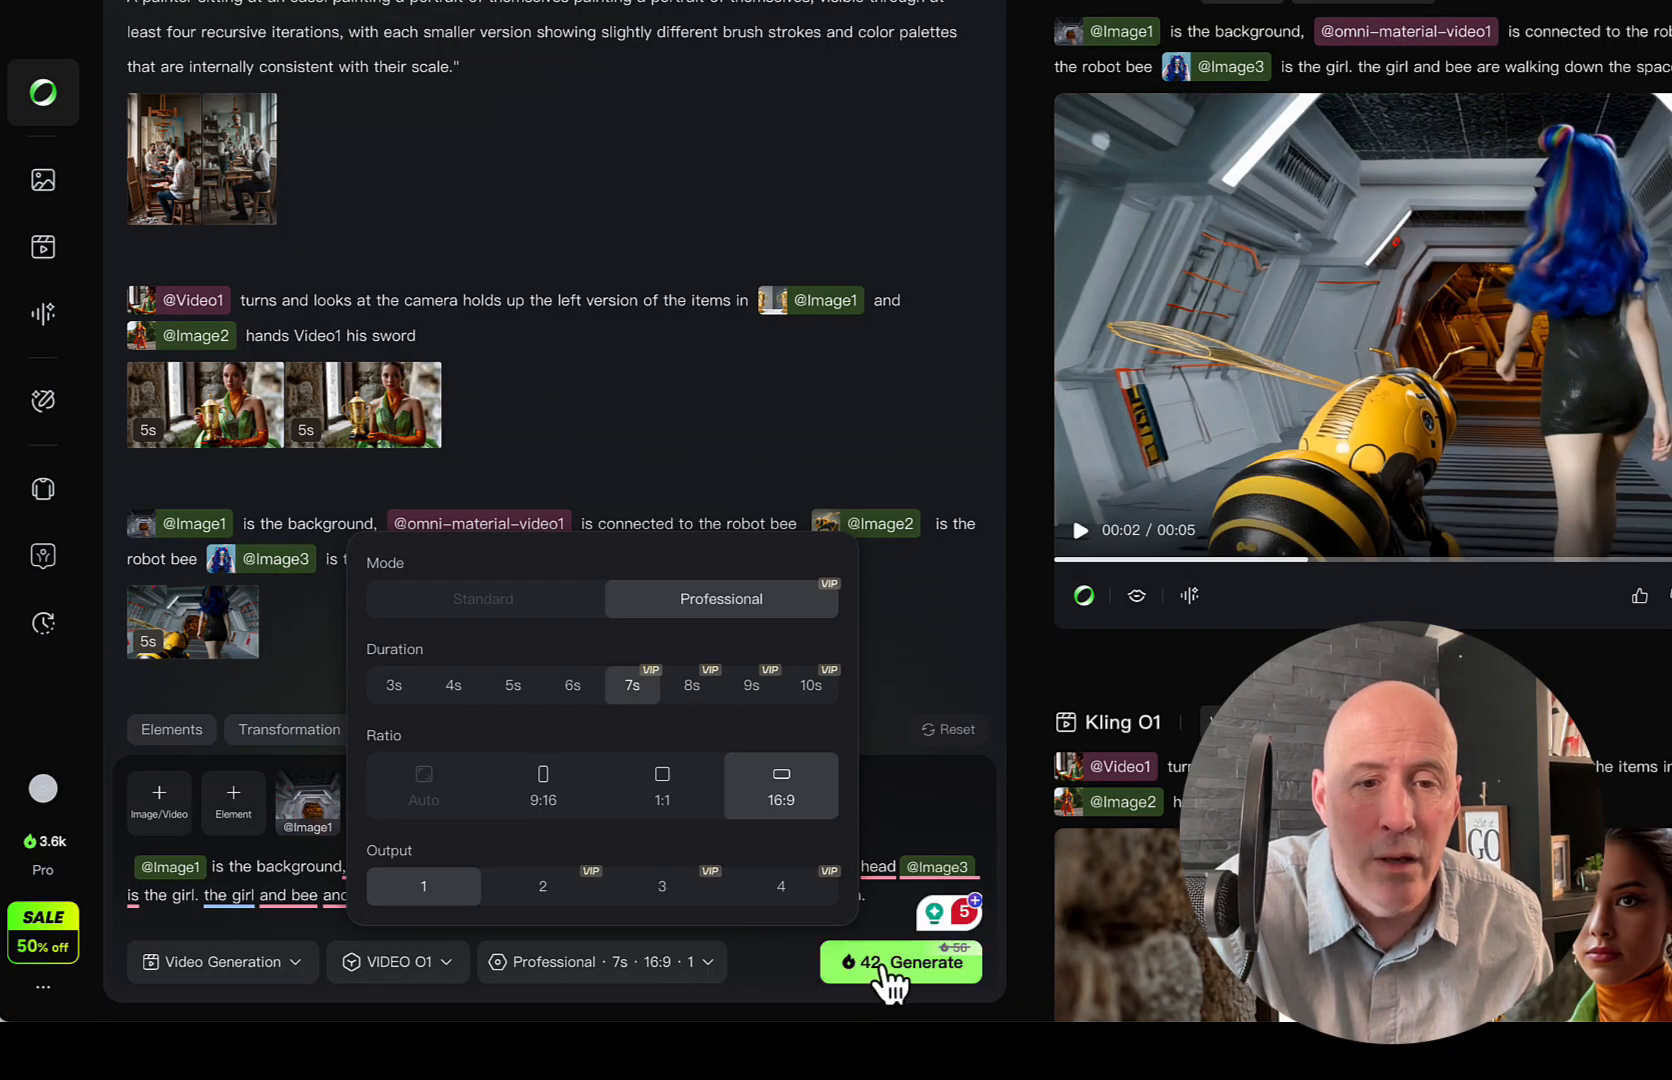